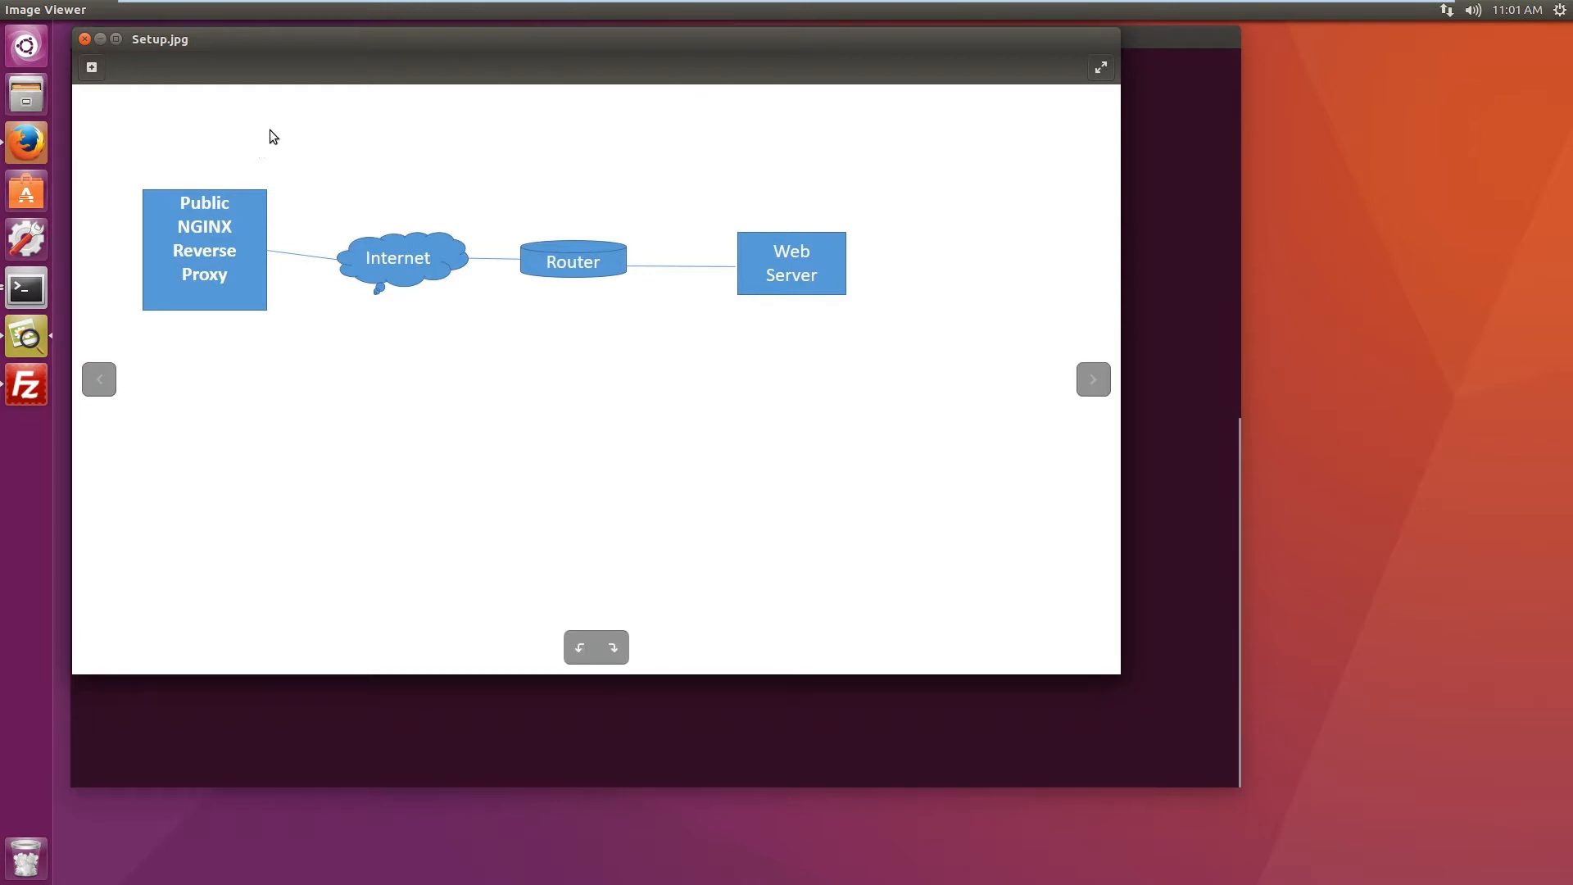
{"action": "mouse_move", "coordinate": [284, 292]}
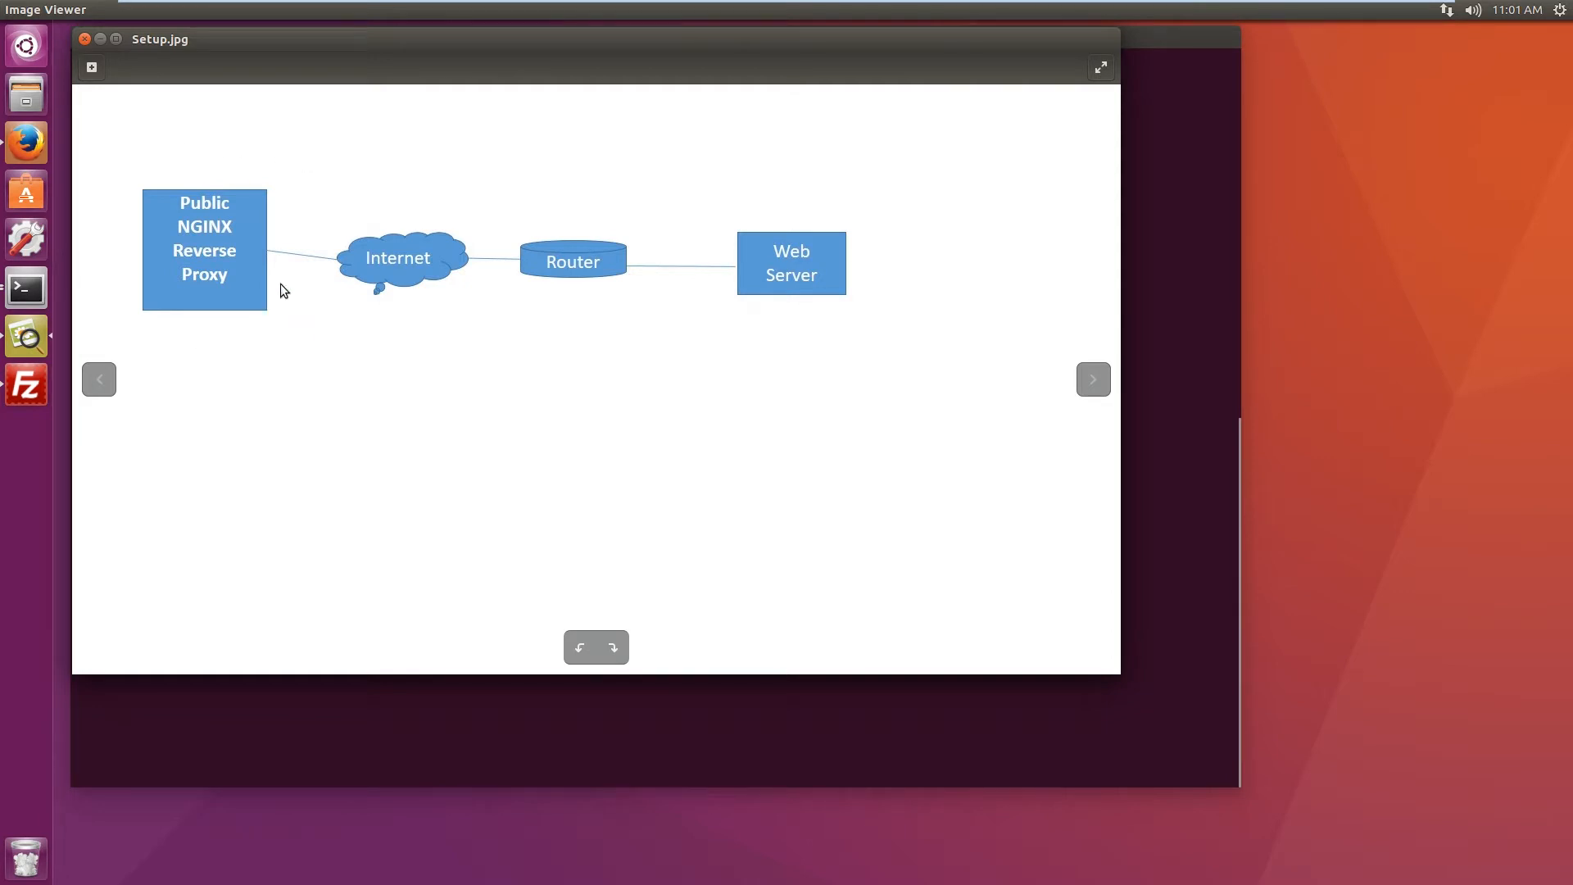
{"action": "mouse_move", "coordinate": [277, 151]}
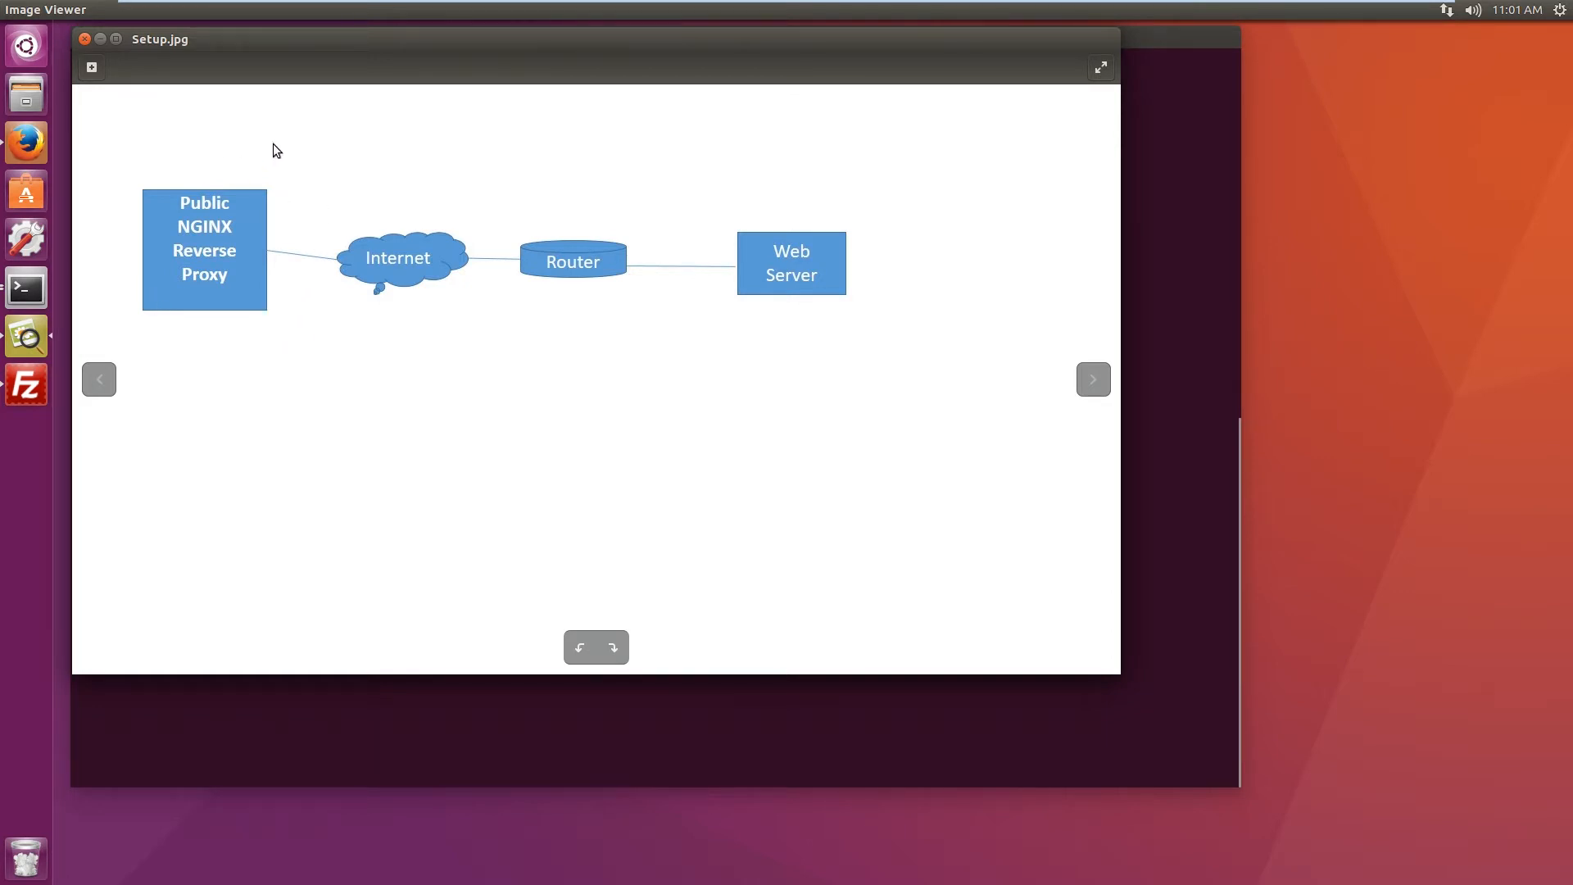
{"action": "mouse_move", "coordinate": [308, 181]}
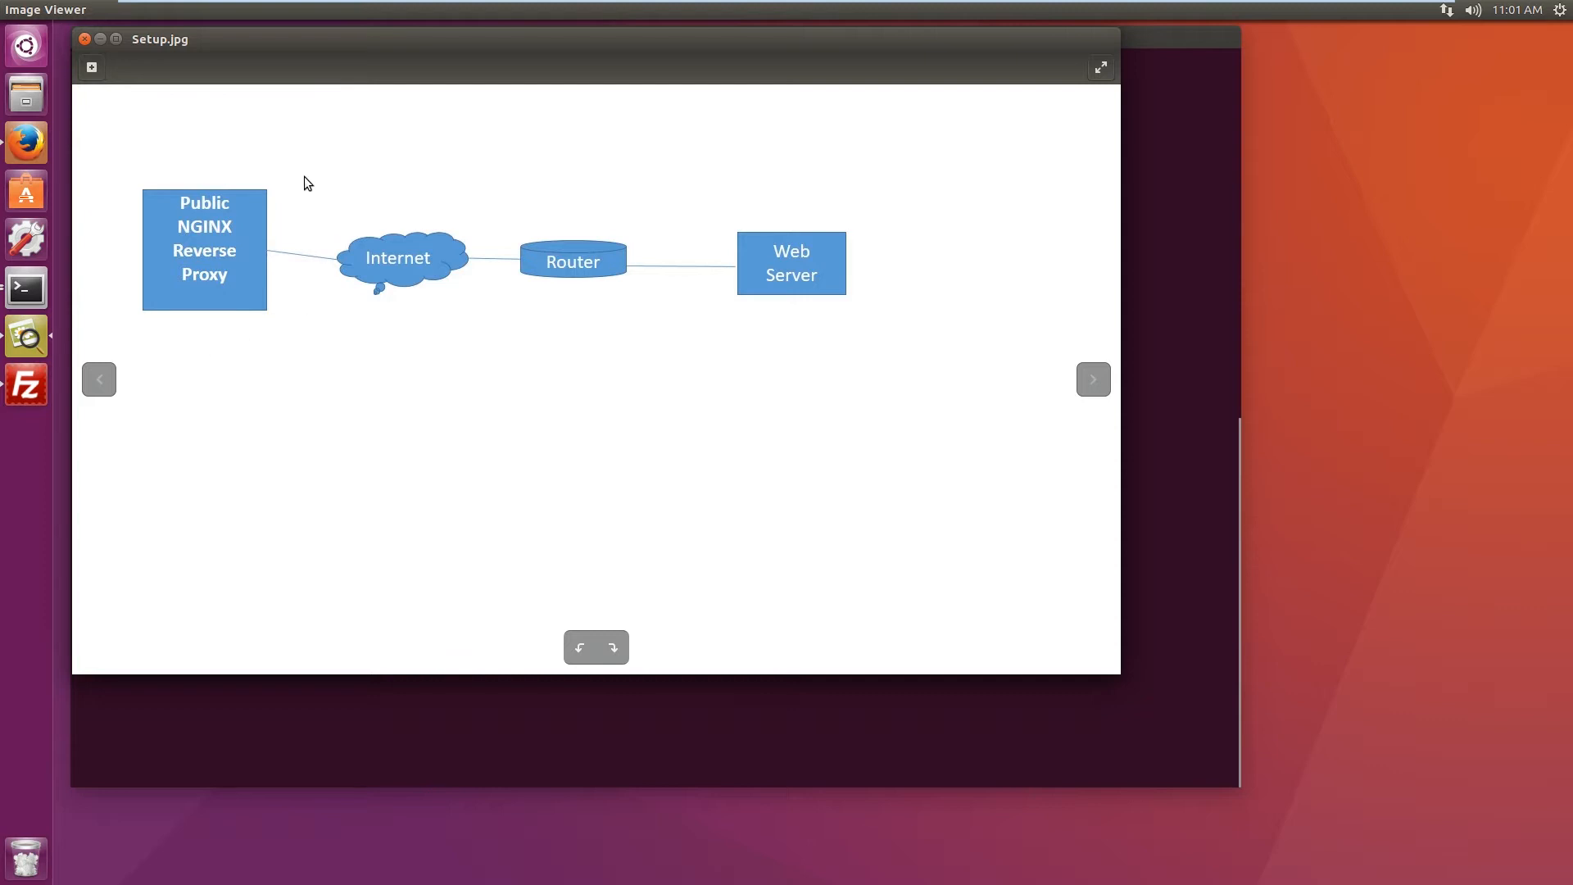
{"action": "mouse_move", "coordinate": [692, 221]}
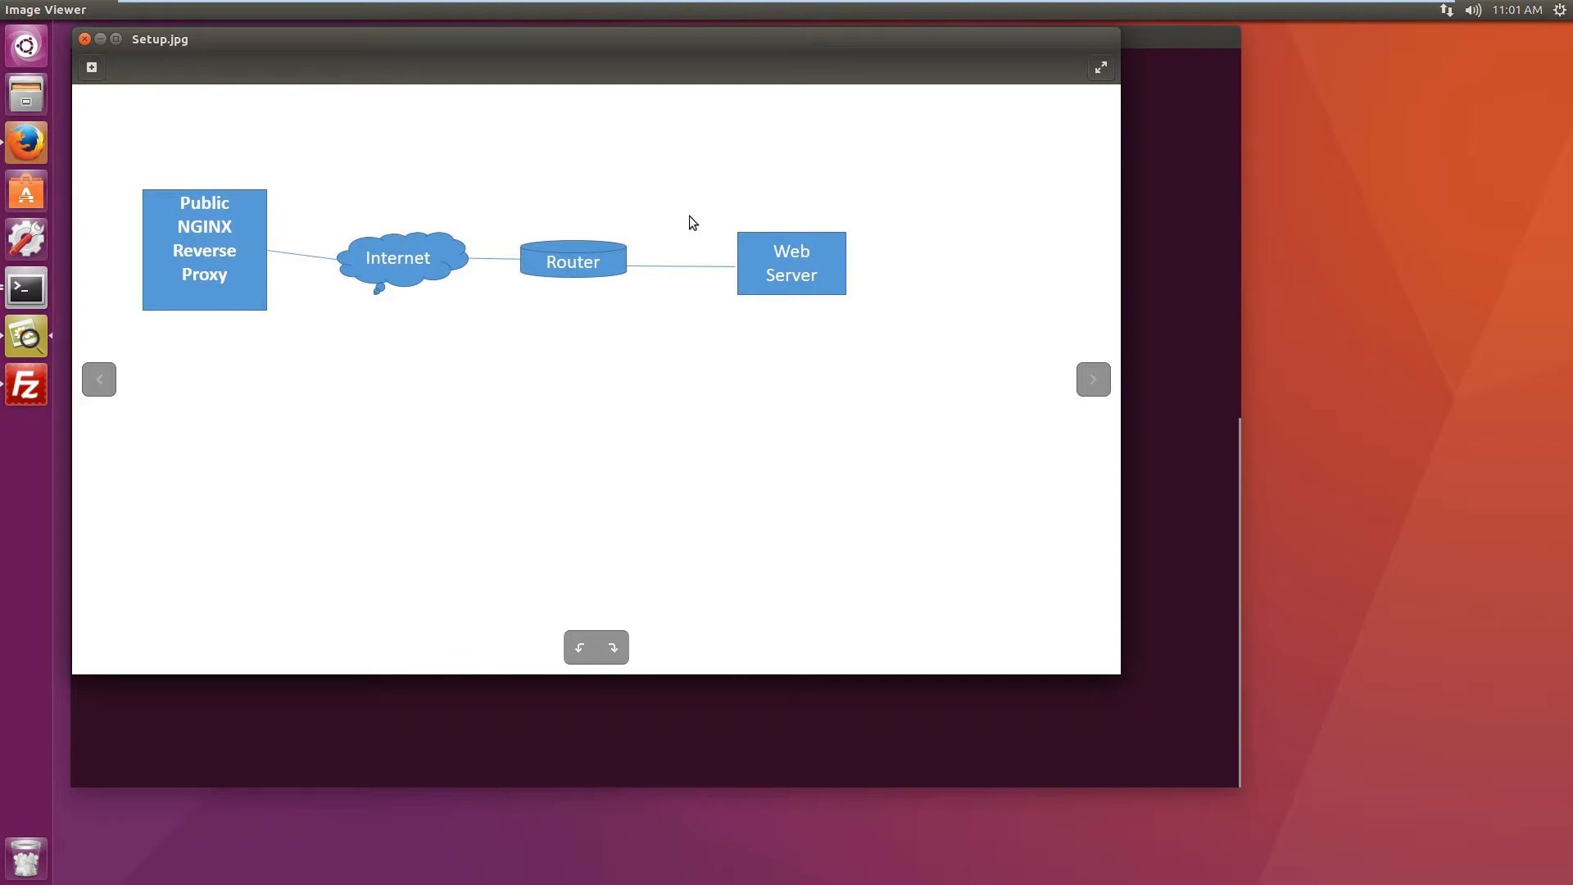
{"action": "mouse_move", "coordinate": [674, 298]}
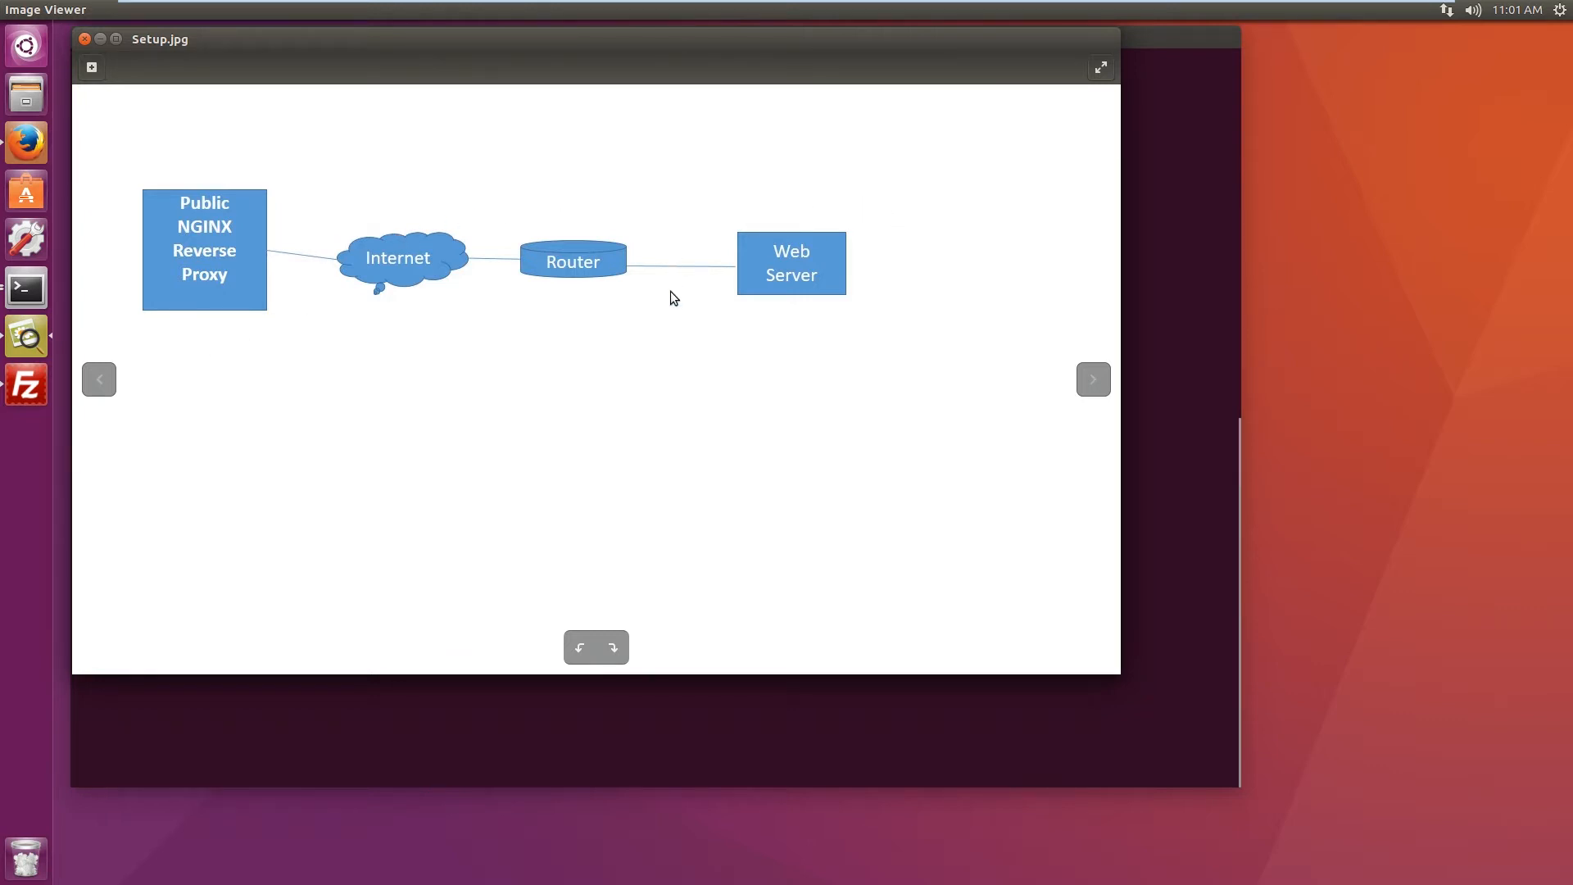
{"action": "mouse_move", "coordinate": [818, 349]}
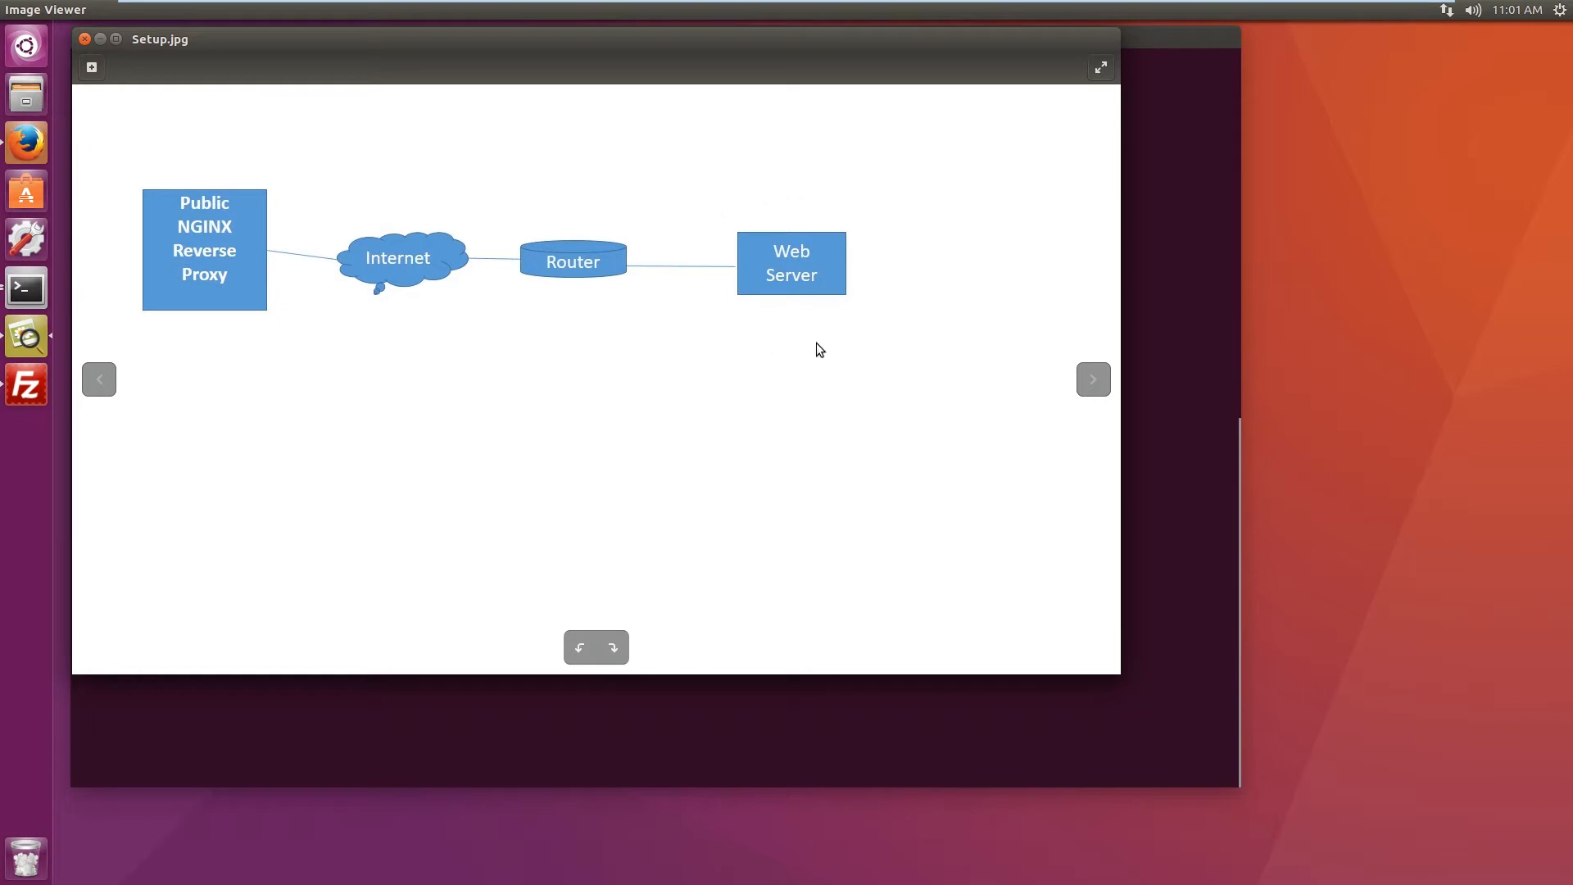
{"action": "mouse_move", "coordinate": [796, 180]}
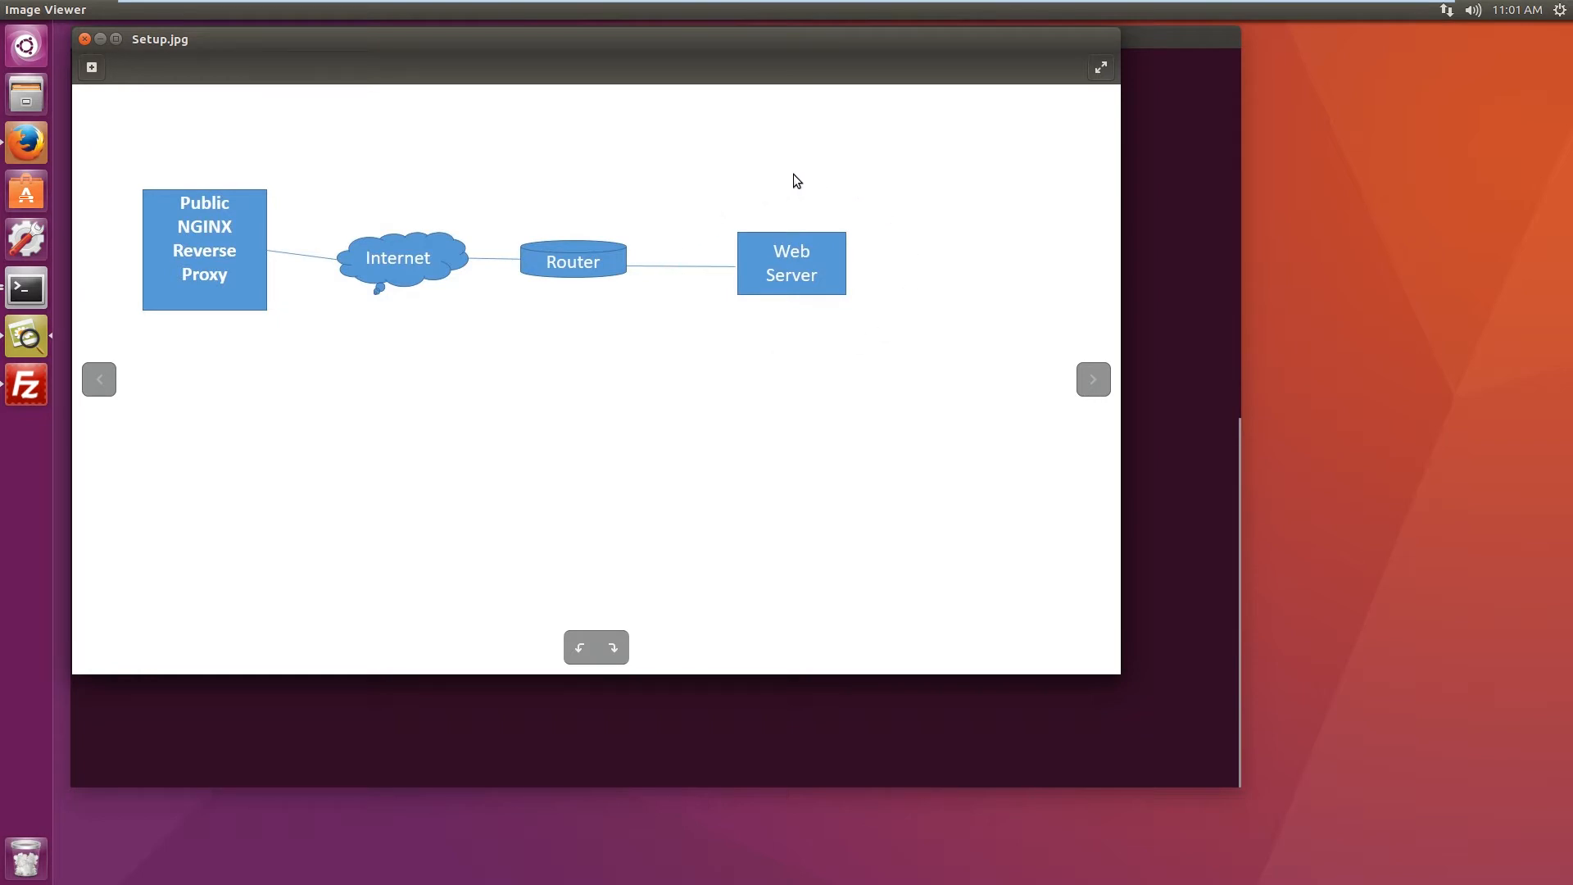
{"action": "mouse_move", "coordinate": [716, 216]}
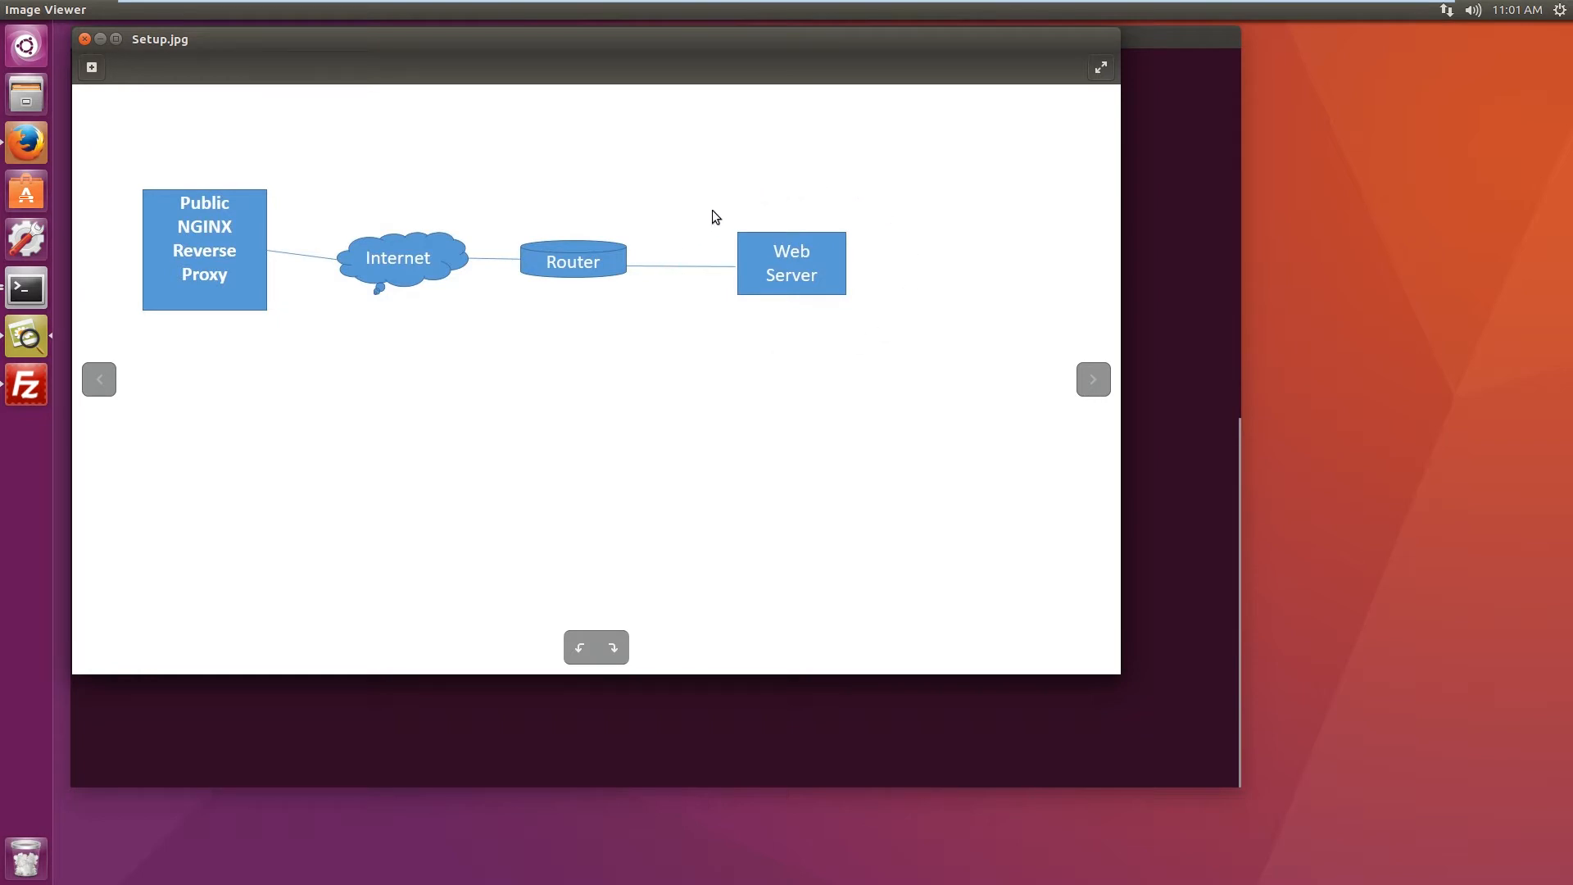
{"action": "mouse_move", "coordinate": [826, 189]}
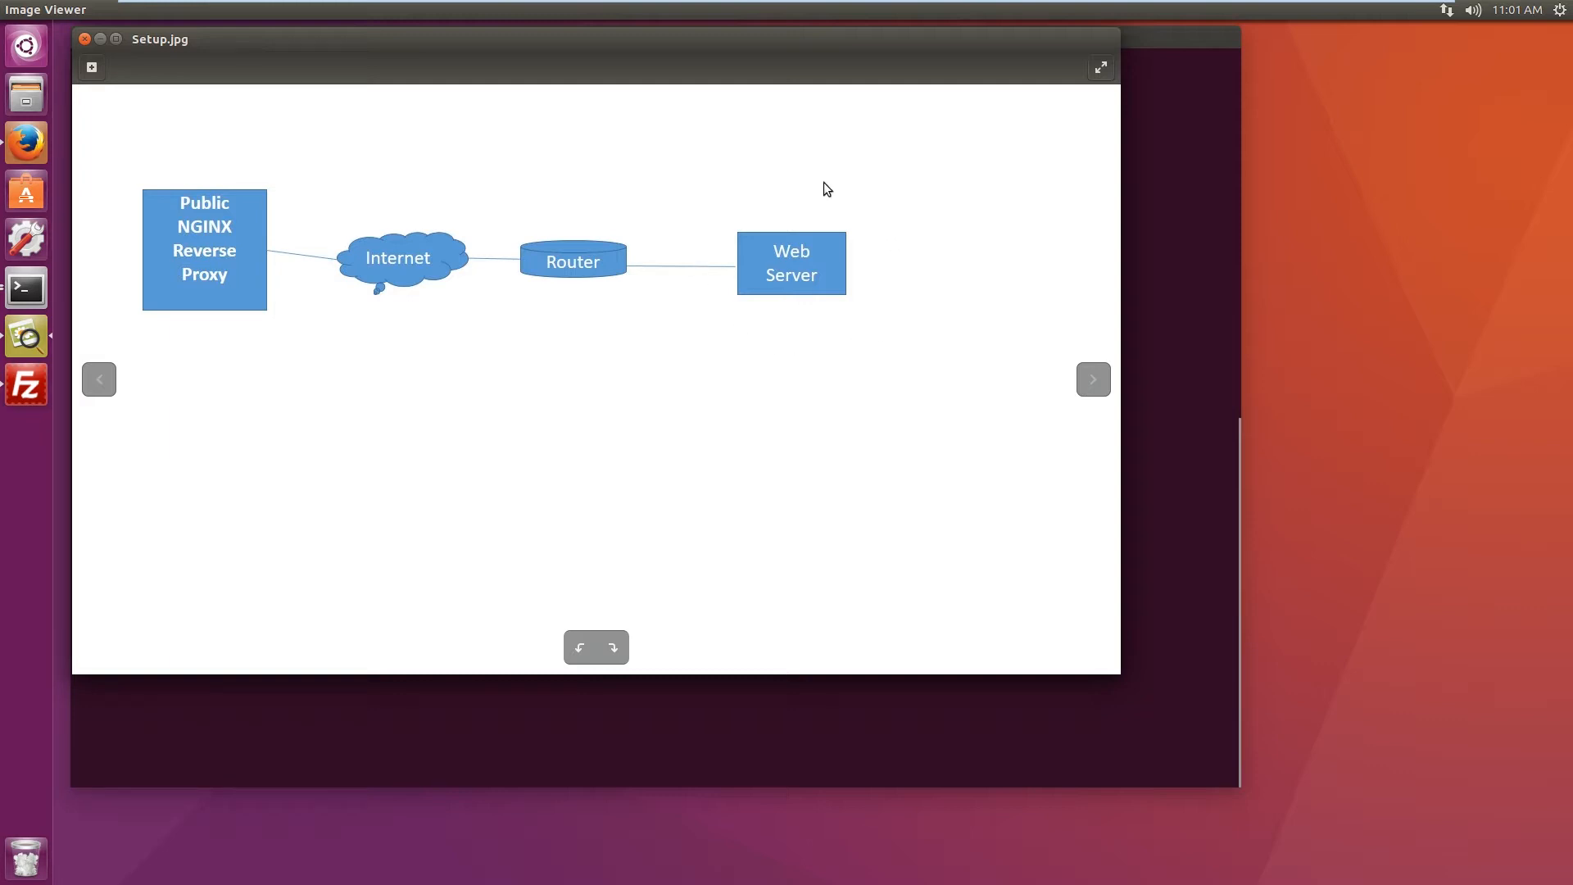
{"action": "mouse_move", "coordinate": [923, 264]}
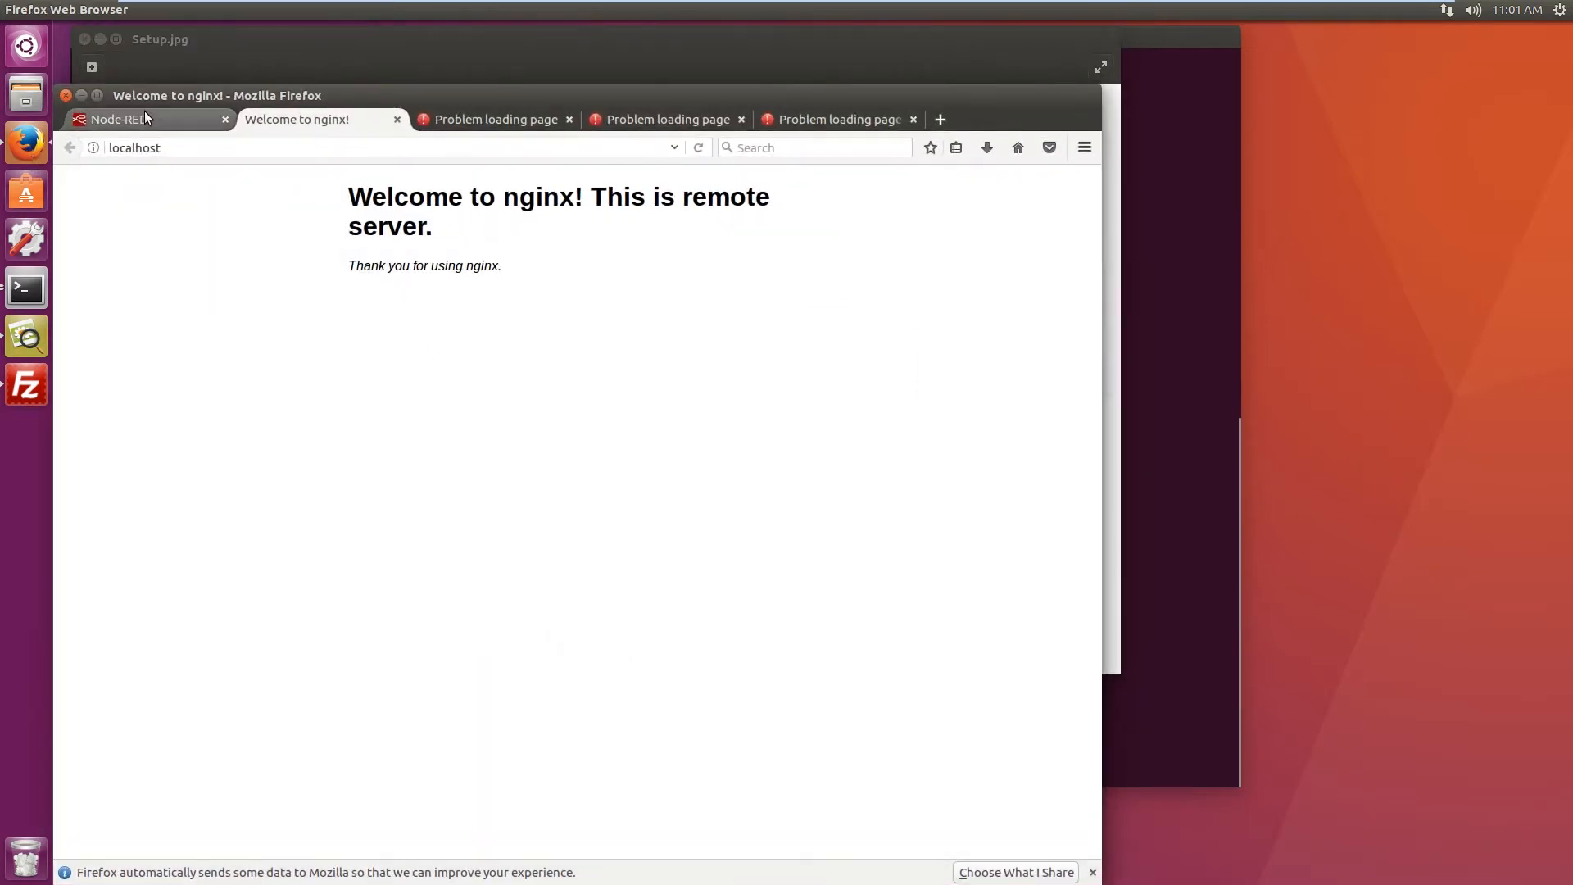
Step: View the Node-RED flow editor on localhost:1880, then return to the nginx welcome page
{"action": "left_click", "coordinate": [118, 118]}
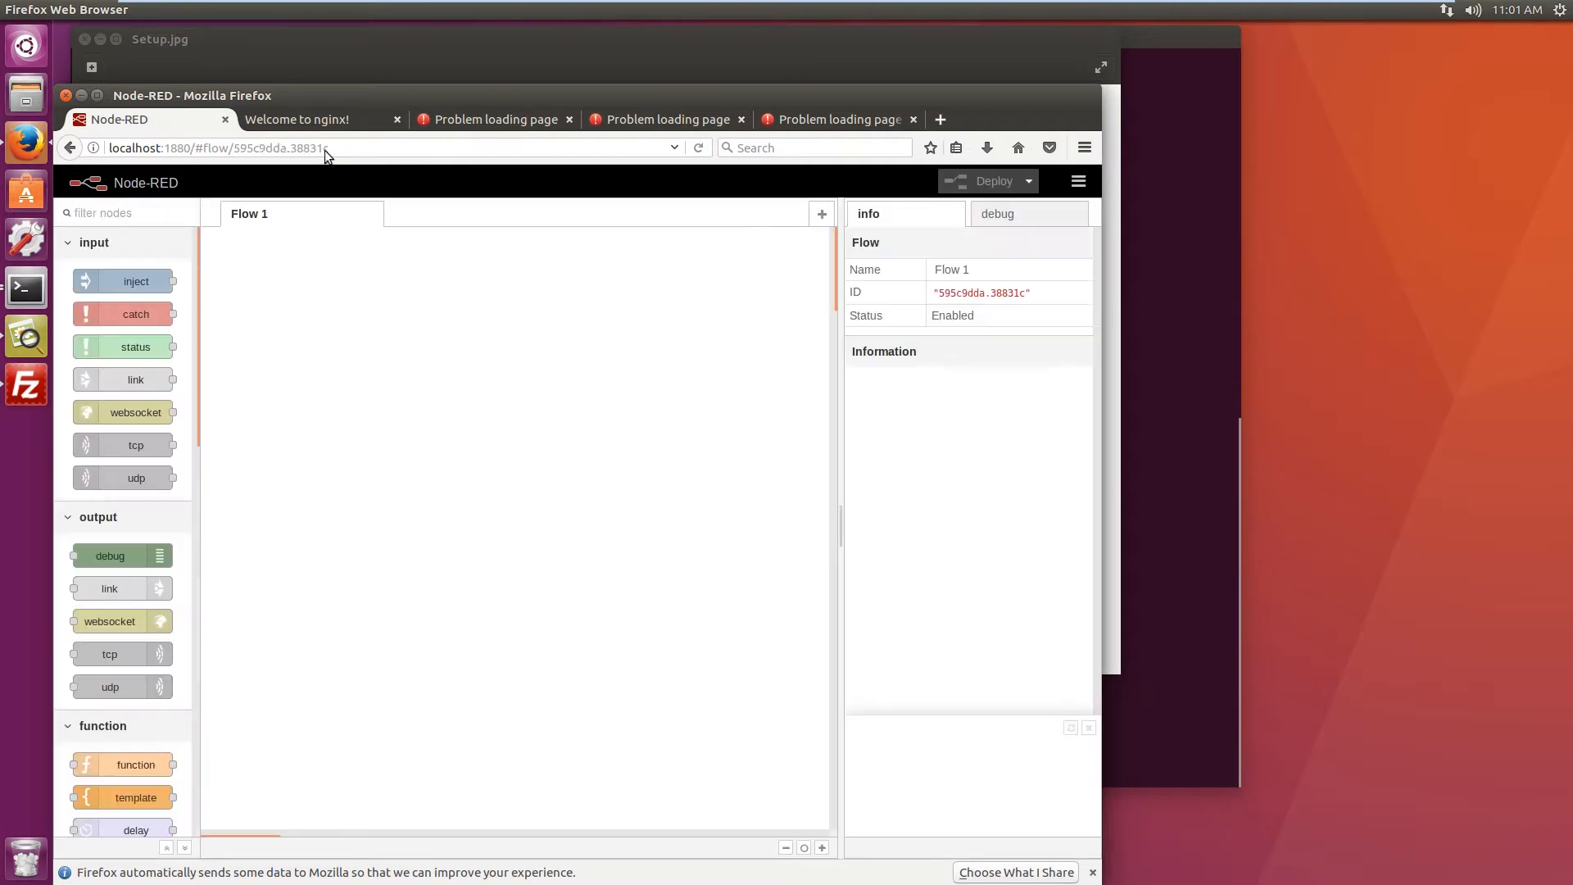
{"action": "left_click", "coordinate": [297, 120]}
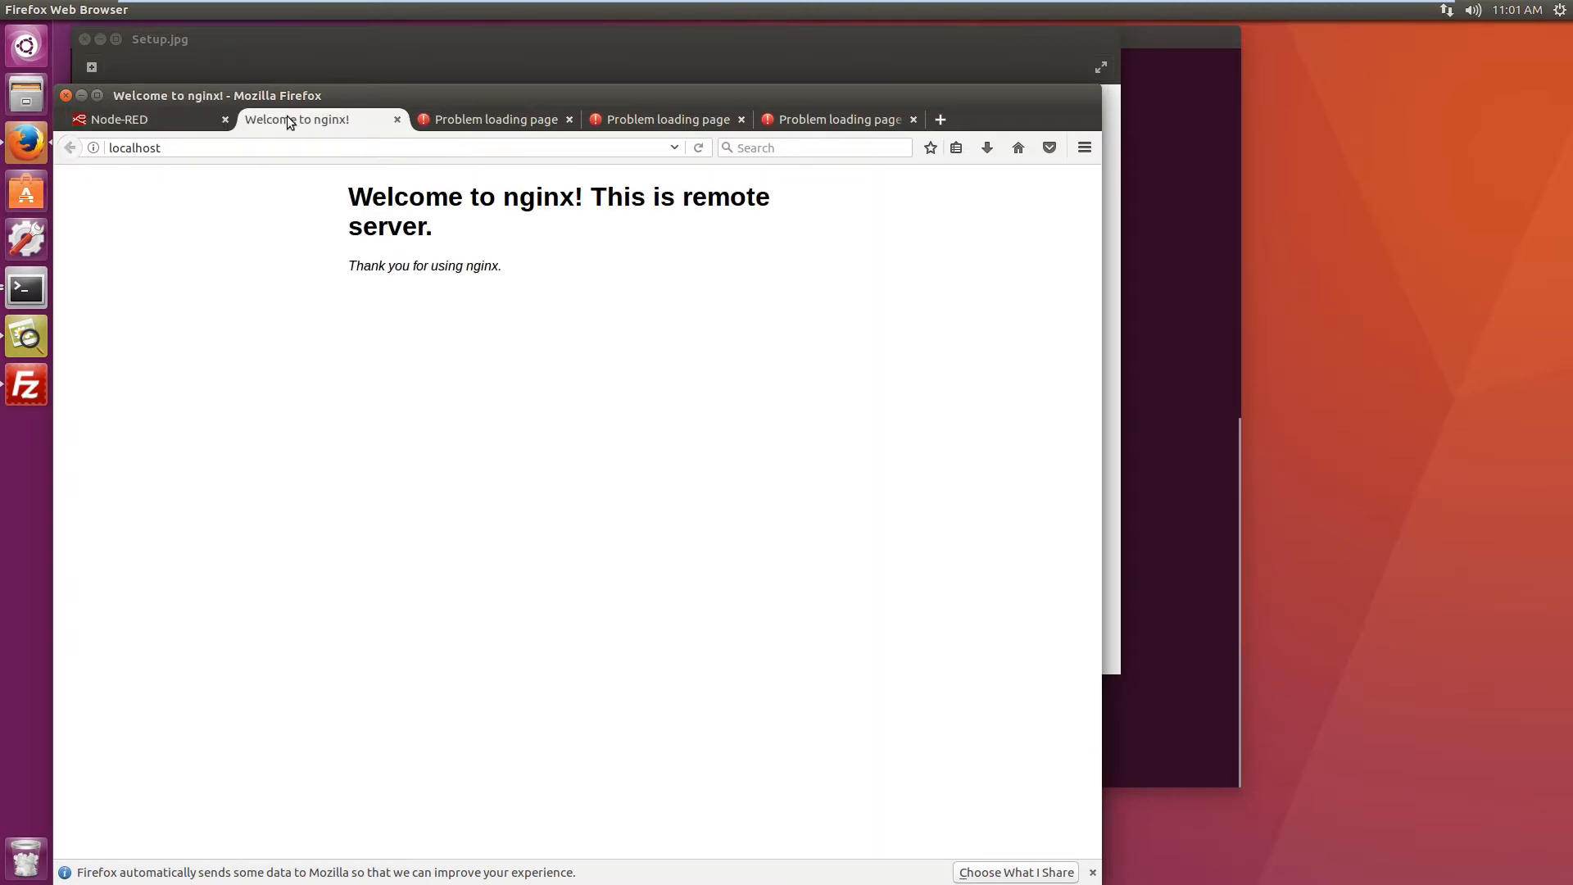
{"action": "left_click", "coordinate": [301, 148]}
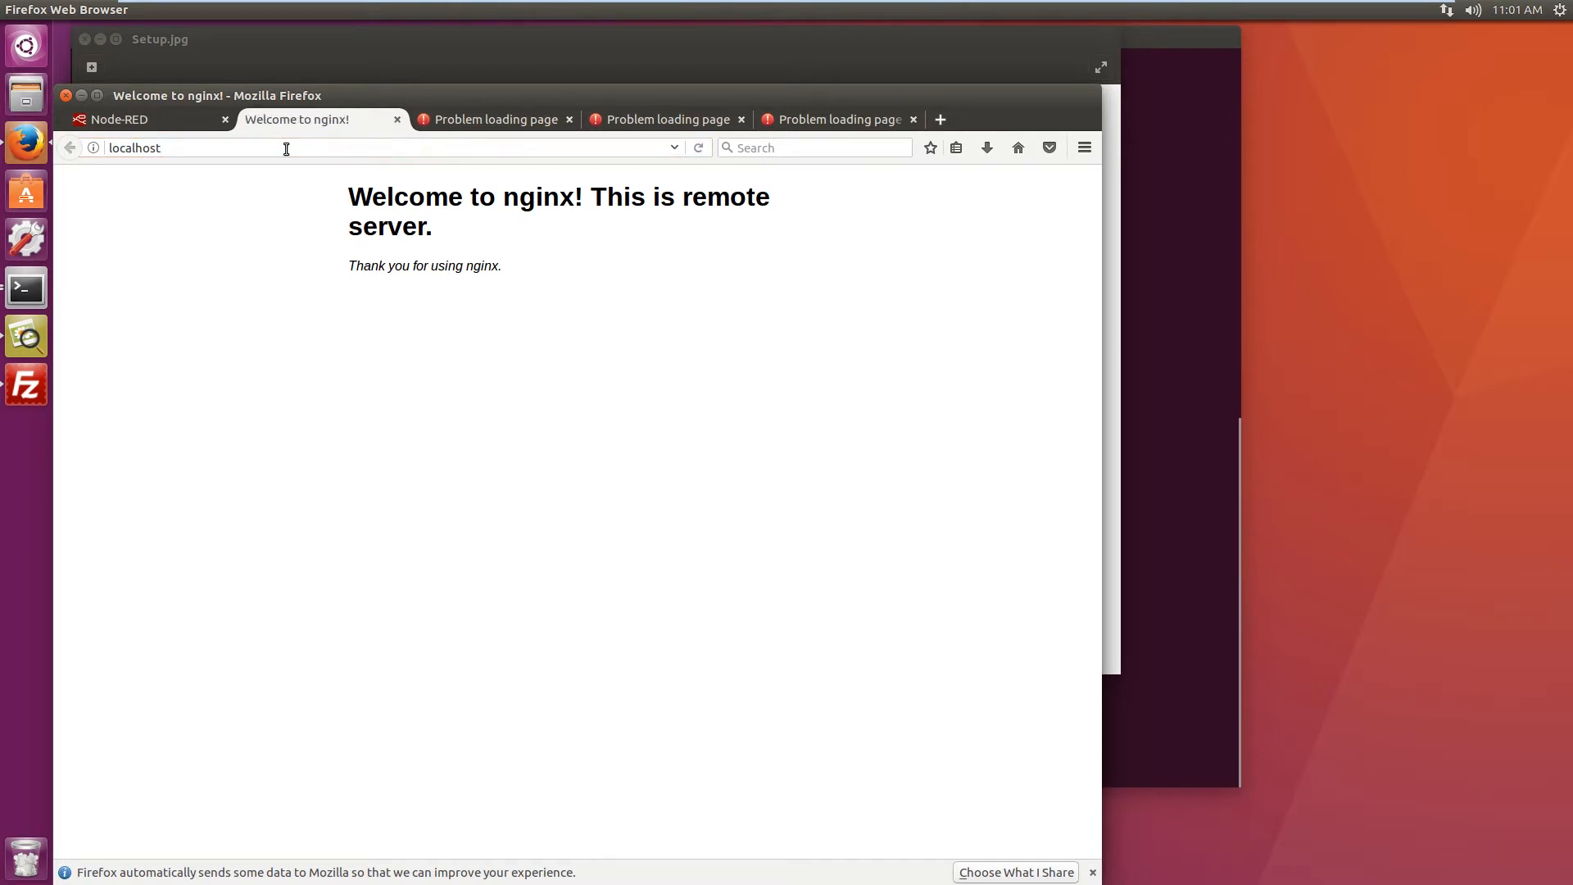
{"action": "mouse_move", "coordinate": [596, 197]}
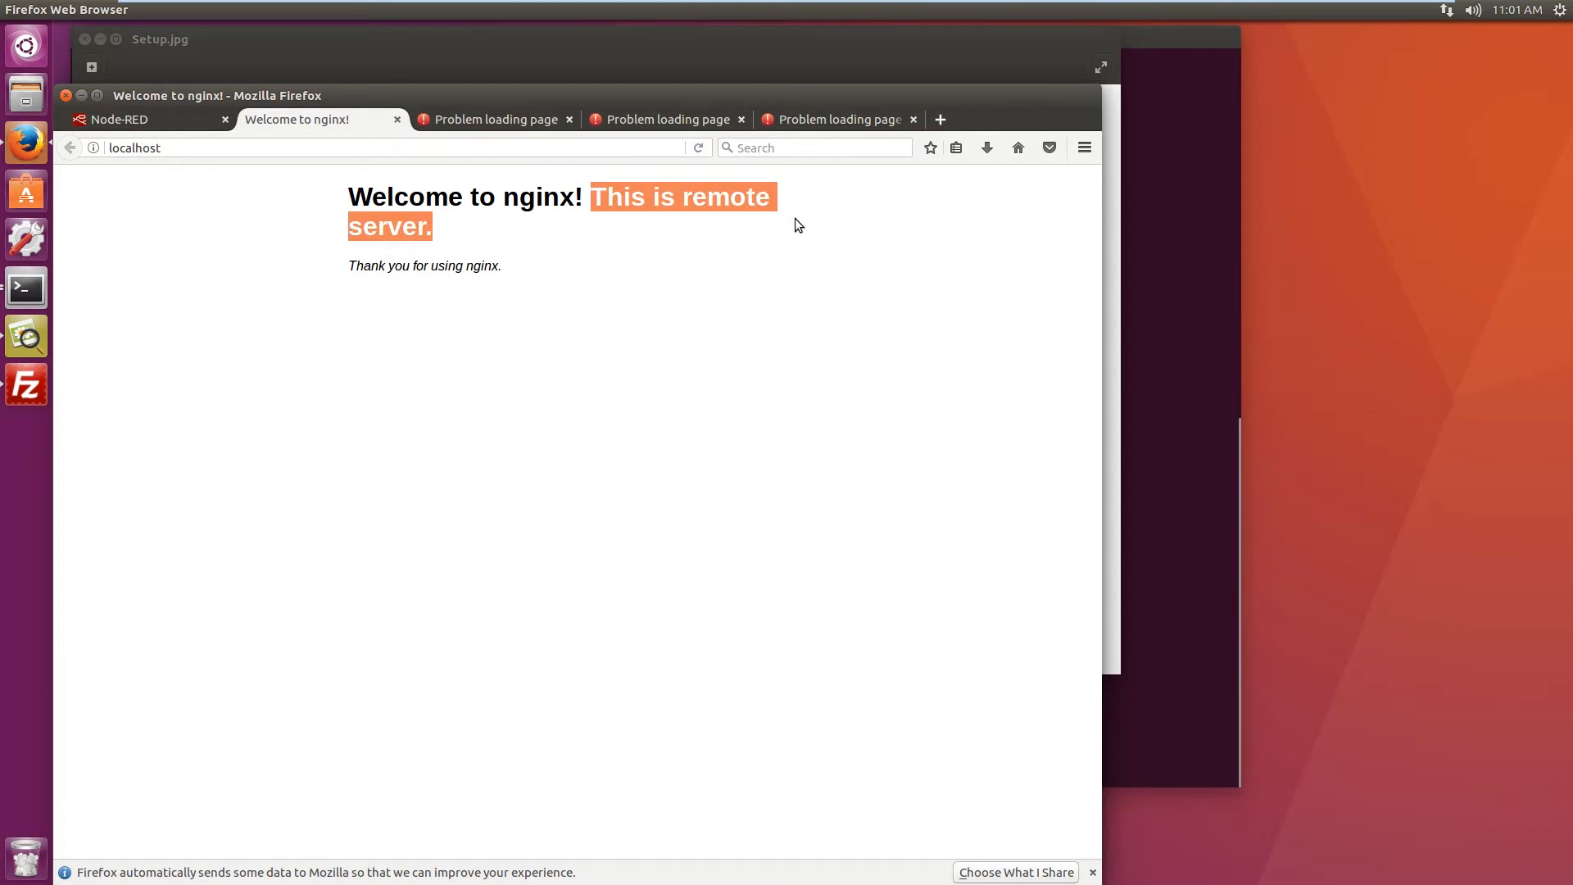
{"action": "mouse_move", "coordinate": [366, 64]}
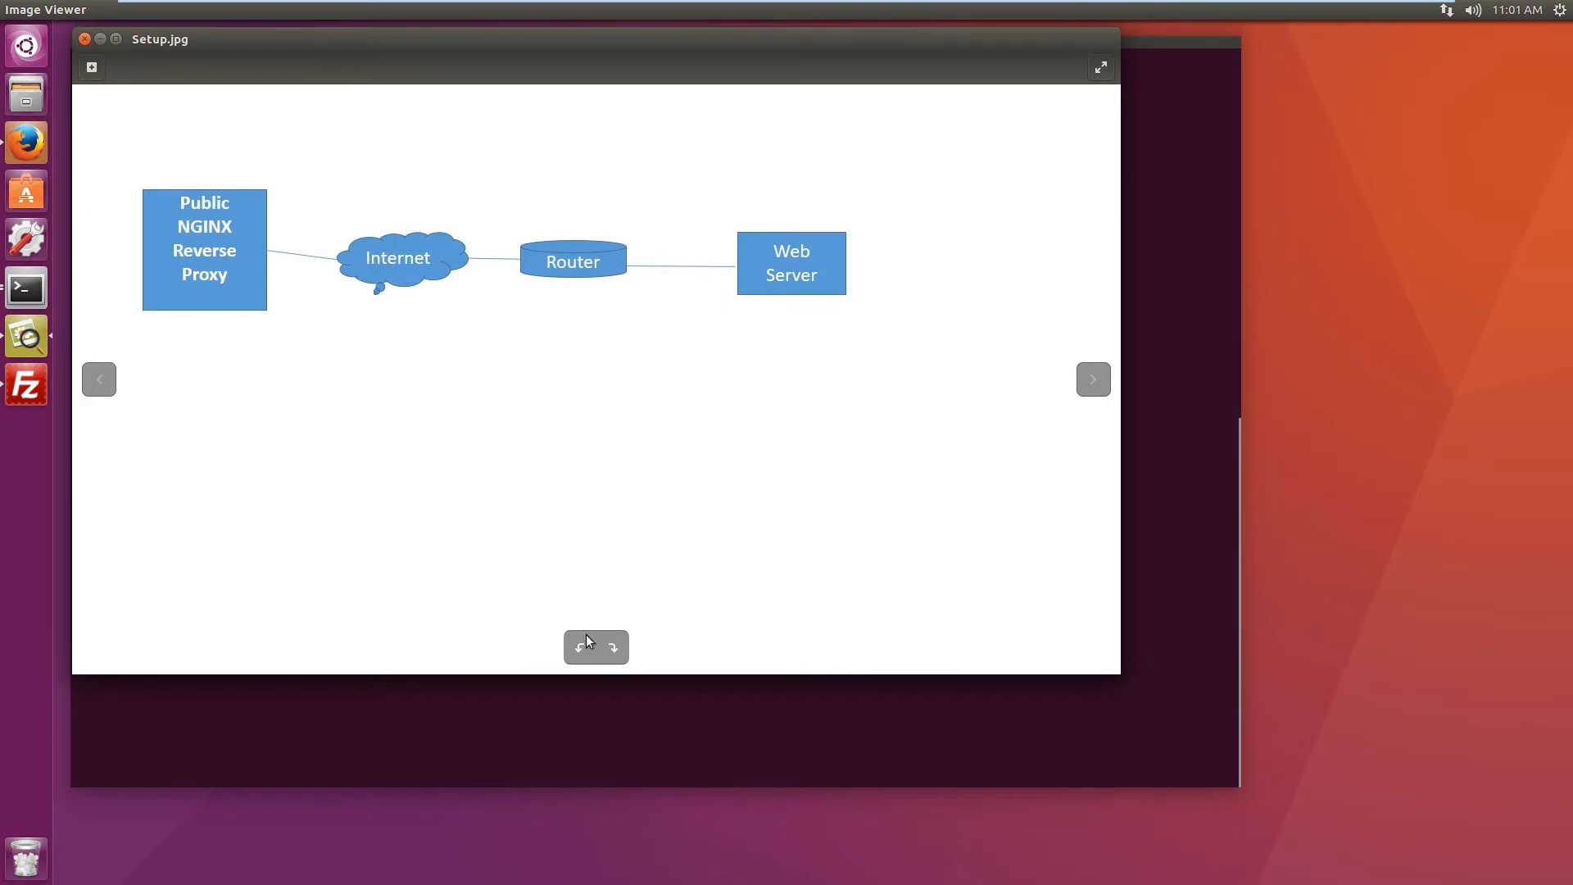
{"action": "mouse_move", "coordinate": [168, 328]}
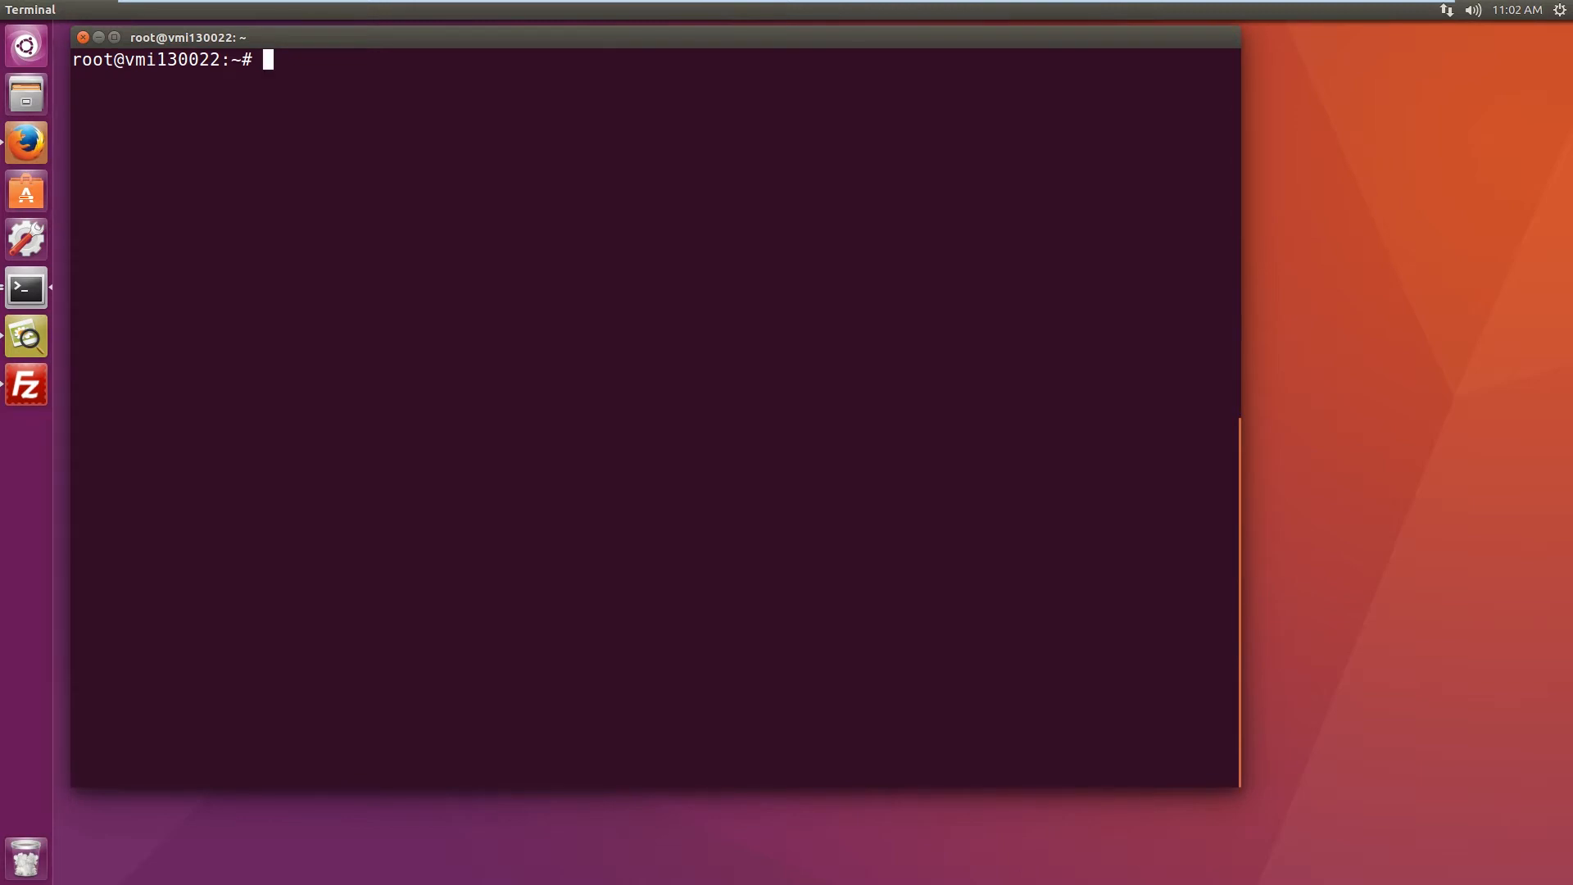
{"action": "mouse_move", "coordinate": [611, 181]}
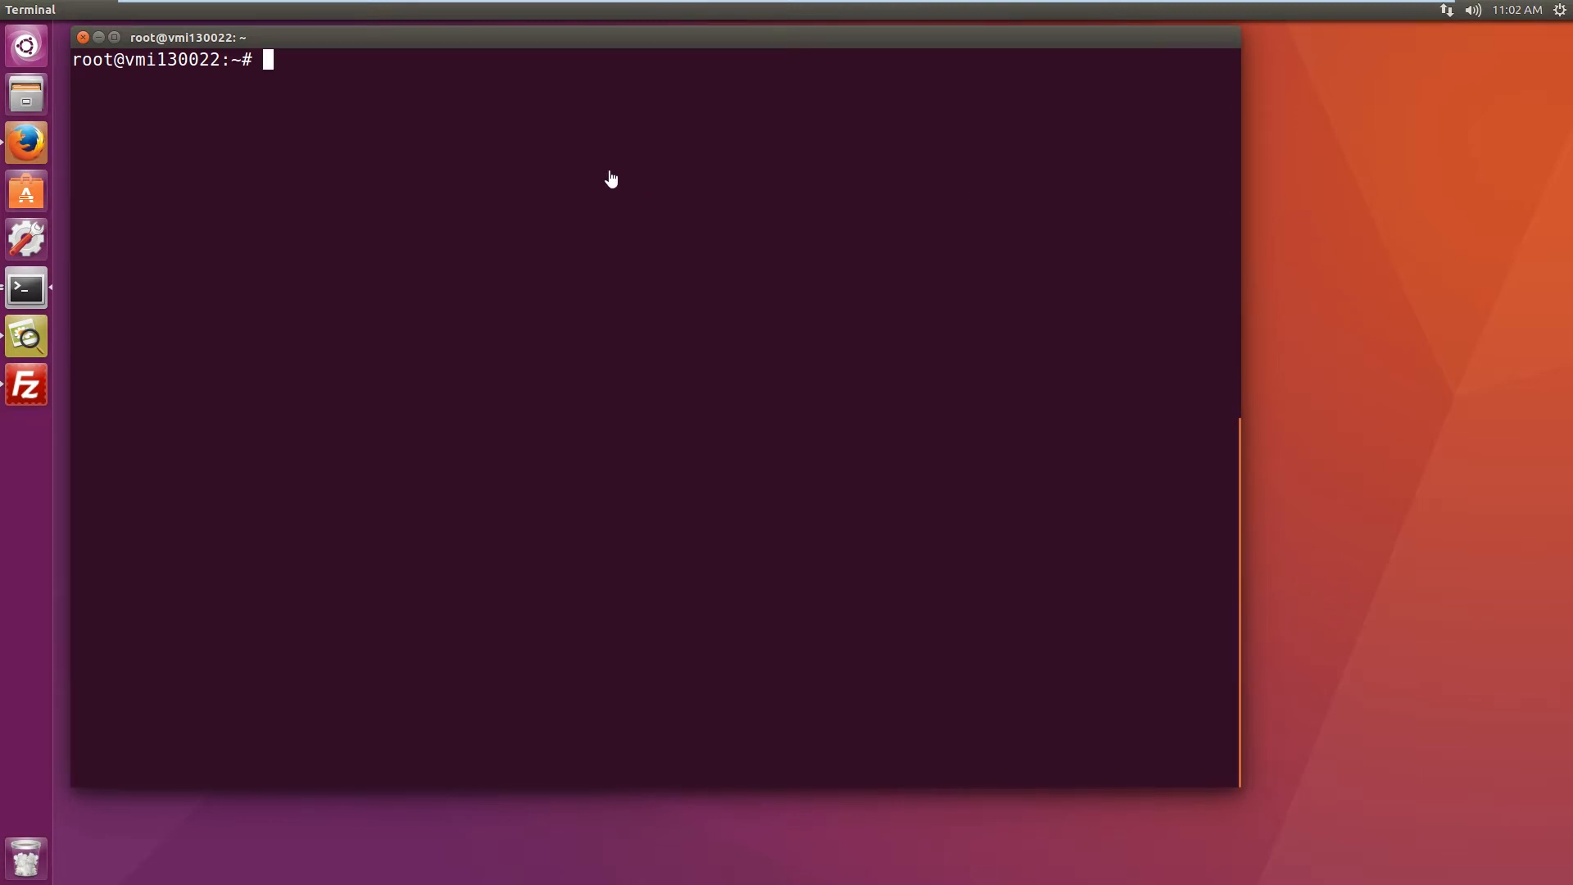
Step: Run 'sudo apt-get install denyhosts' and confirm with y to install it
{"action": "right_click", "coordinate": [611, 178]}
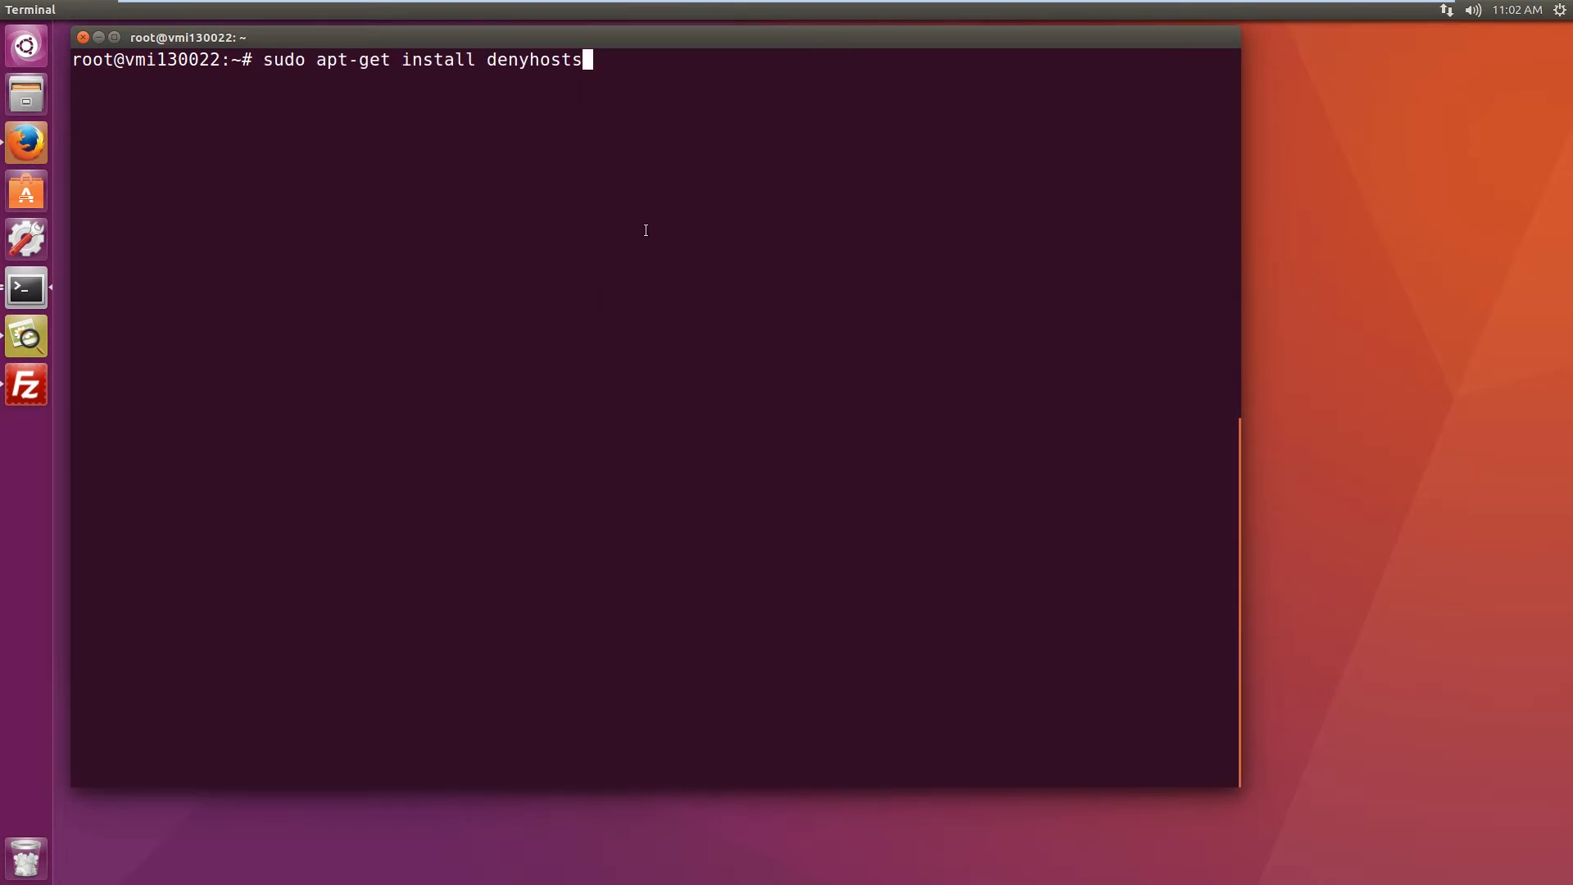
{"action": "key", "text": "Return"}
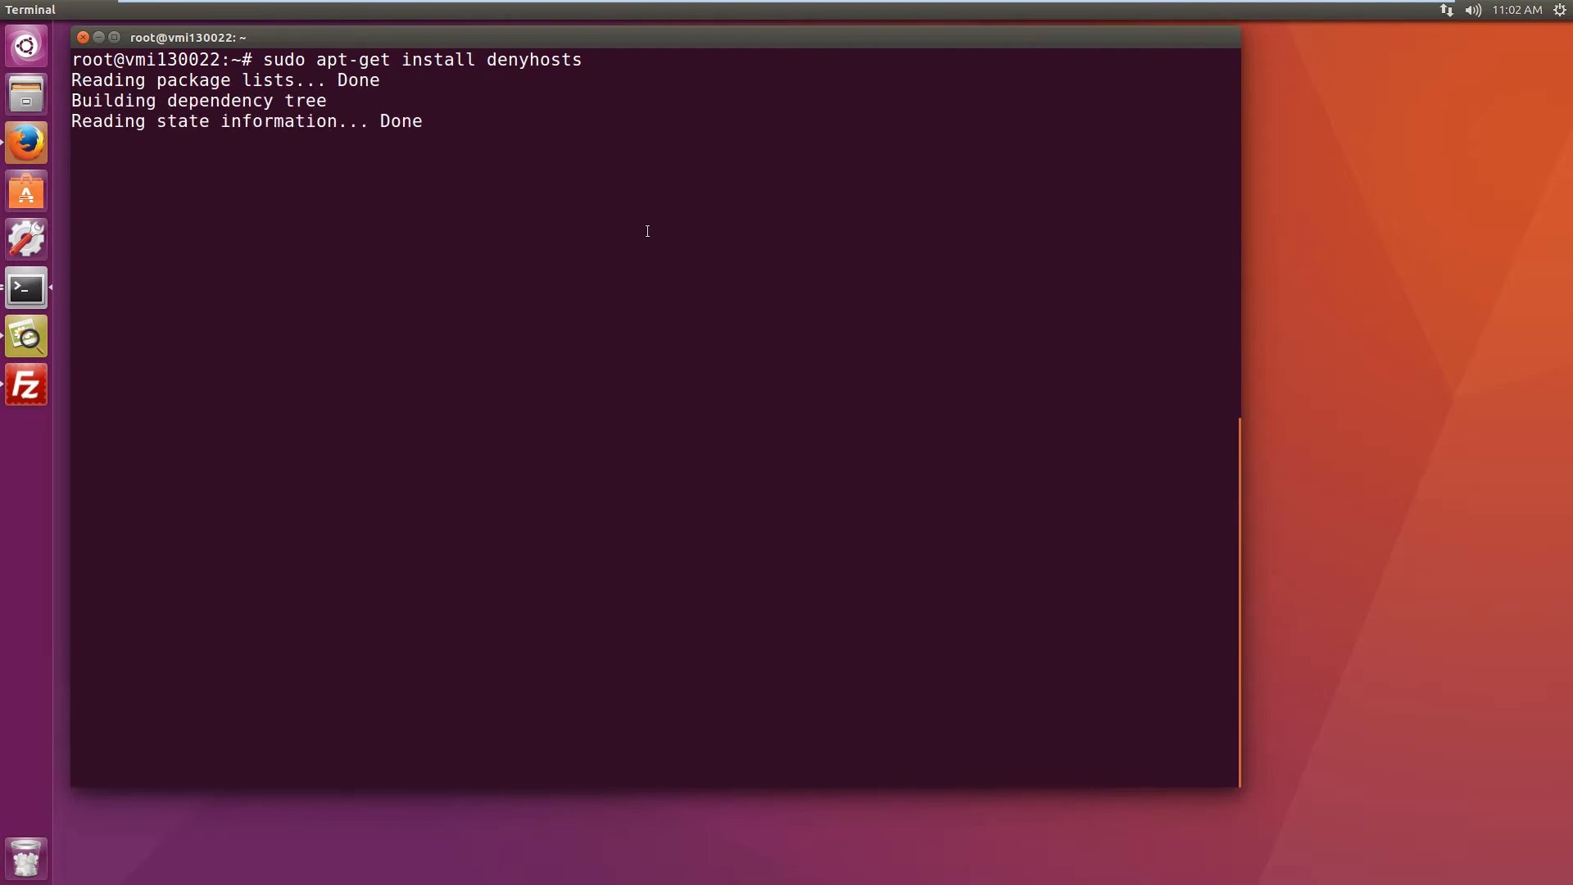
{"action": "type", "text": "y"}
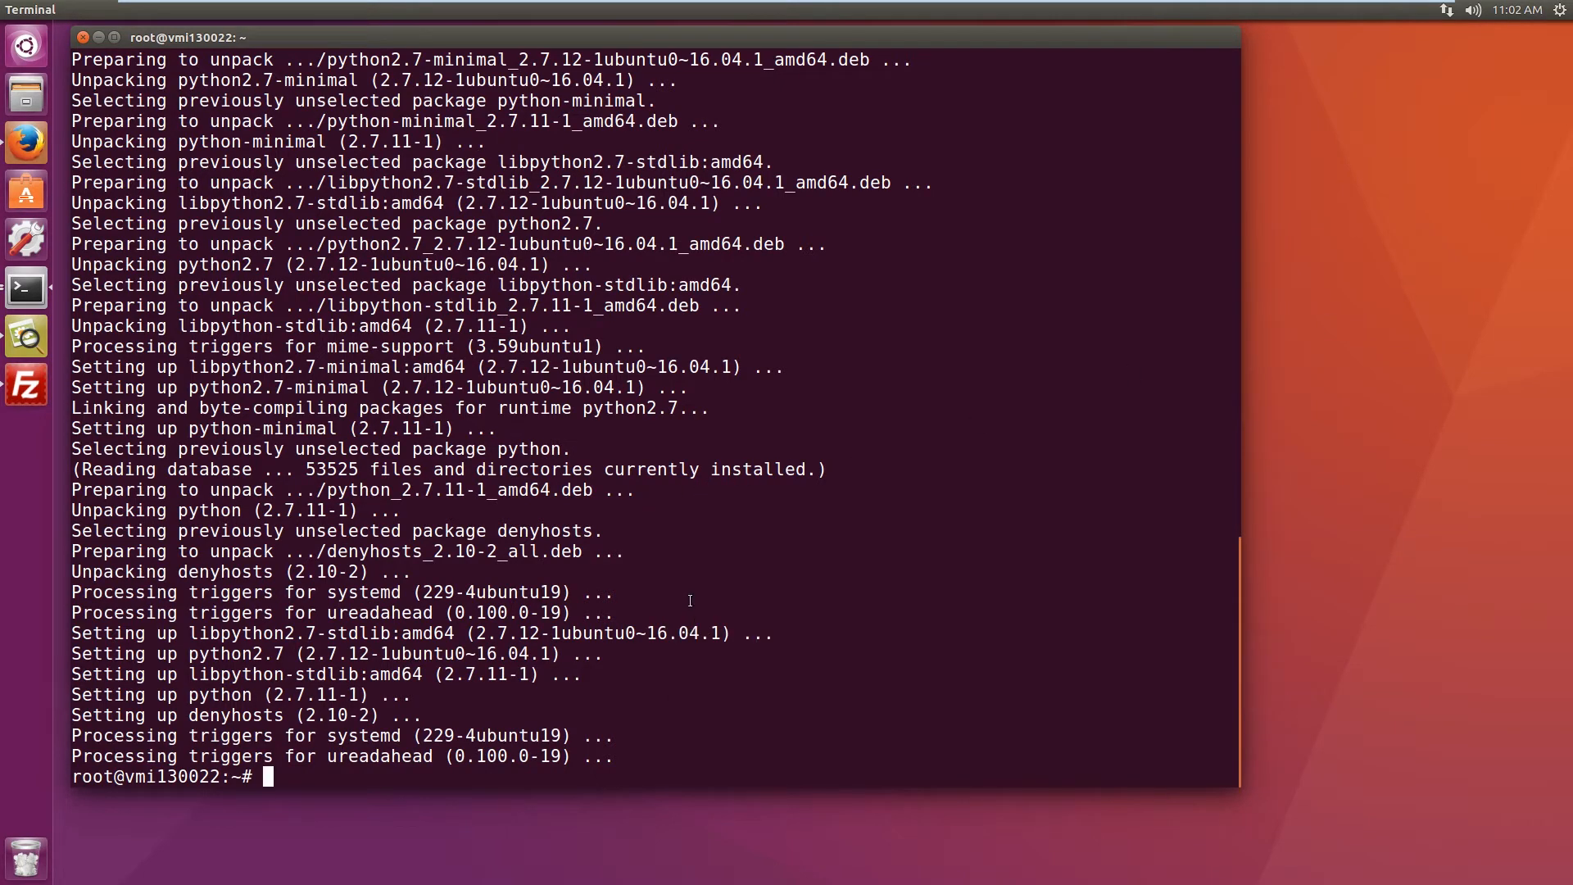
Step: Run 'sudo apt-get install nginx' and confirm with y to install it
{"action": "type", "text": "sudo apt-get install nginx"}
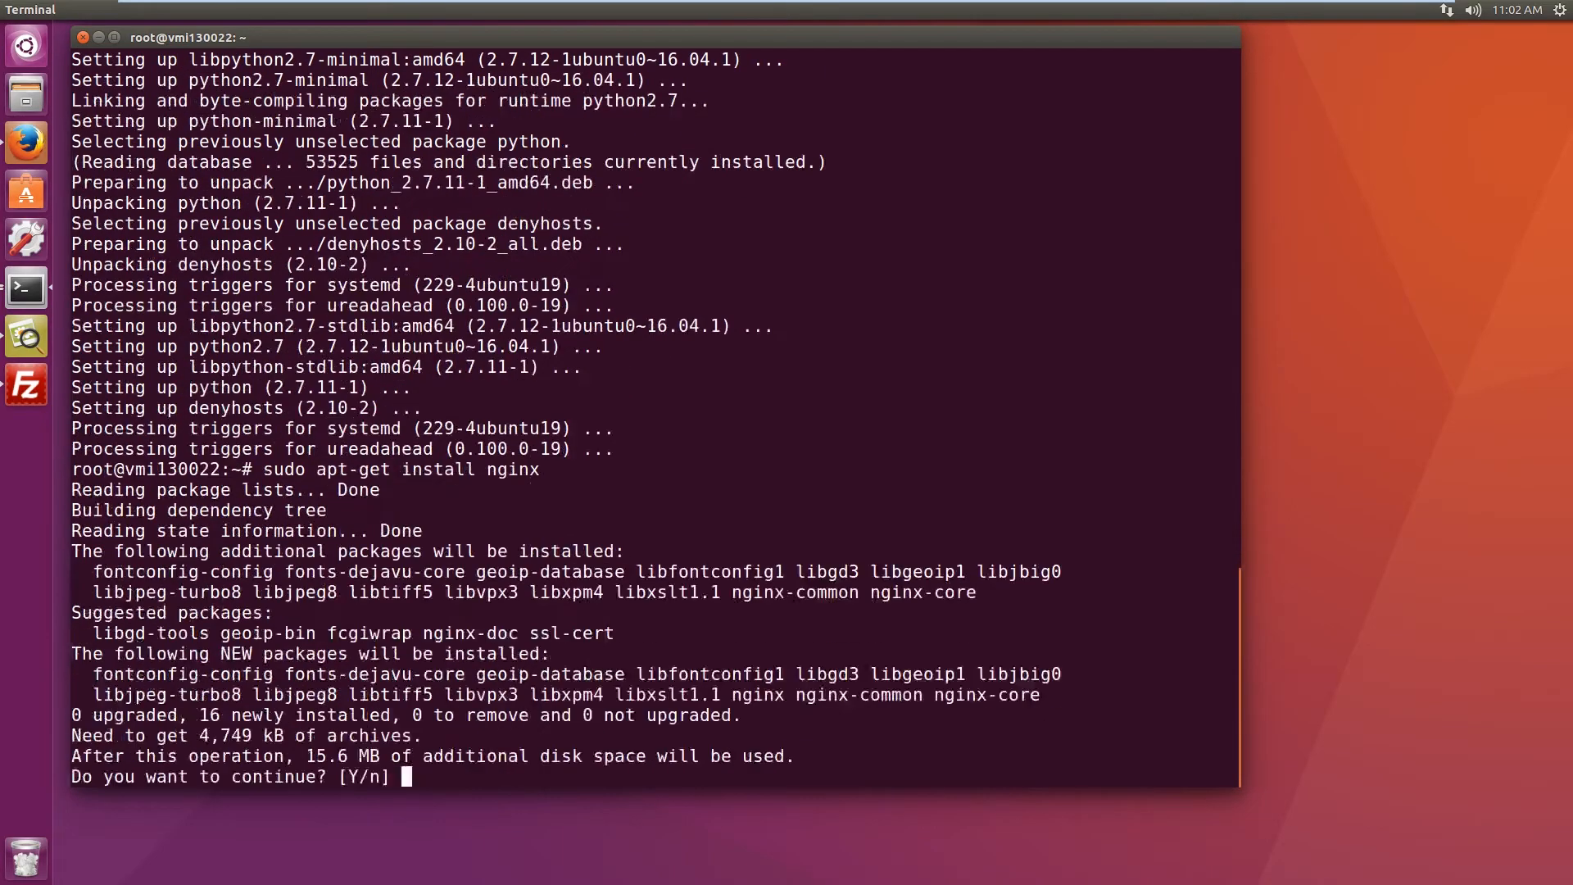
{"action": "type", "text": "y"}
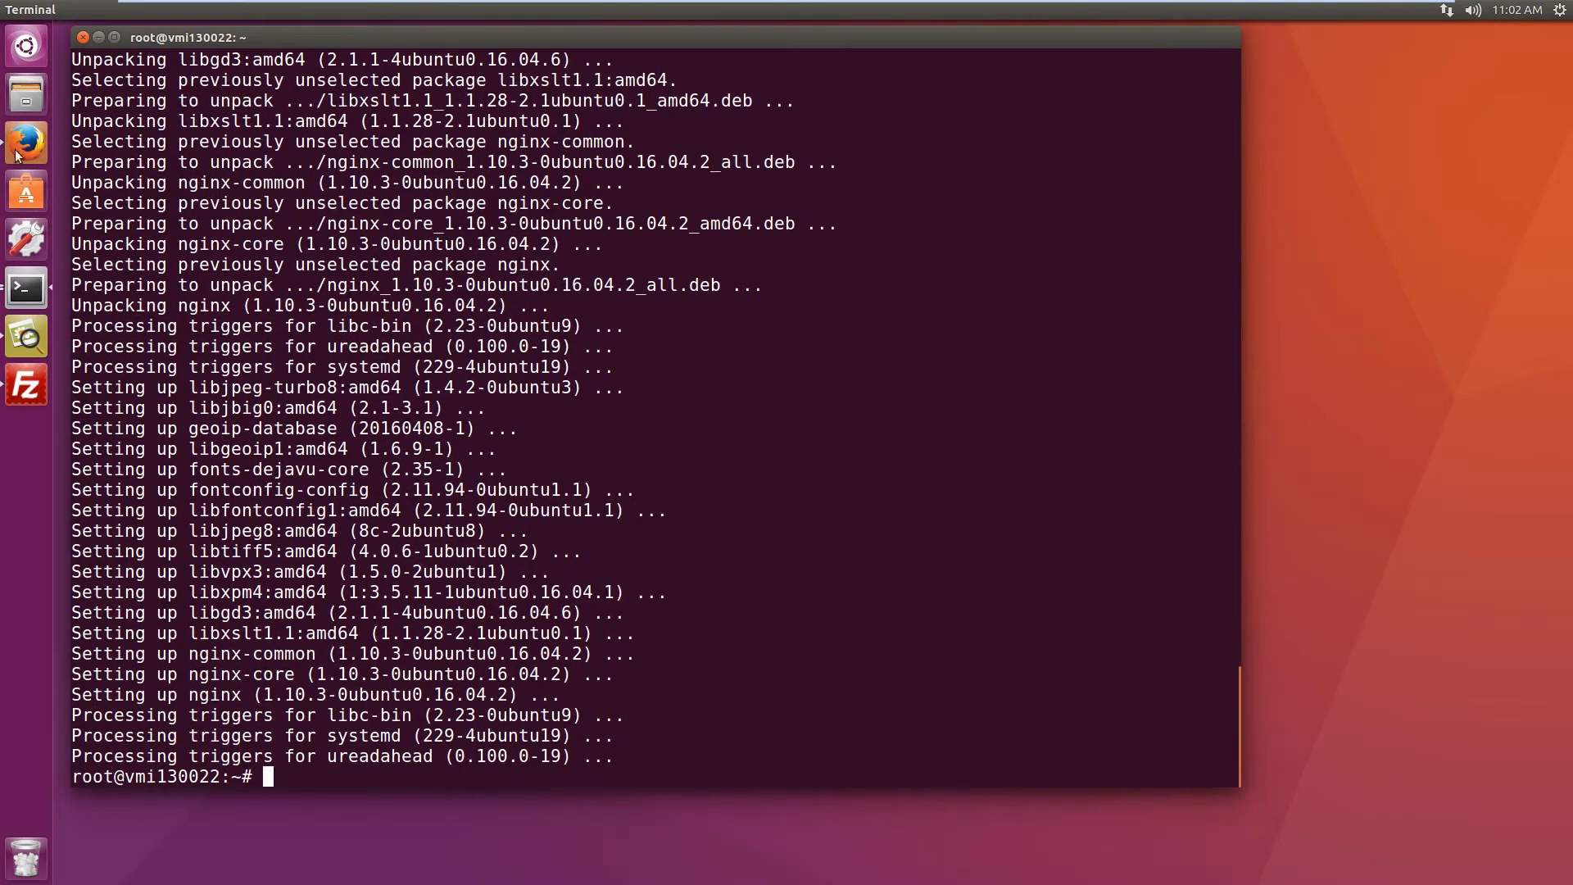
{"action": "mouse_move", "coordinate": [24, 141]}
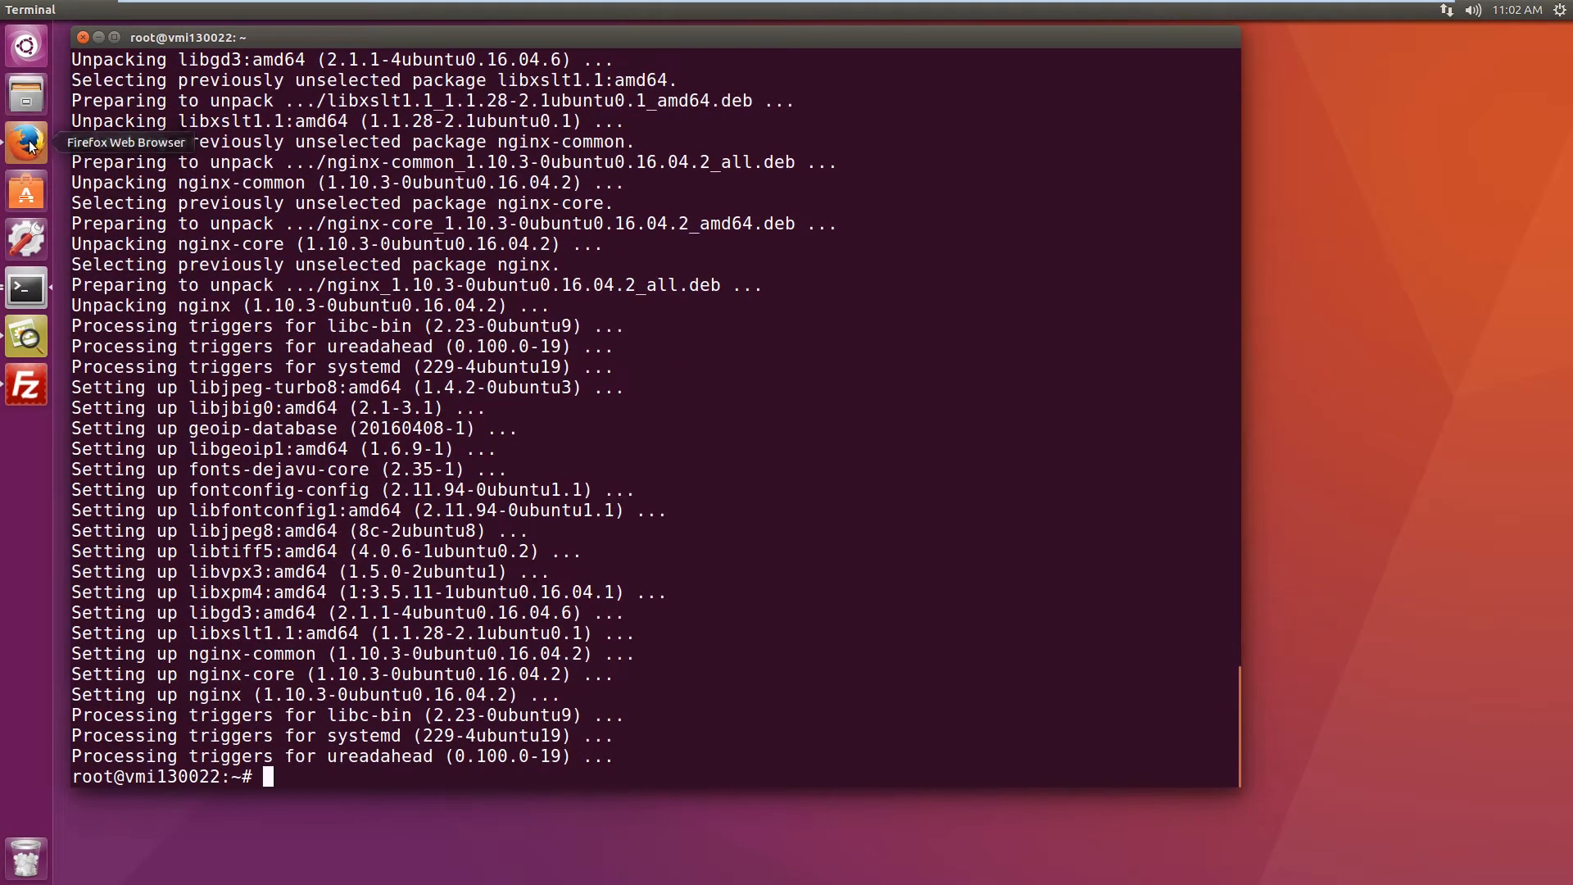
Step: Reload the nginxtut.duckdns.org tab so it shows the default nginx welcome page
{"action": "left_click", "coordinate": [24, 141]}
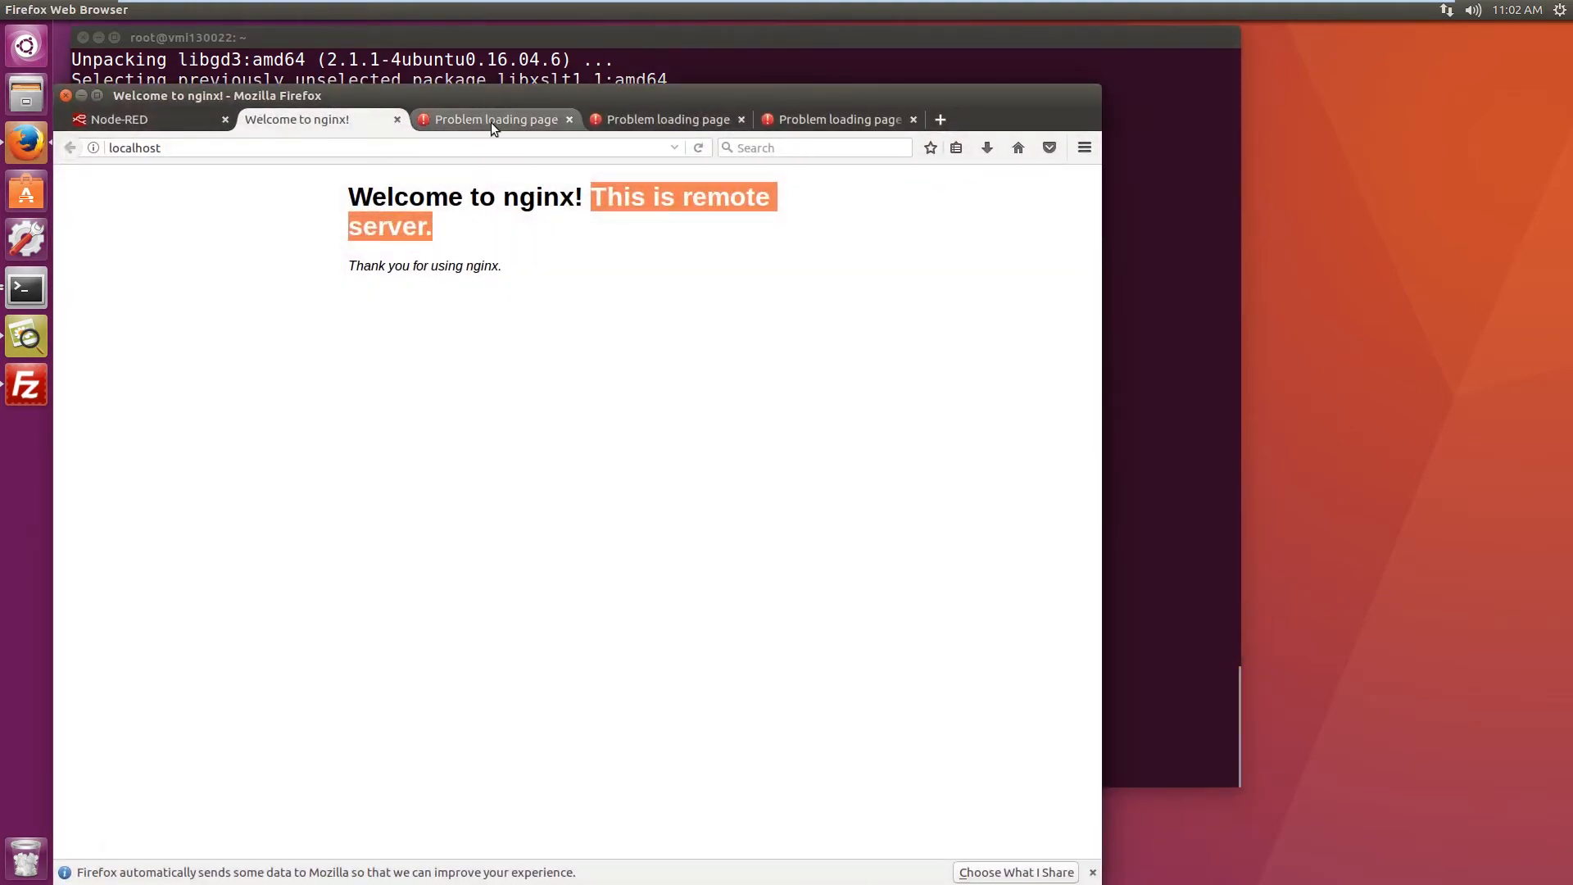
{"action": "left_click", "coordinate": [493, 120]}
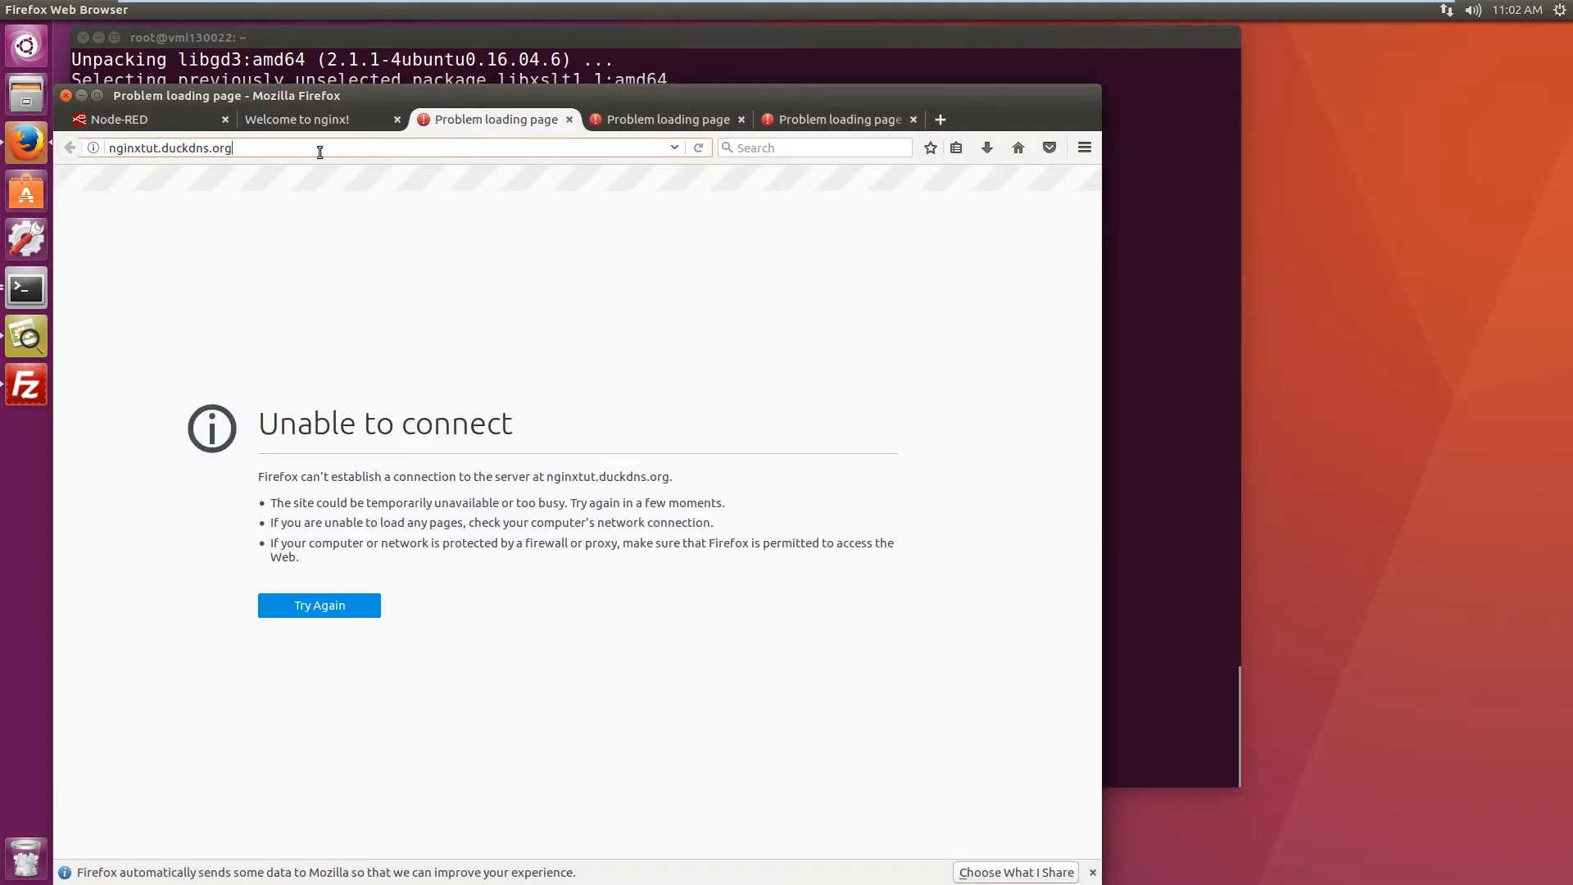
{"action": "left_click", "coordinate": [319, 604]}
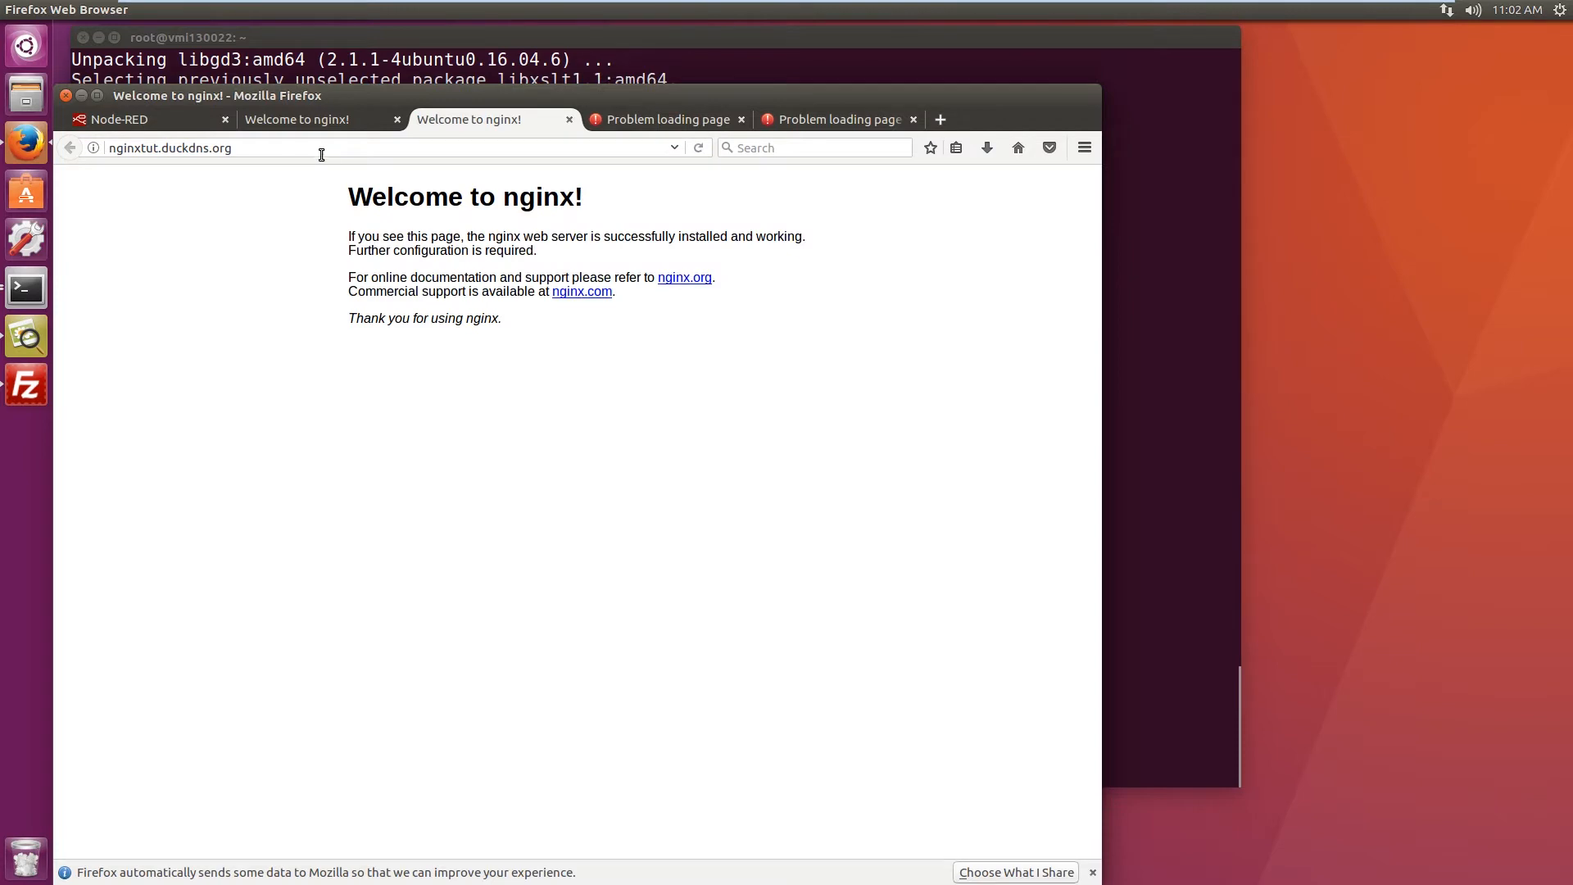
{"action": "mouse_move", "coordinate": [368, 239]}
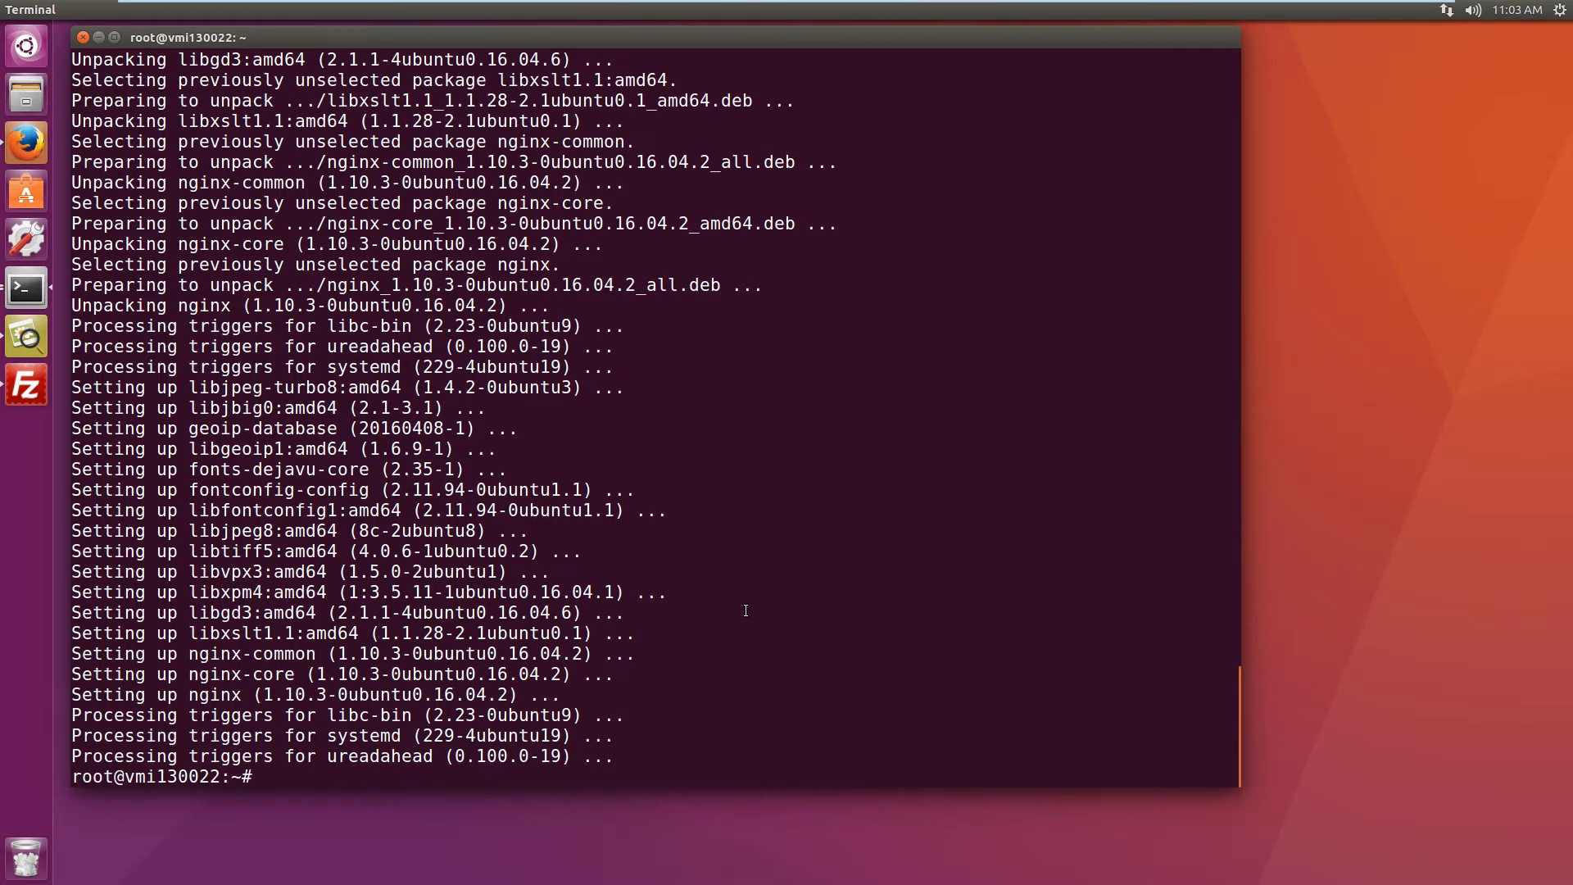
Step: Go into /etc/nginx/sites-enabled and list its contents
{"action": "type", "text": "cd /"}
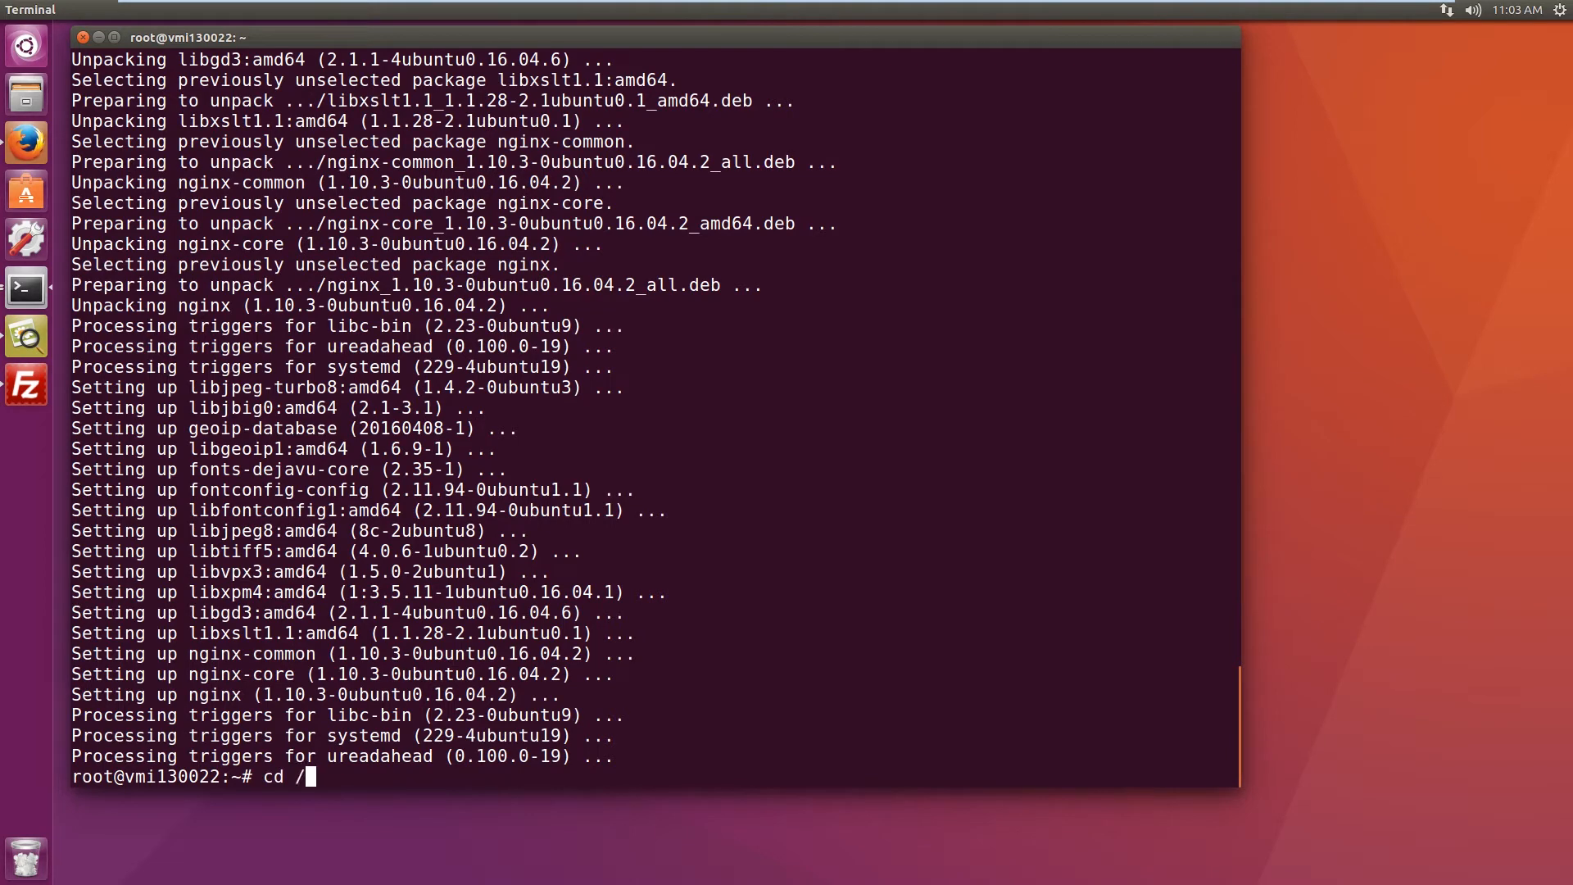
{"action": "type", "text": "etc/"}
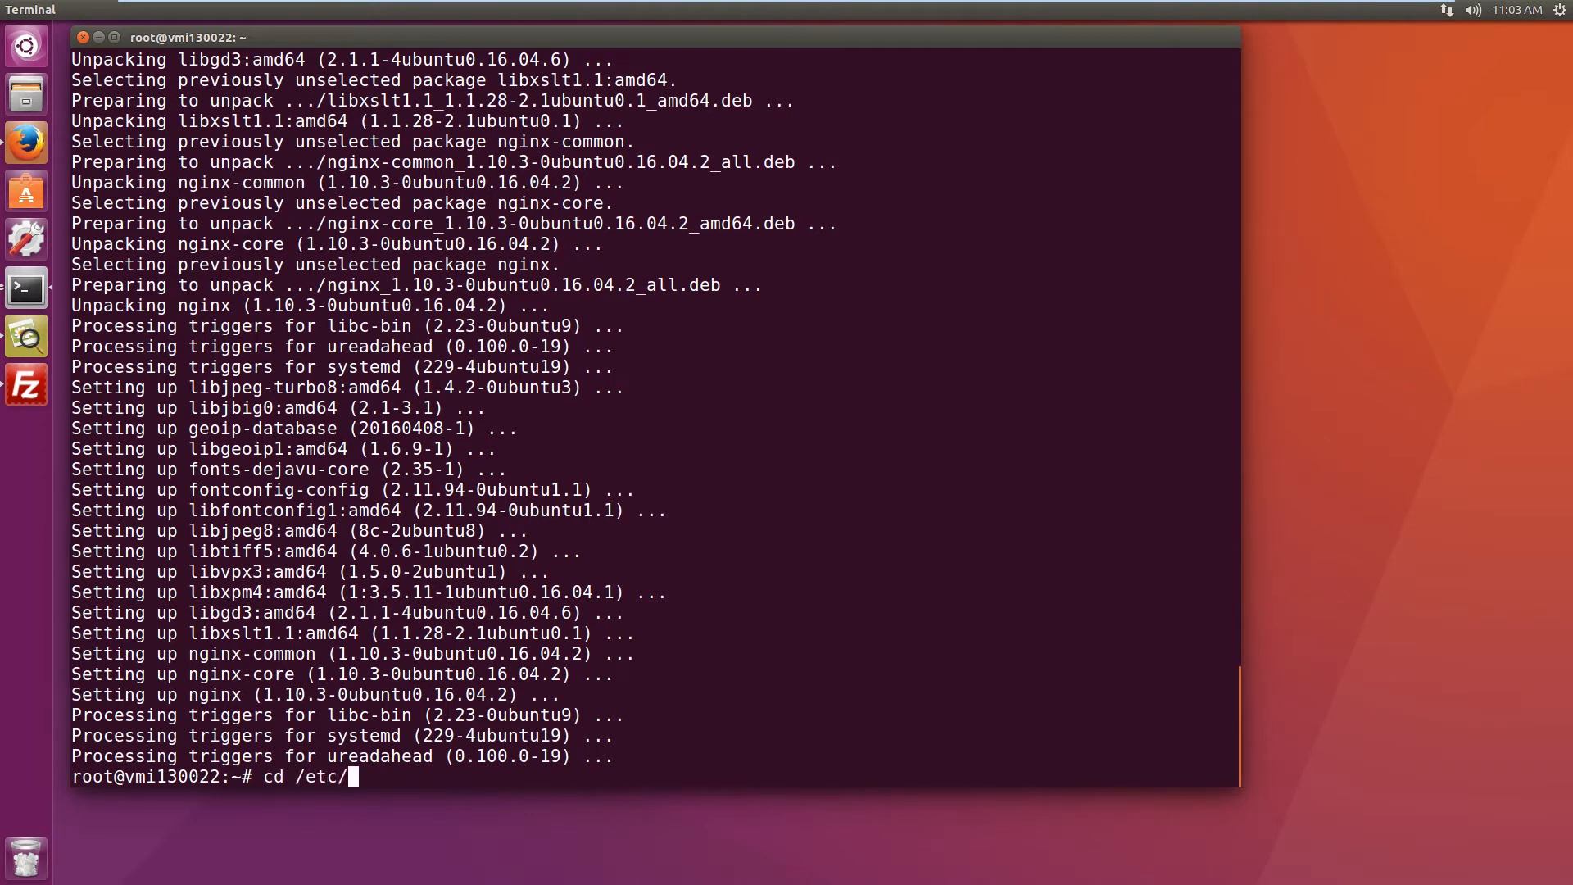
{"action": "type", "text": "nginx/"}
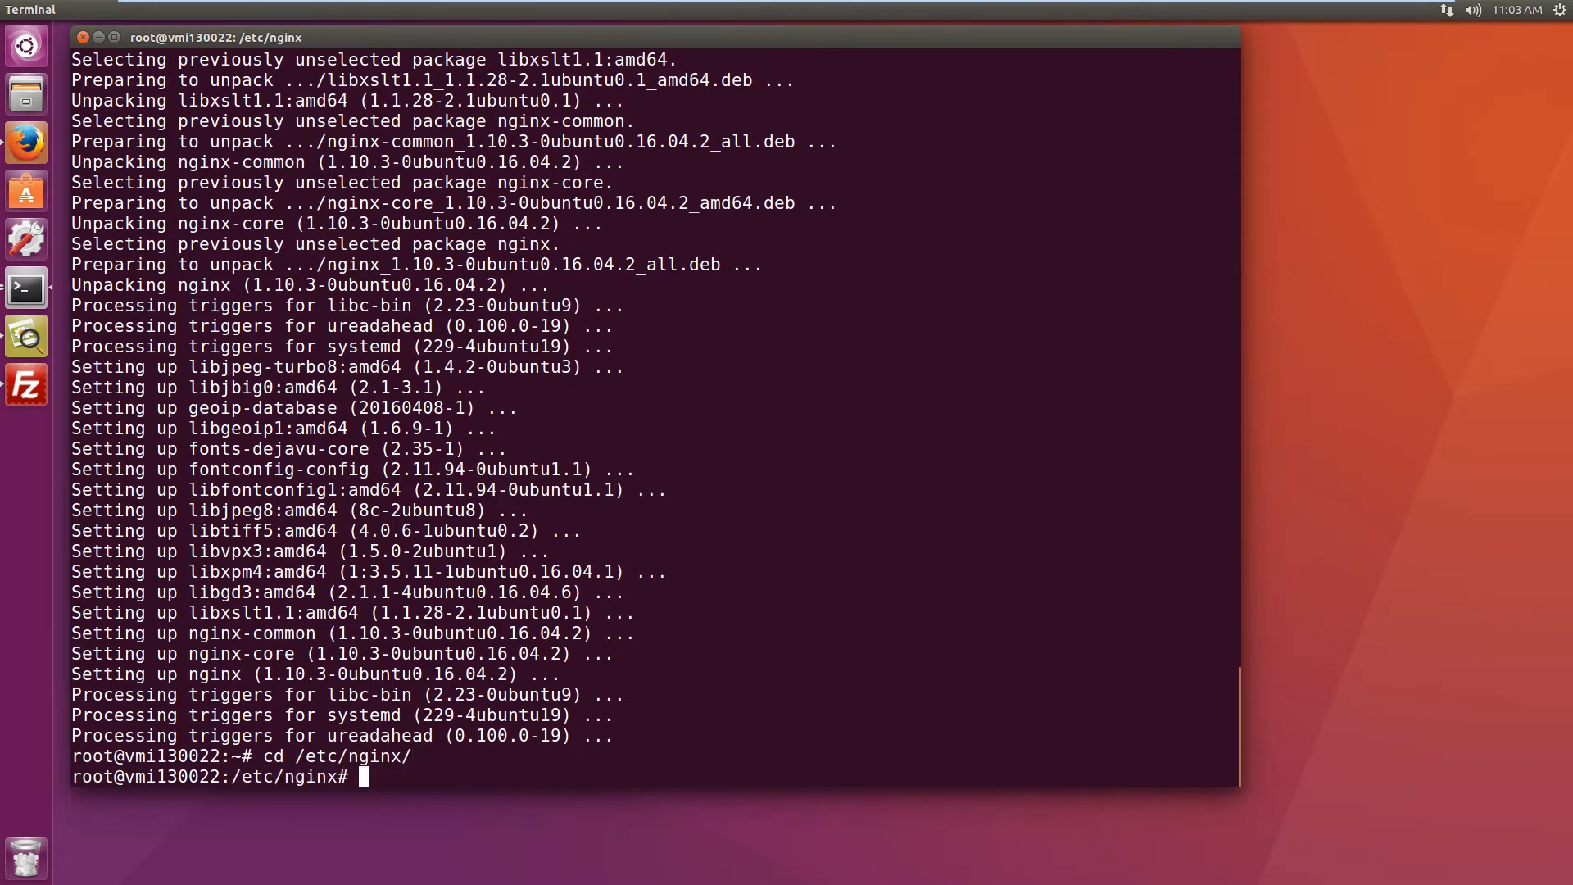
{"action": "type", "text": "ls"}
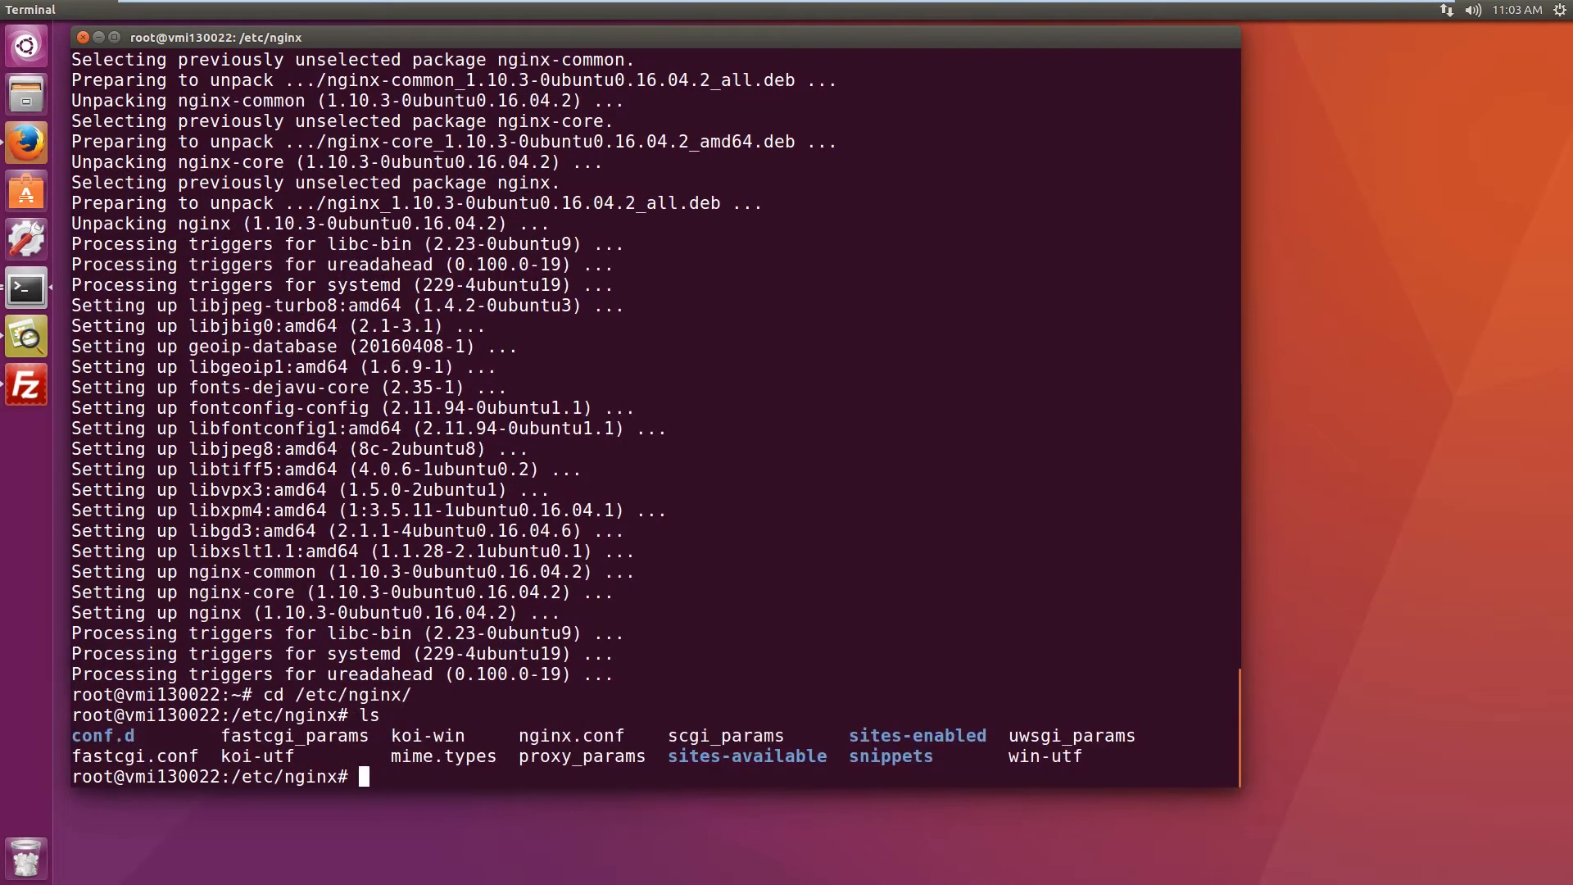
{"action": "type", "text": "cd"}
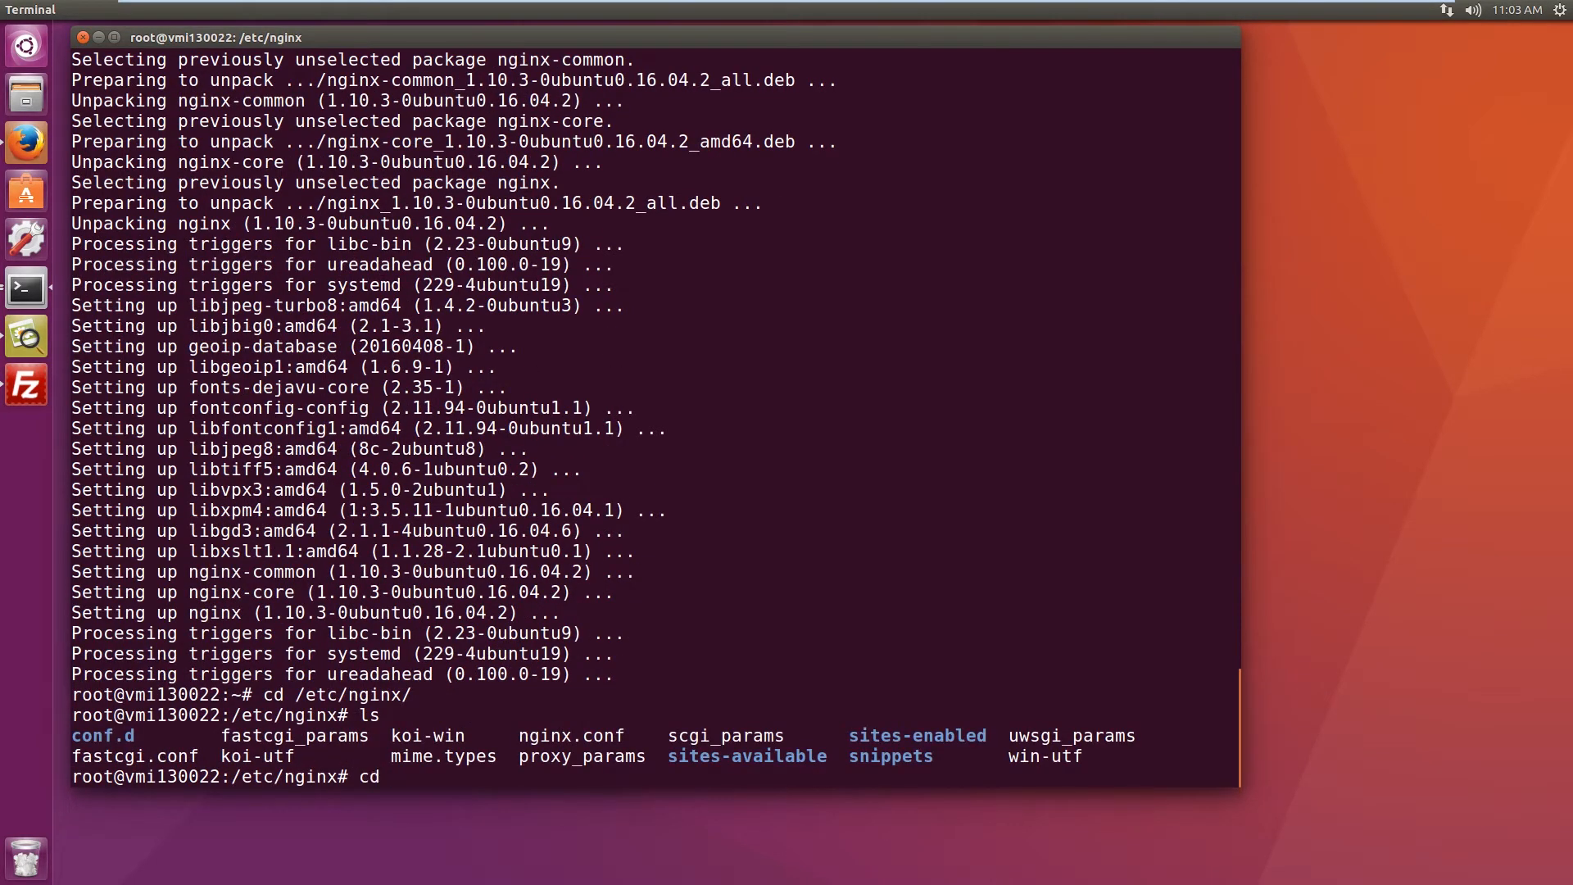
{"action": "type", "text": "sites-"}
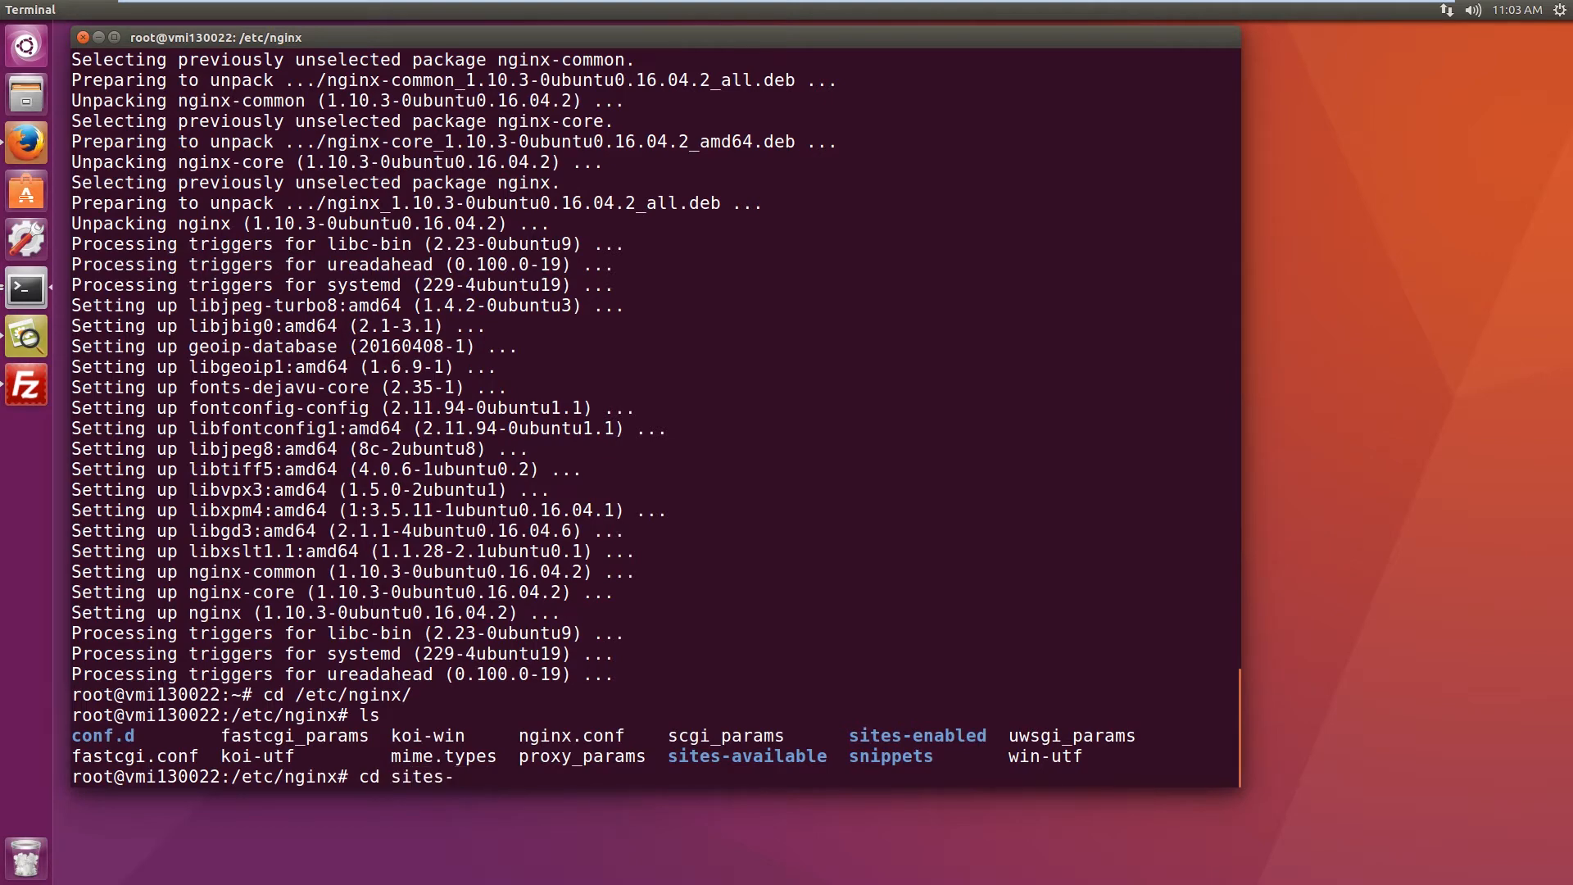
{"action": "type", "text": "enabled/"}
{"action": "type", "text": "ls"}
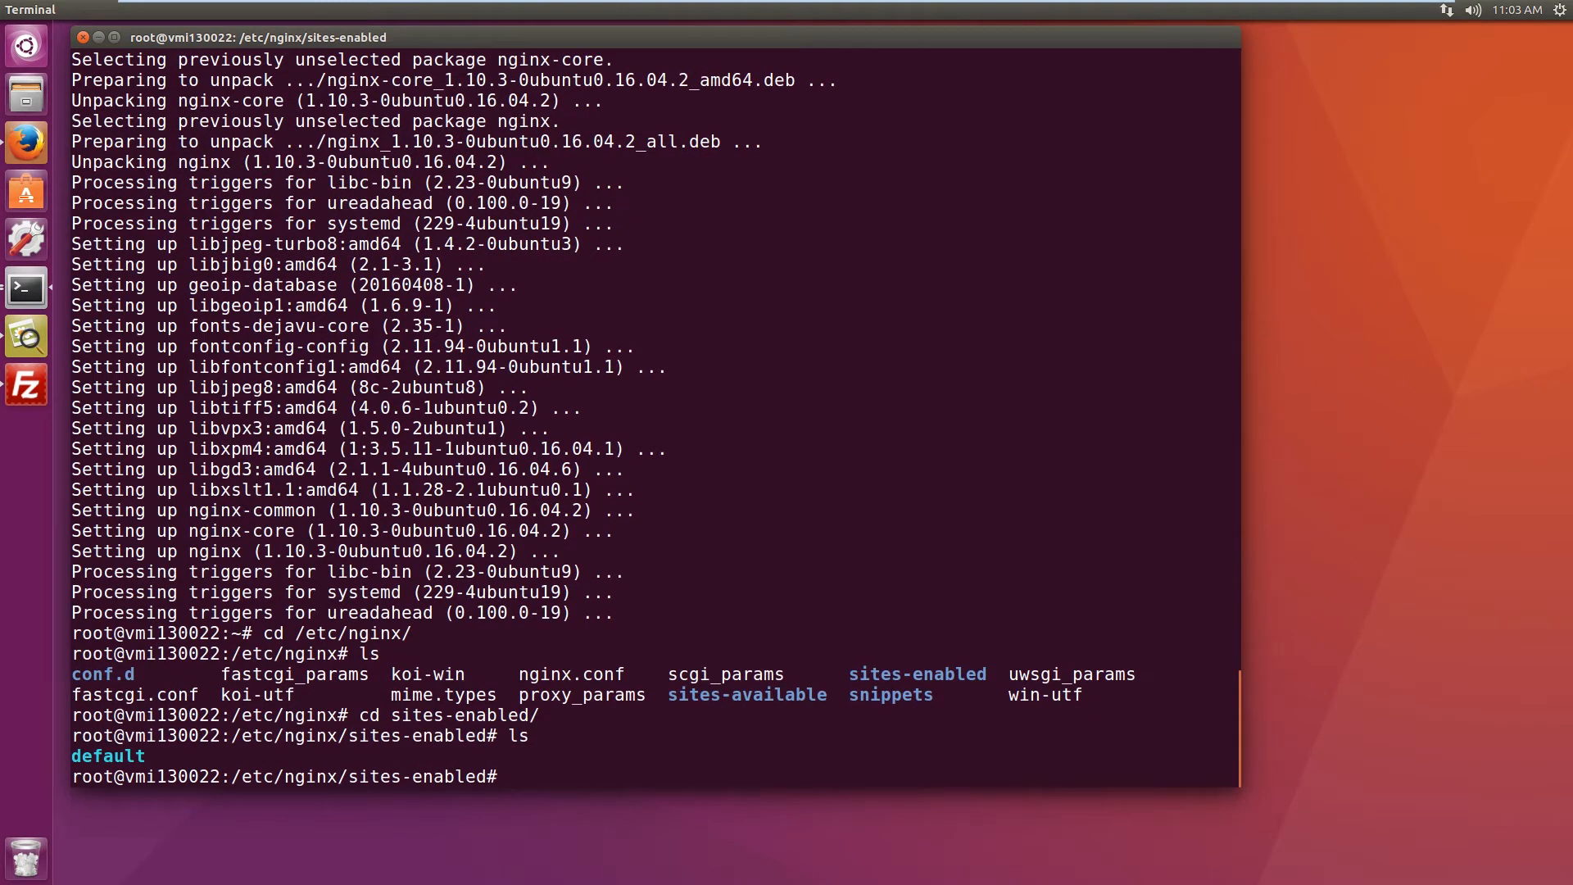
Step: Move the default site file to /home/ and try editing a new default with nano
{"action": "type", "text": "m"}
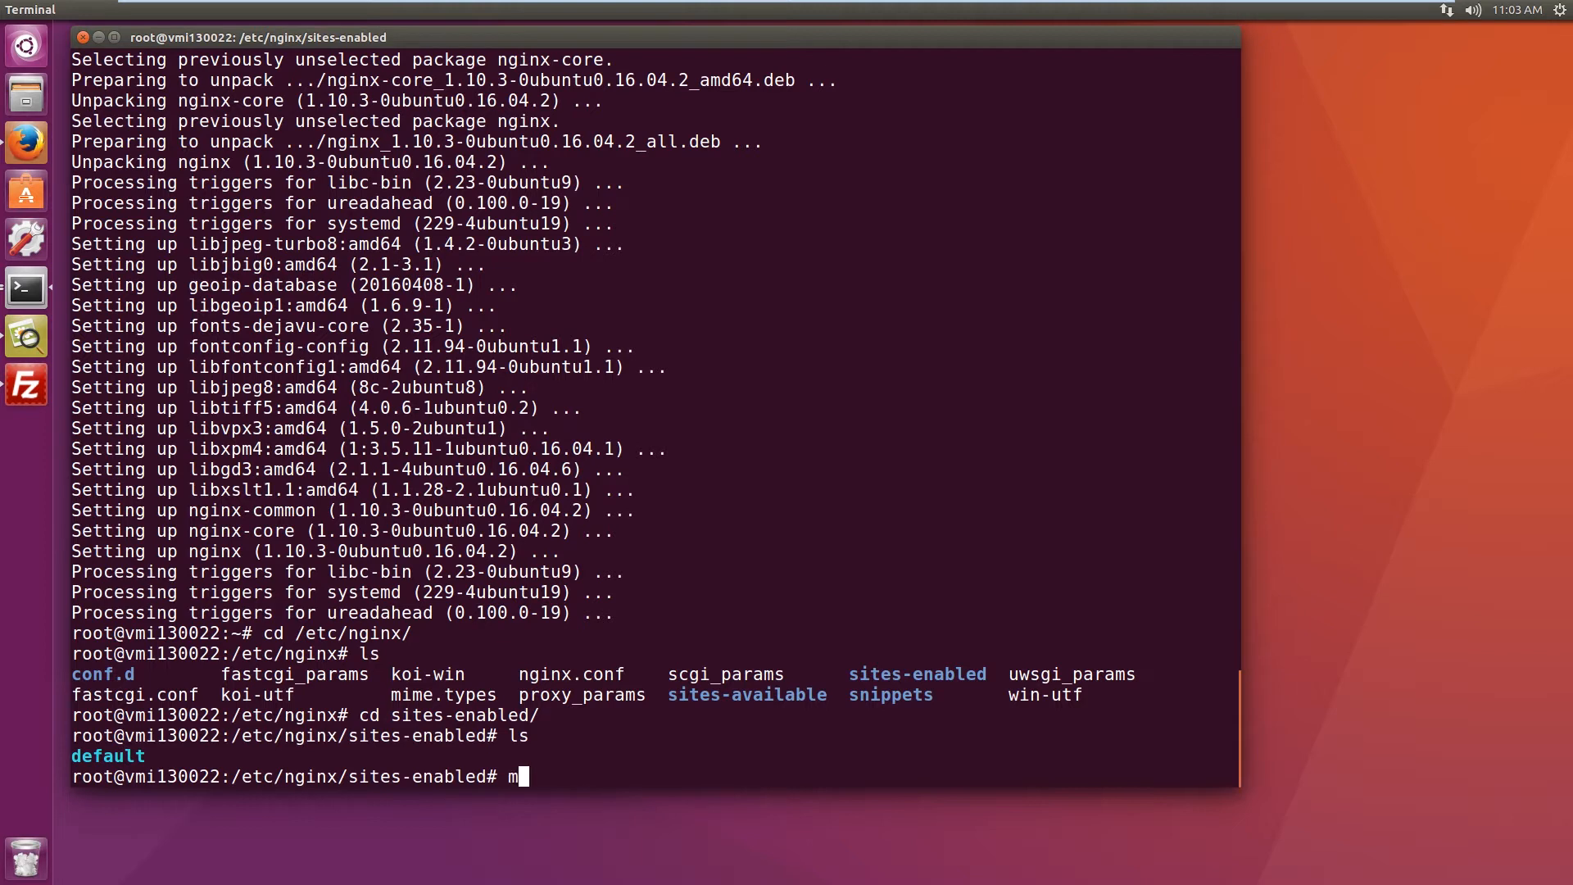
{"action": "type", "text": "v"}
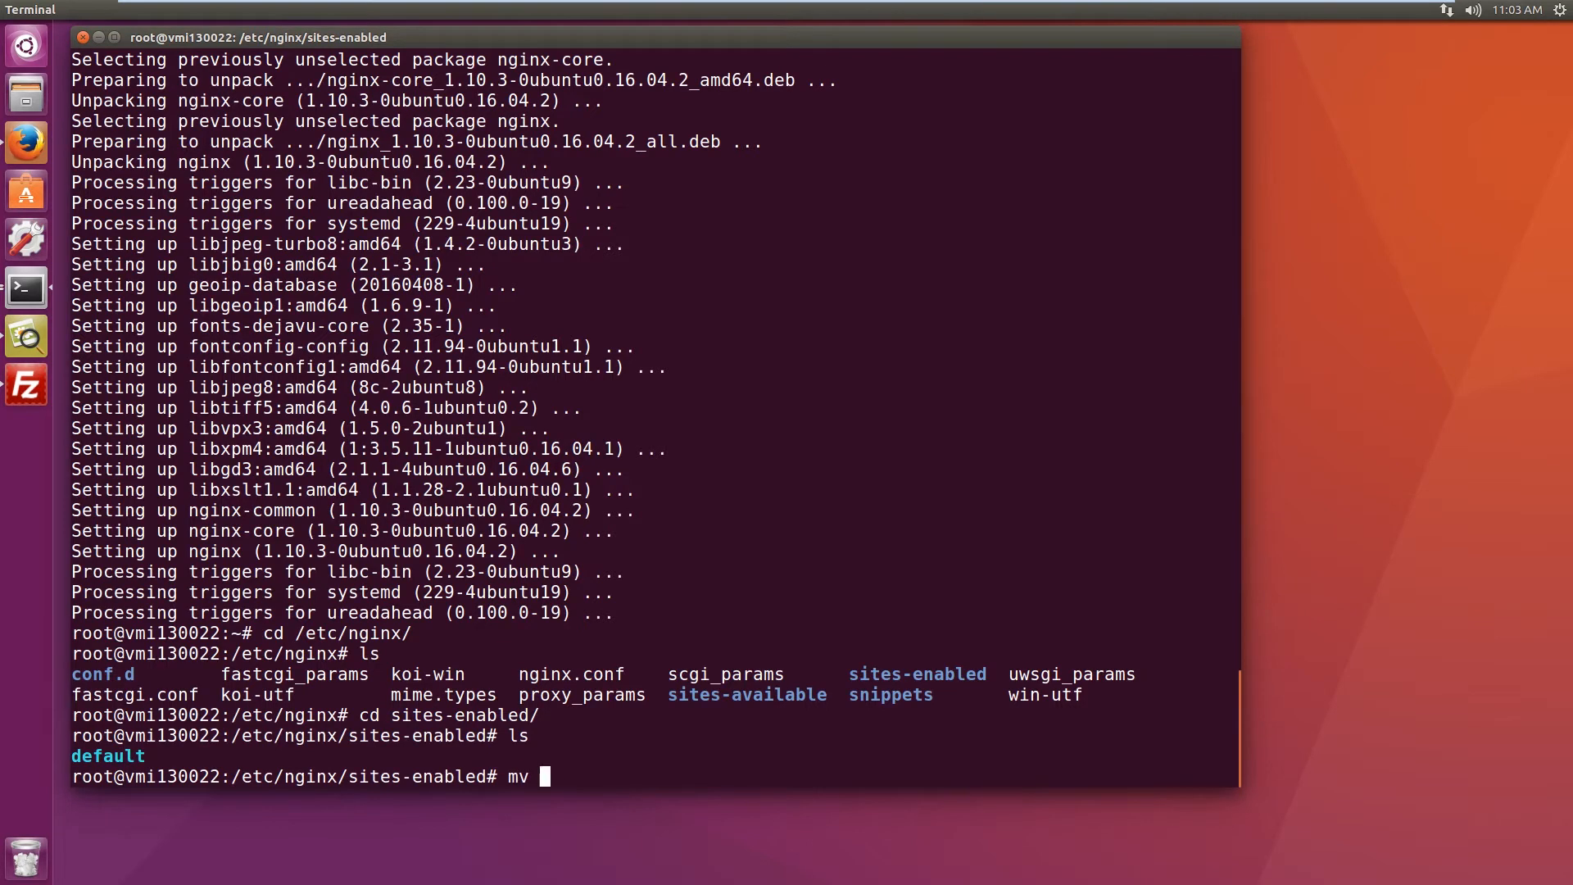
{"action": "type", "text": "default /"}
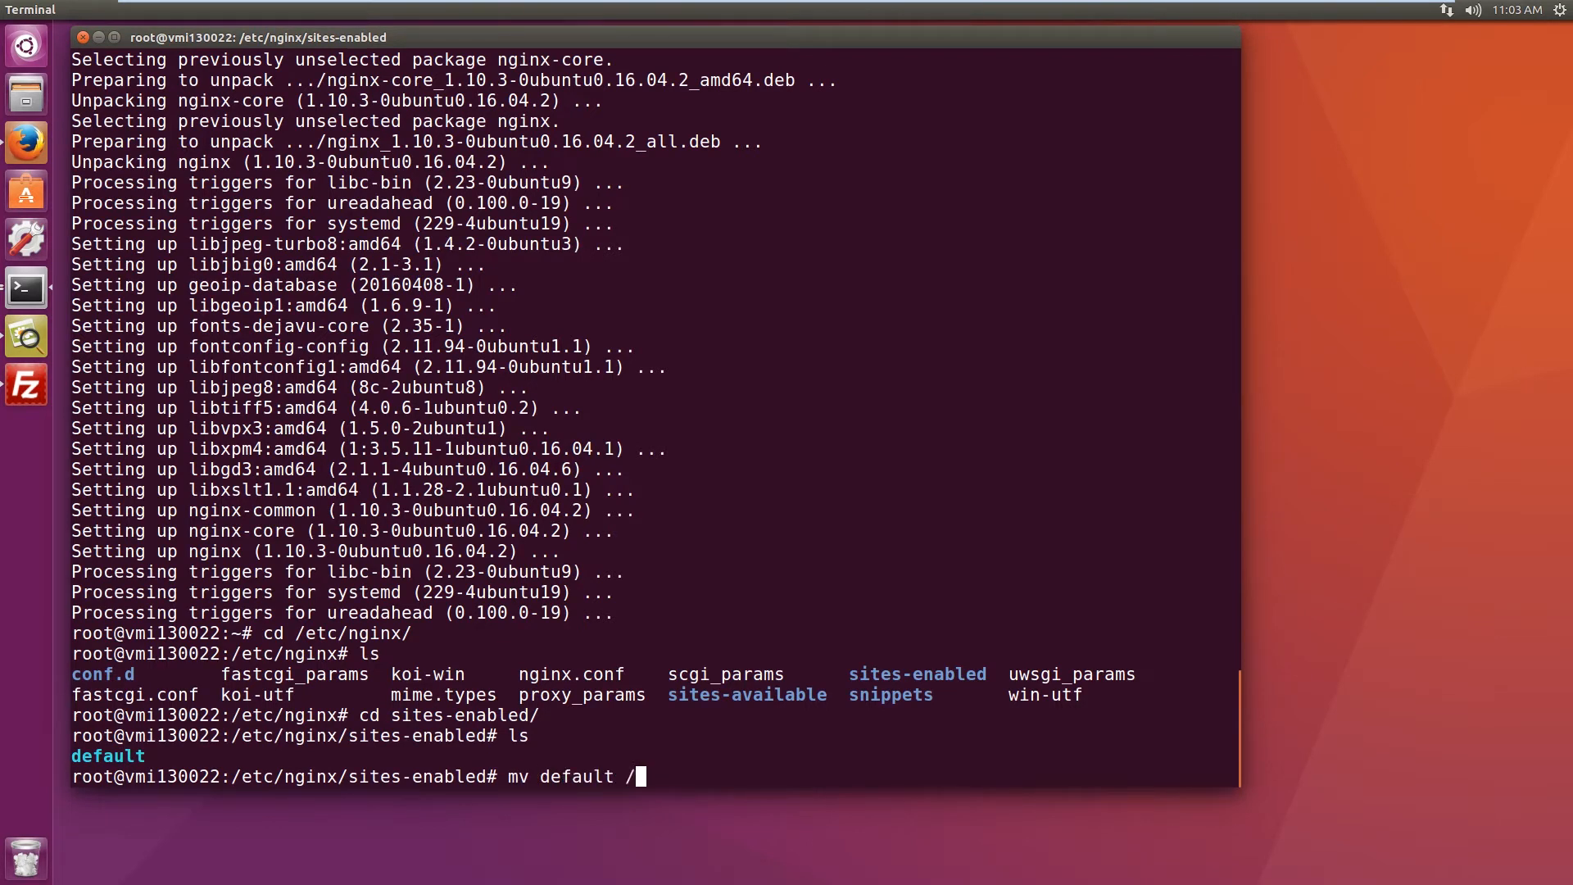
{"action": "type", "text": "home/"}
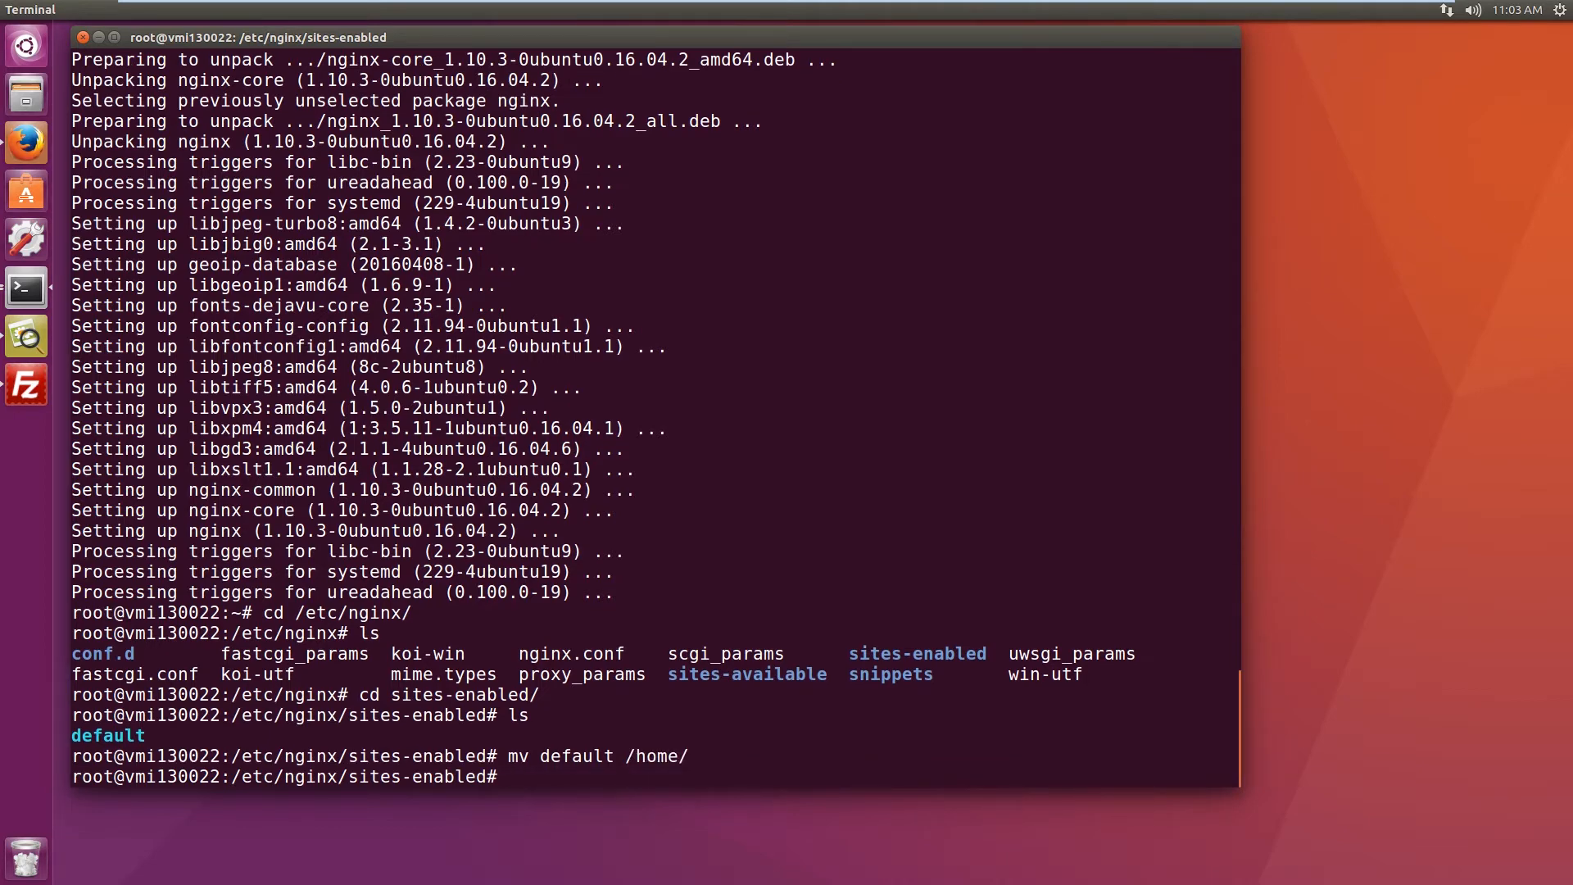
{"action": "type", "text": "n"}
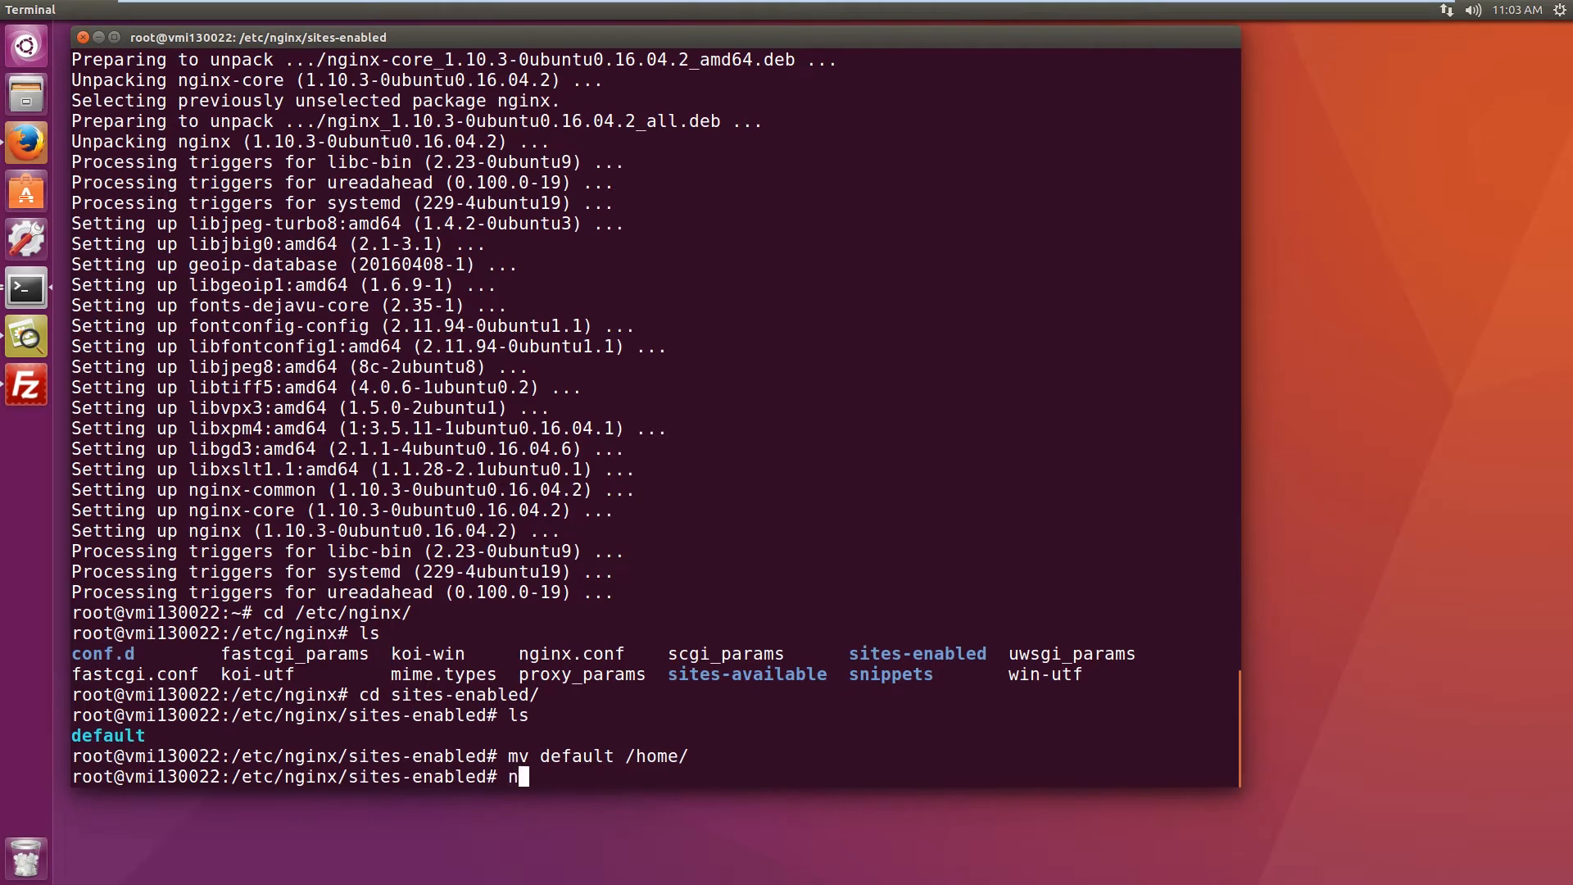
{"action": "type", "text": "ano"}
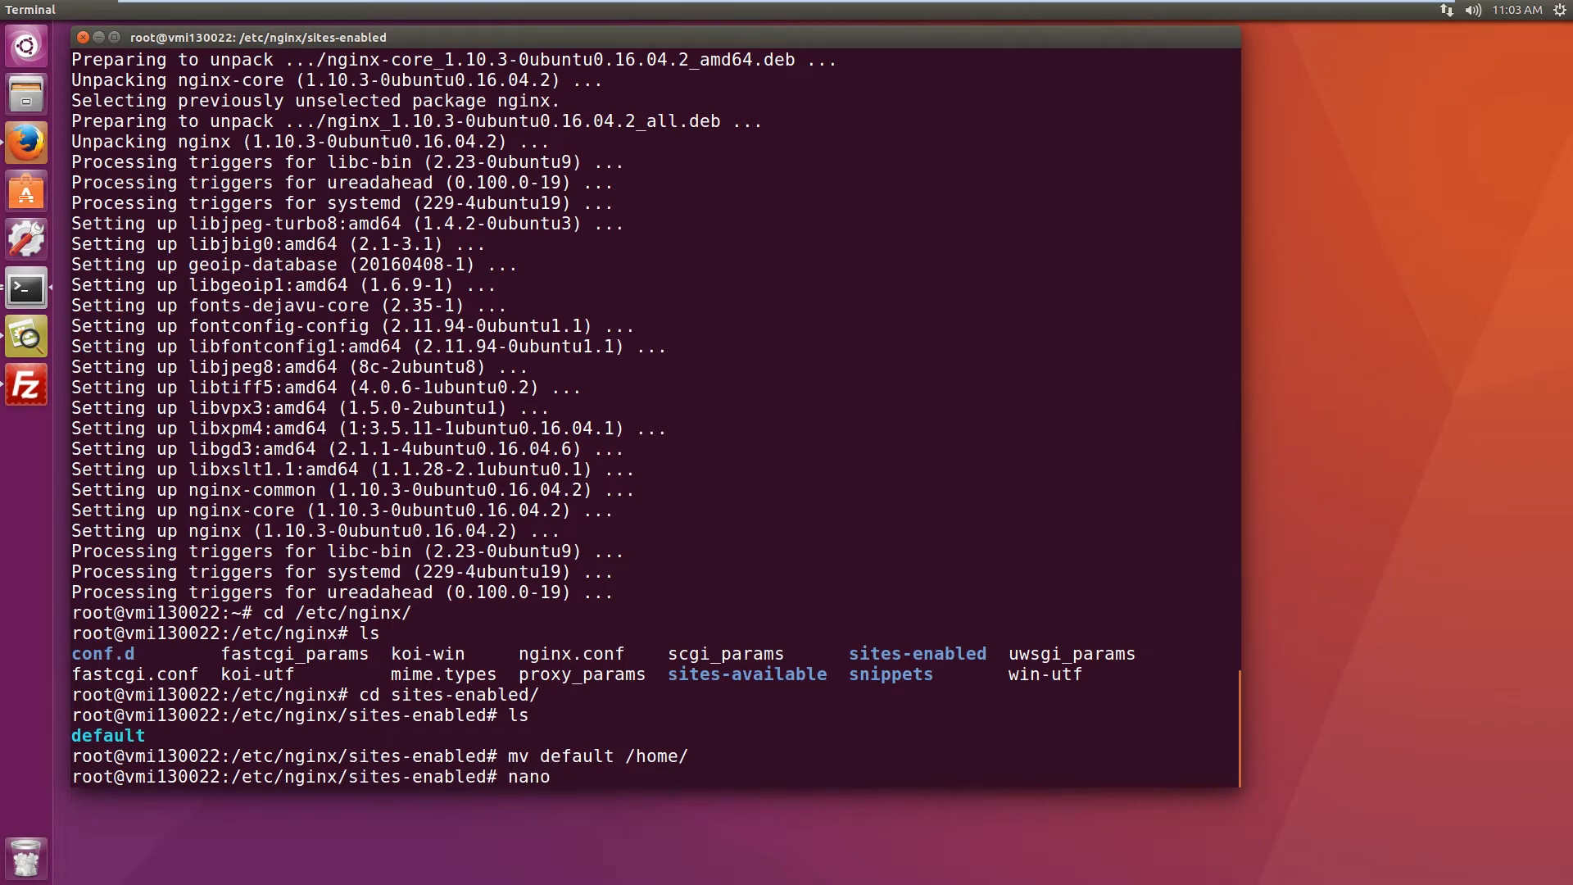
{"action": "type", "text": "default"}
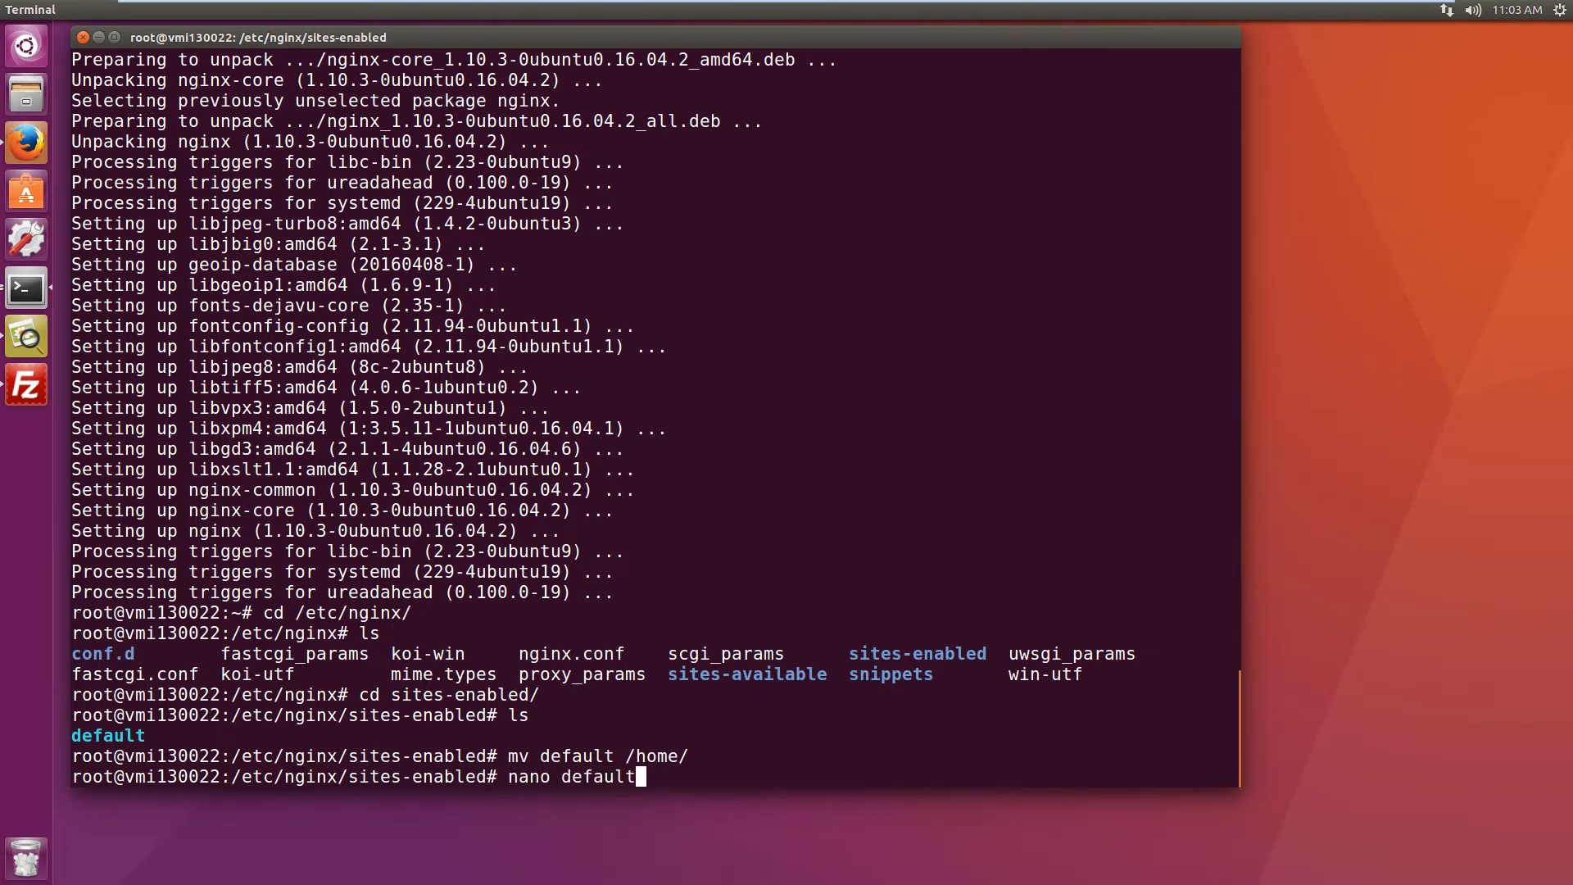
{"action": "key", "text": "Return"}
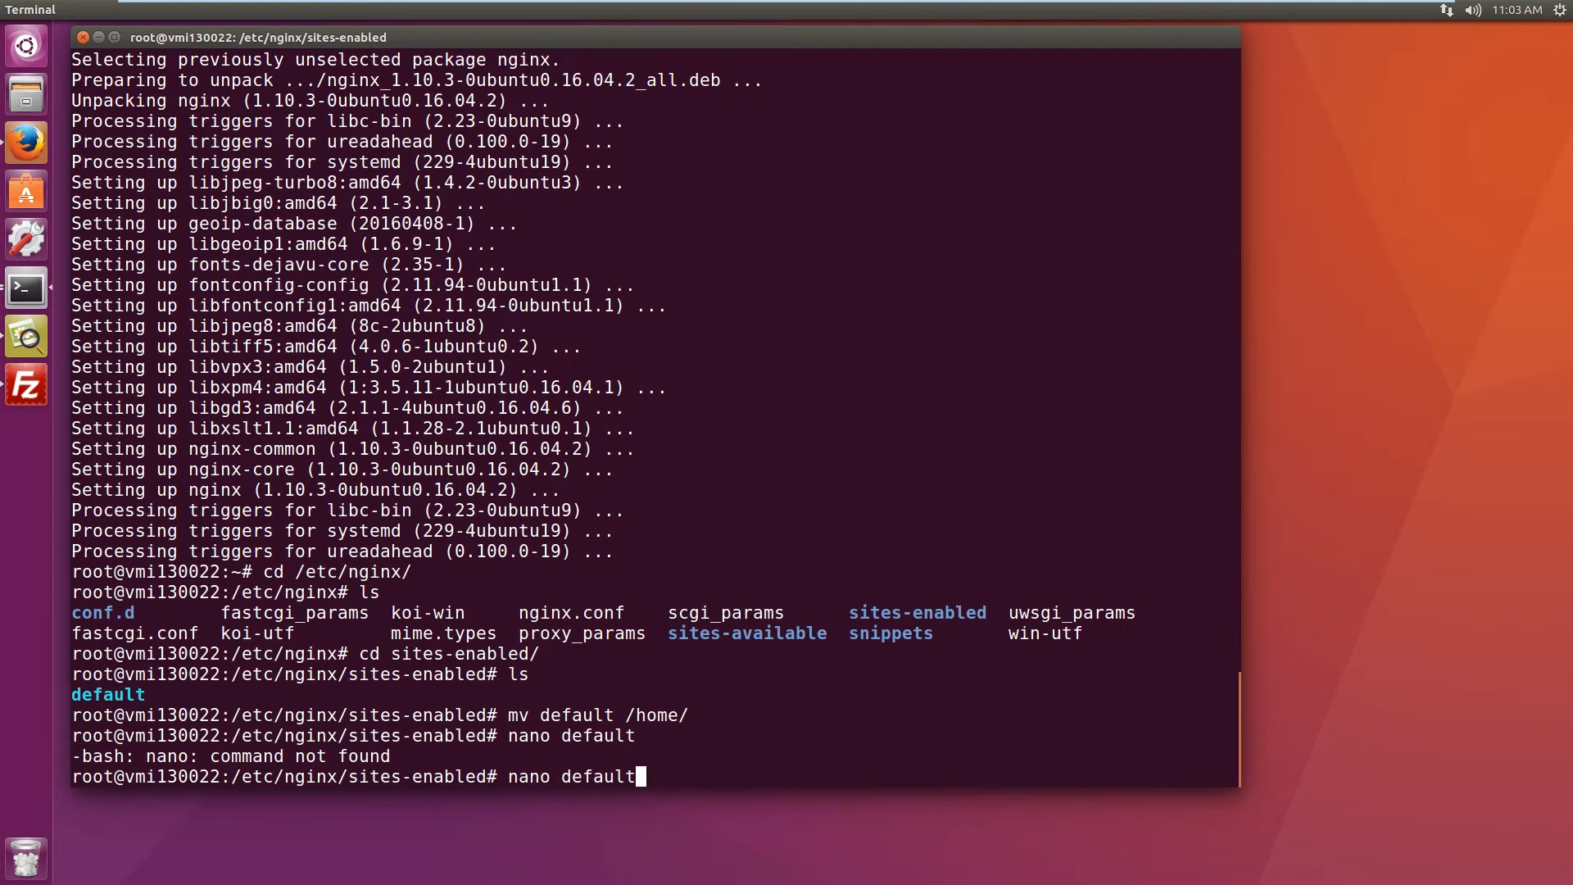
Step: Install the missing nano editor with apt-get install
{"action": "key", "text": "BackSpace"}
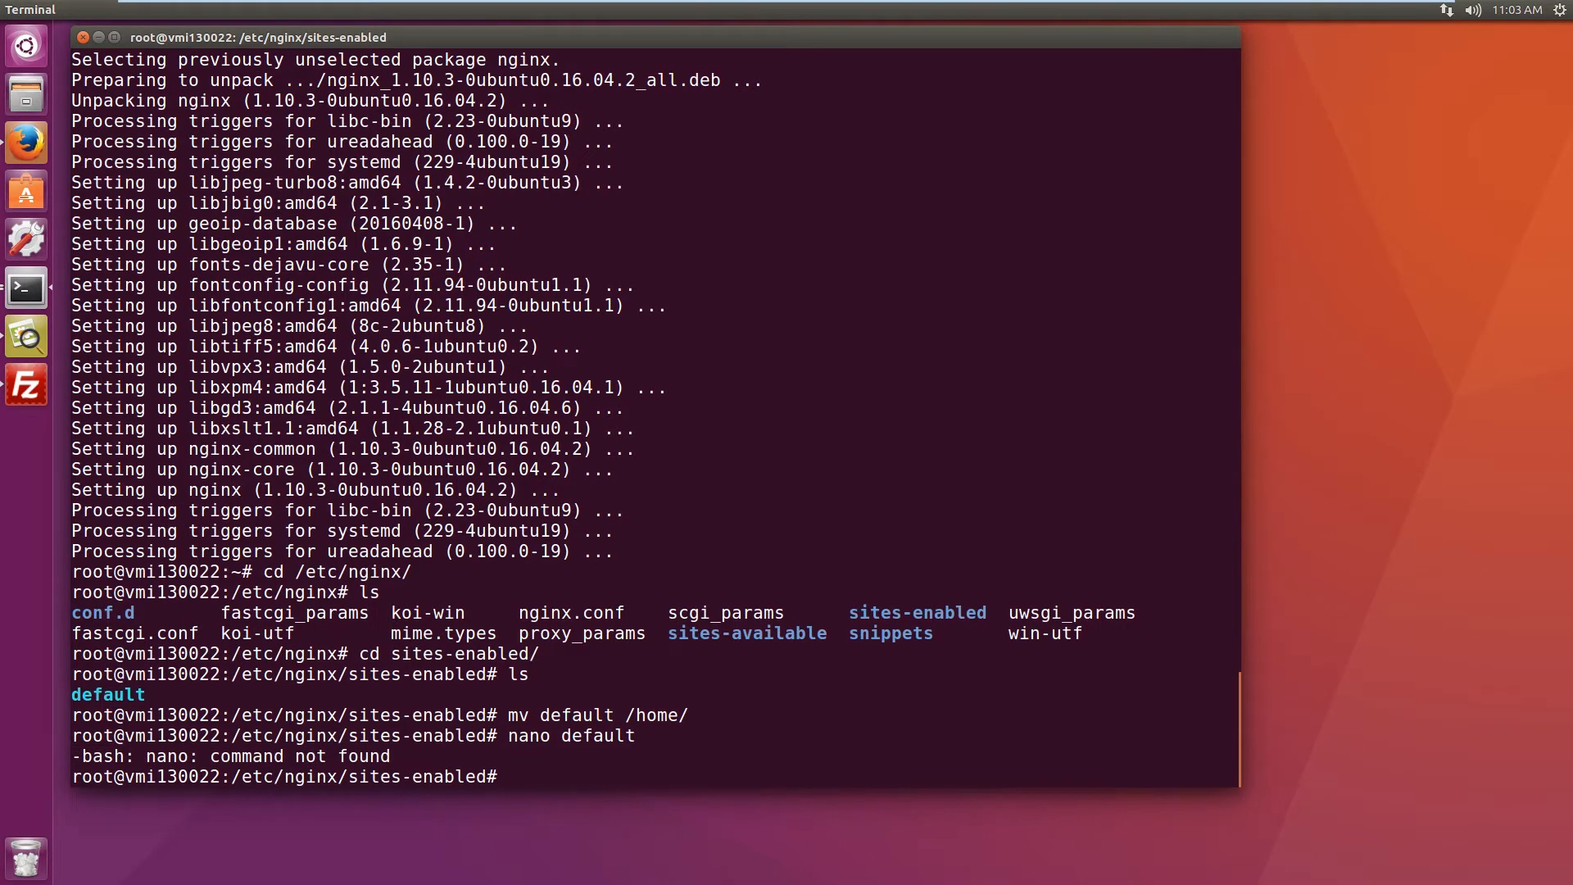
{"action": "type", "text": "s"}
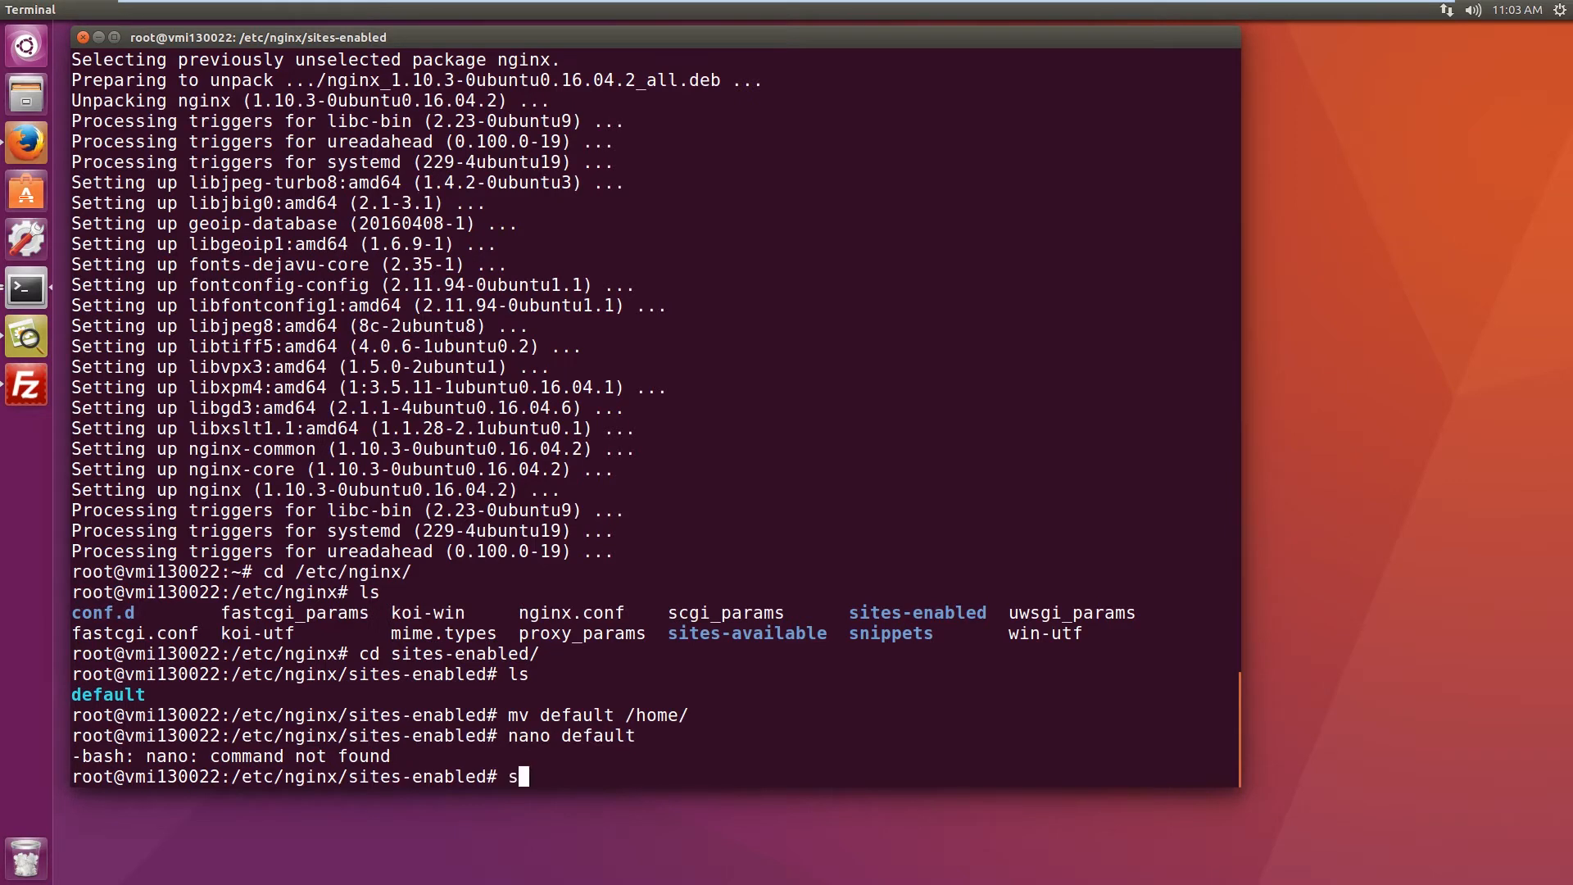
{"action": "type", "text": "apt-g"}
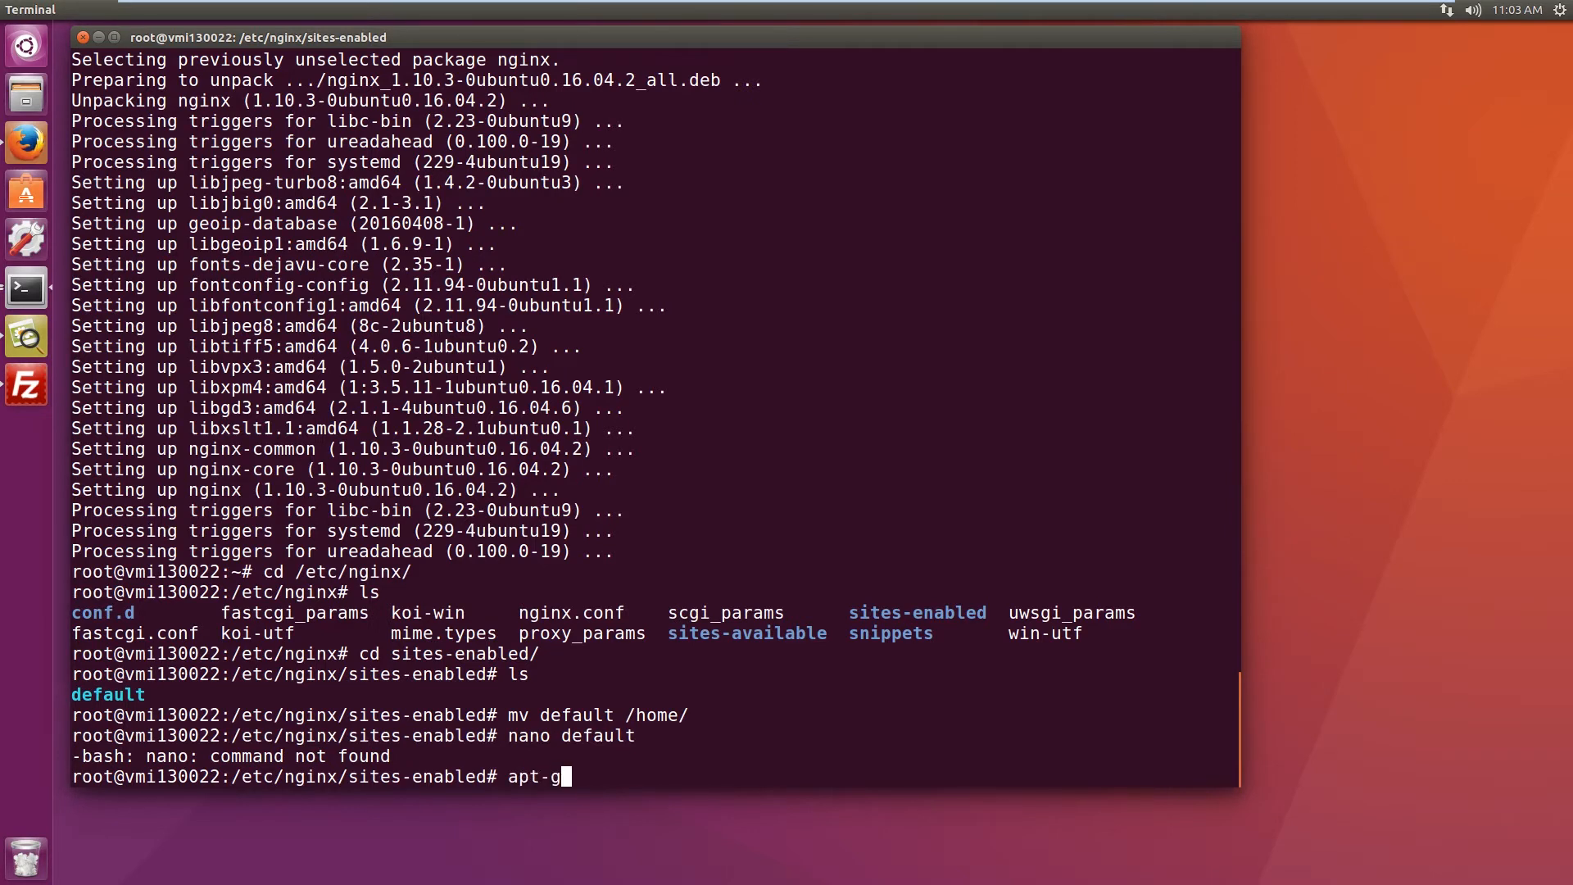
{"action": "type", "text": "et install nano"}
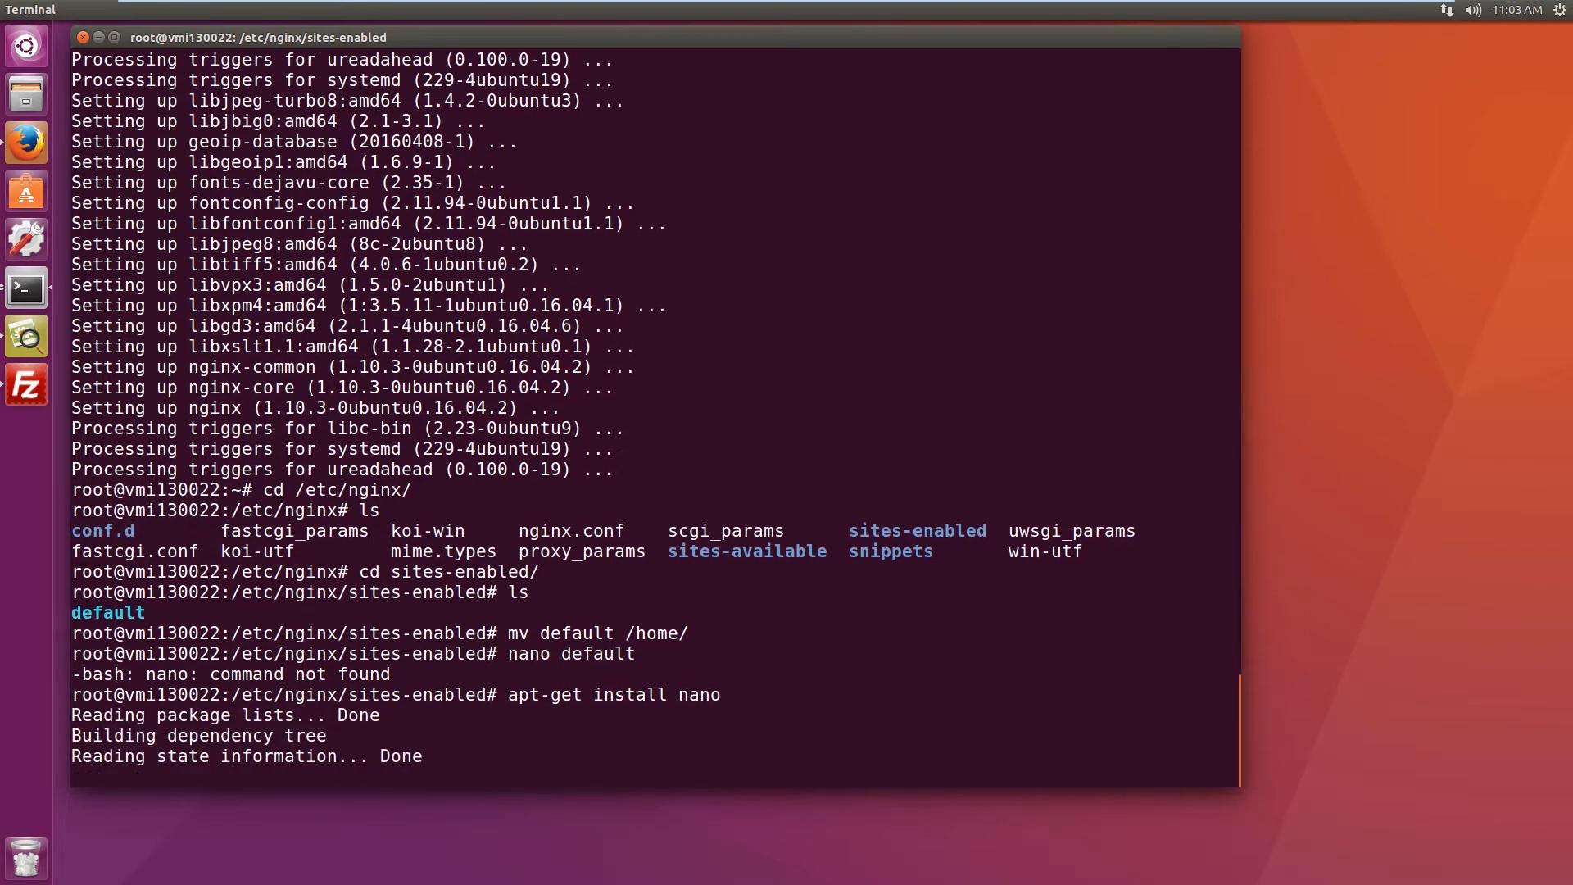
{"action": "key", "text": "Return"}
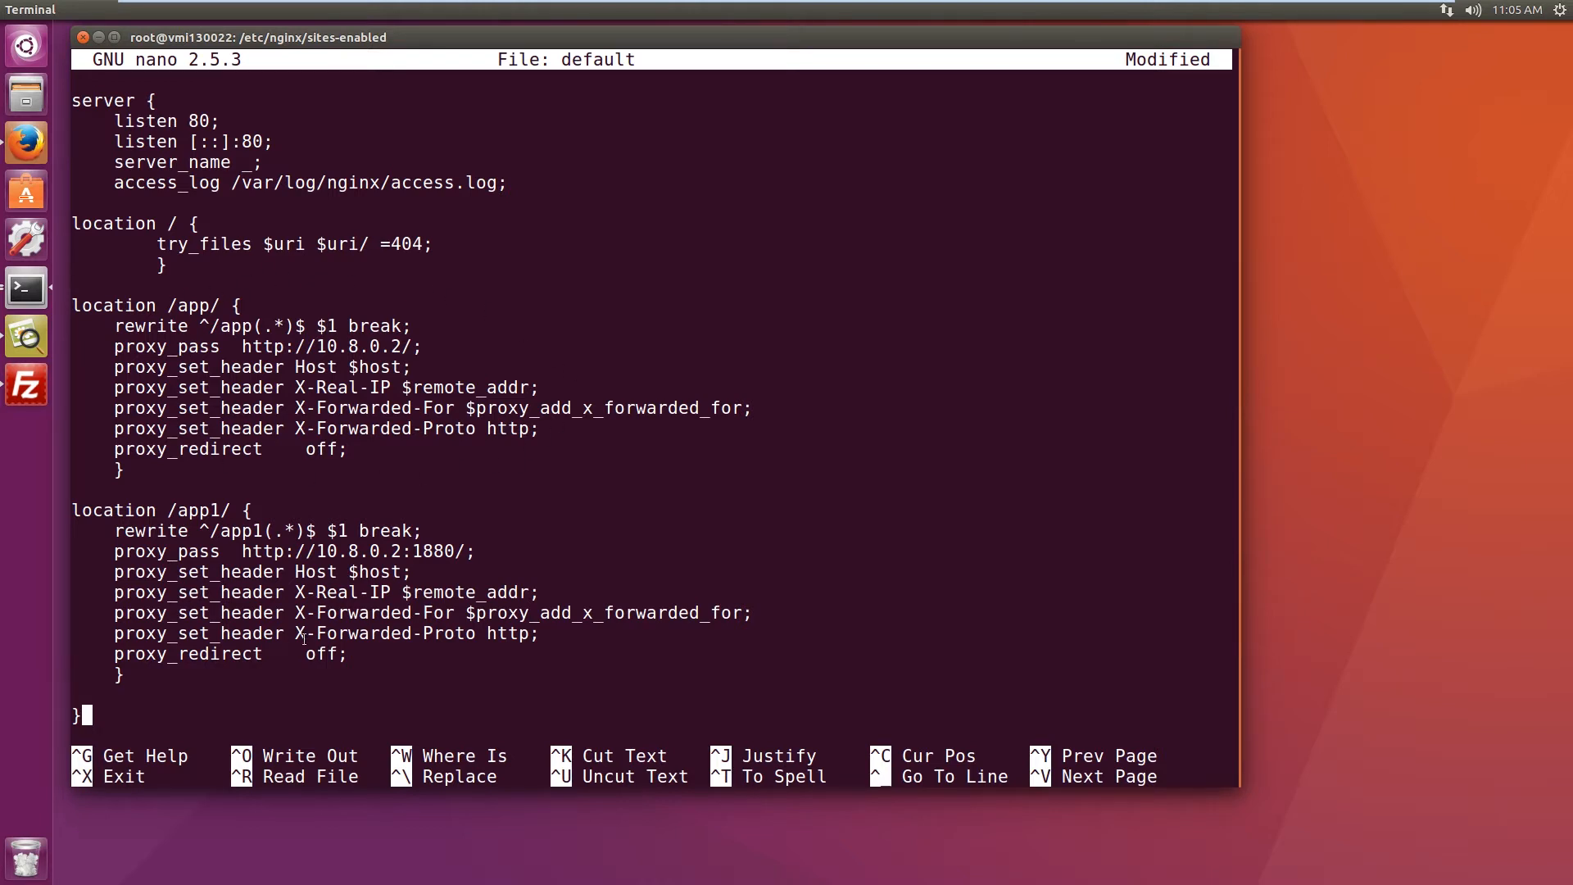
{"action": "mouse_move", "coordinate": [558, 583]}
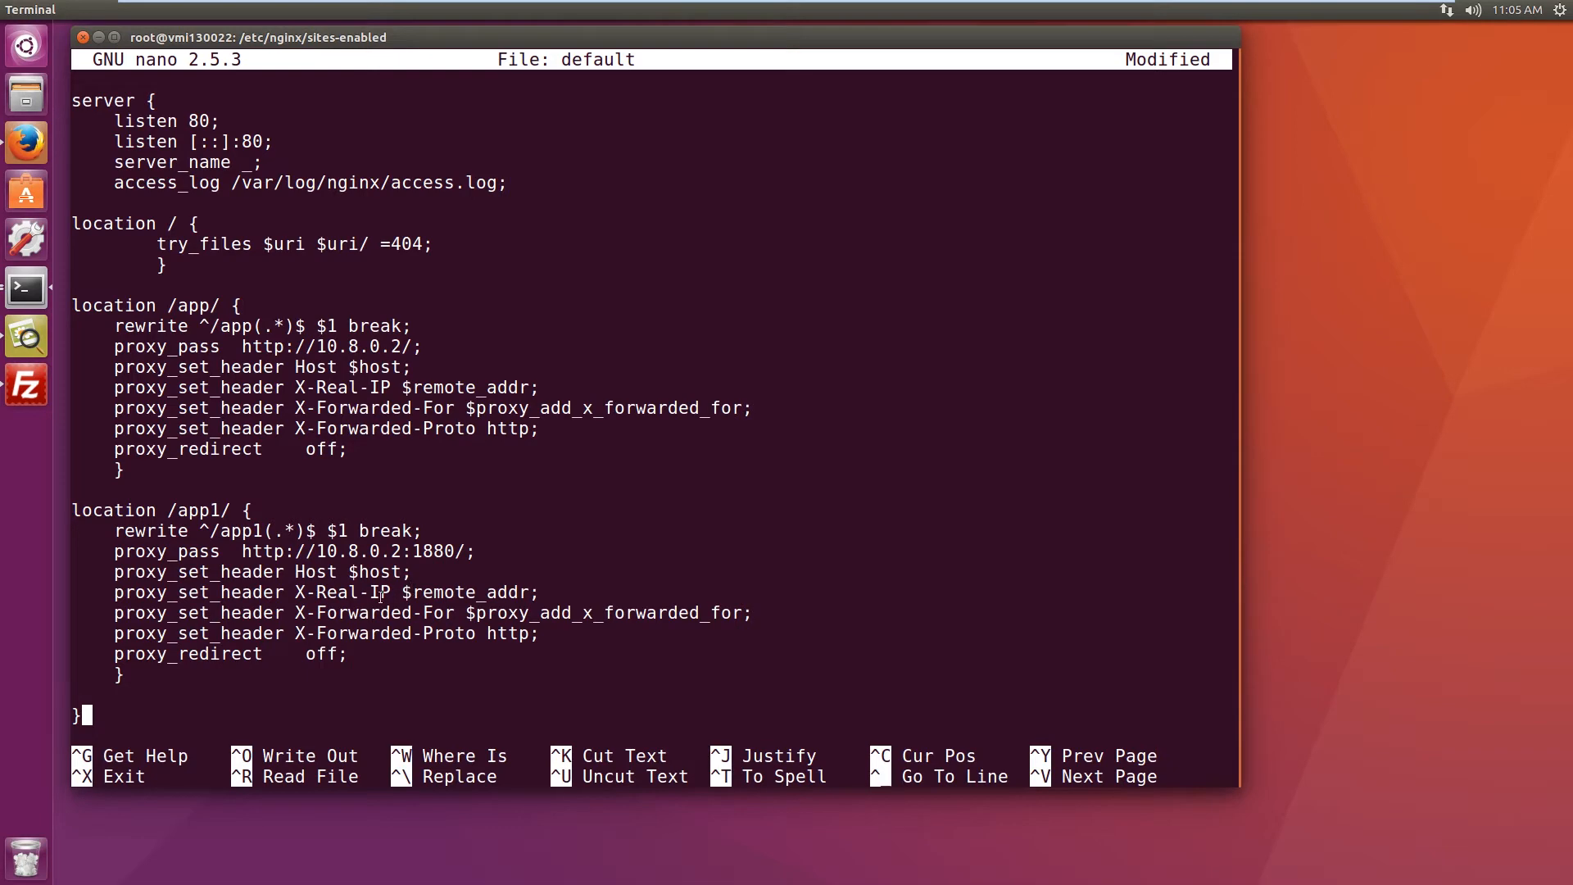
{"action": "mouse_move", "coordinate": [397, 683]}
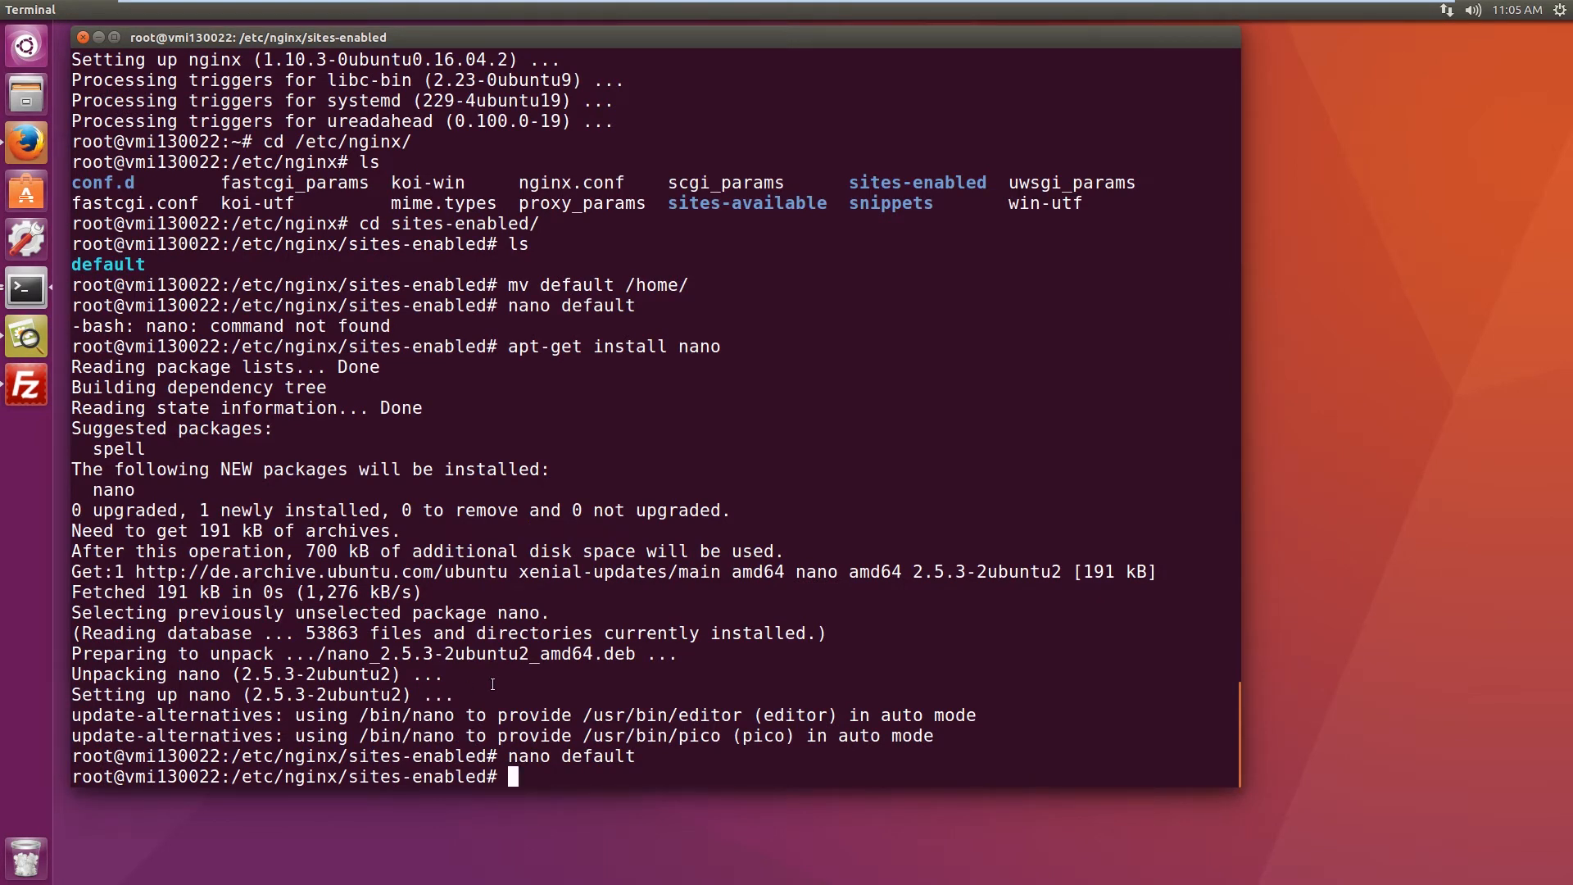
Step: Run 'service nginx restart' to apply the new reverse-proxy configuration
{"action": "type", "text": "service"}
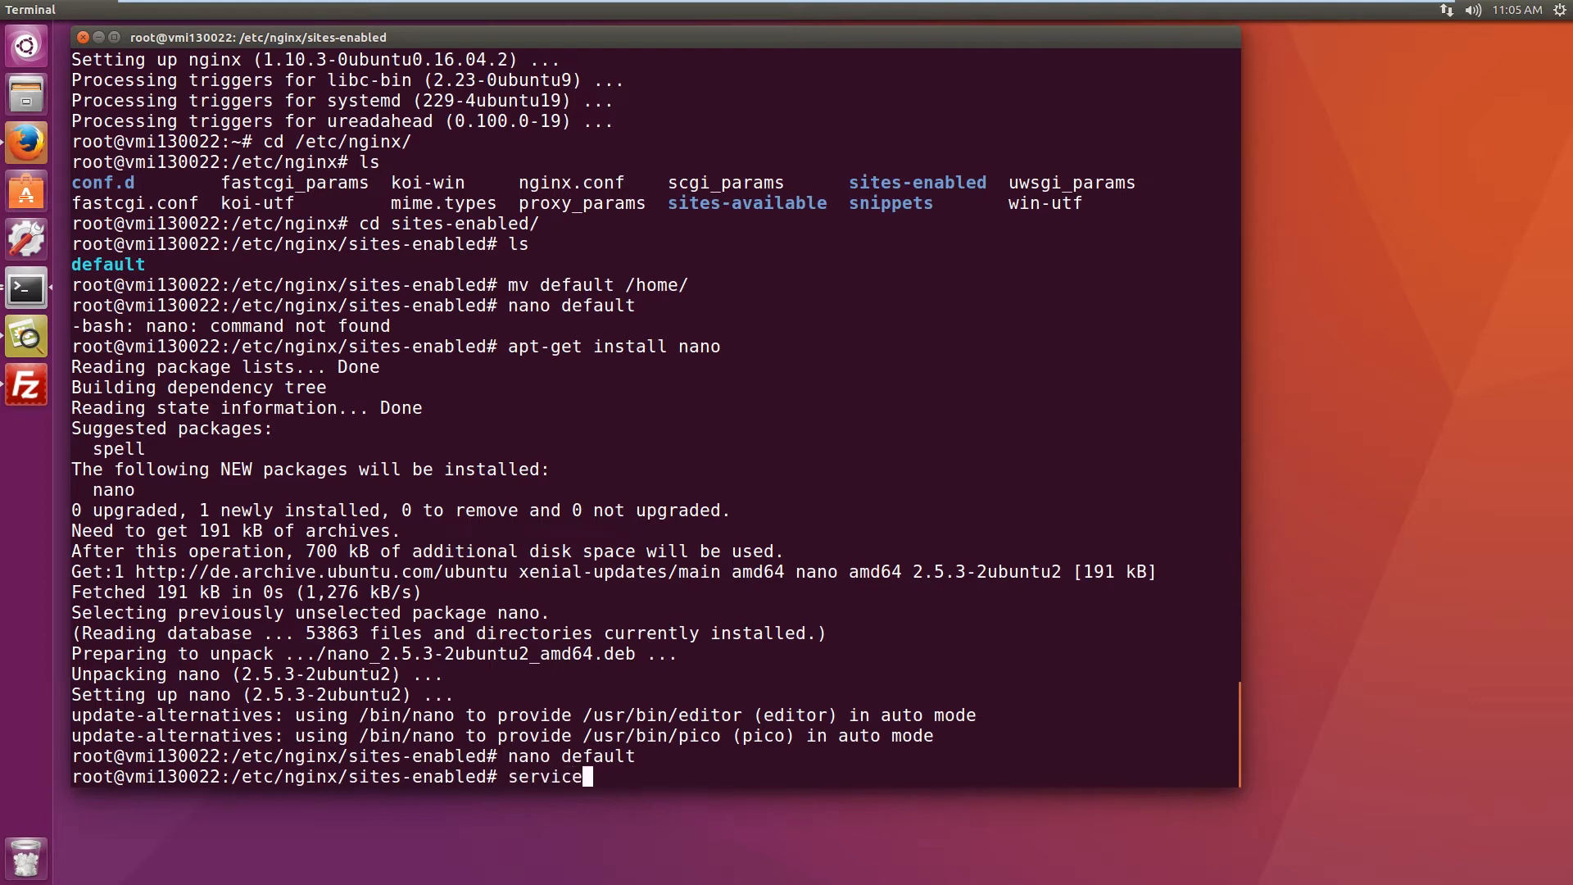
{"action": "type", "text": "nginx restart"}
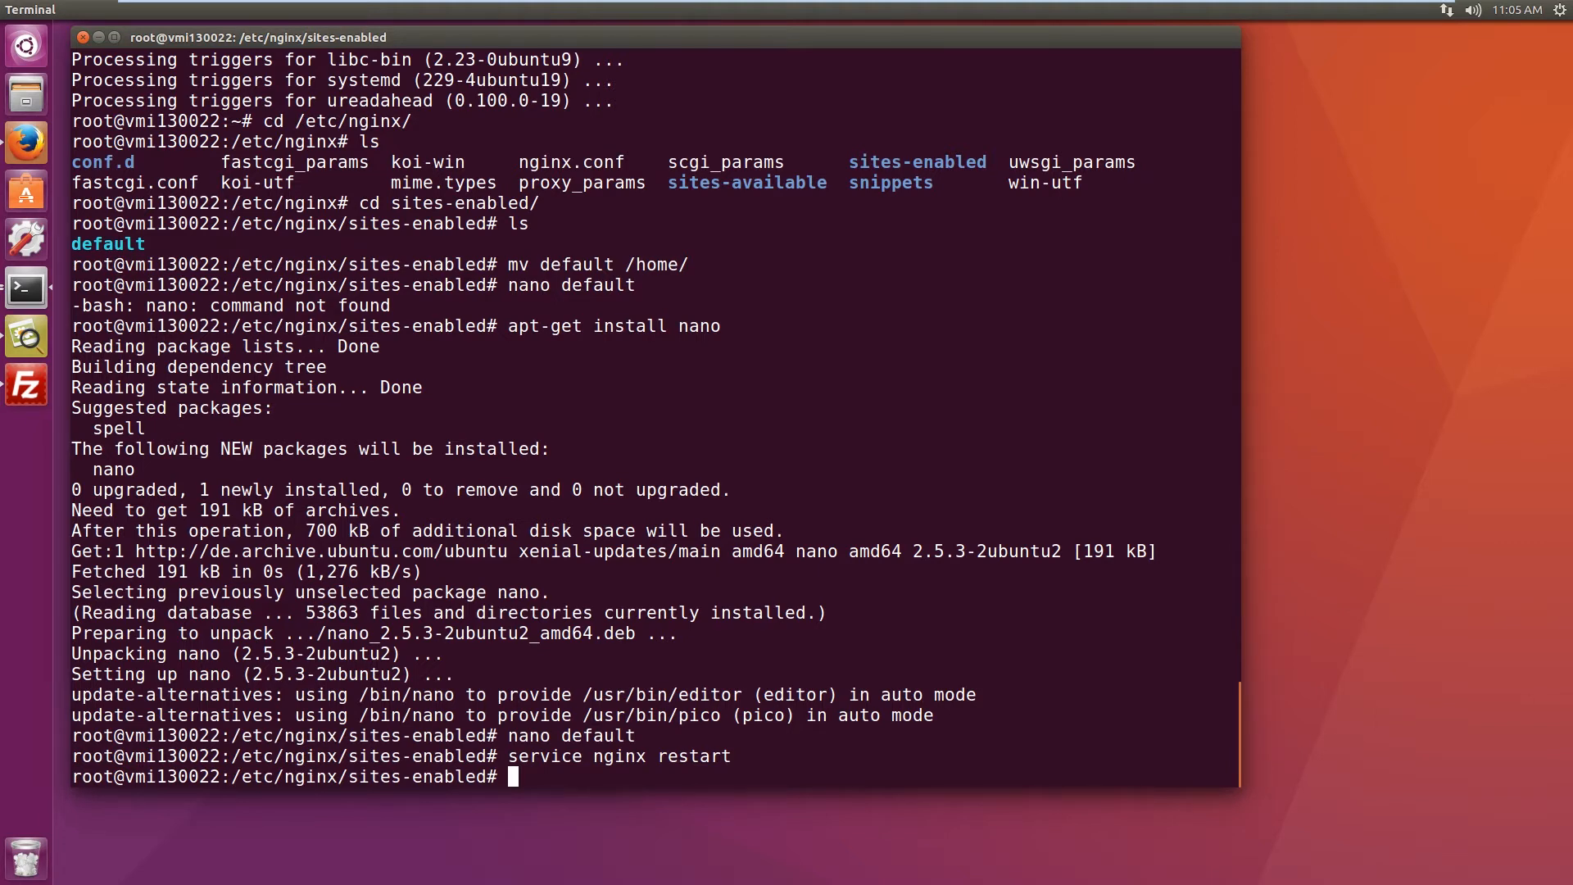
{"action": "mouse_move", "coordinate": [741, 677]}
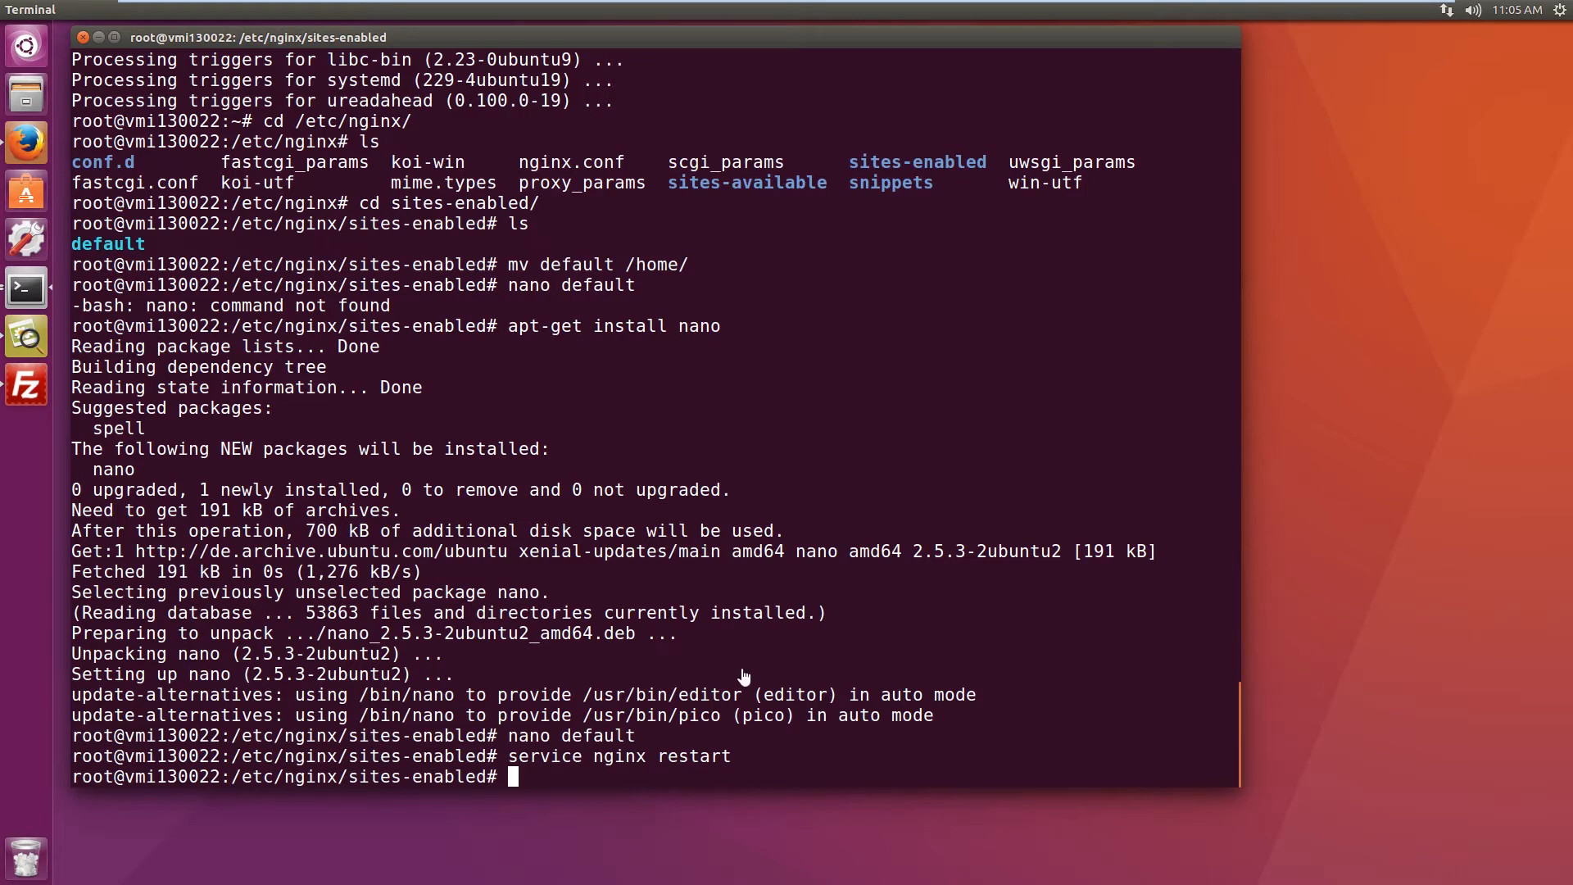
Step: Download openvpn-install.sh into sites-enabled by mistake, then remove it with rm
{"action": "right_click", "coordinate": [744, 677]}
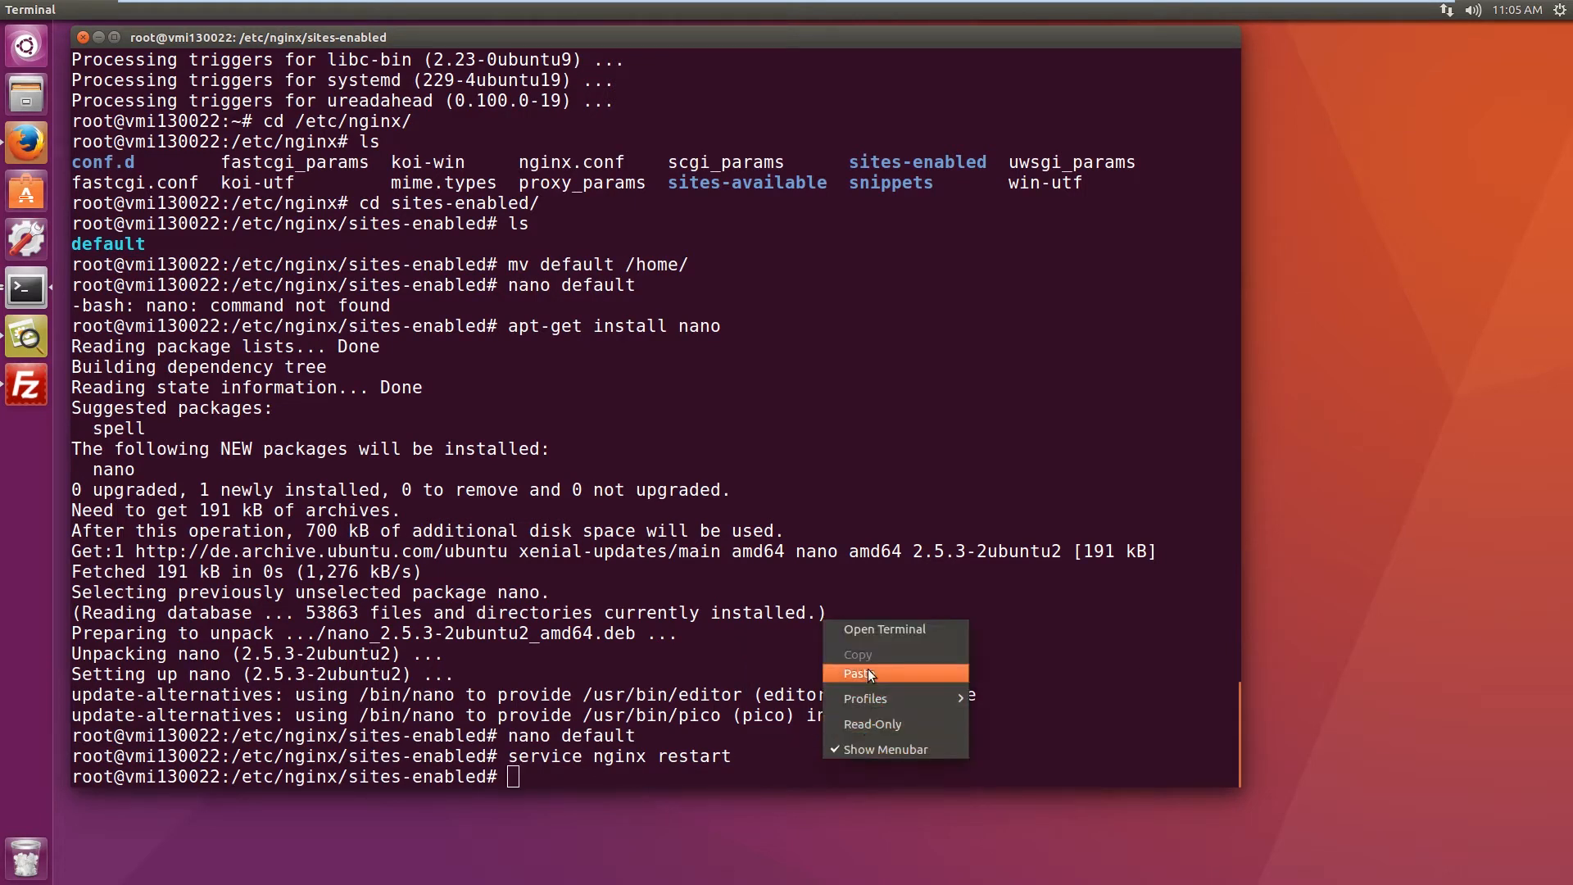
{"action": "left_click", "coordinate": [861, 673]}
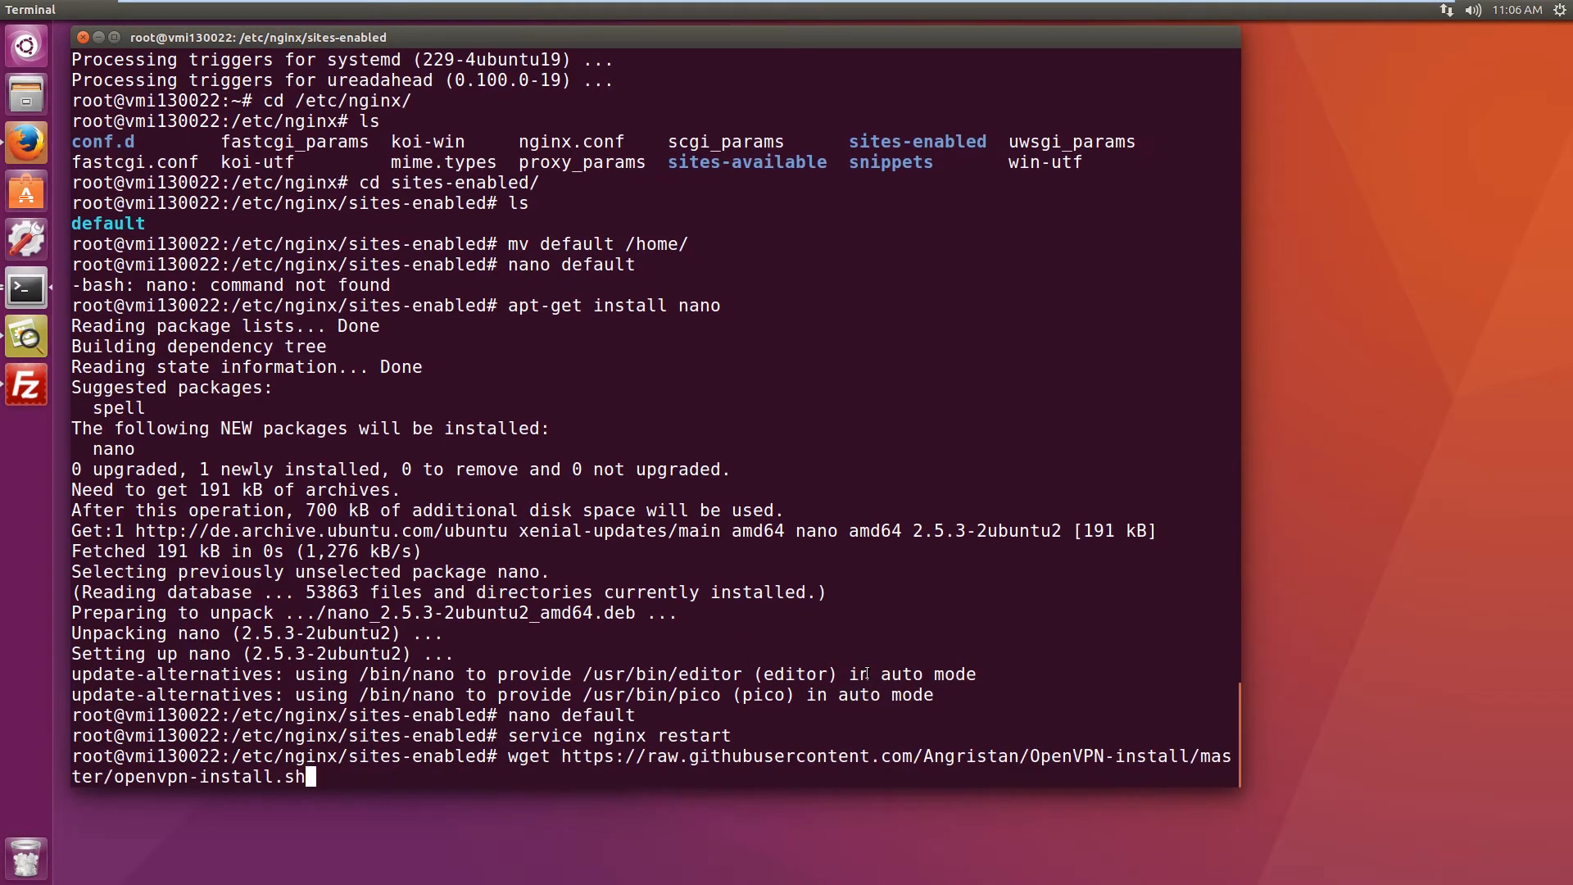
{"action": "key", "text": "Return"}
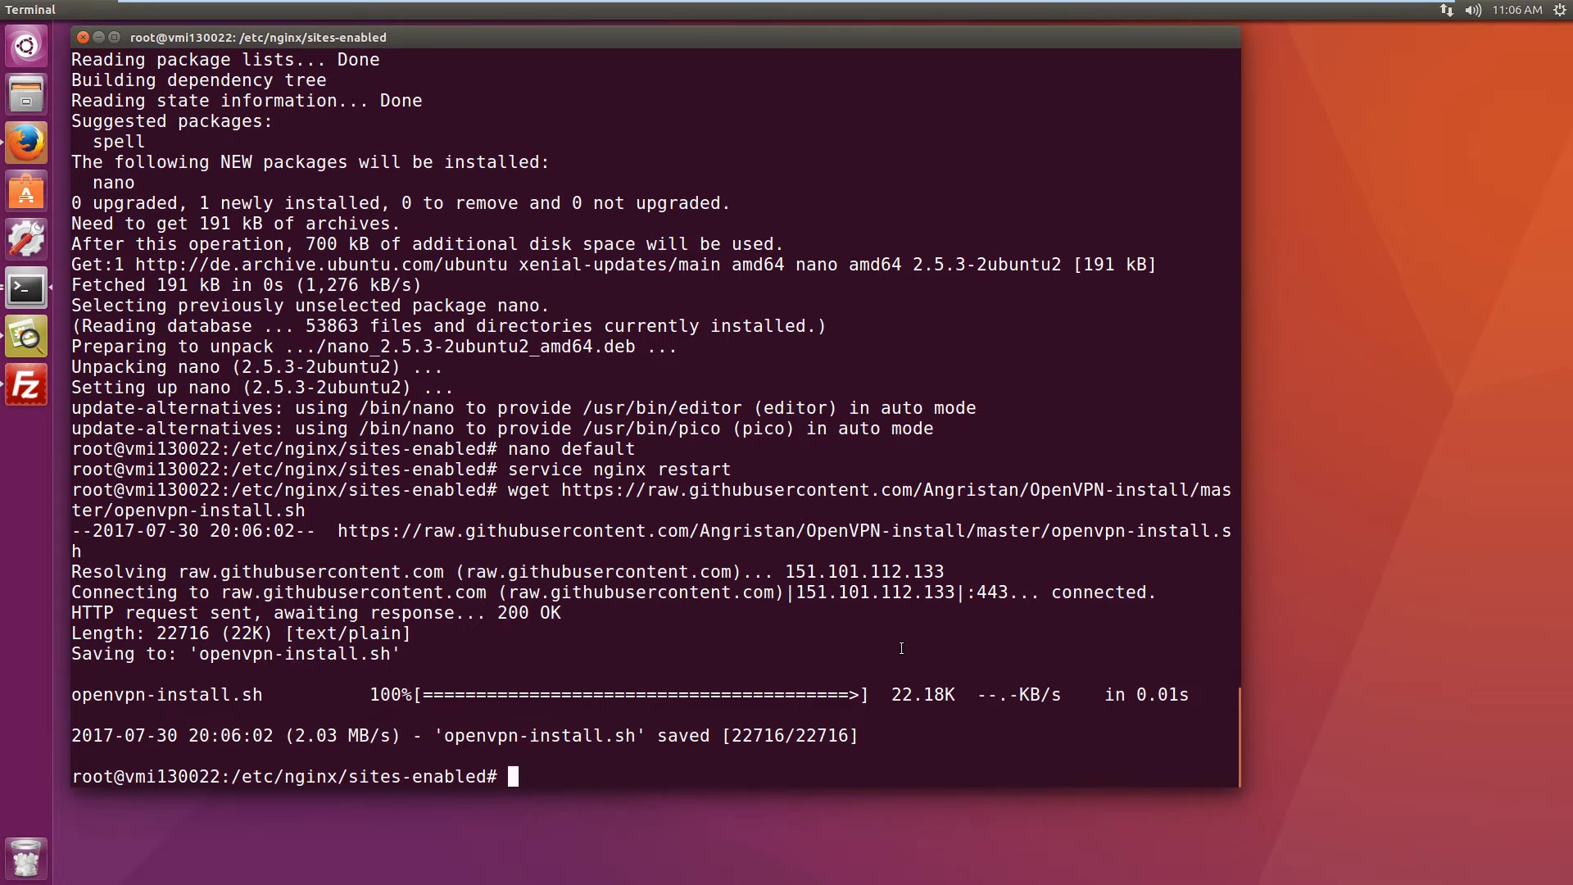
{"action": "type", "text": "ls"}
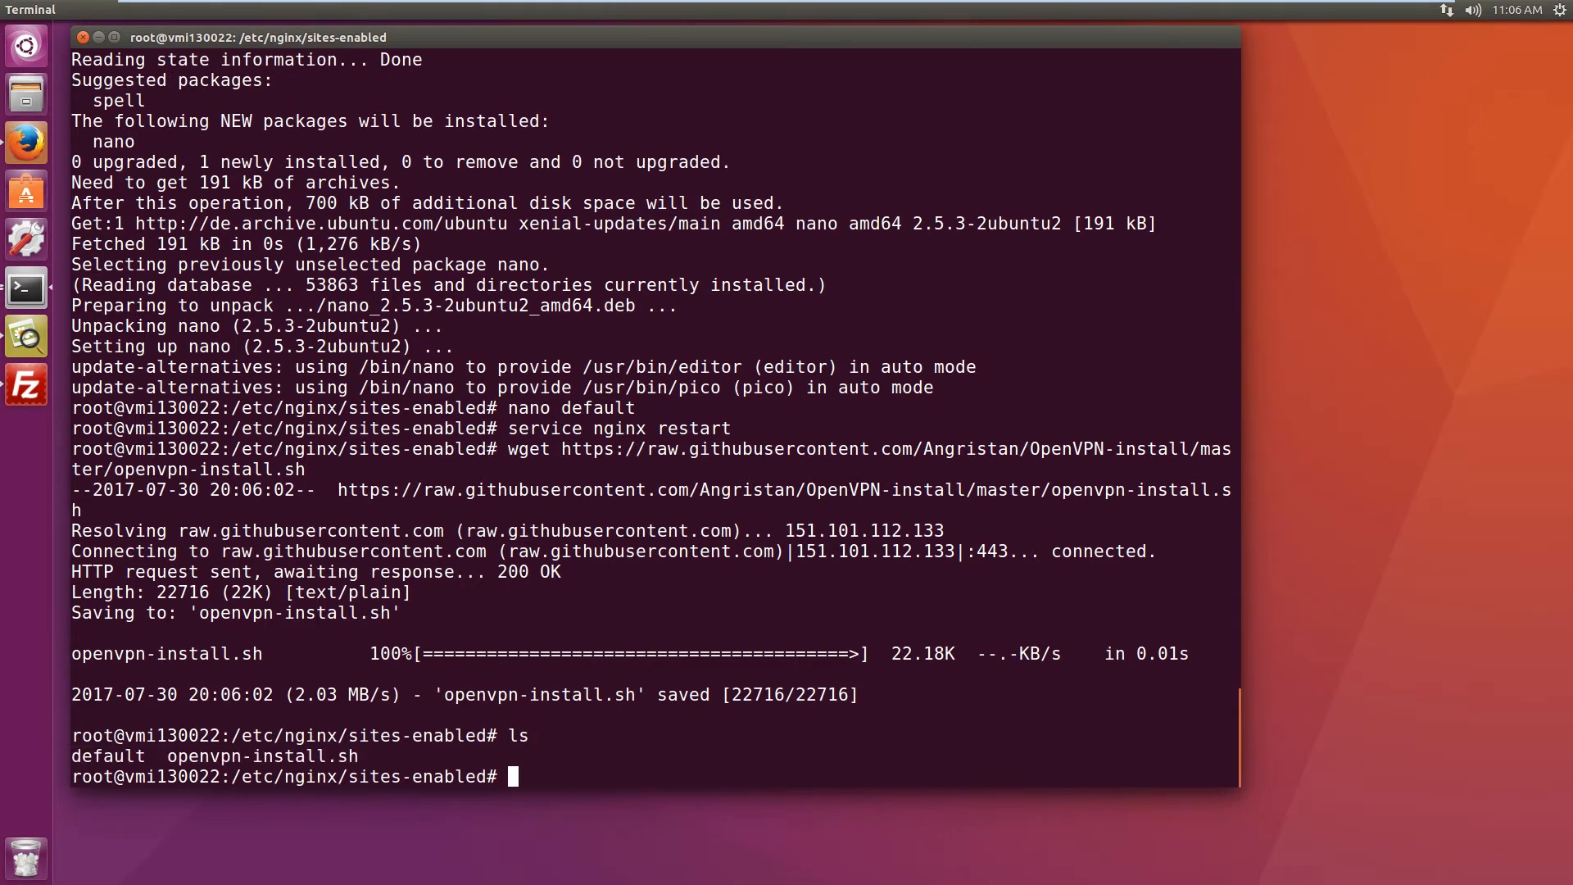
{"action": "type", "text": "rm"}
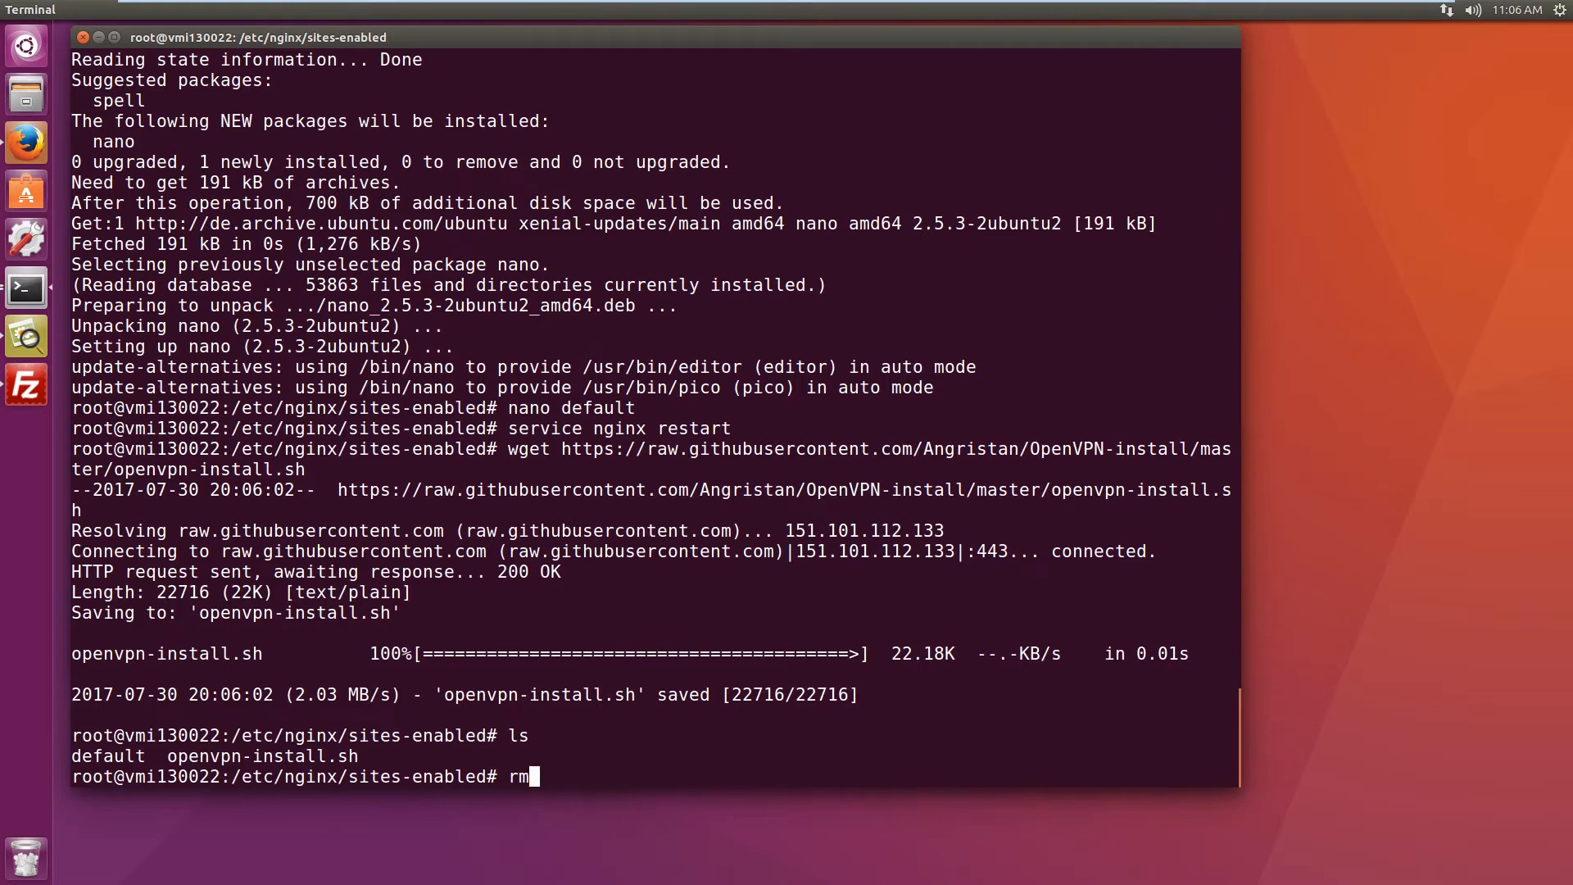
{"action": "type", "text": "openvpn-install.sh"}
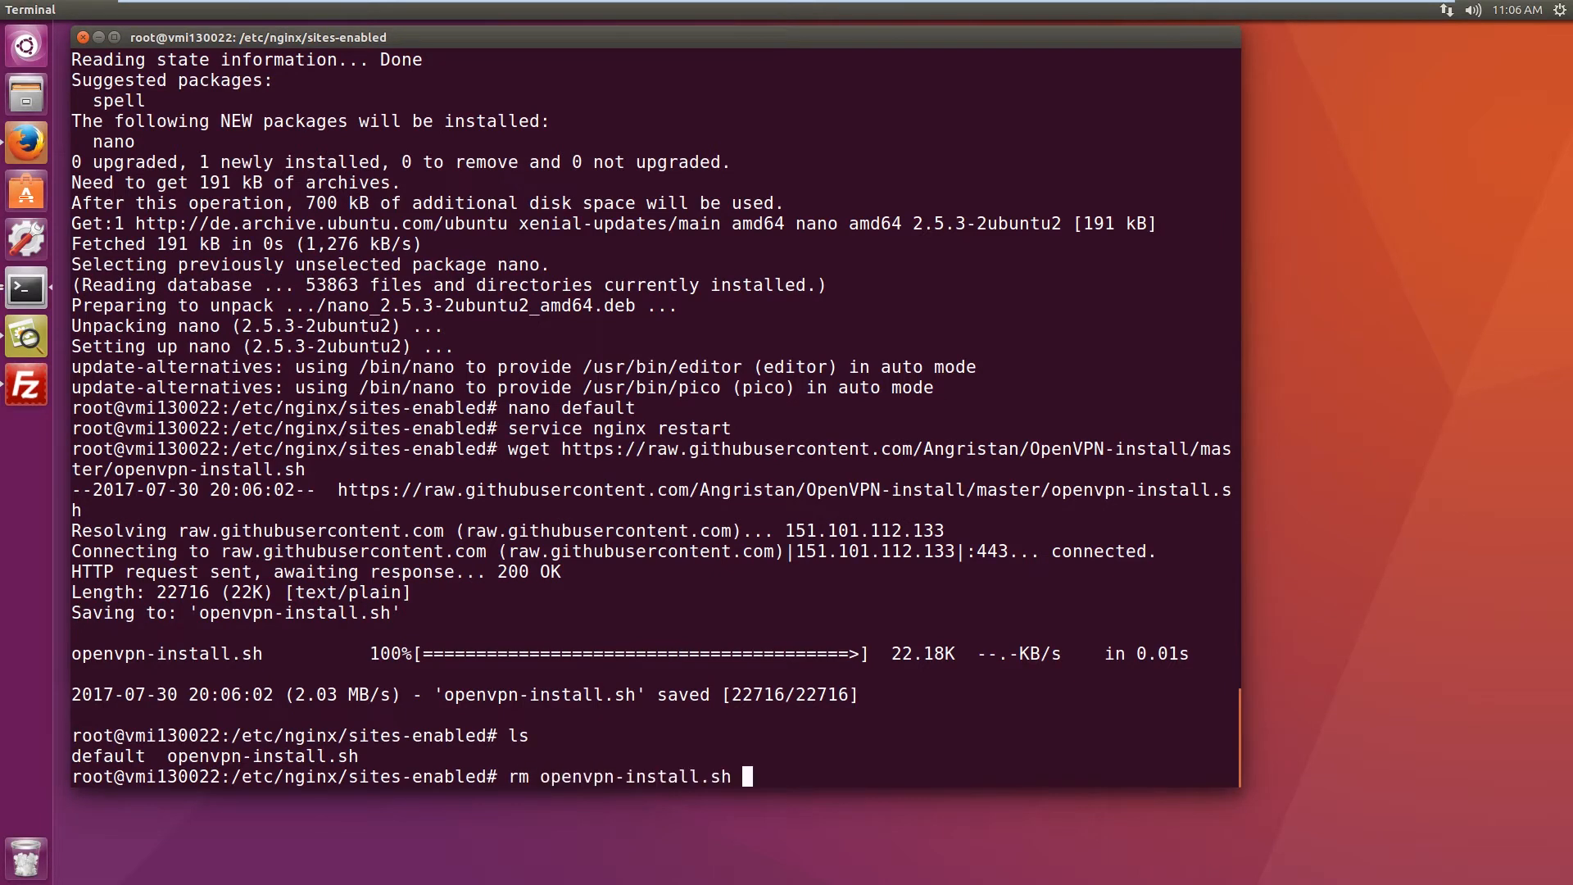
Step: Change to /home and wget the openvpn-install.sh script from the Angristan GitHub repo
{"action": "type", "text": "cd"}
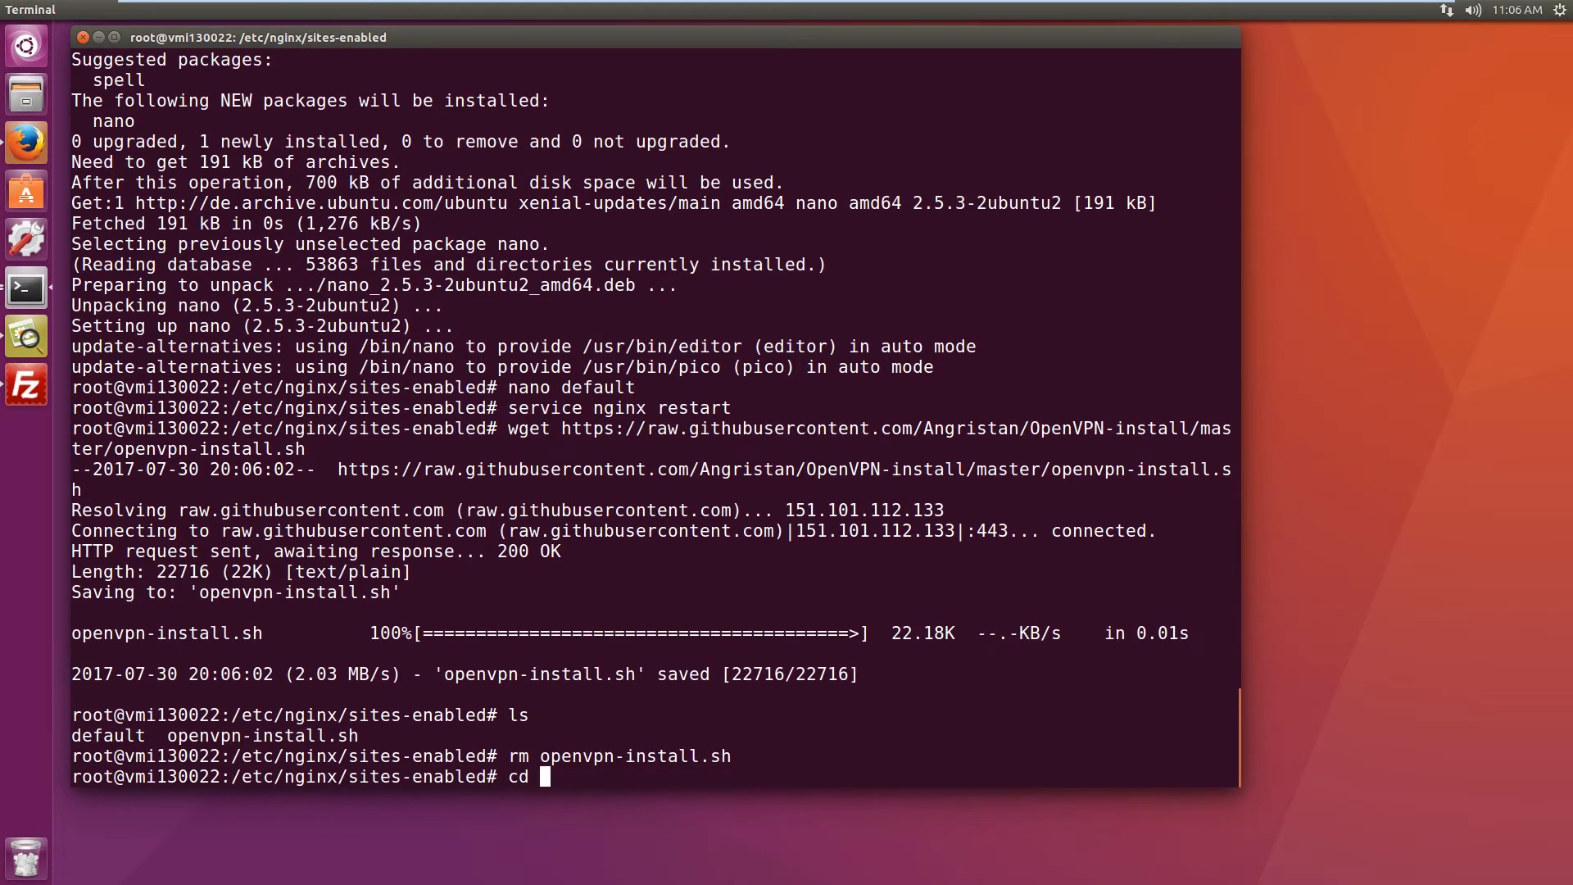
{"action": "type", "text": "/home/"}
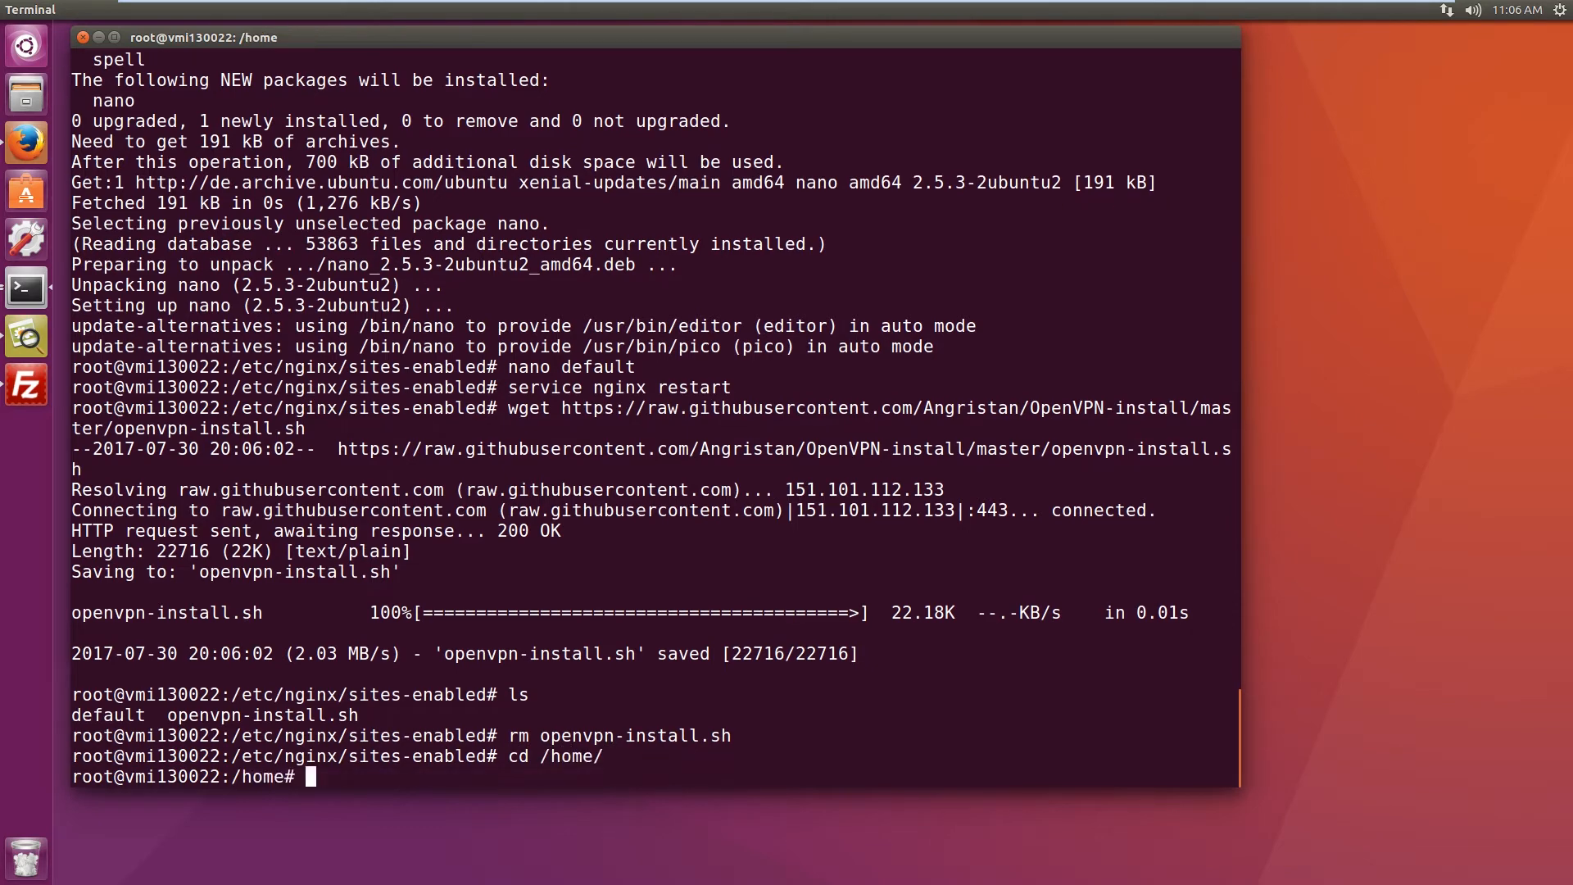
{"action": "type", "text": "ls"}
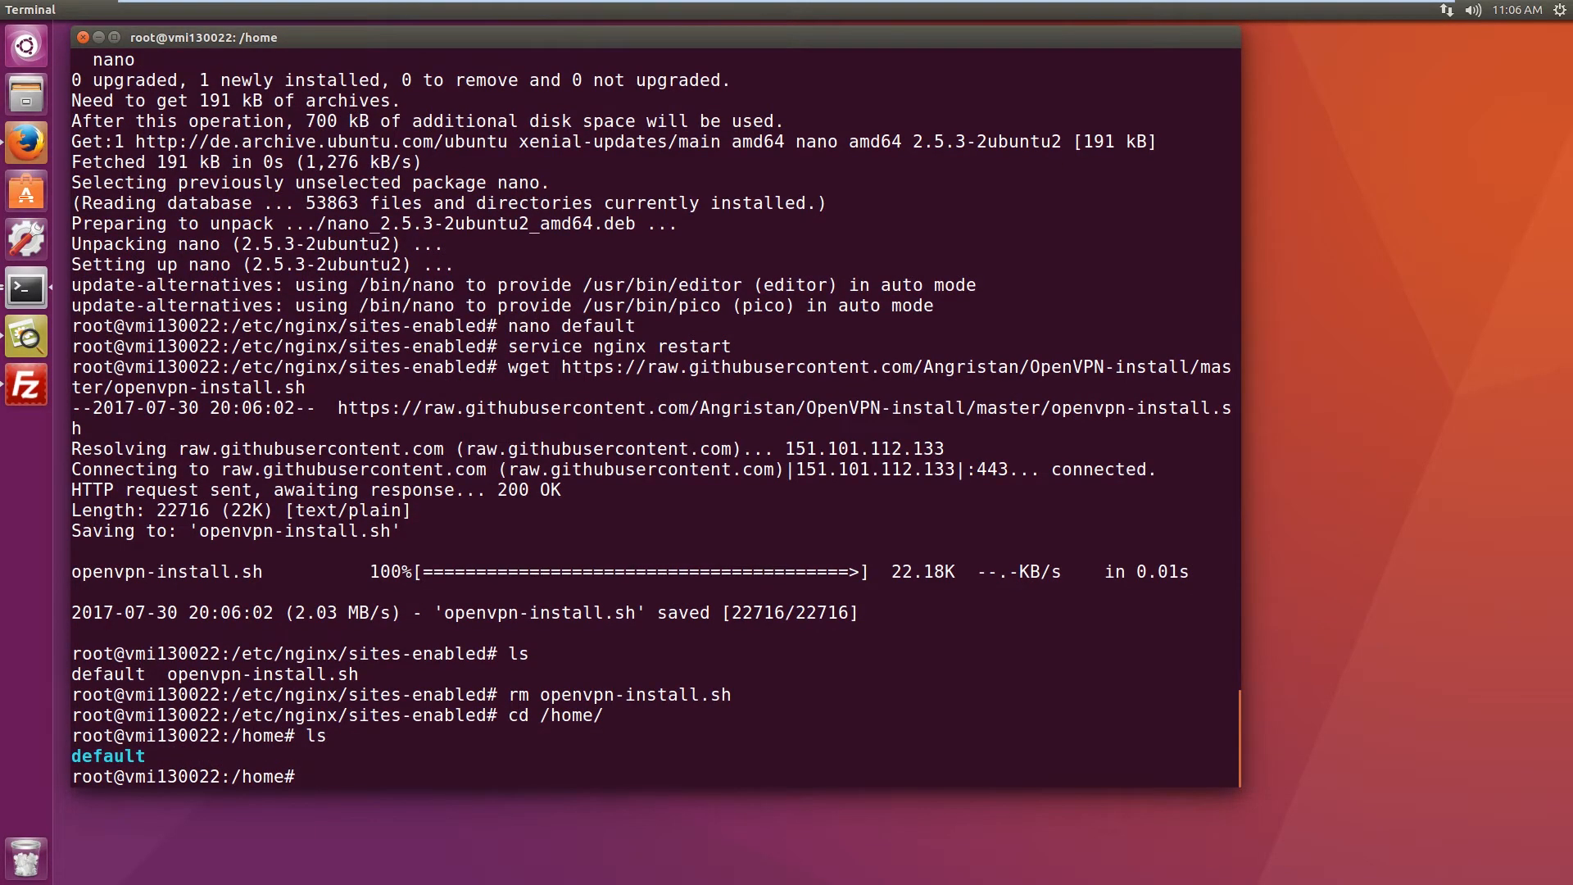
{"action": "type", "text": "cd de"}
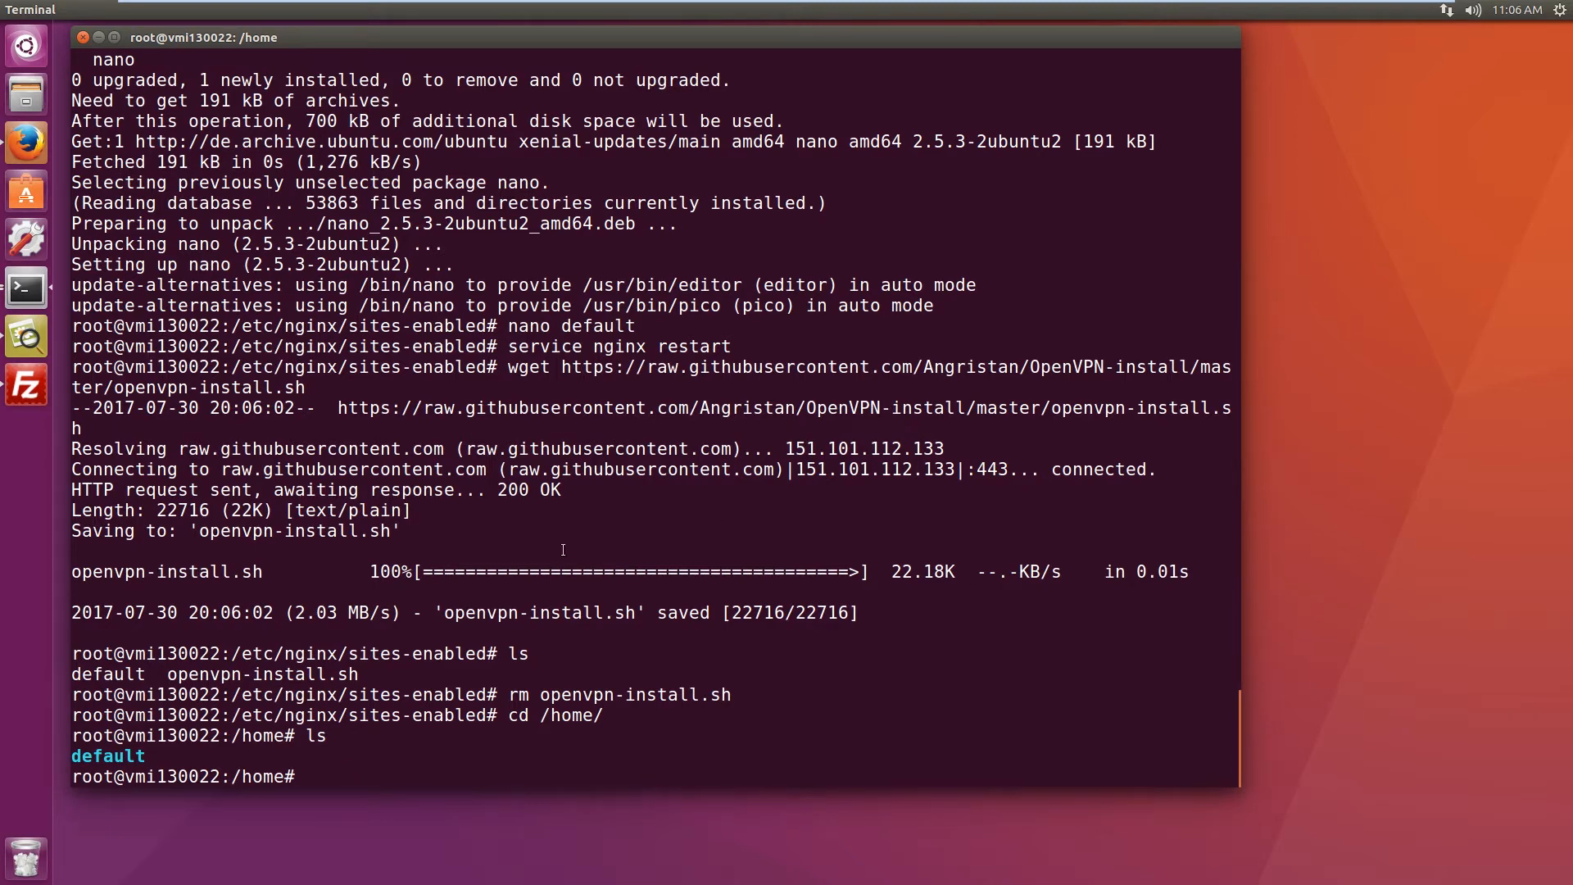
{"action": "type", "text": "ls"}
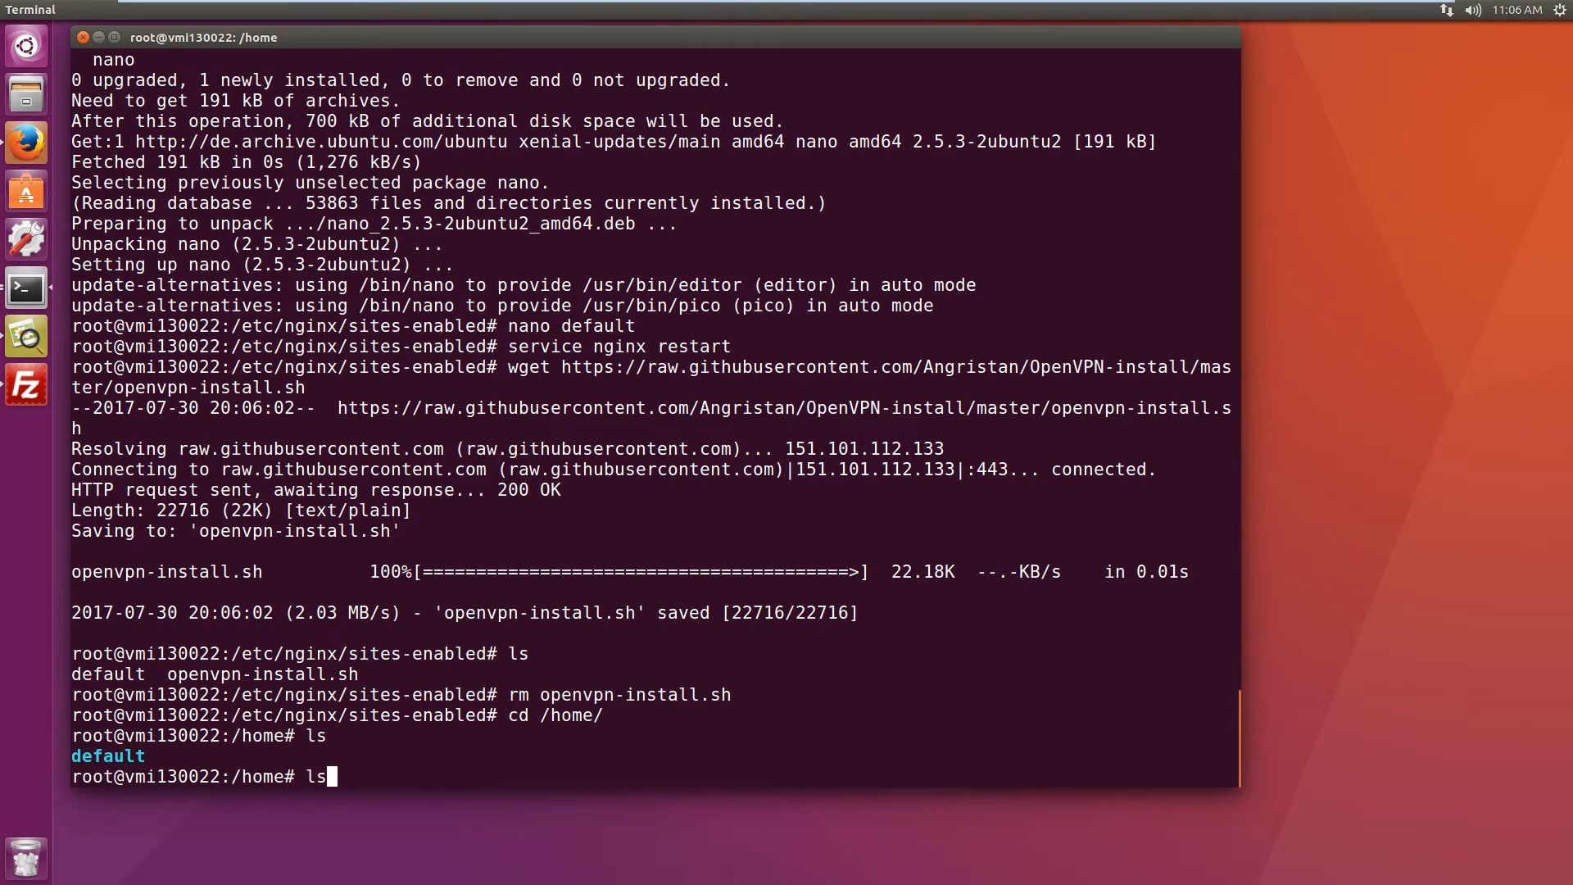
{"action": "type", "text": "wget https://raw.githubusercontent.com/Angristan/OpenVPN-install/master/openvpn-install.sh"}
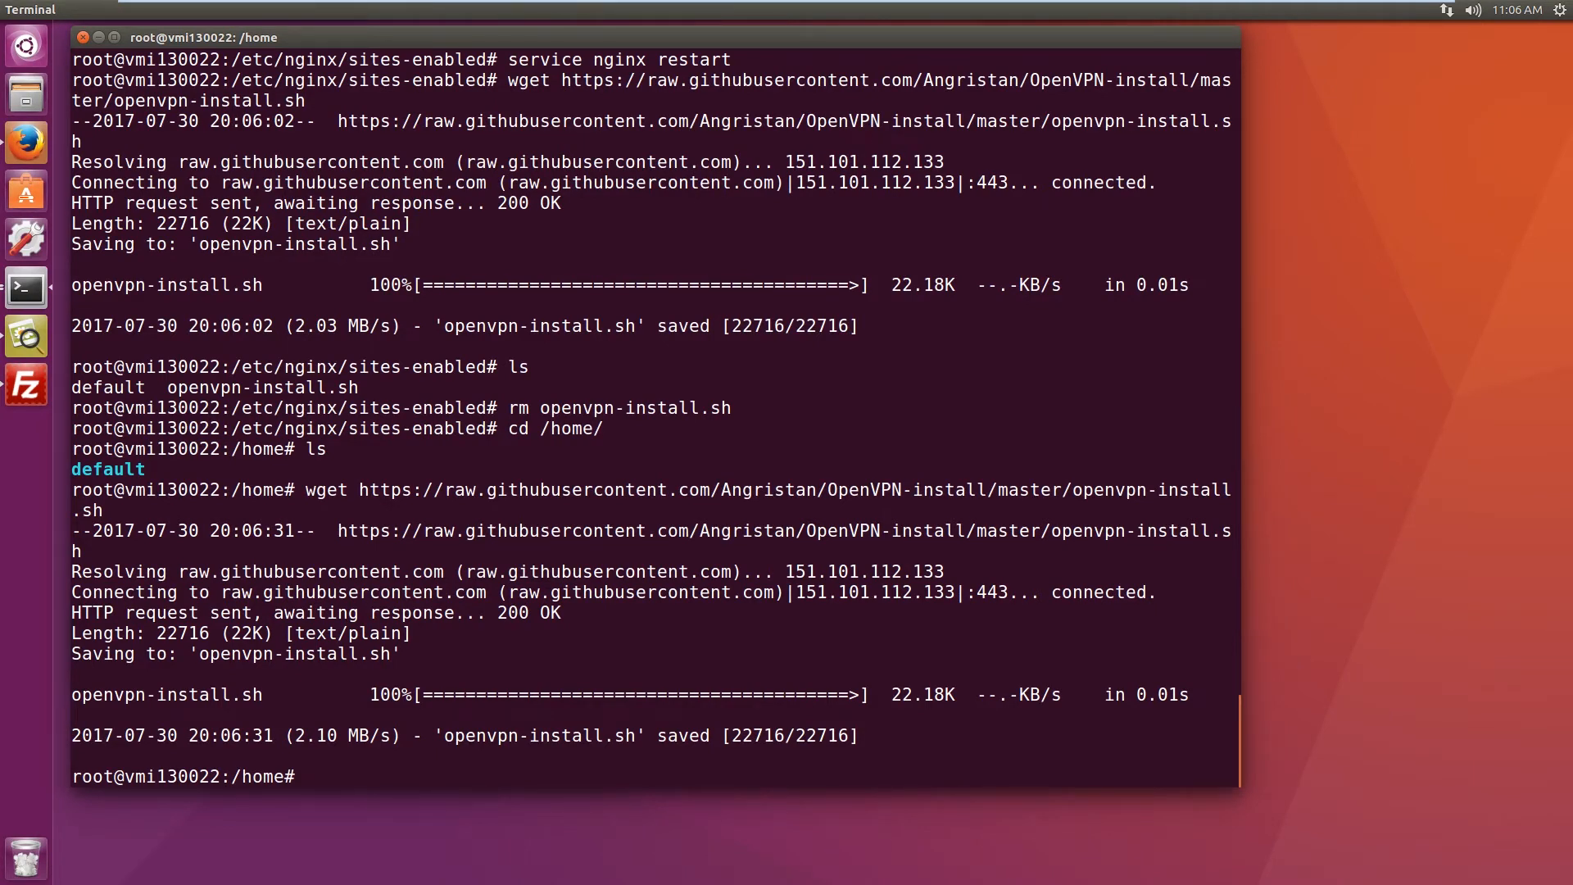
Step: chmod +x the script and run ./openvpn-install.sh with UDP, system DNS, AES-128-CBC, 2048-bit keys, client name client
{"action": "right_click", "coordinate": [903, 723]}
{"action": "type", "text": "chmod +x openvpn-install.sh"}
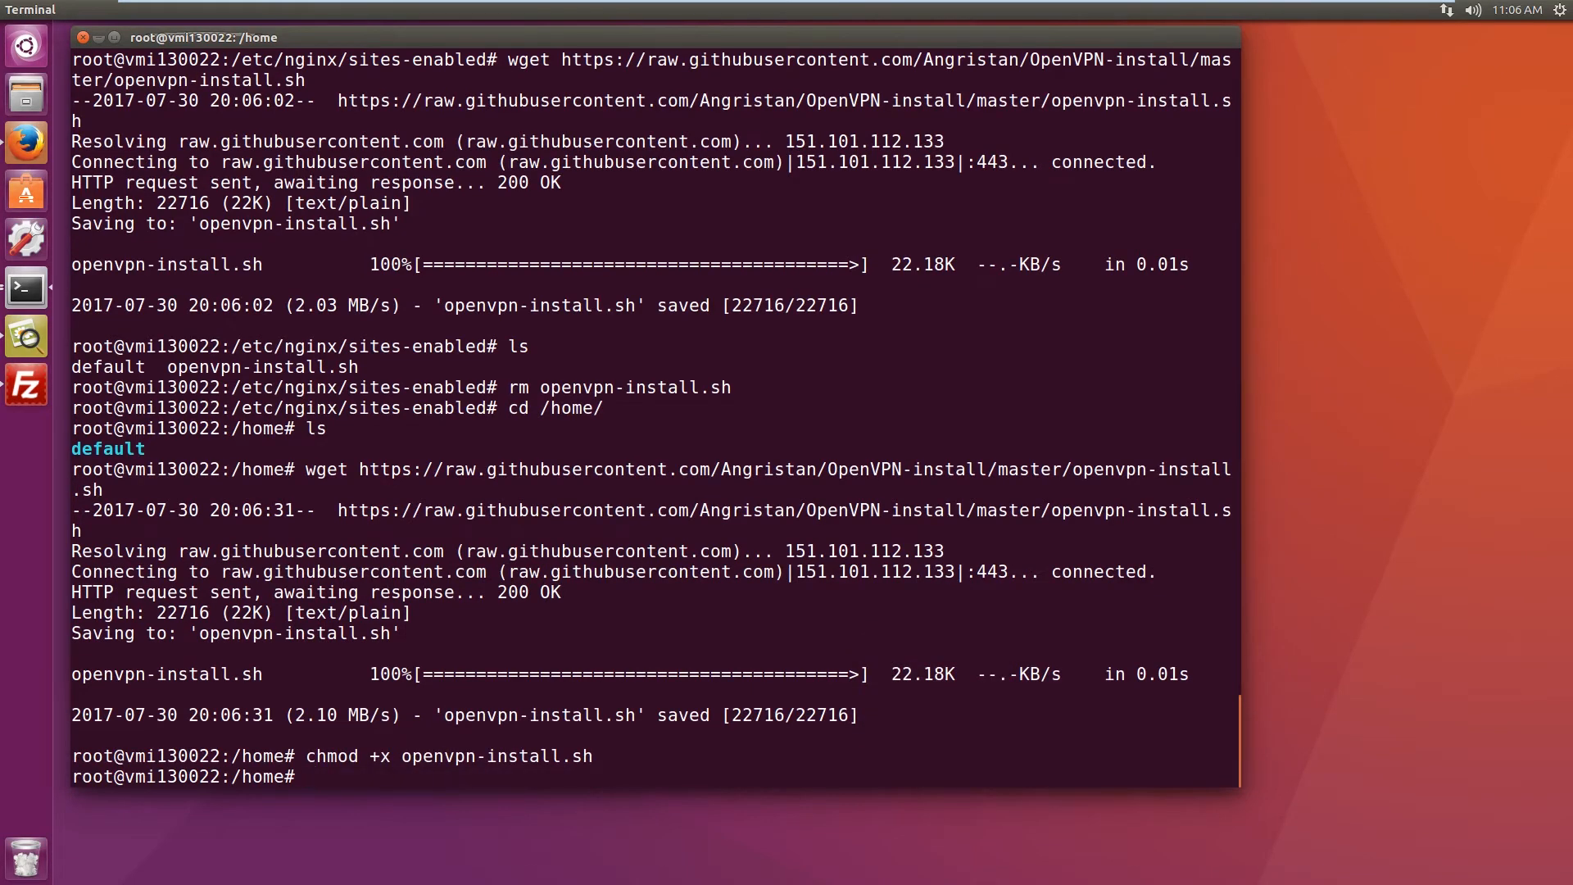
{"action": "type", "text": "./"}
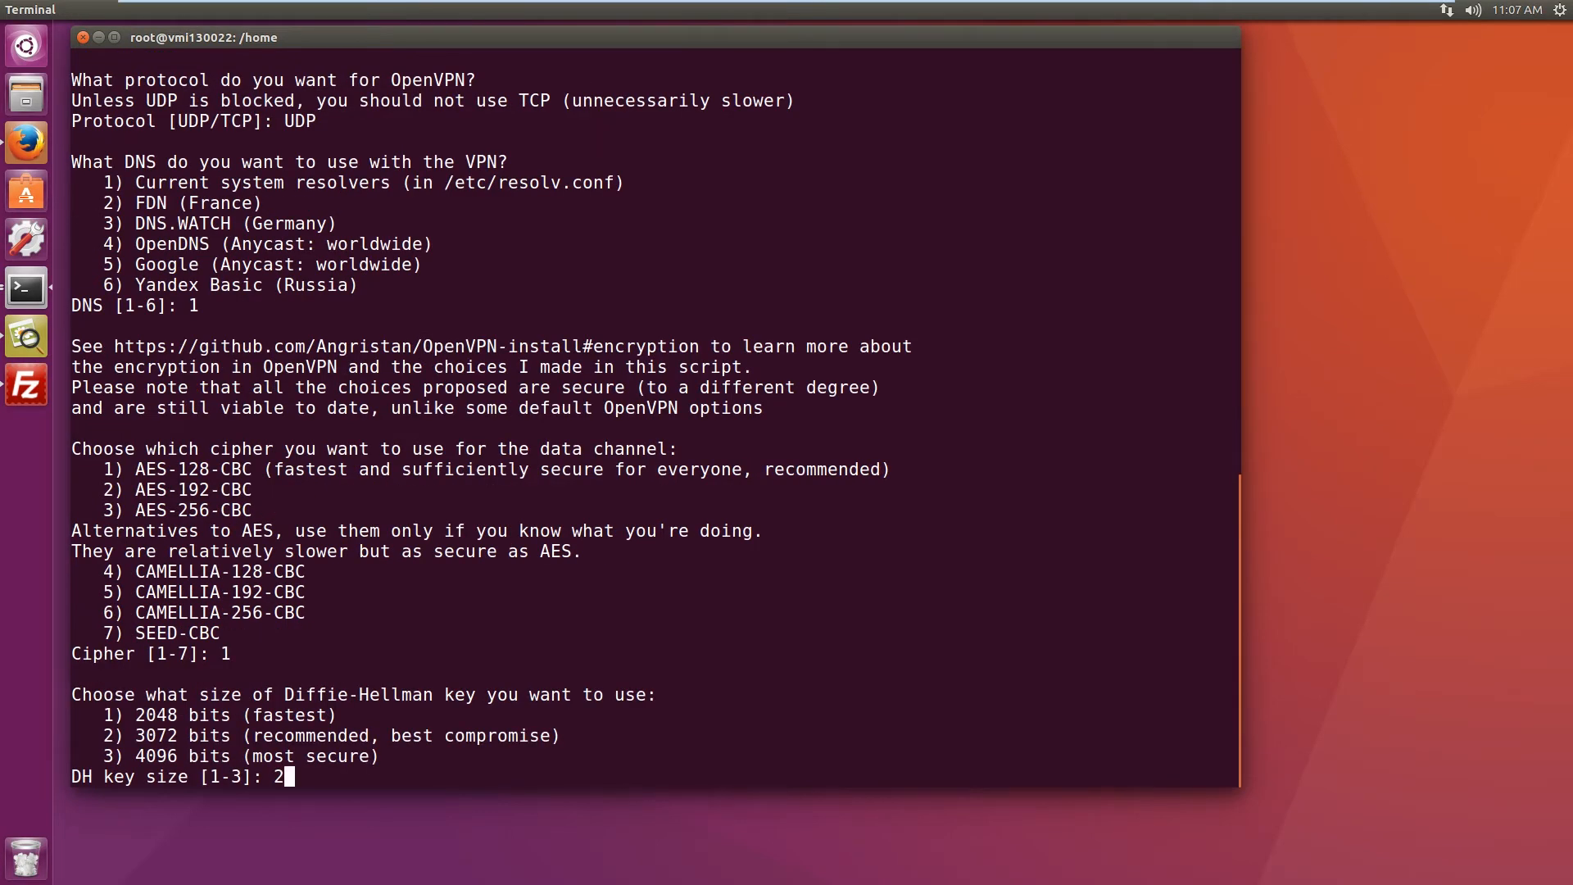
{"action": "key", "text": "BackSpace"}
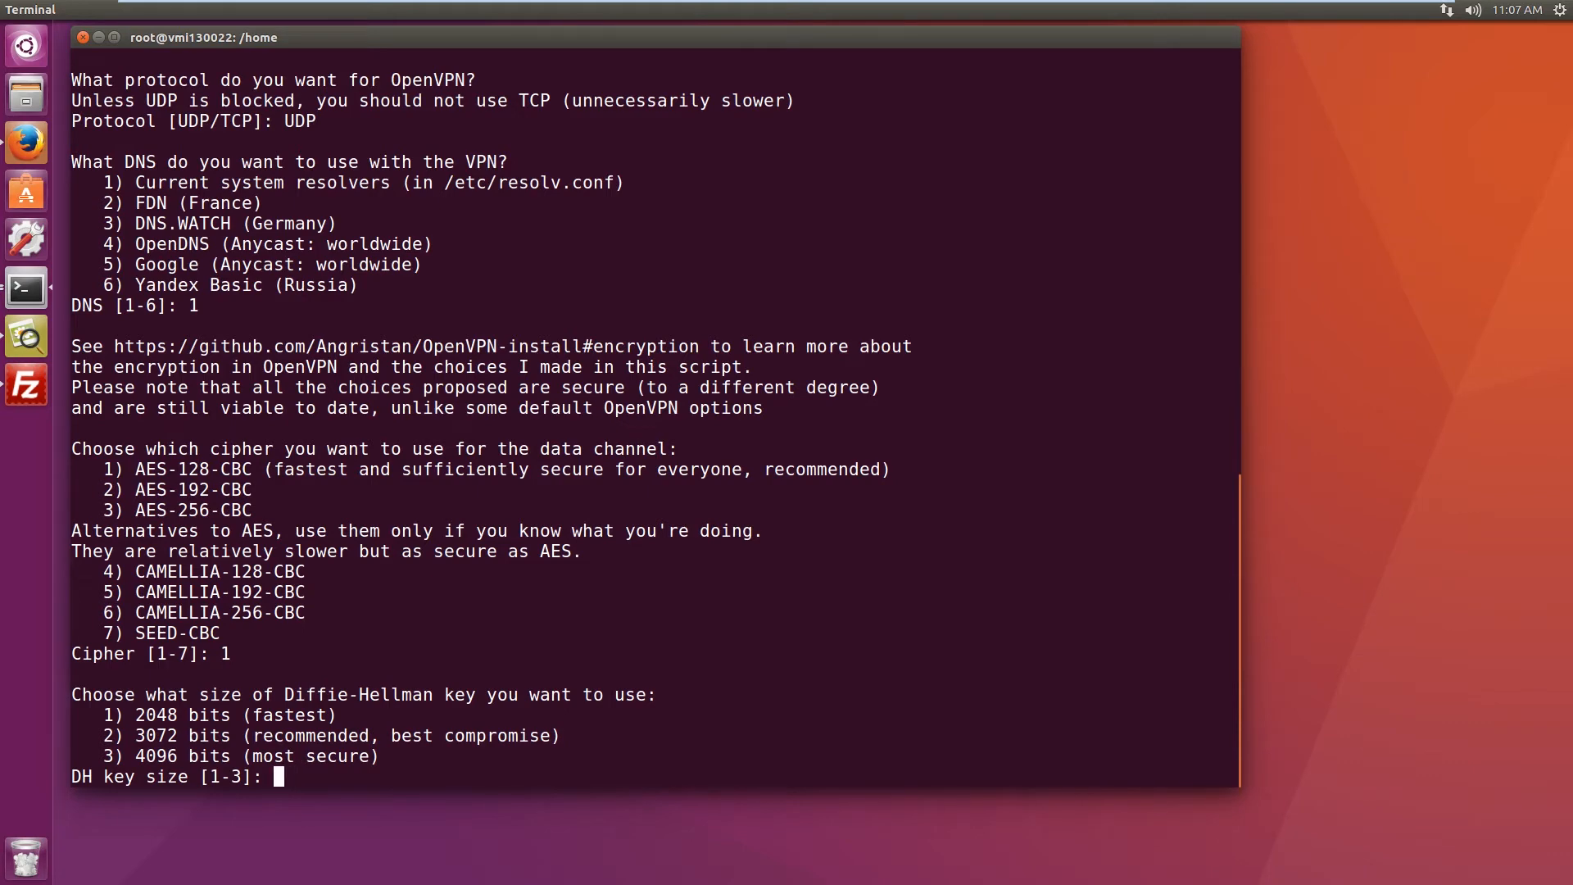
{"action": "type", "text": "2"}
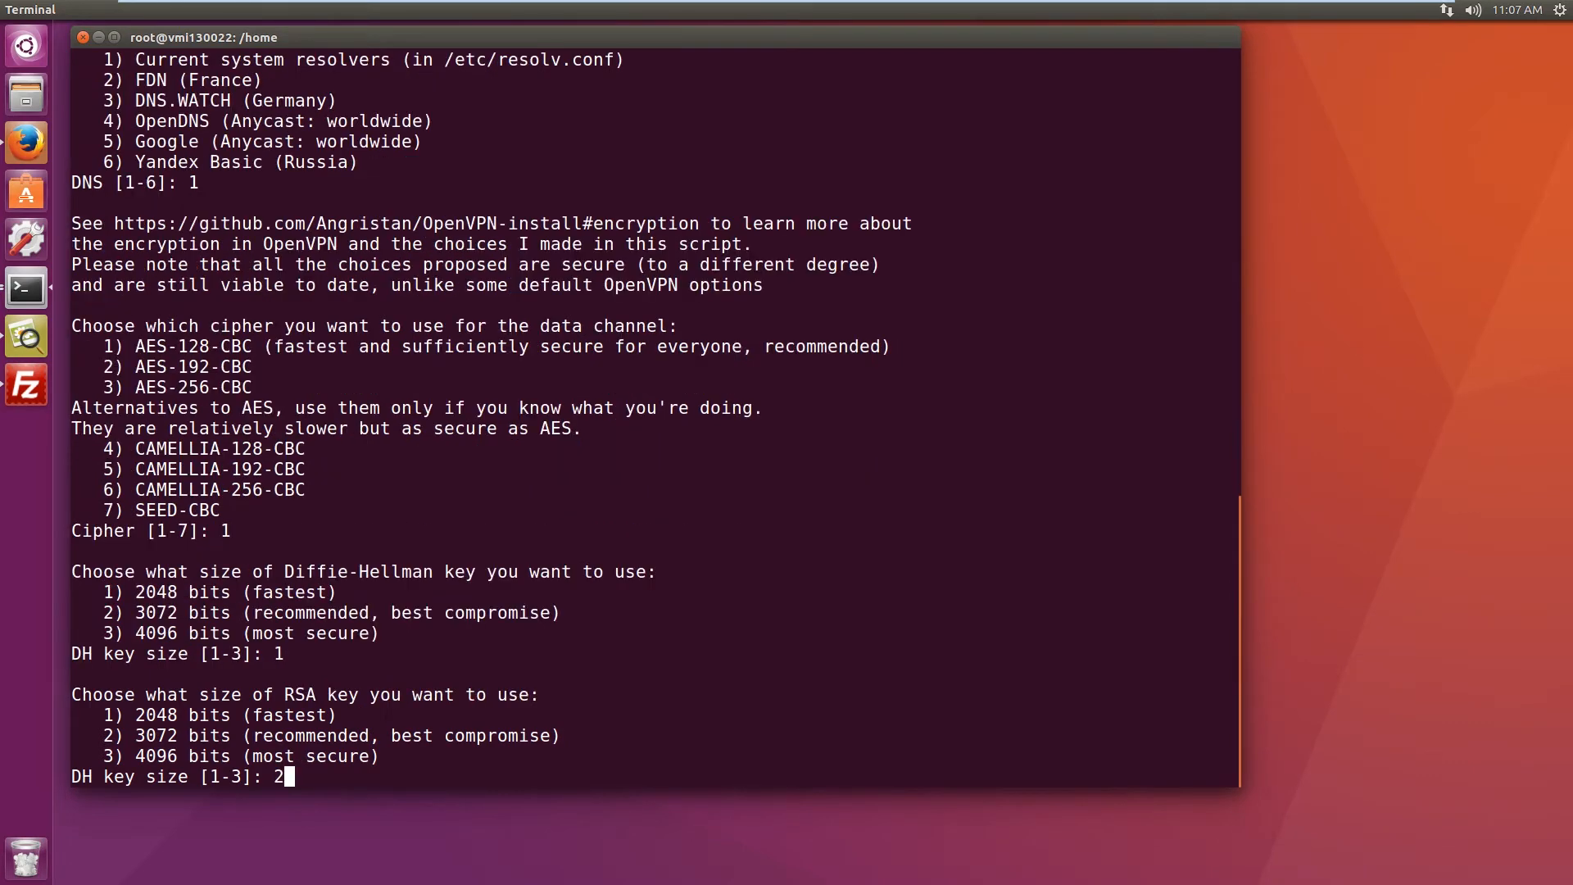
{"action": "type", "text": "1"}
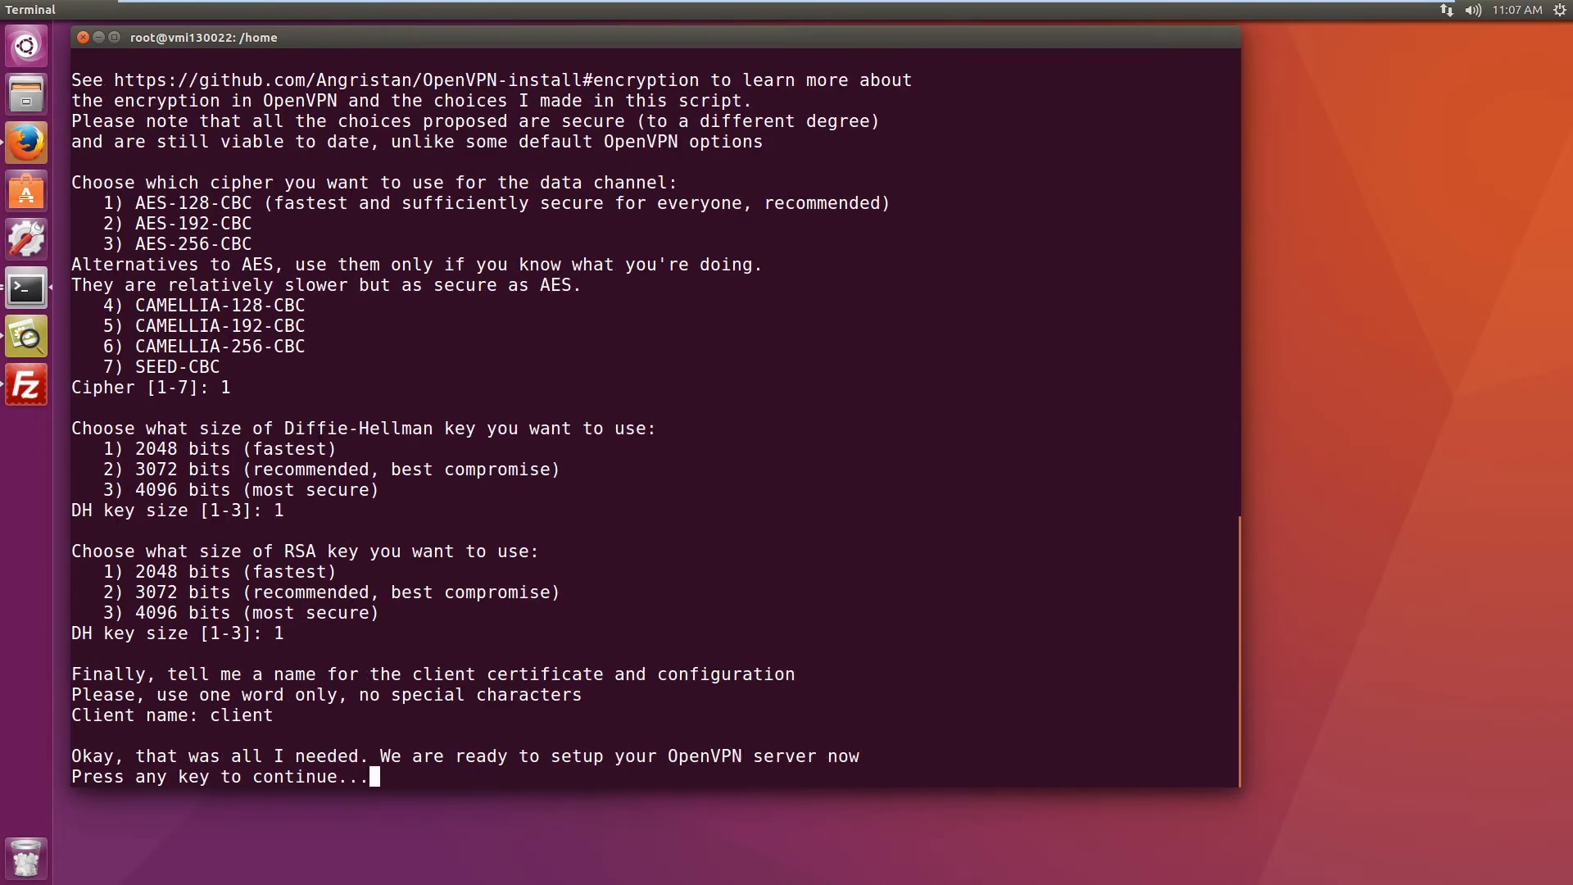
{"action": "key", "text": "enter"}
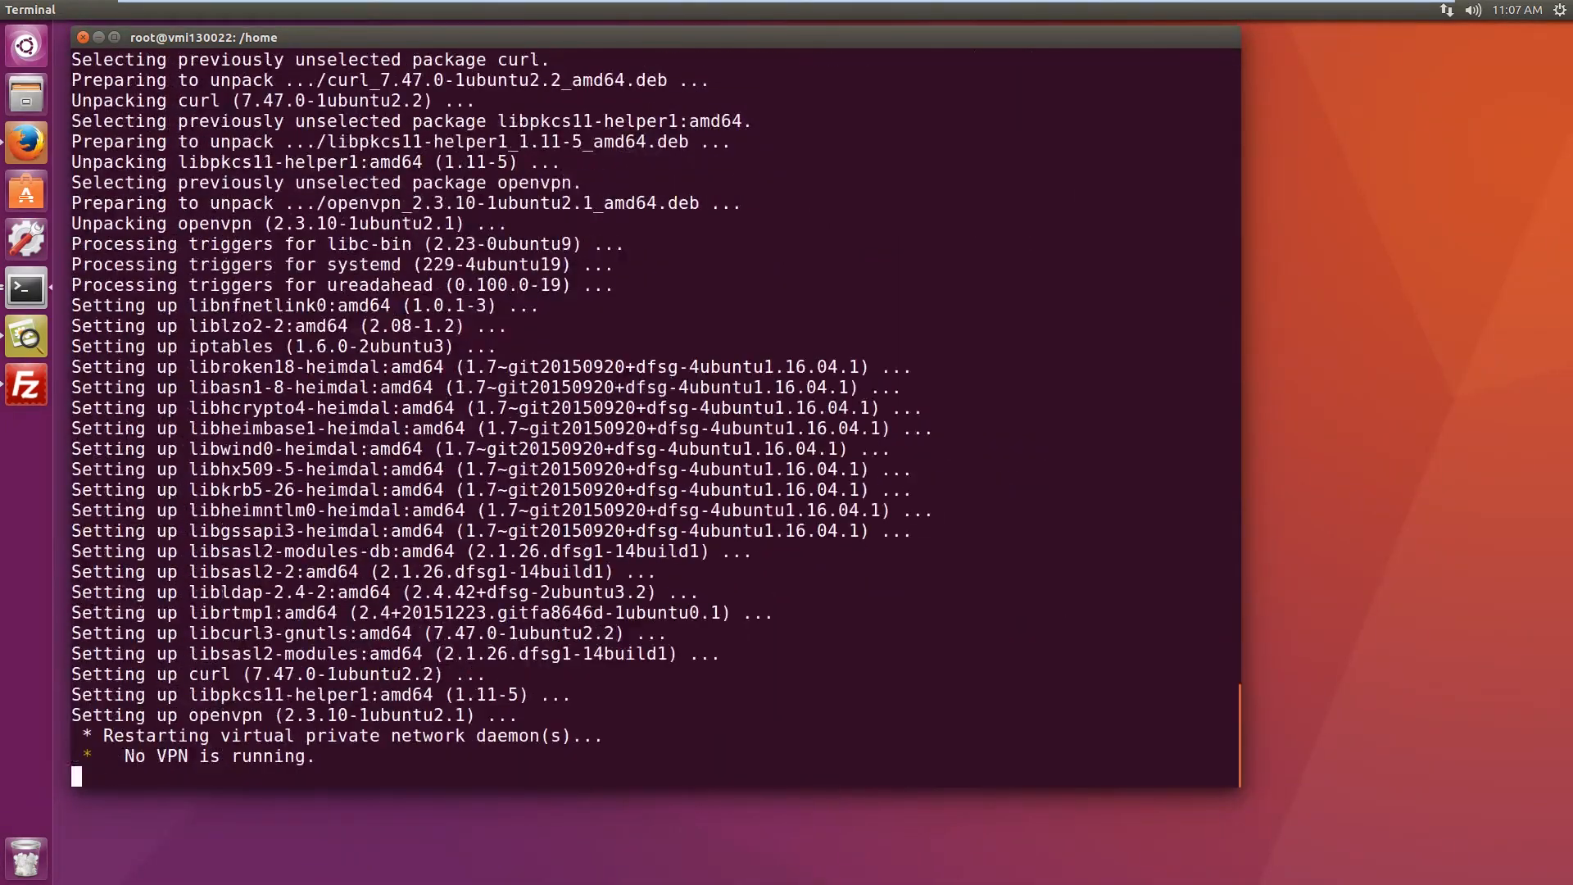
Step: Continue the installer to Finished!, then list /root to see client.ovpn
{"action": "key", "text": "Return"}
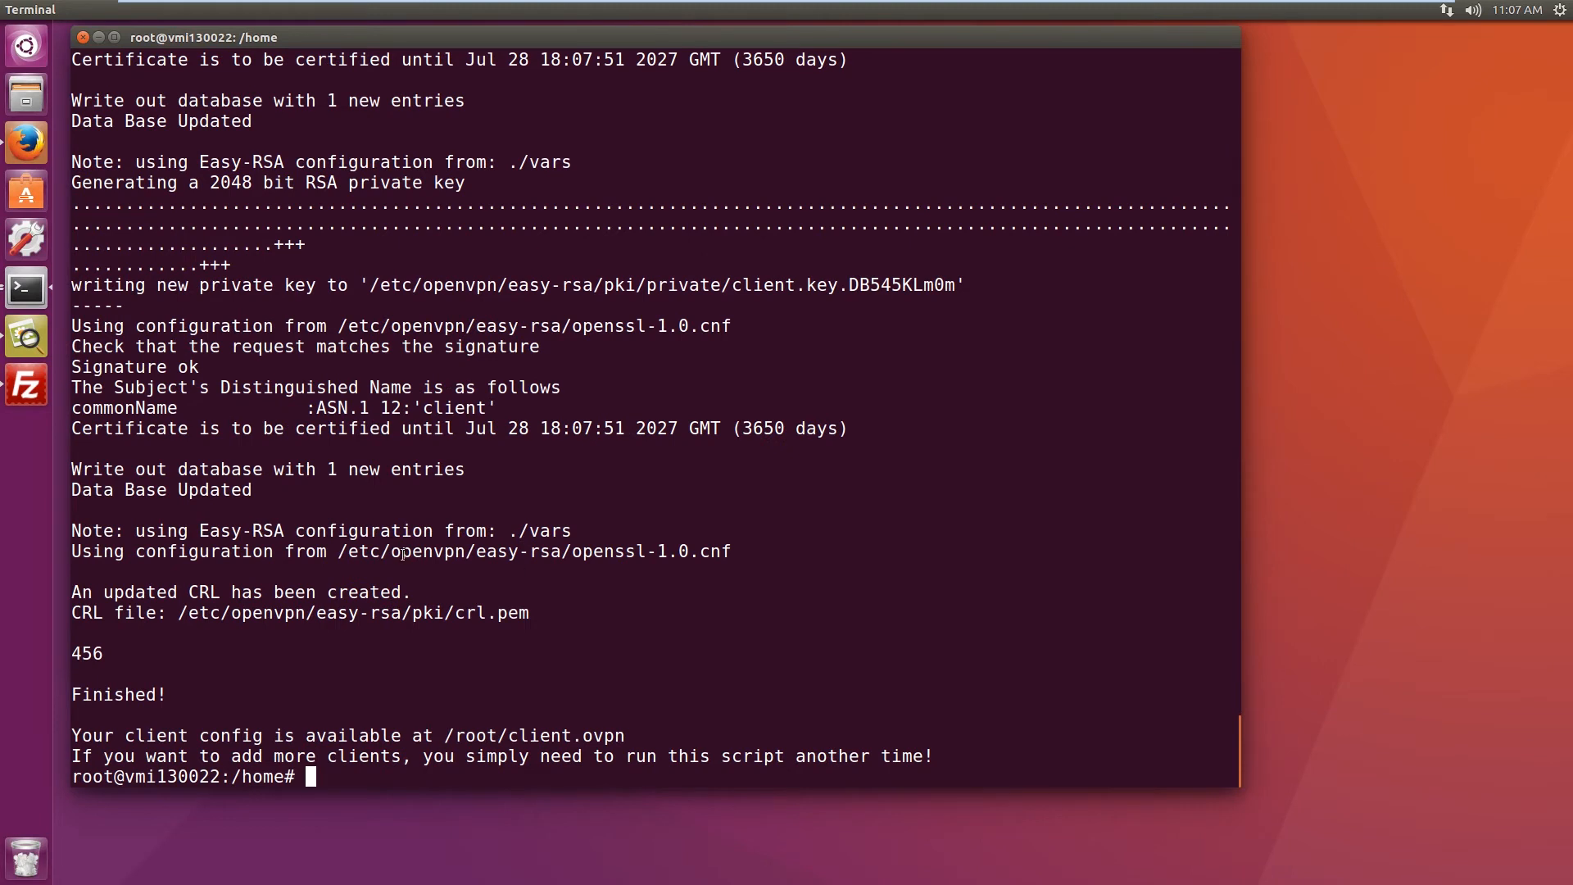
{"action": "mouse_move", "coordinate": [490, 672]}
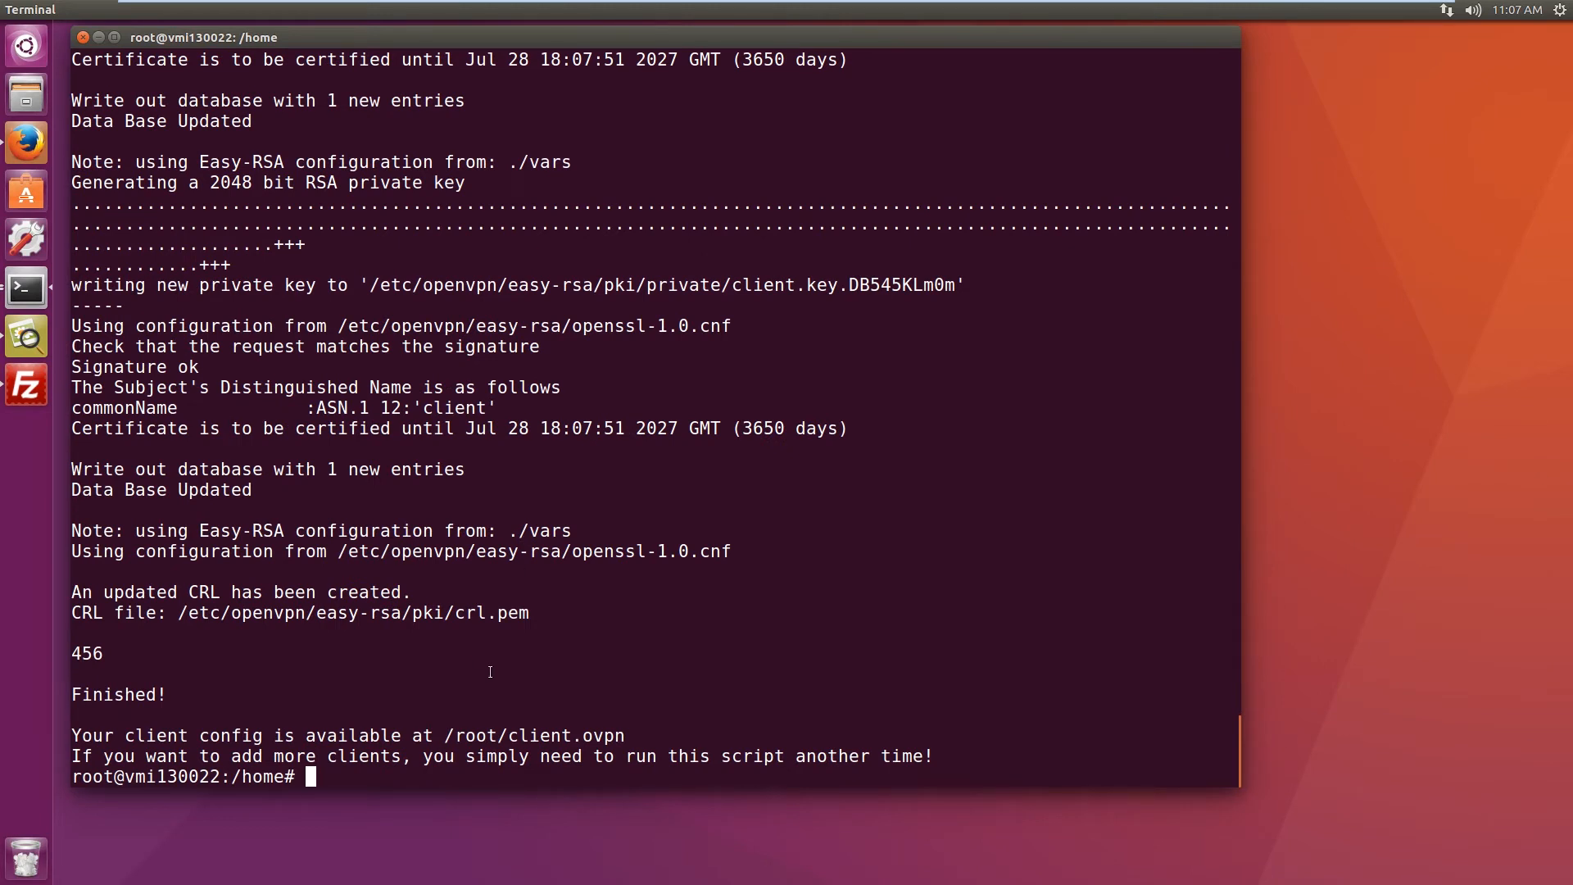
{"action": "type", "text": "ls"}
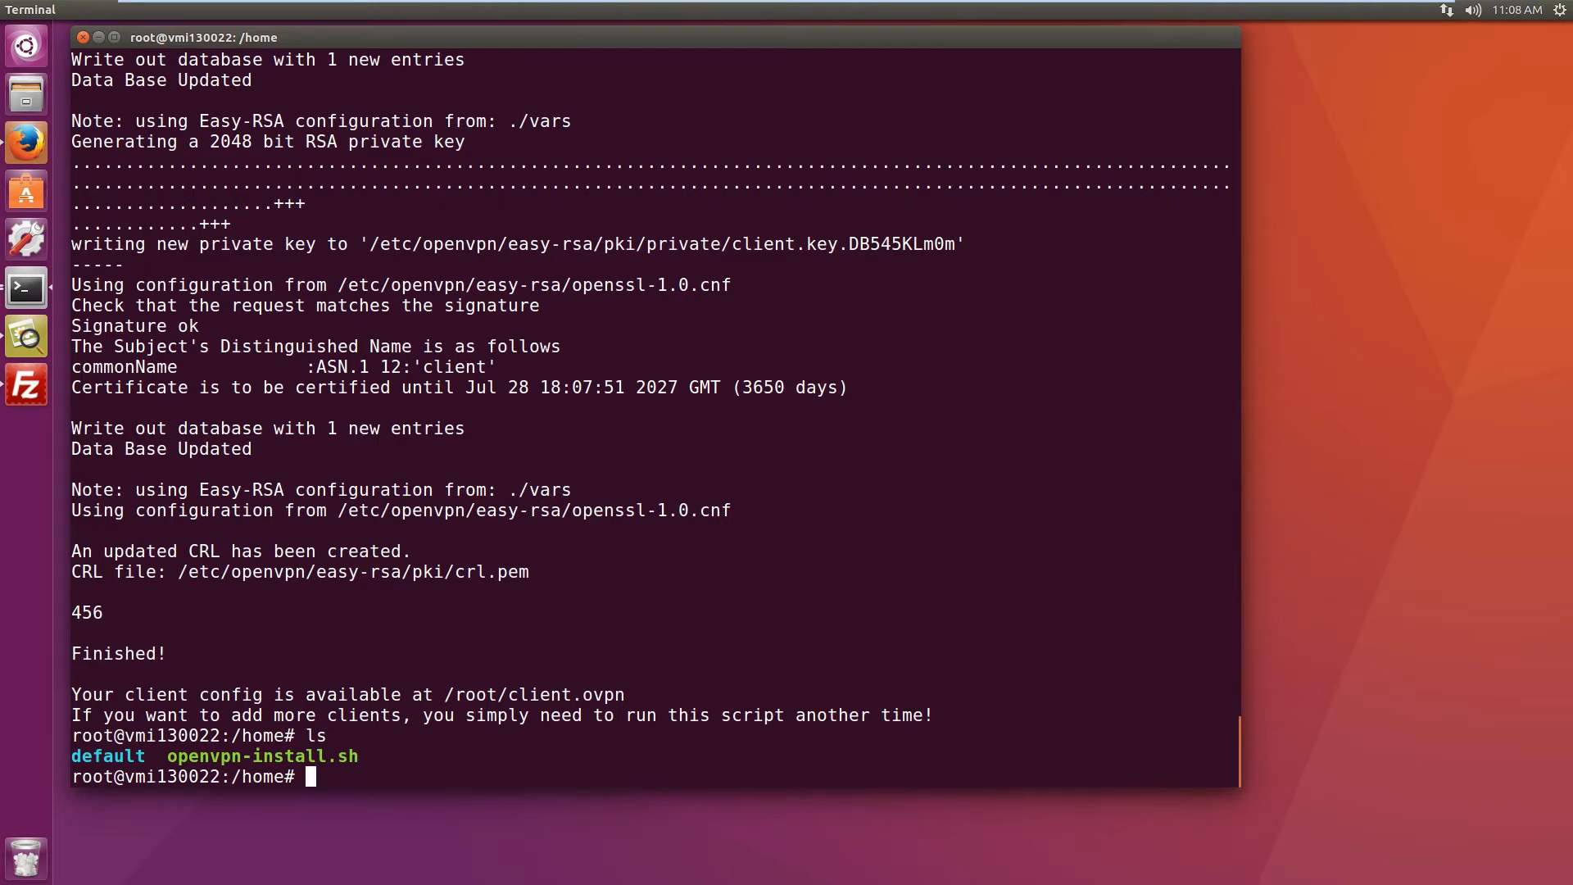
{"action": "type", "text": "/root"}
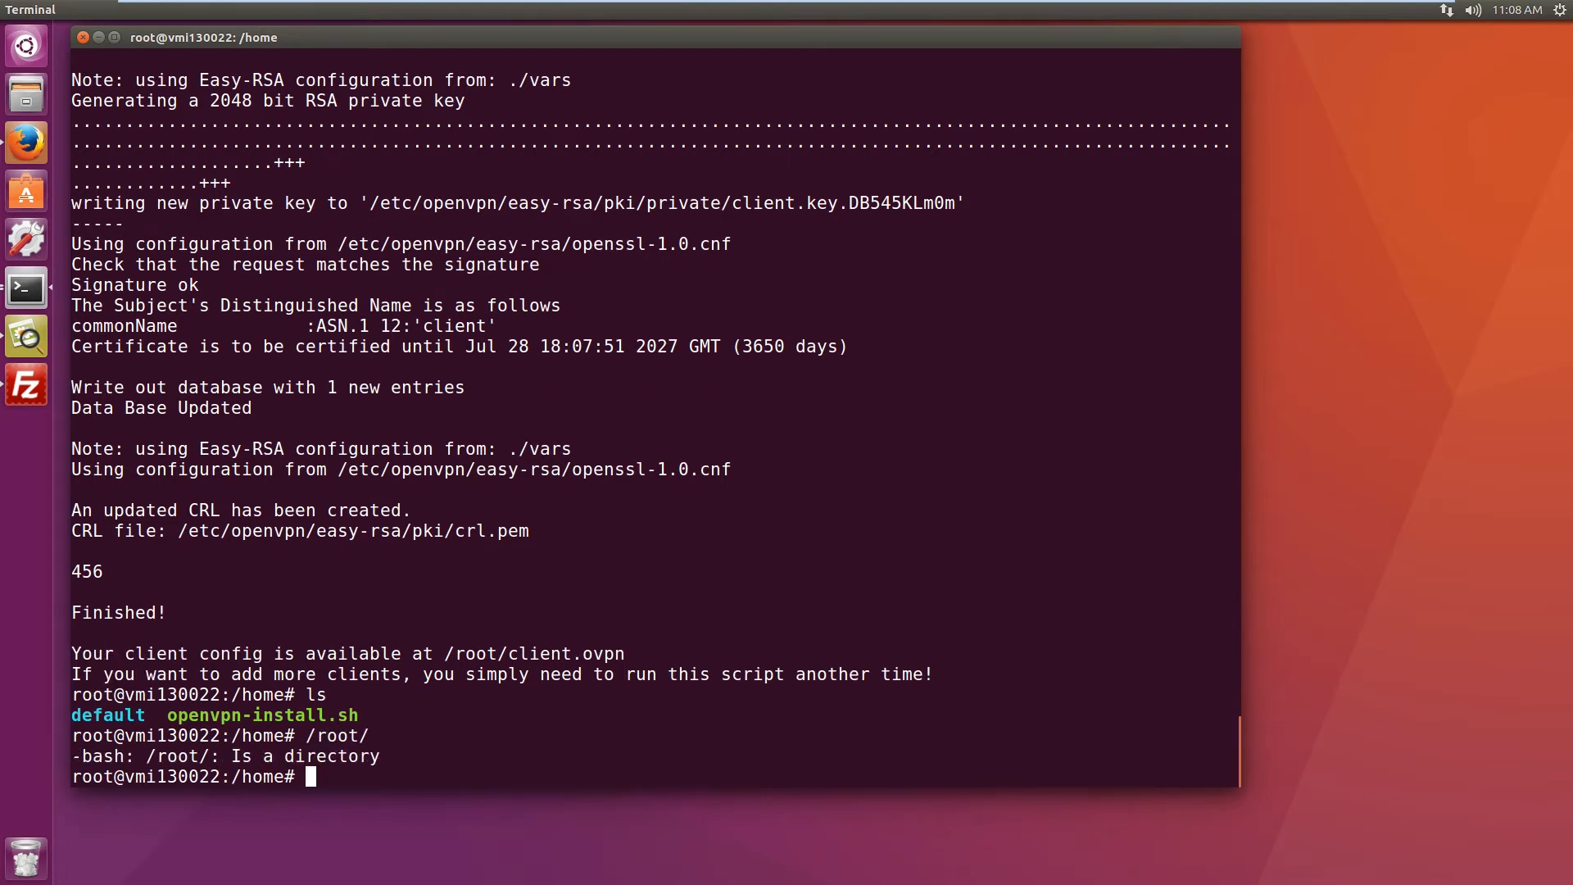
{"action": "type", "text": "/root/"}
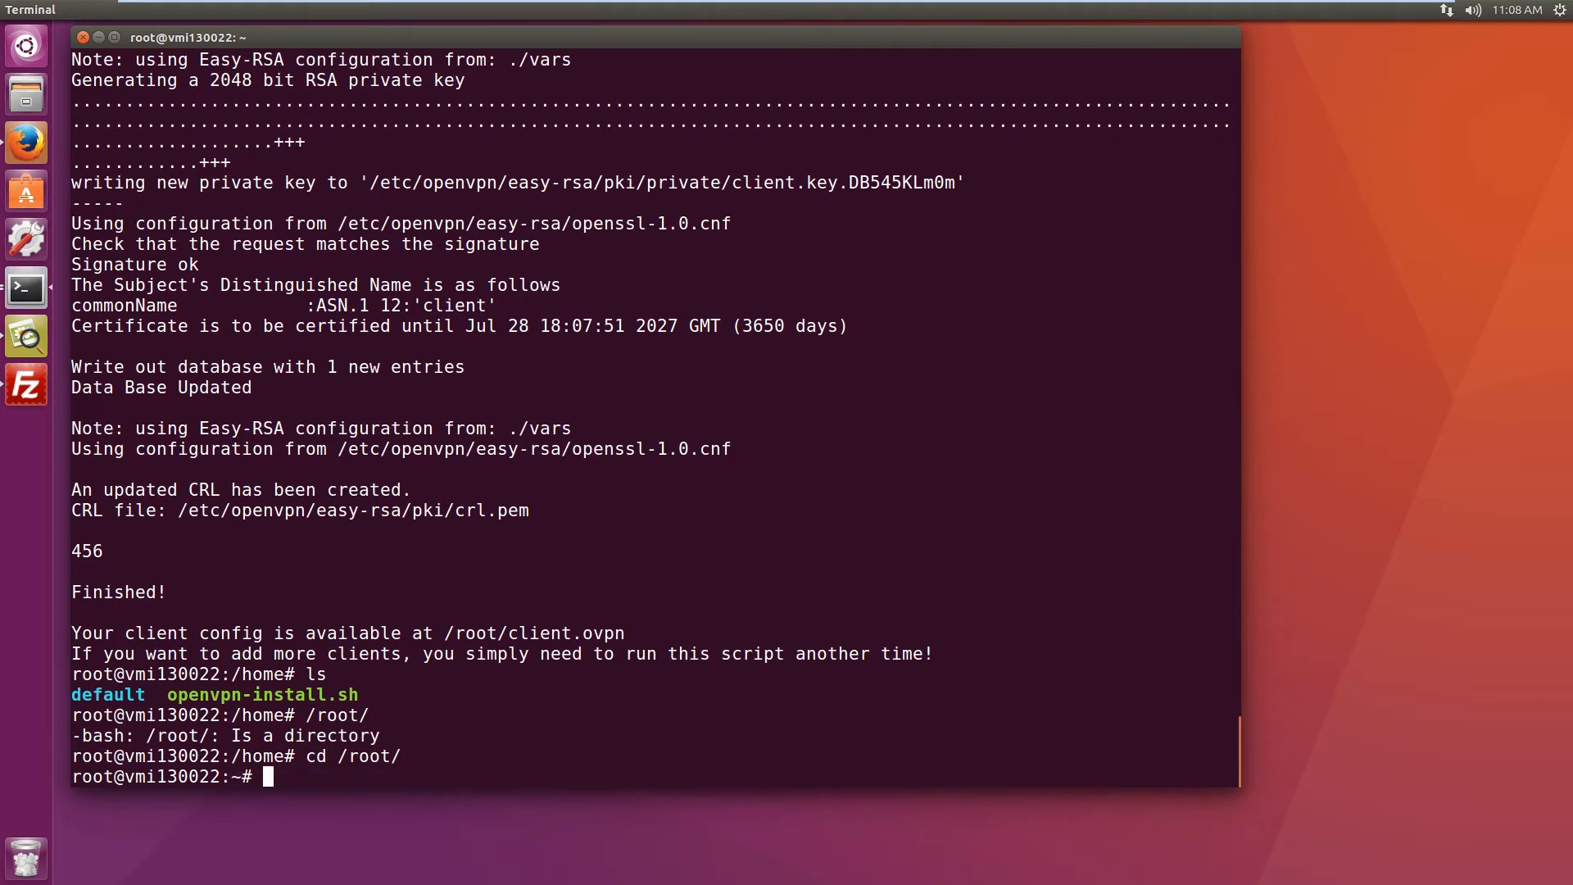
{"action": "type", "text": "ls"}
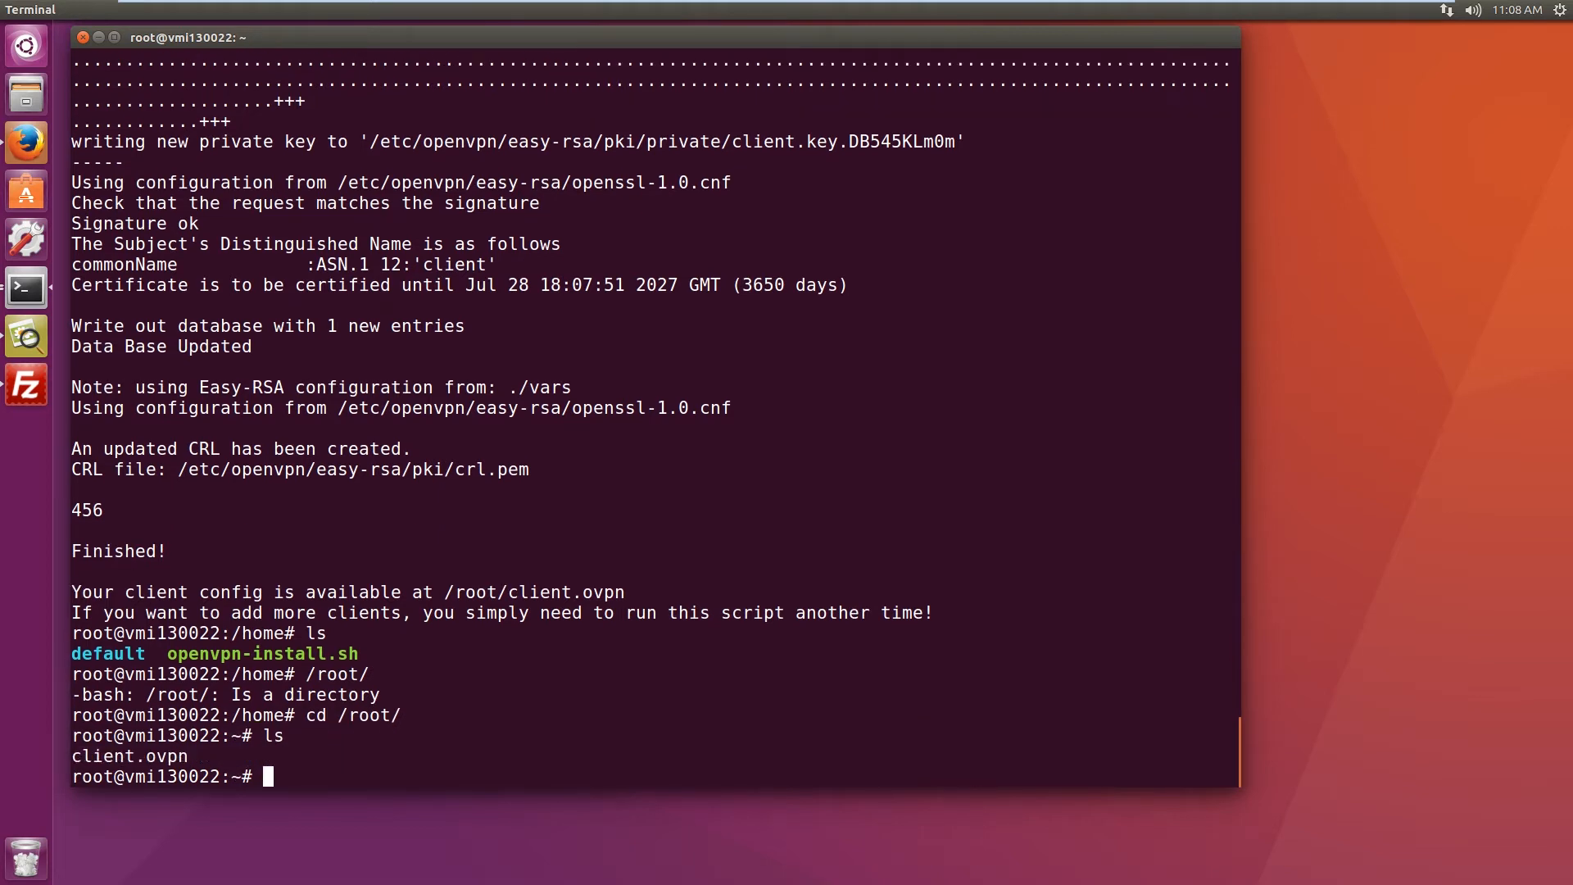
{"action": "mouse_move", "coordinate": [428, 704]}
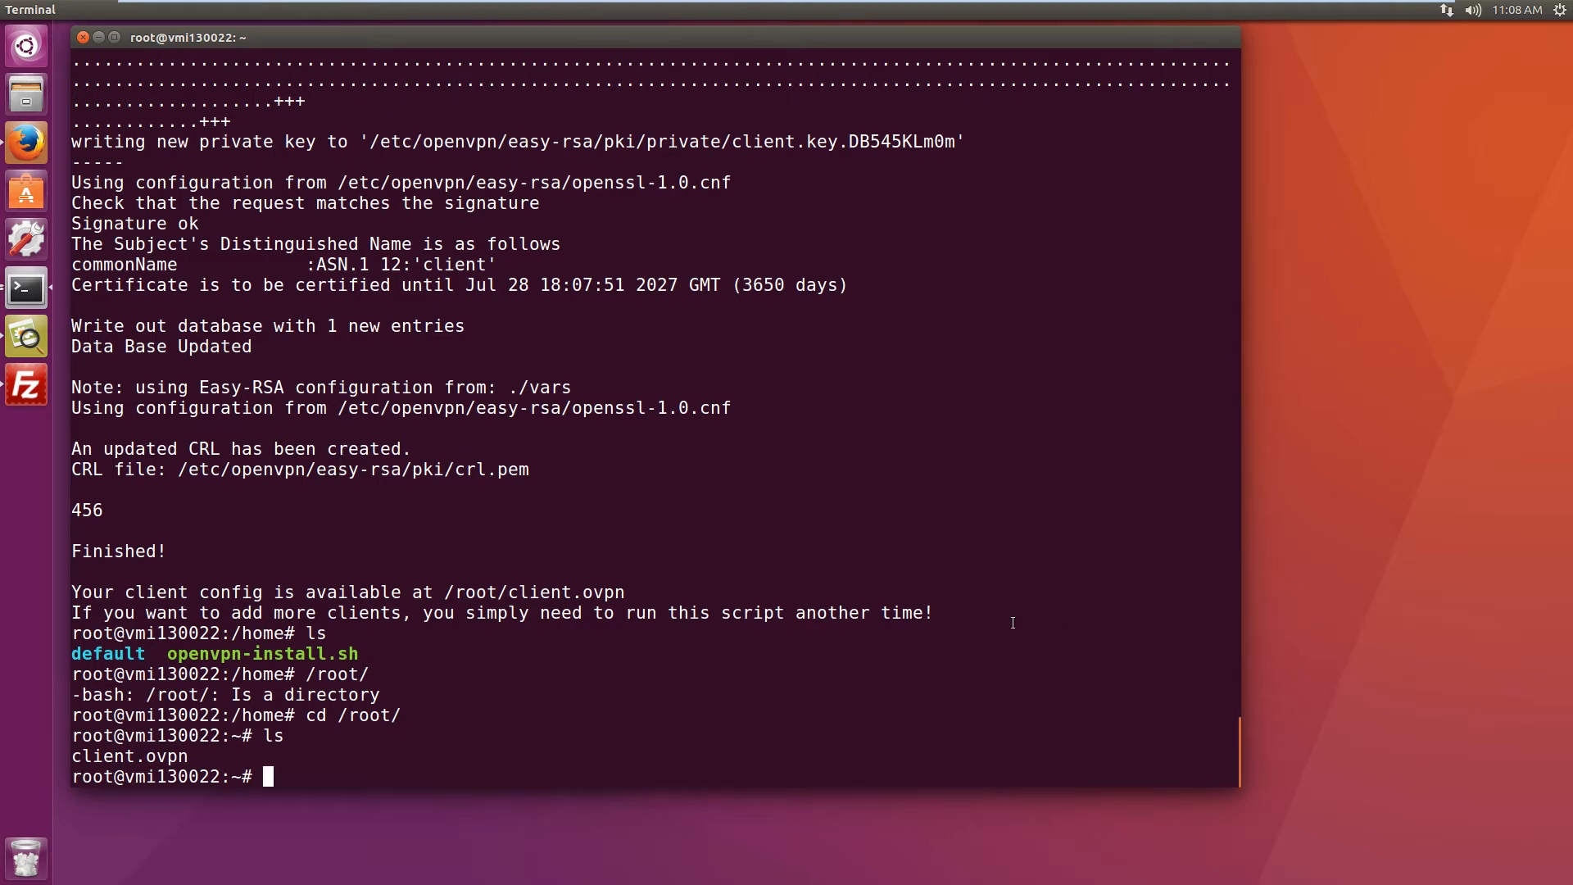
{"action": "mouse_move", "coordinate": [467, 677]}
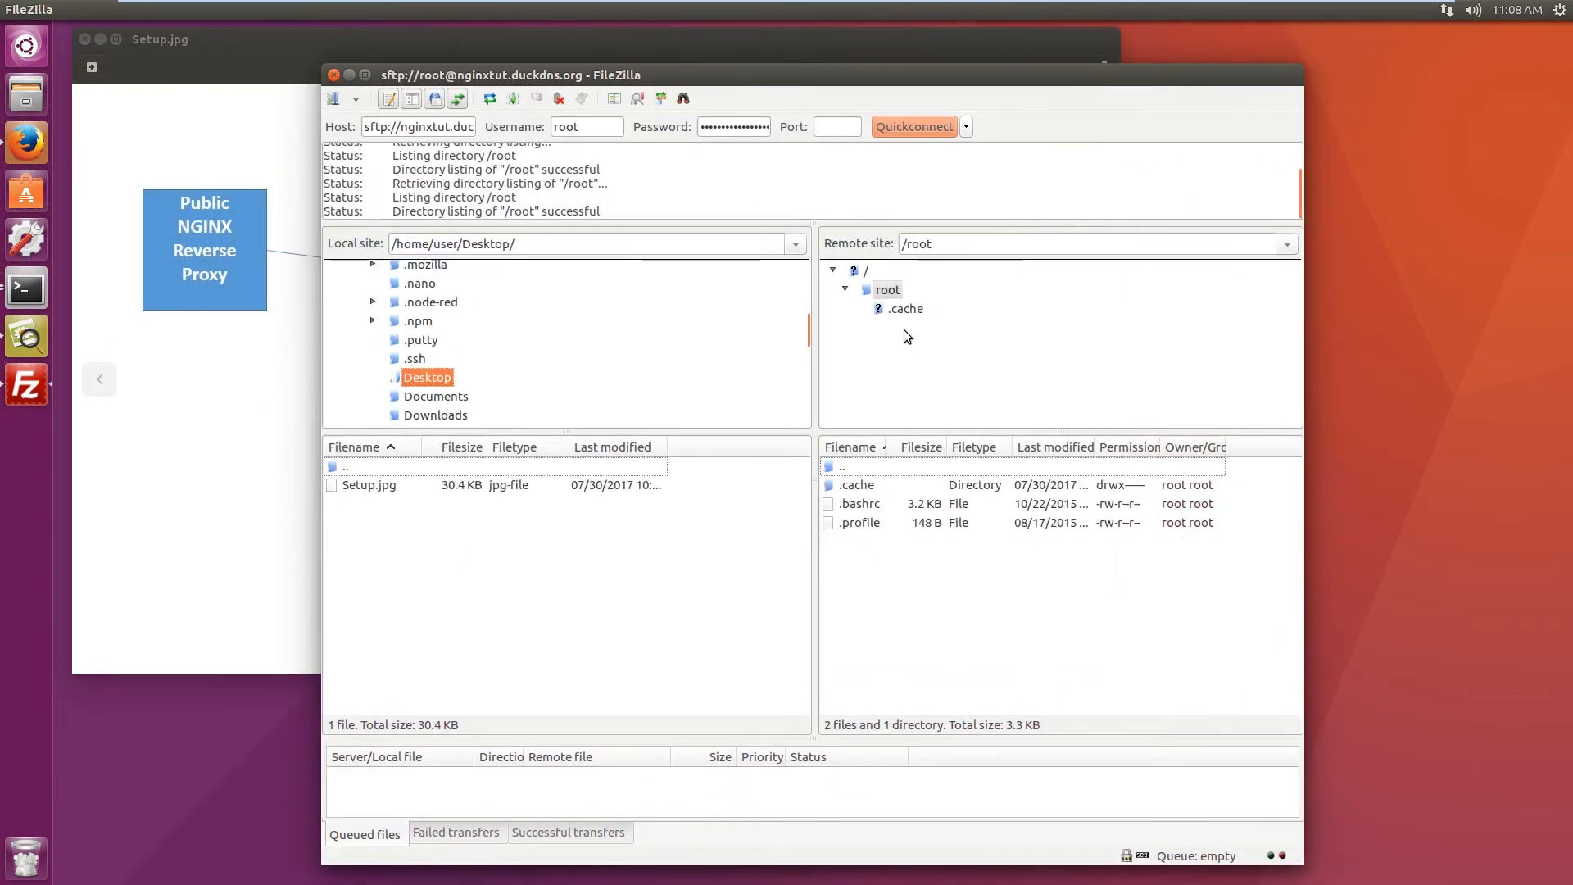
Step: Refresh the remote /root listing and download client.ovpn to the local Desktop
{"action": "left_click", "coordinate": [887, 290]}
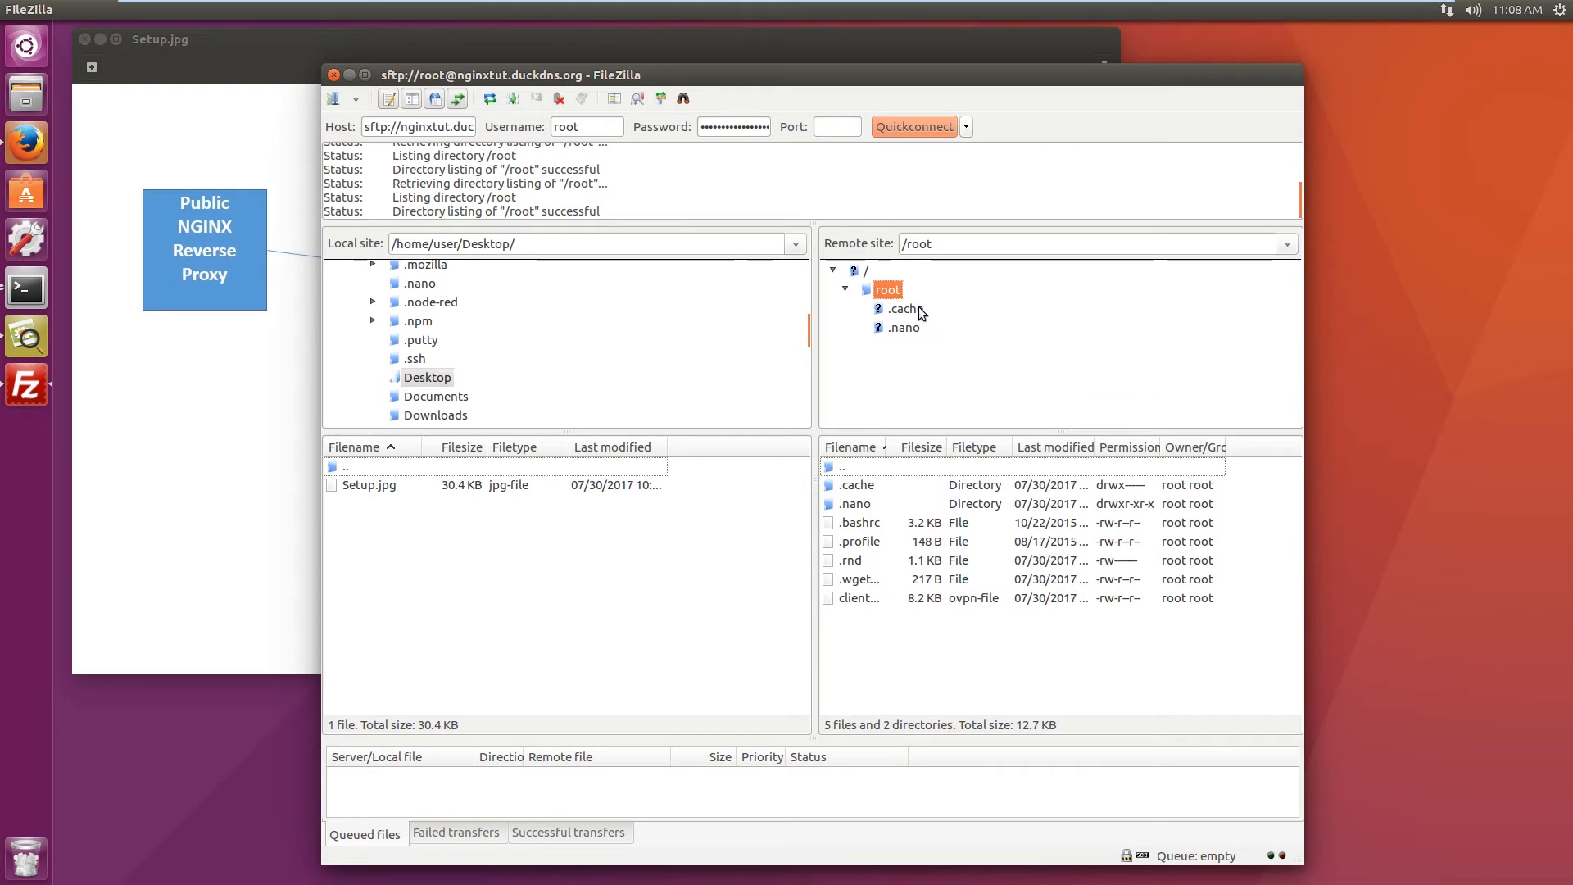
{"action": "mouse_move", "coordinate": [906, 337]}
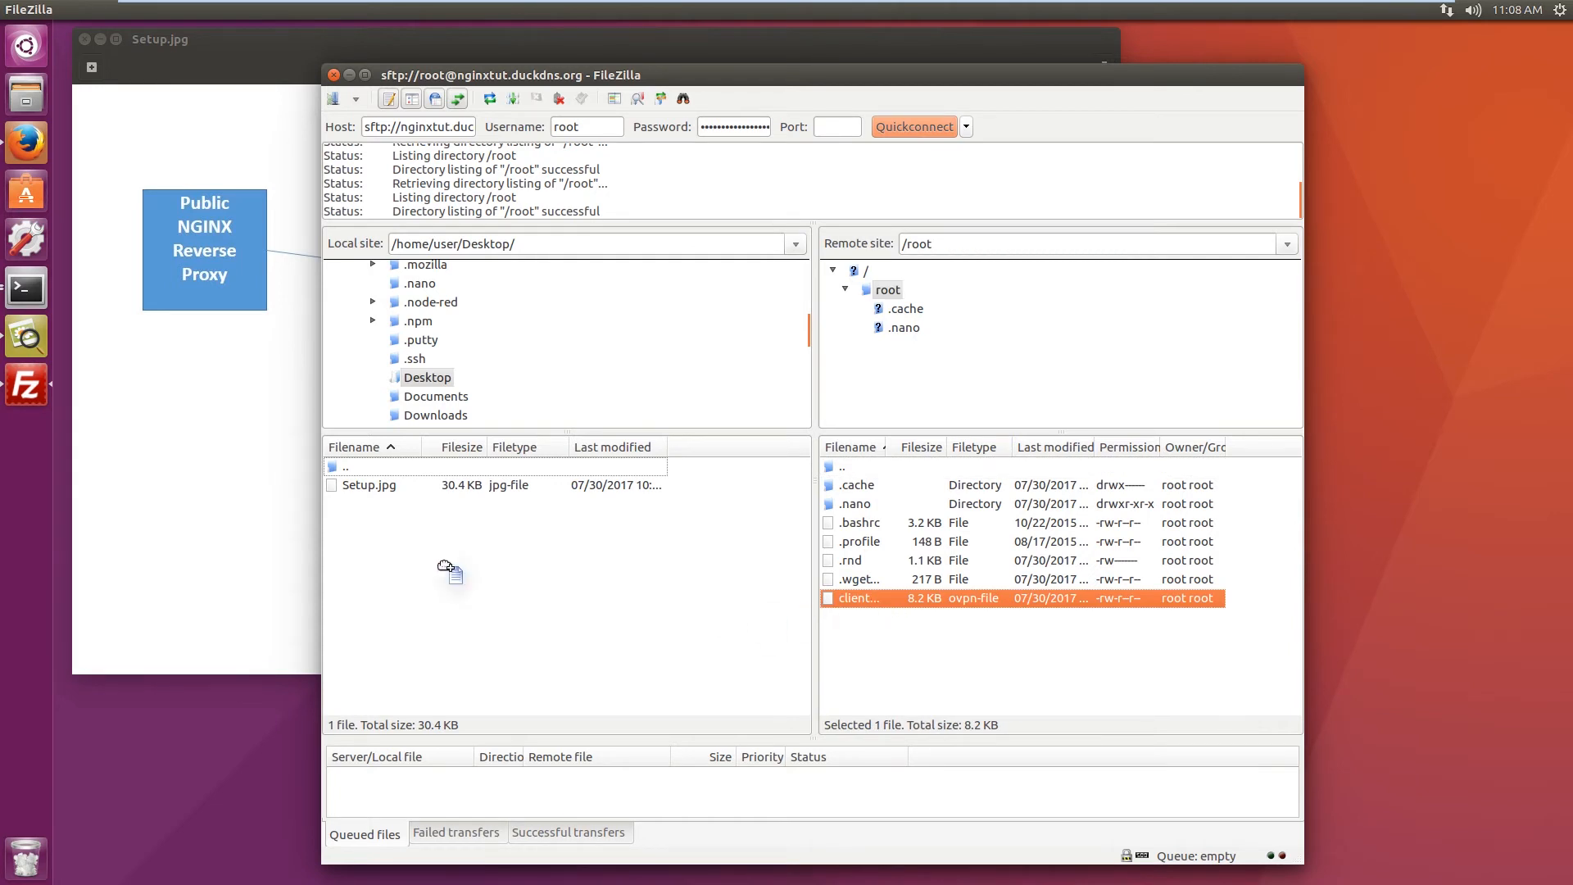
{"action": "mouse_move", "coordinate": [611, 600]}
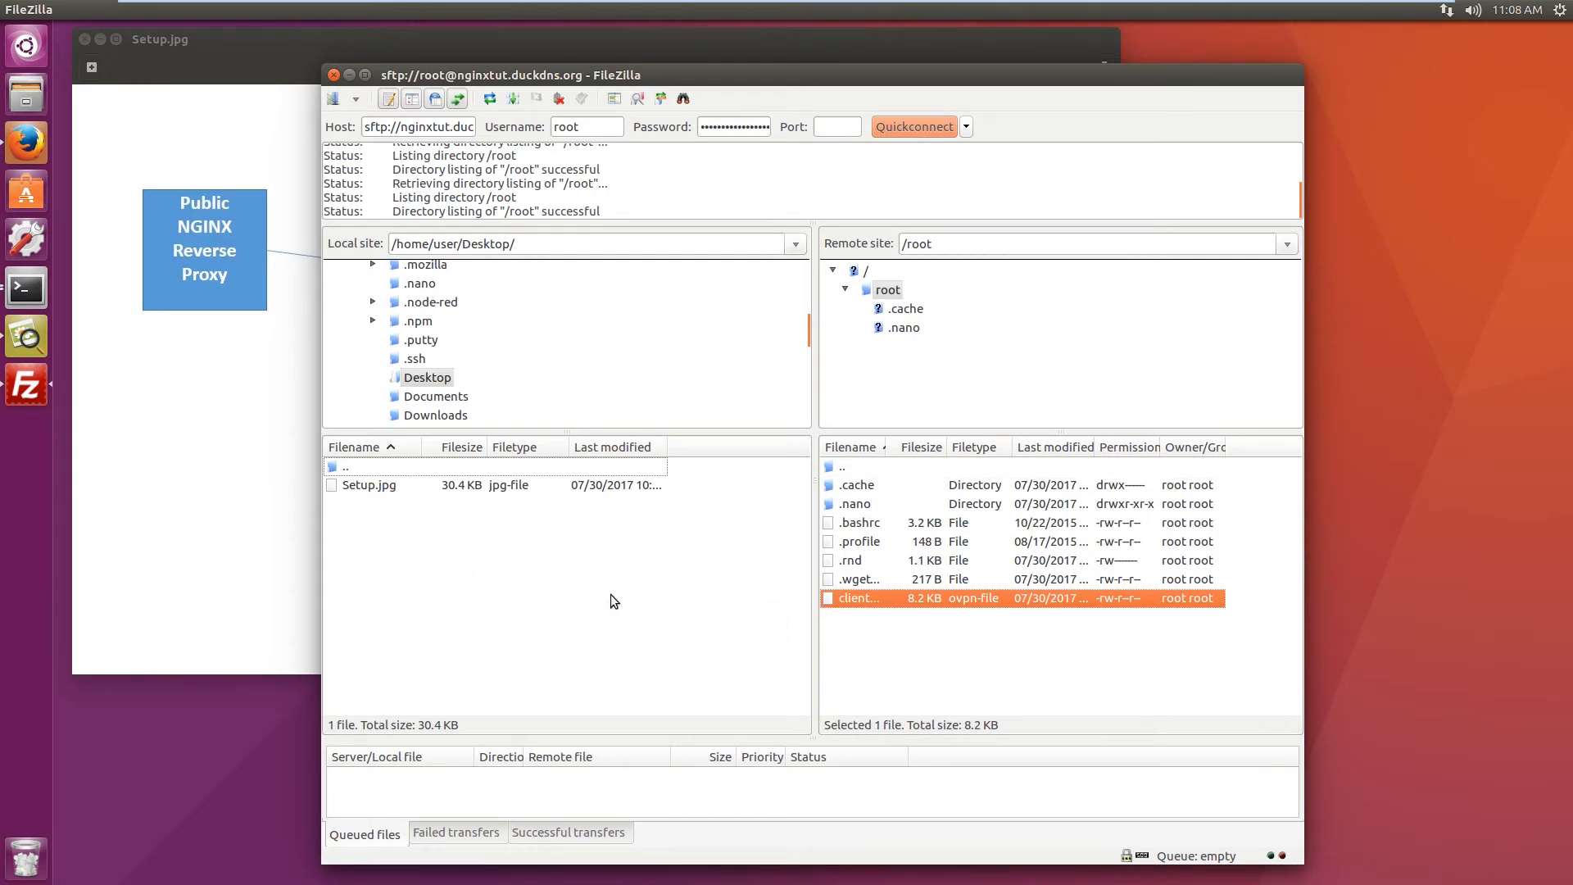
{"action": "mouse_move", "coordinate": [877, 636]}
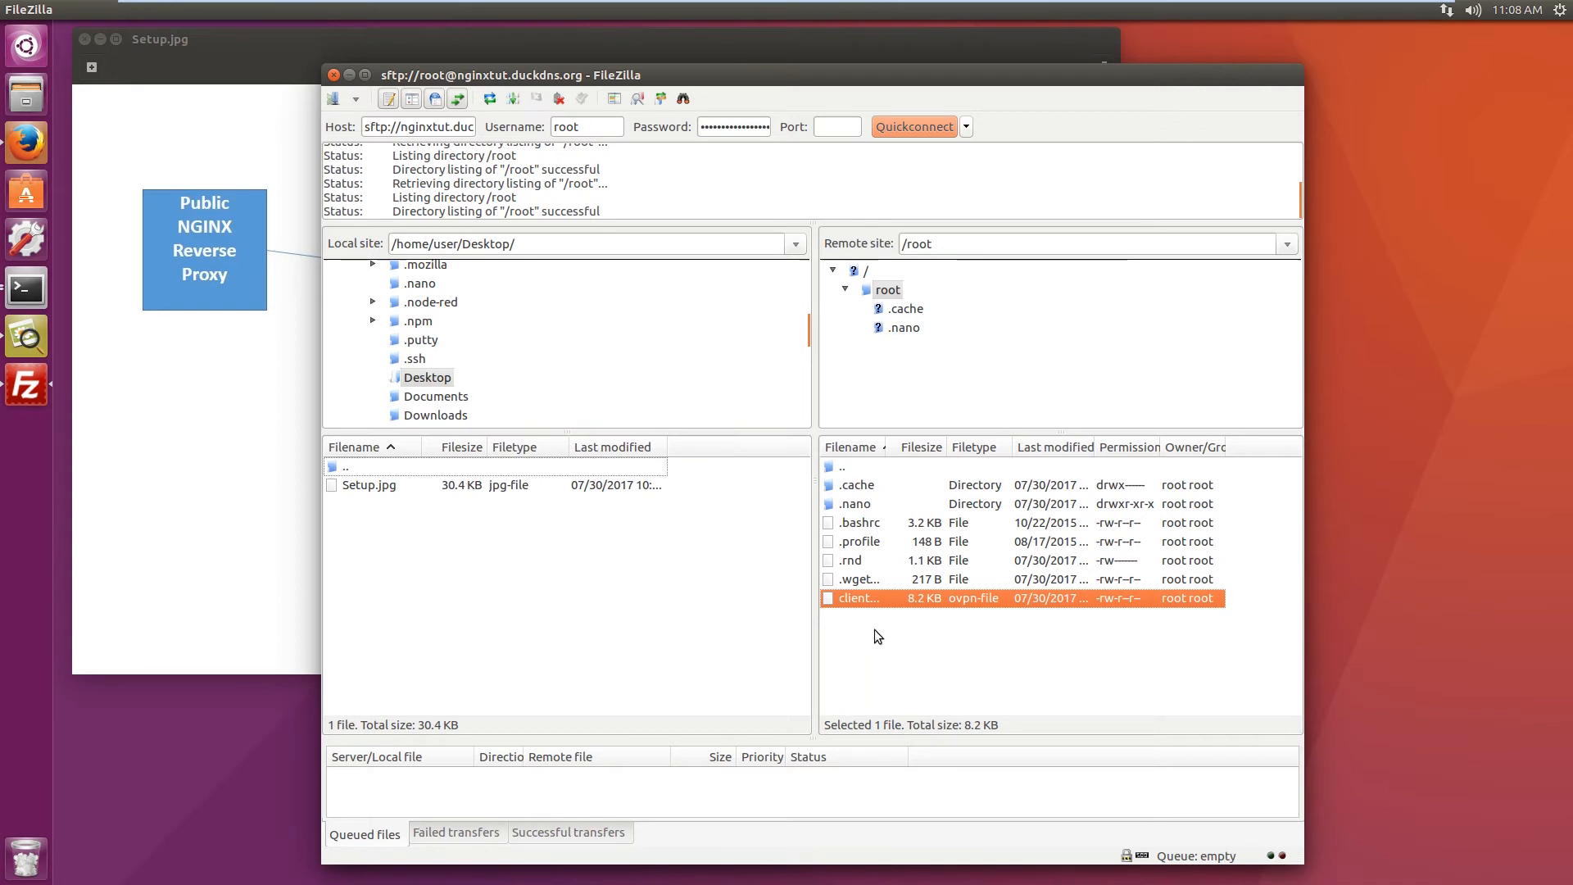
{"action": "left_click", "coordinate": [491, 546]}
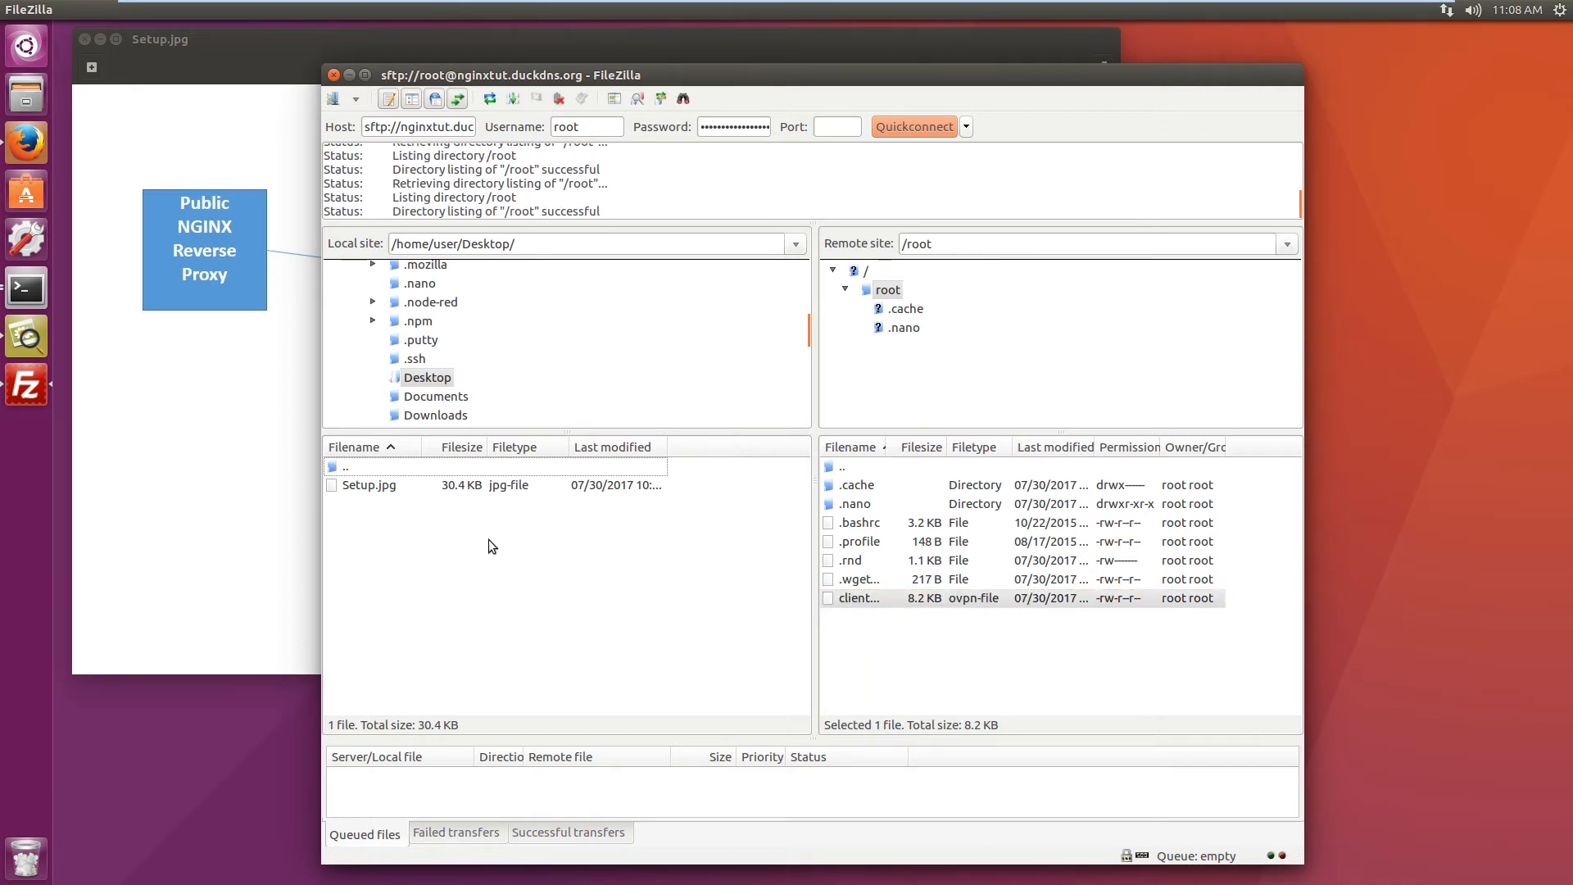
{"action": "double_click", "coordinate": [860, 597]}
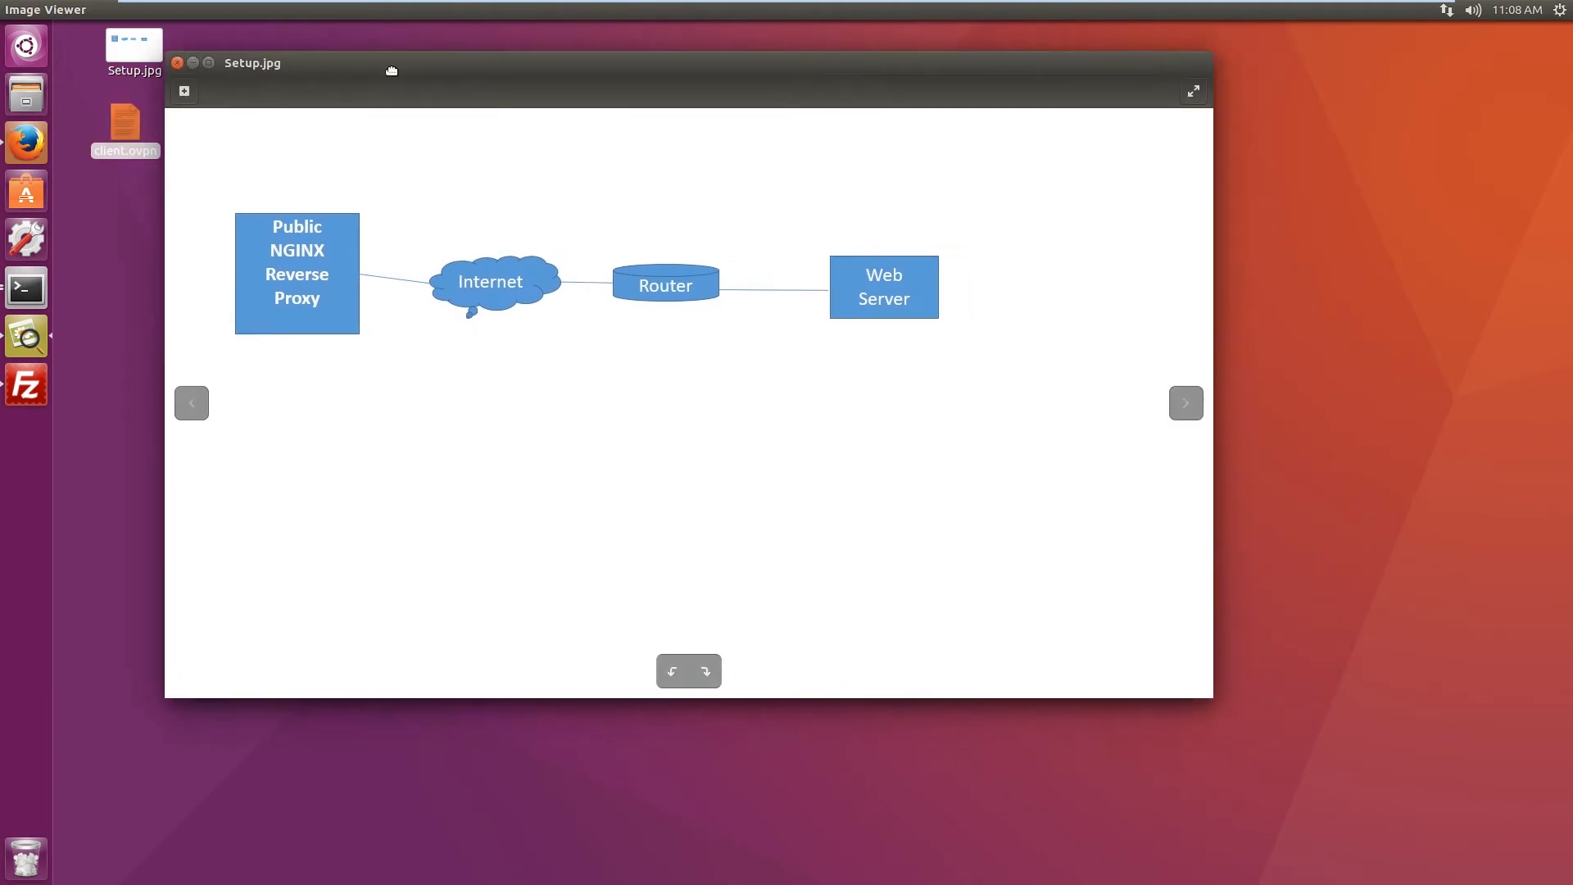
Step: Open a new local Terminal window from the Ubuntu launcher's Terminal icon
{"action": "right_click", "coordinate": [25, 289]}
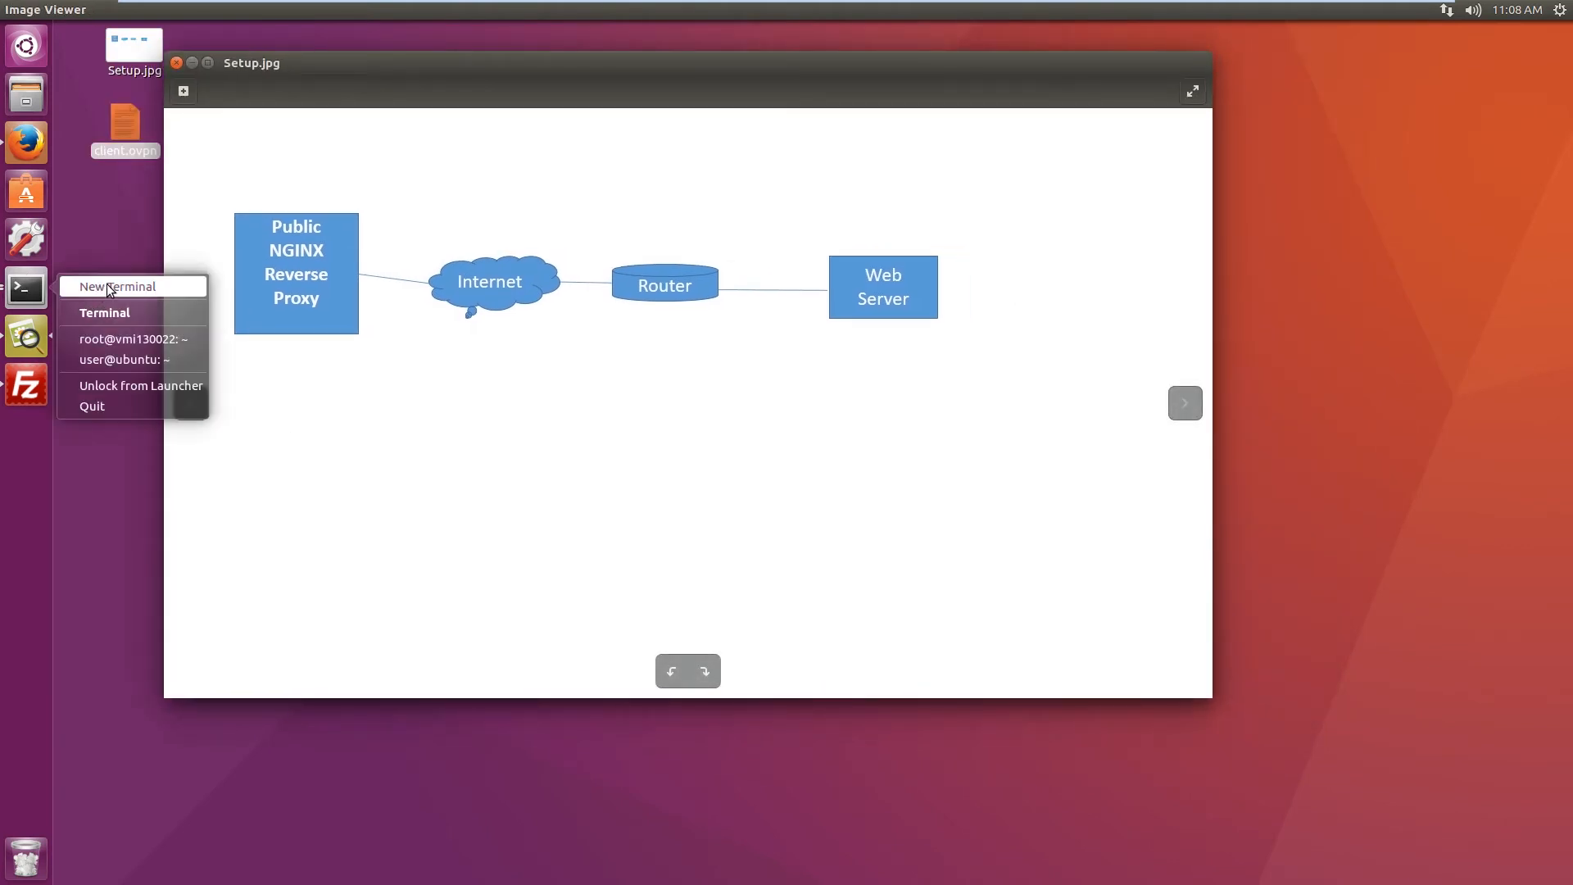
{"action": "left_click", "coordinate": [118, 285]}
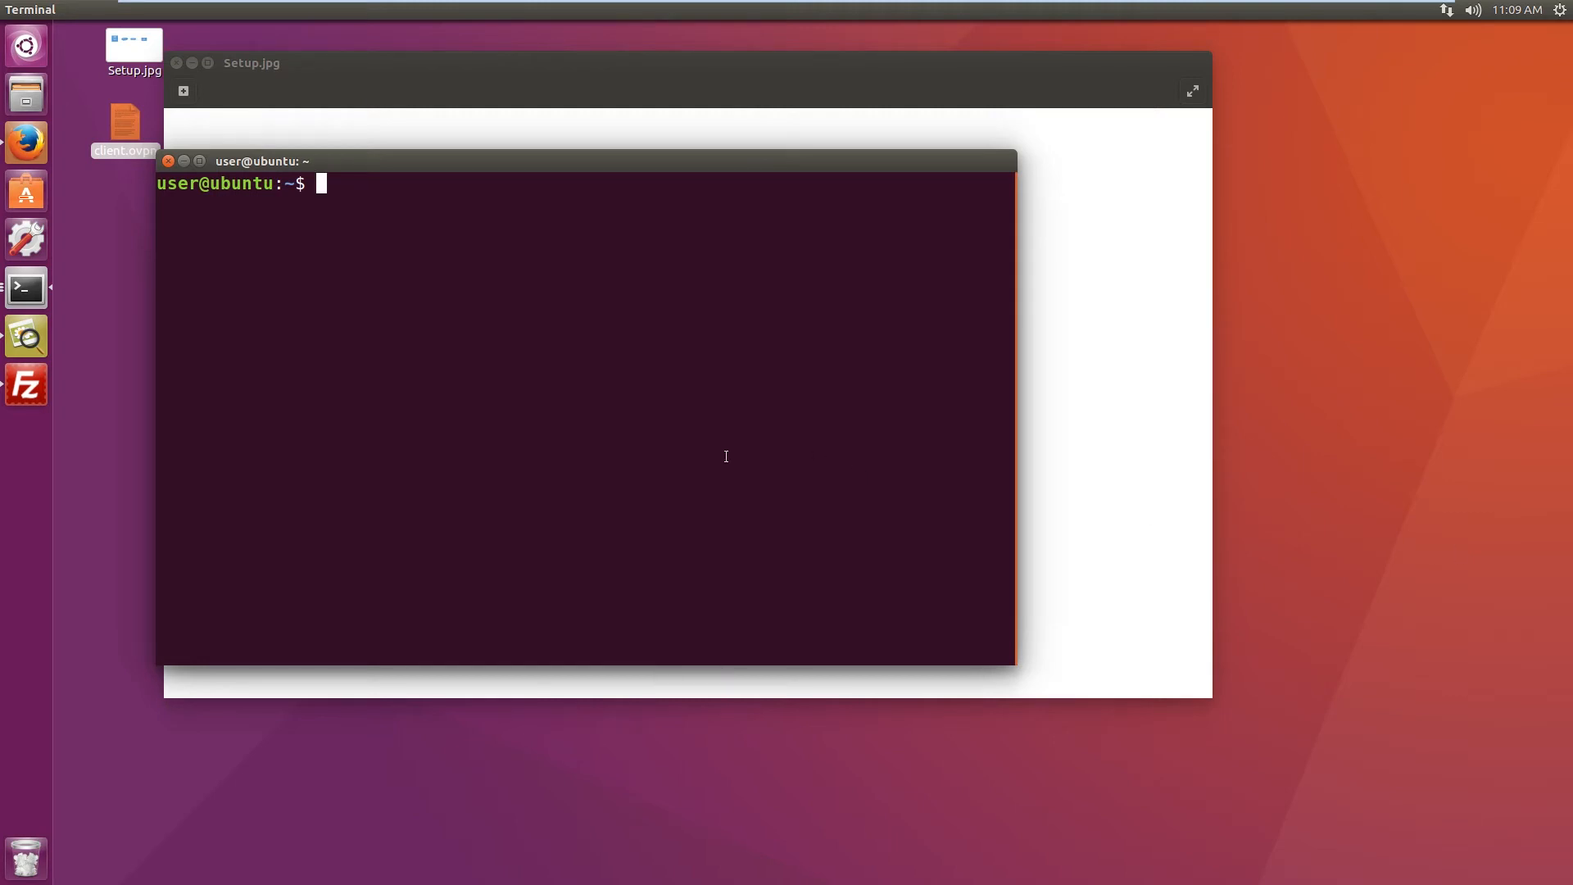
Step: Run sudo apt-get install openvpn and confirm with y to install OpenVPN locally
{"action": "type", "text": "sudo"}
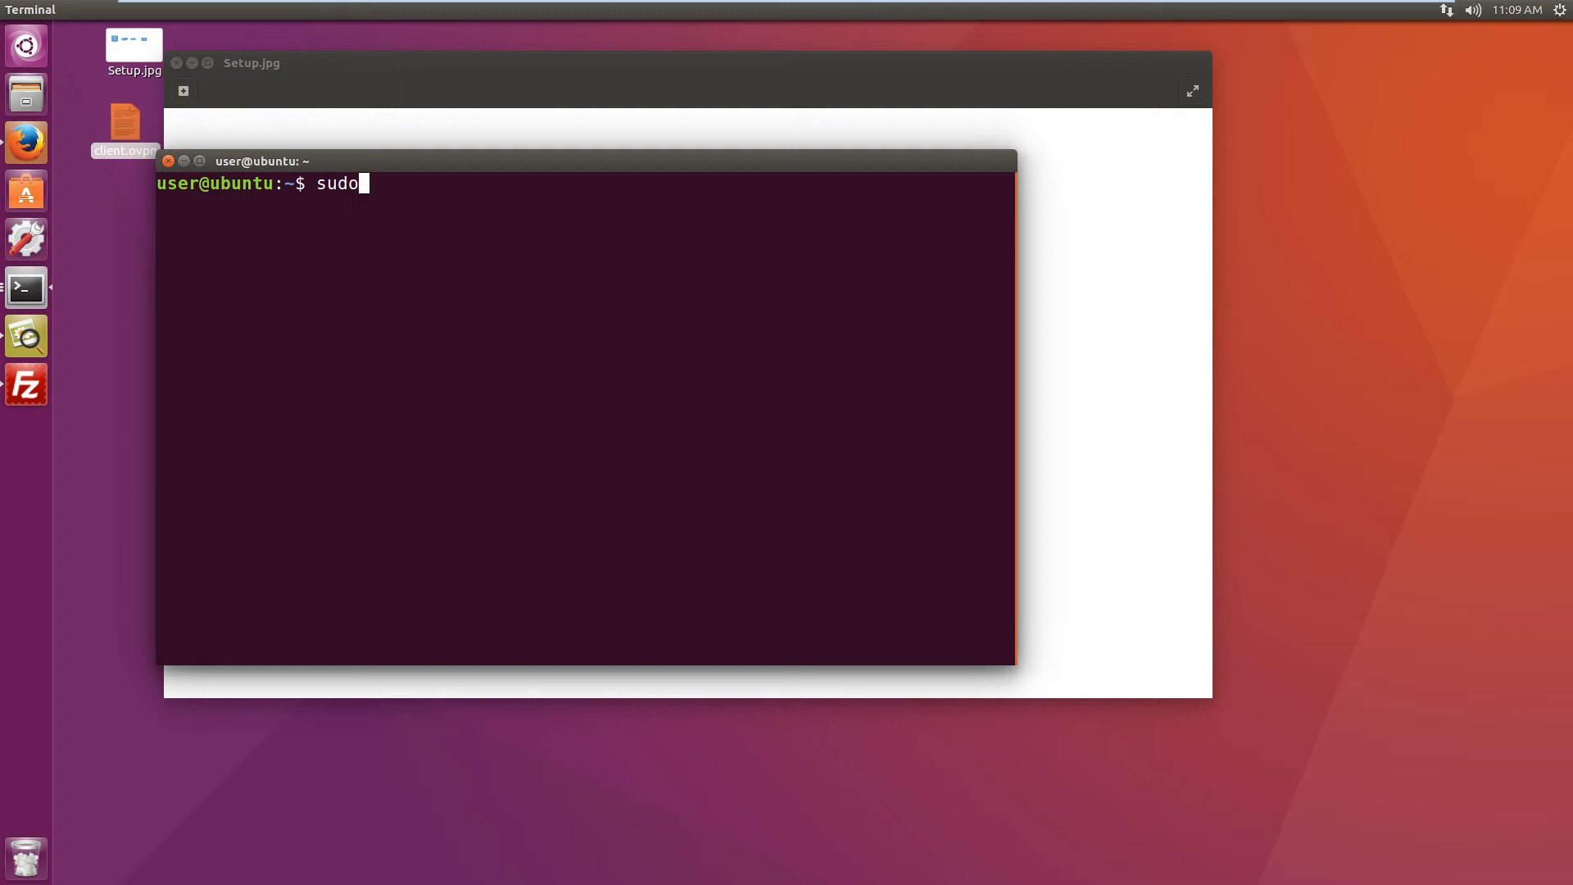
{"action": "type", "text": "a"}
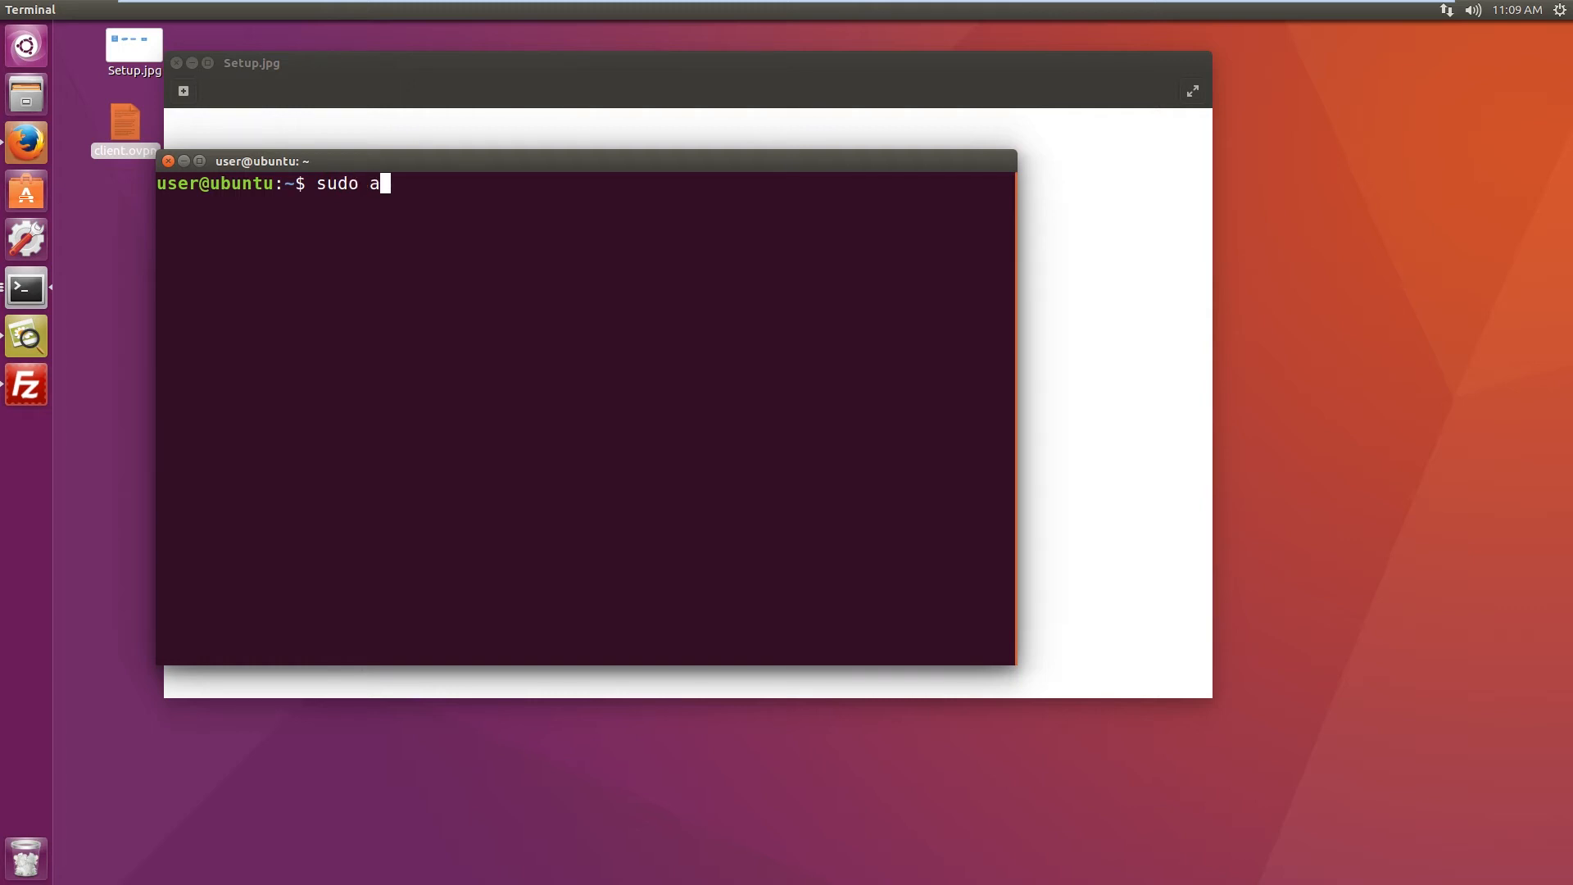
{"action": "type", "text": "pt-get i"}
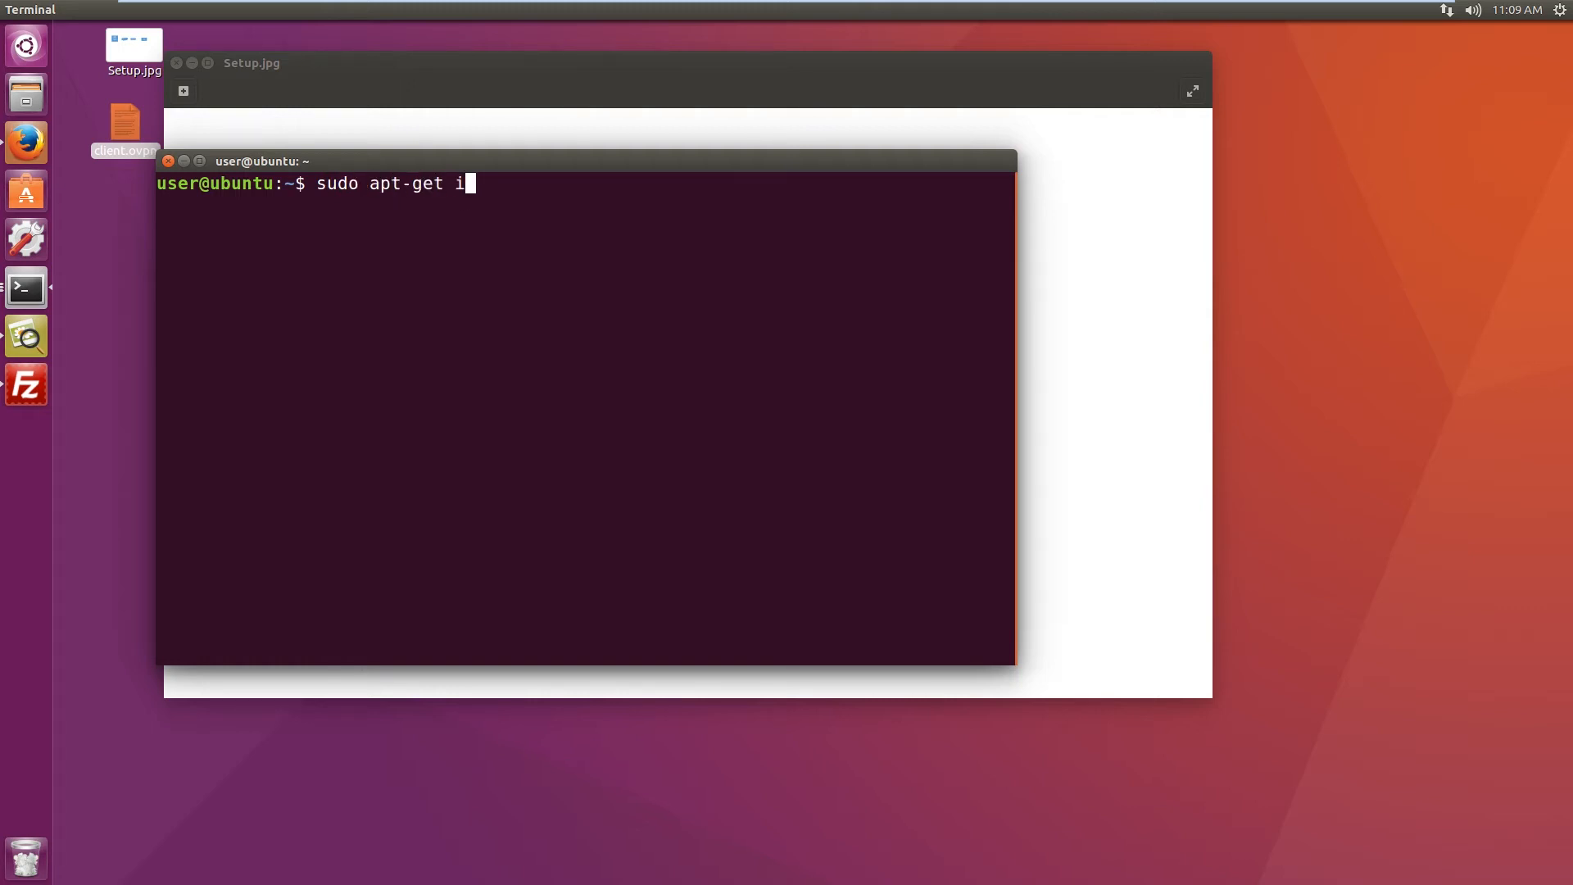
{"action": "type", "text": "nstall"}
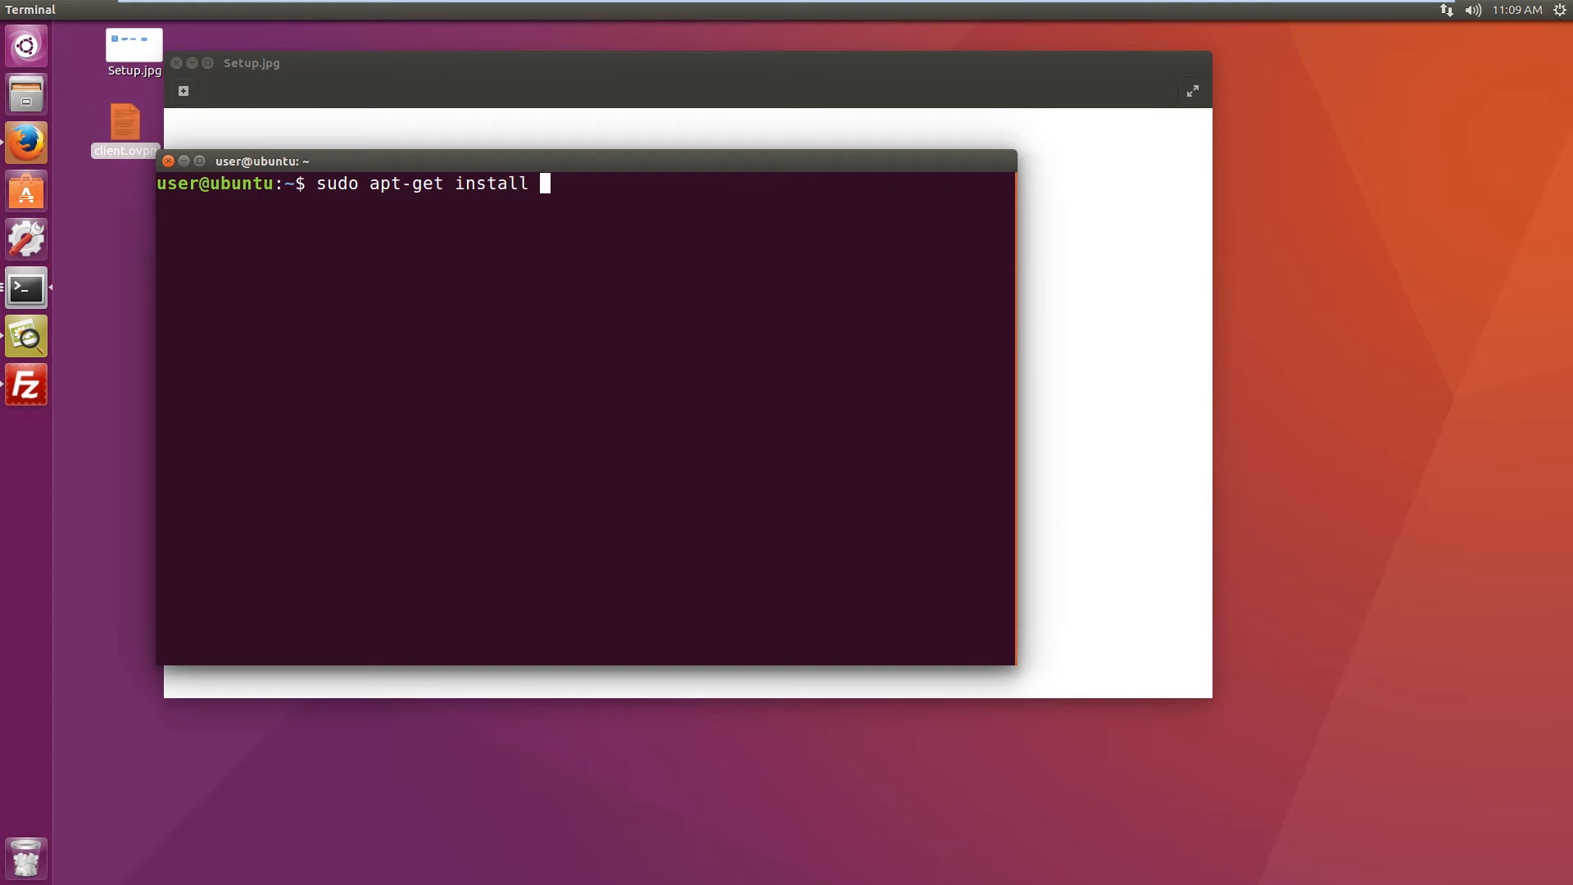
{"action": "type", "text": "openvp"}
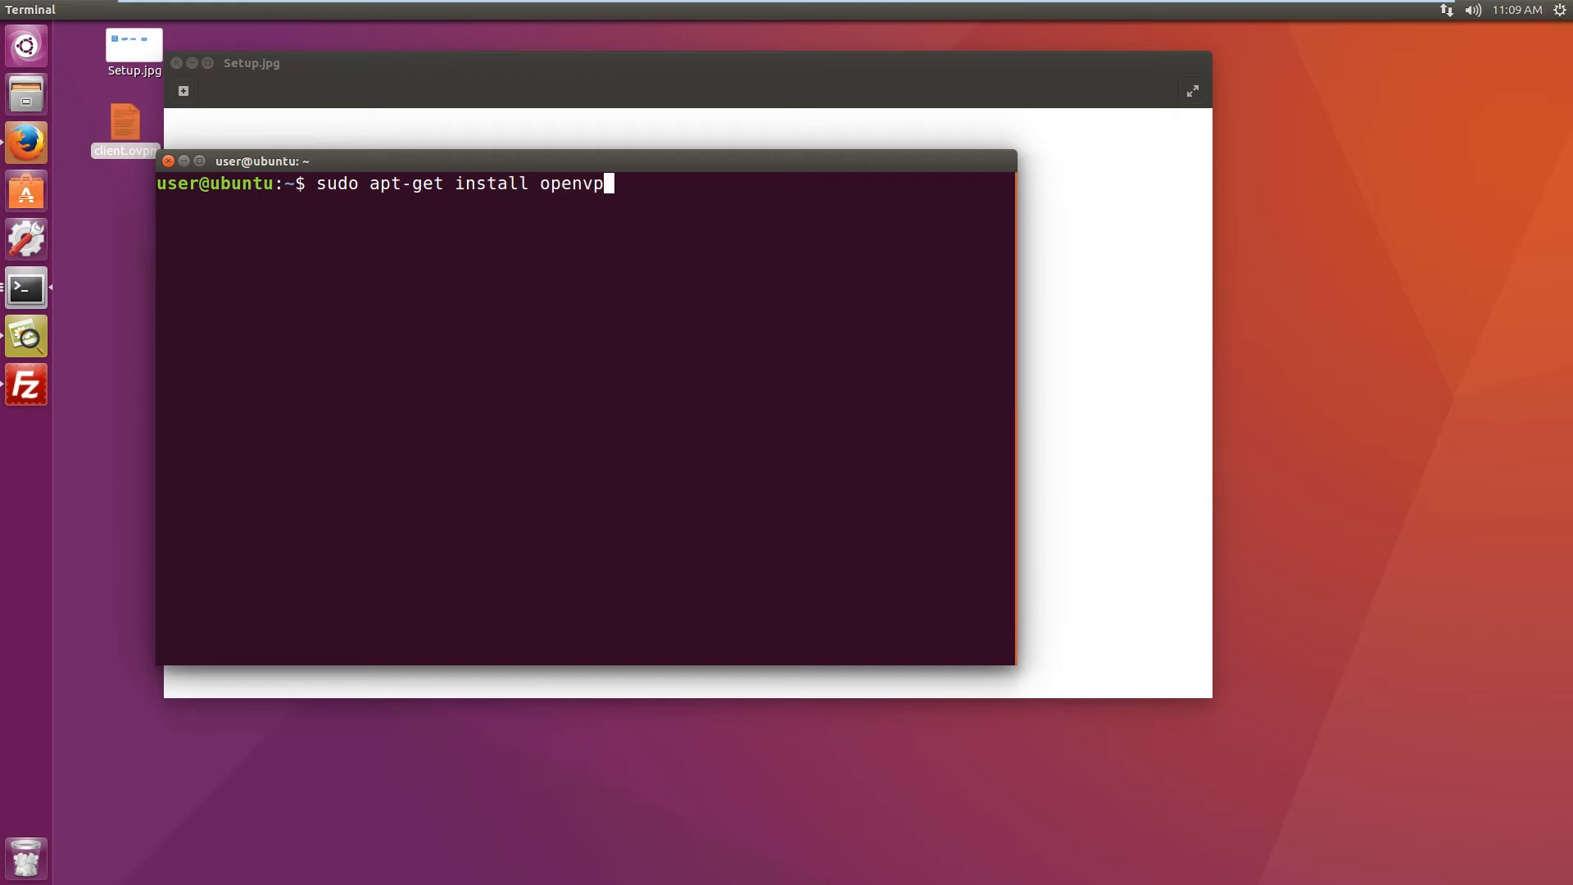
{"action": "key", "text": "Return"}
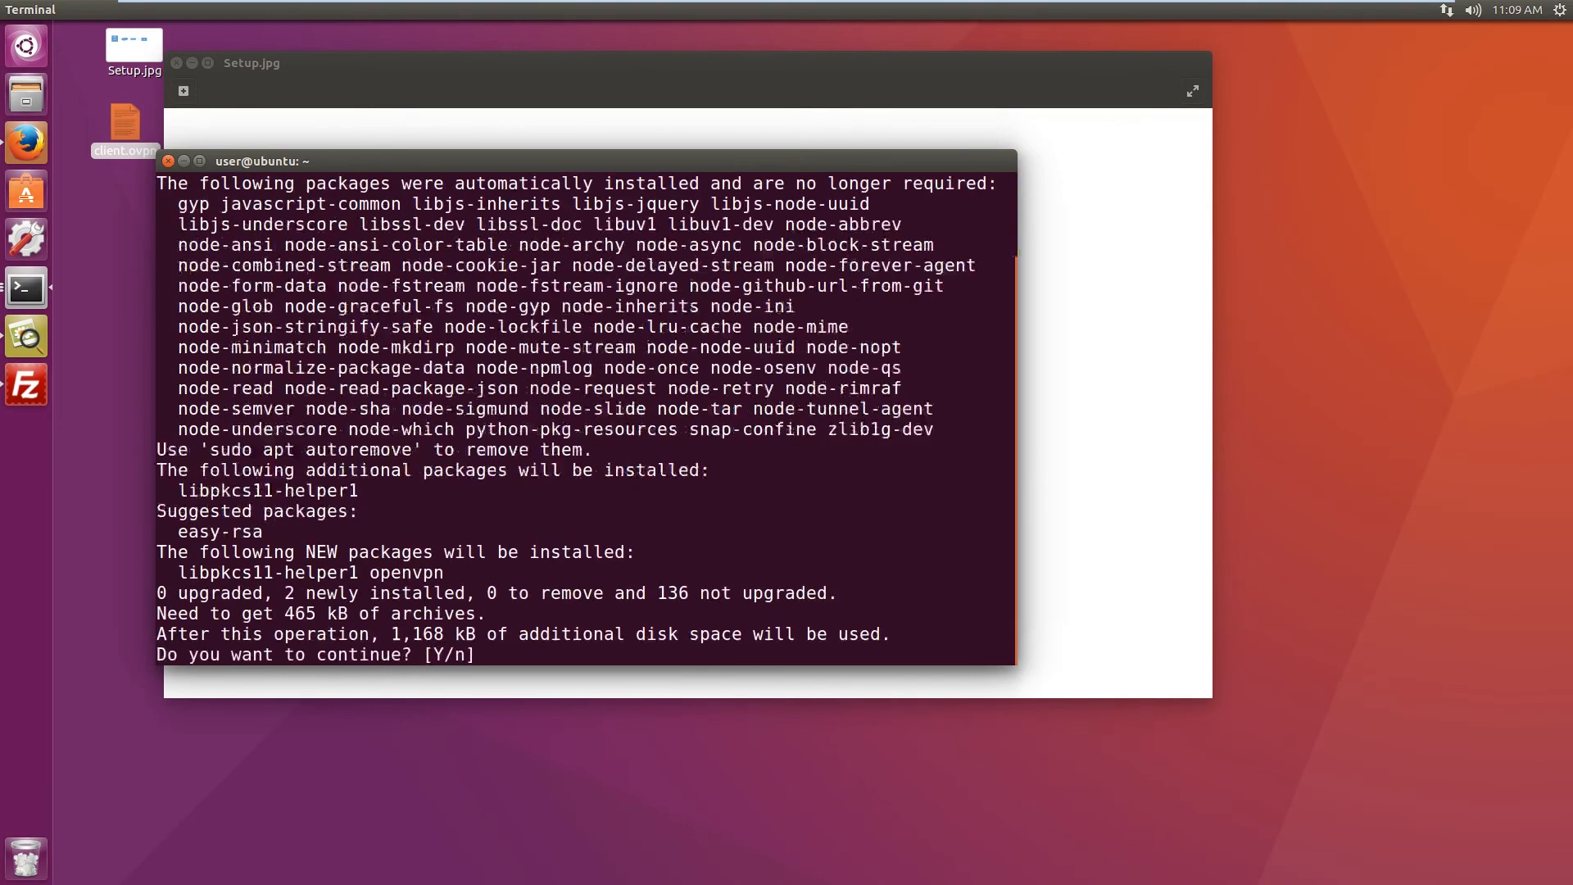
{"action": "type", "text": "y"}
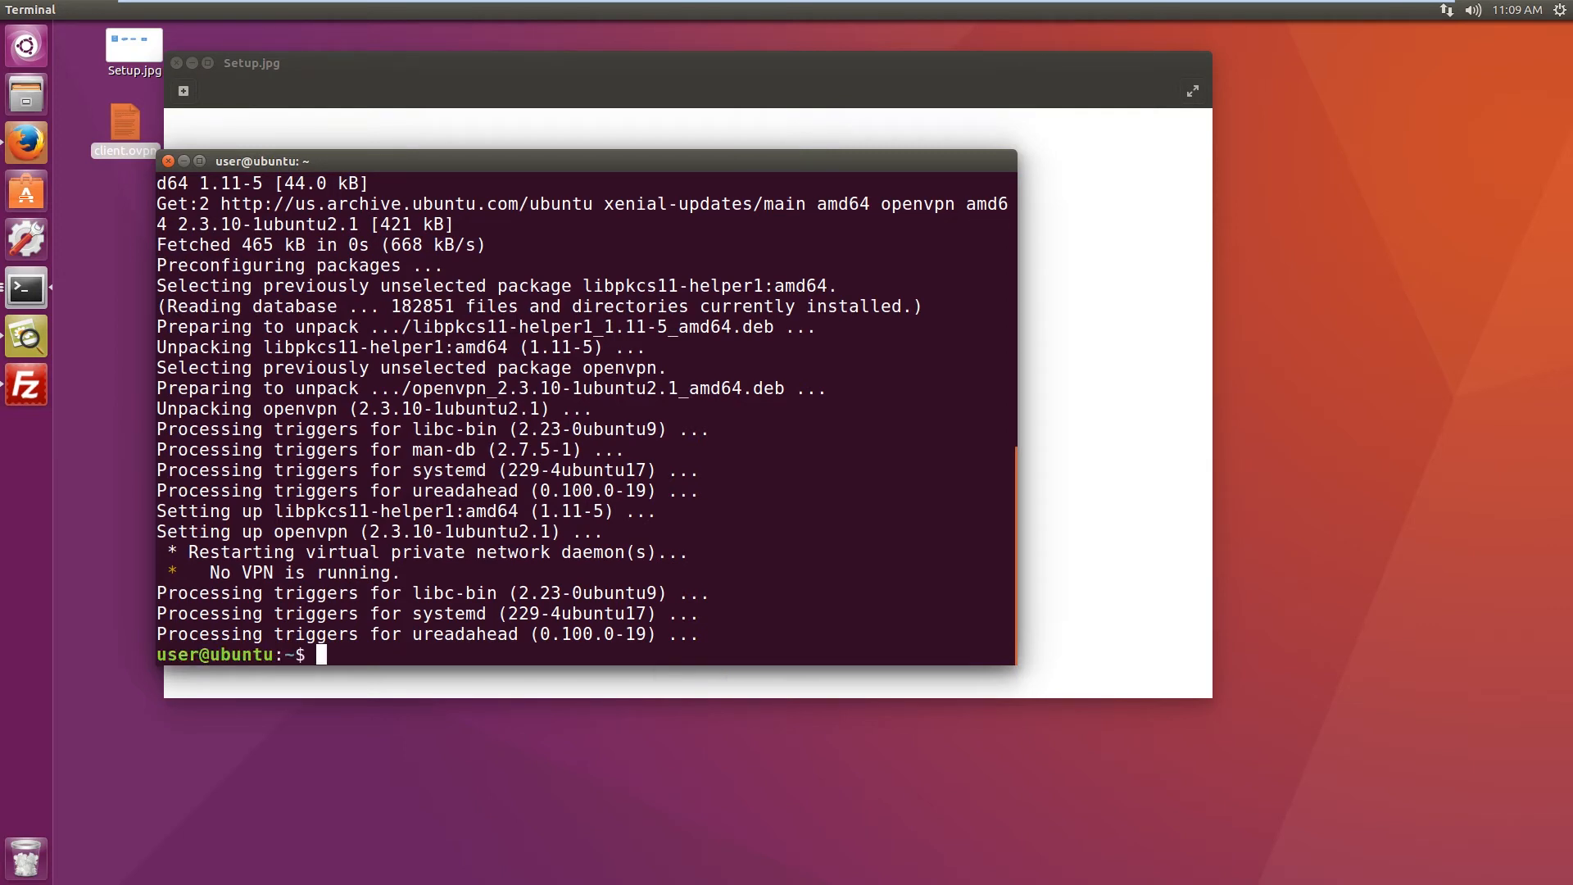
Step: Change into the Desktop folder and list its contents, client.ovpn and Setup.jpg
{"action": "type", "text": "cd"}
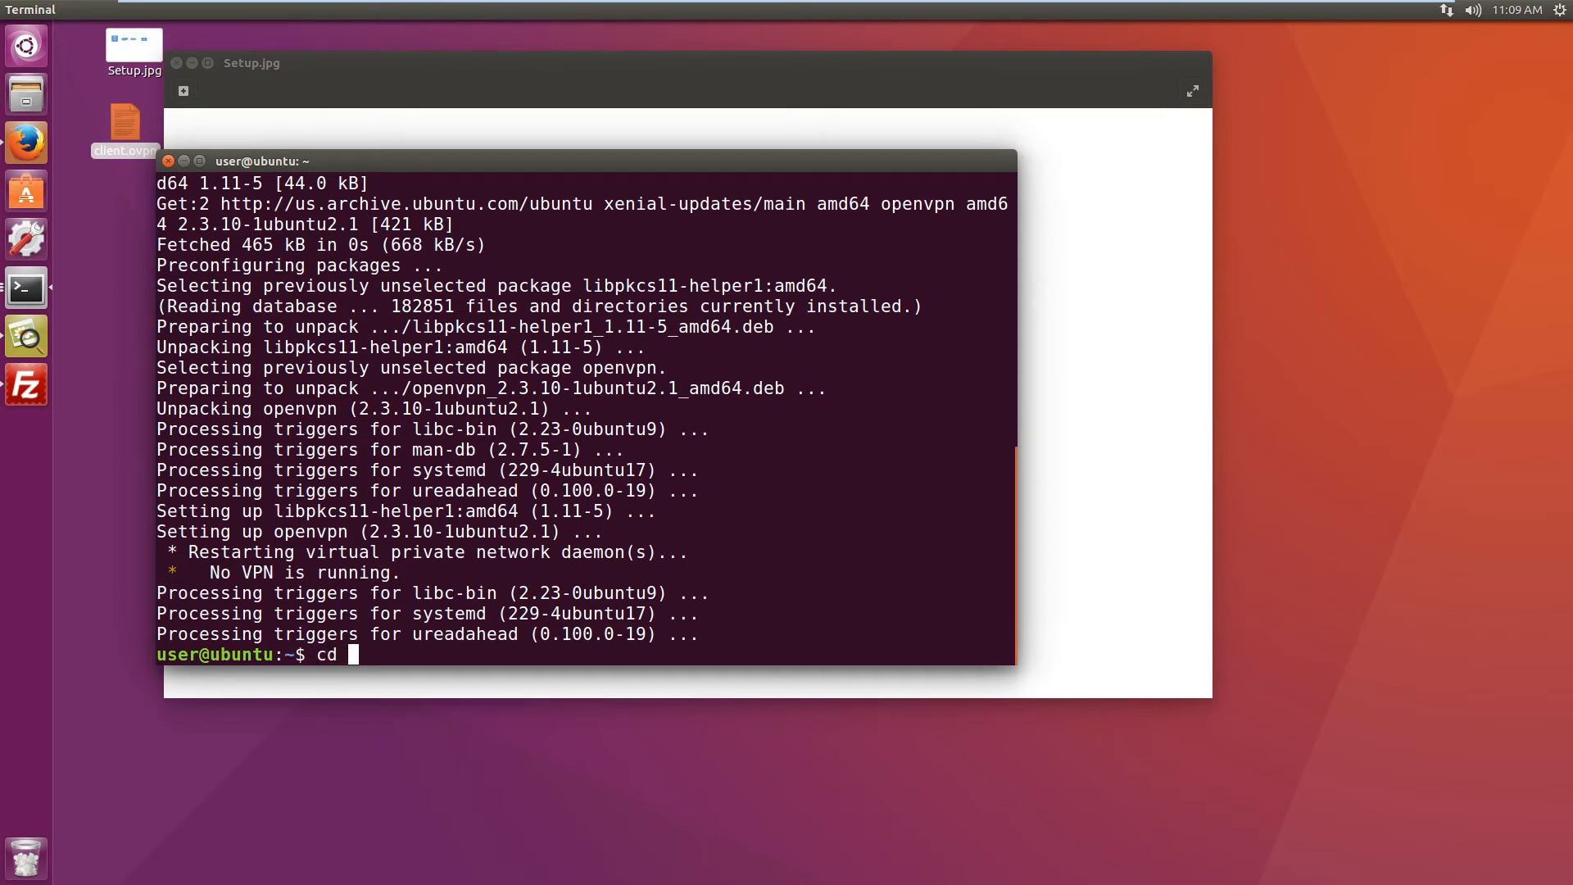
{"action": "type", "text": "/"}
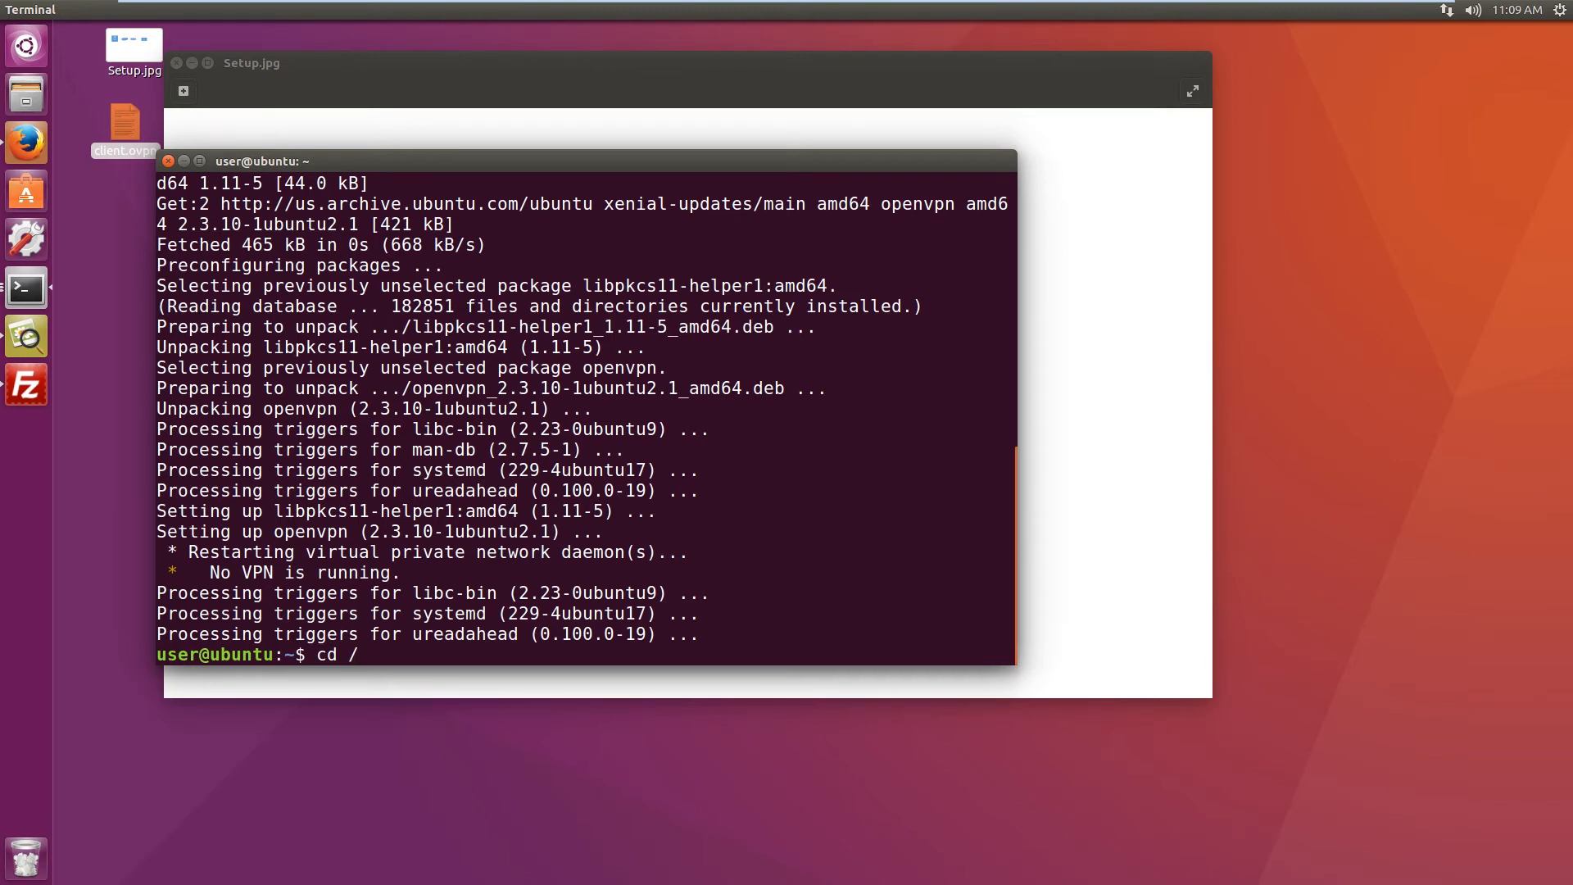
{"action": "type", "text": "D"}
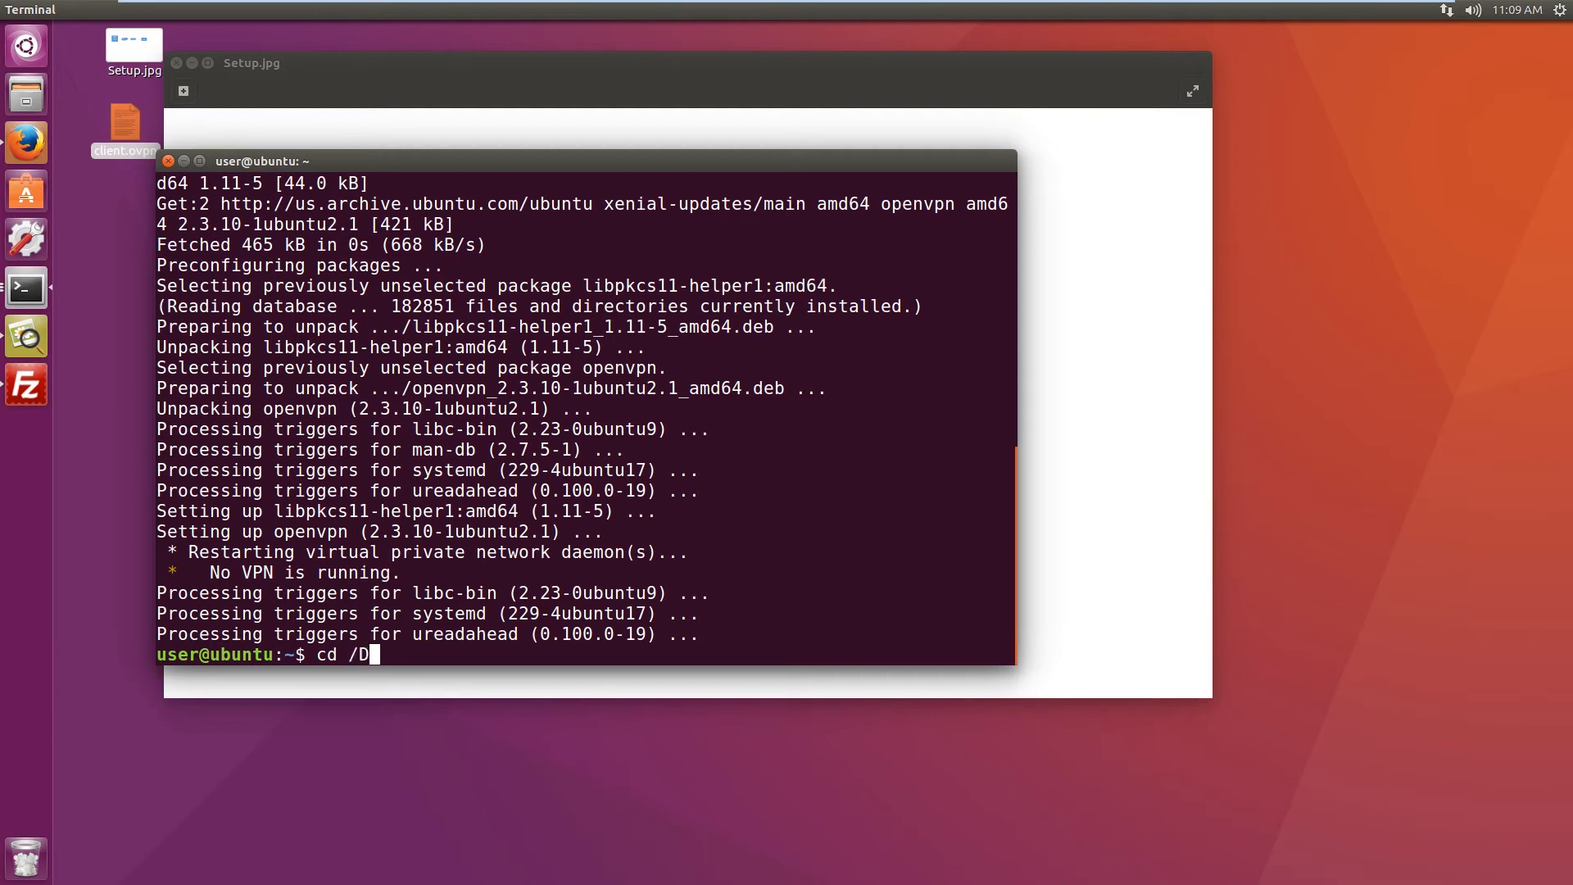
{"action": "type", "text": "es"}
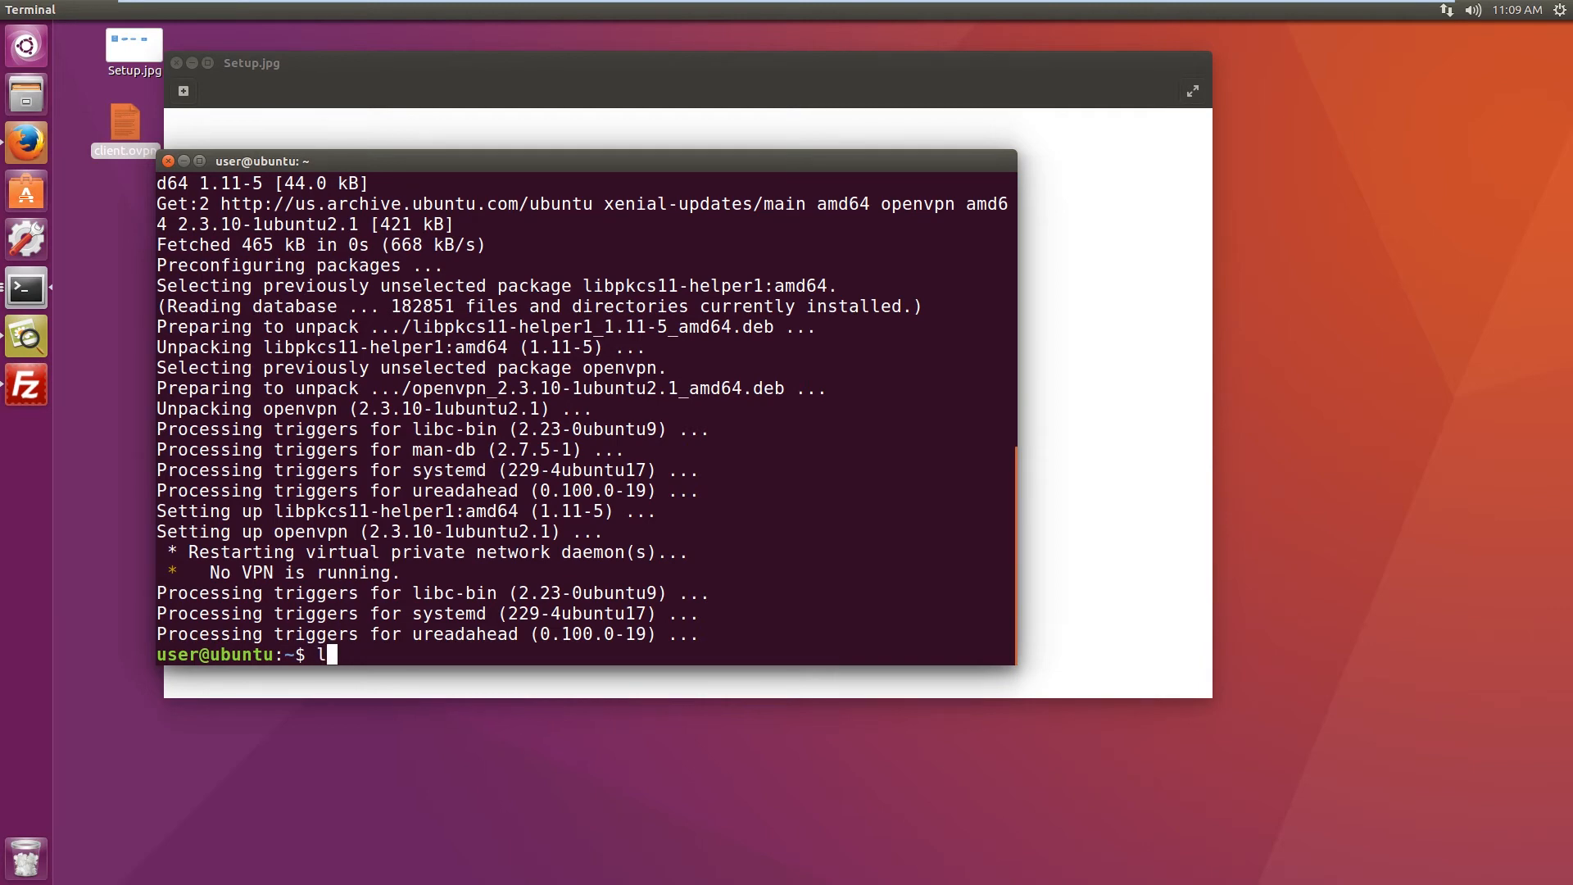
{"action": "type", "text": "ls"}
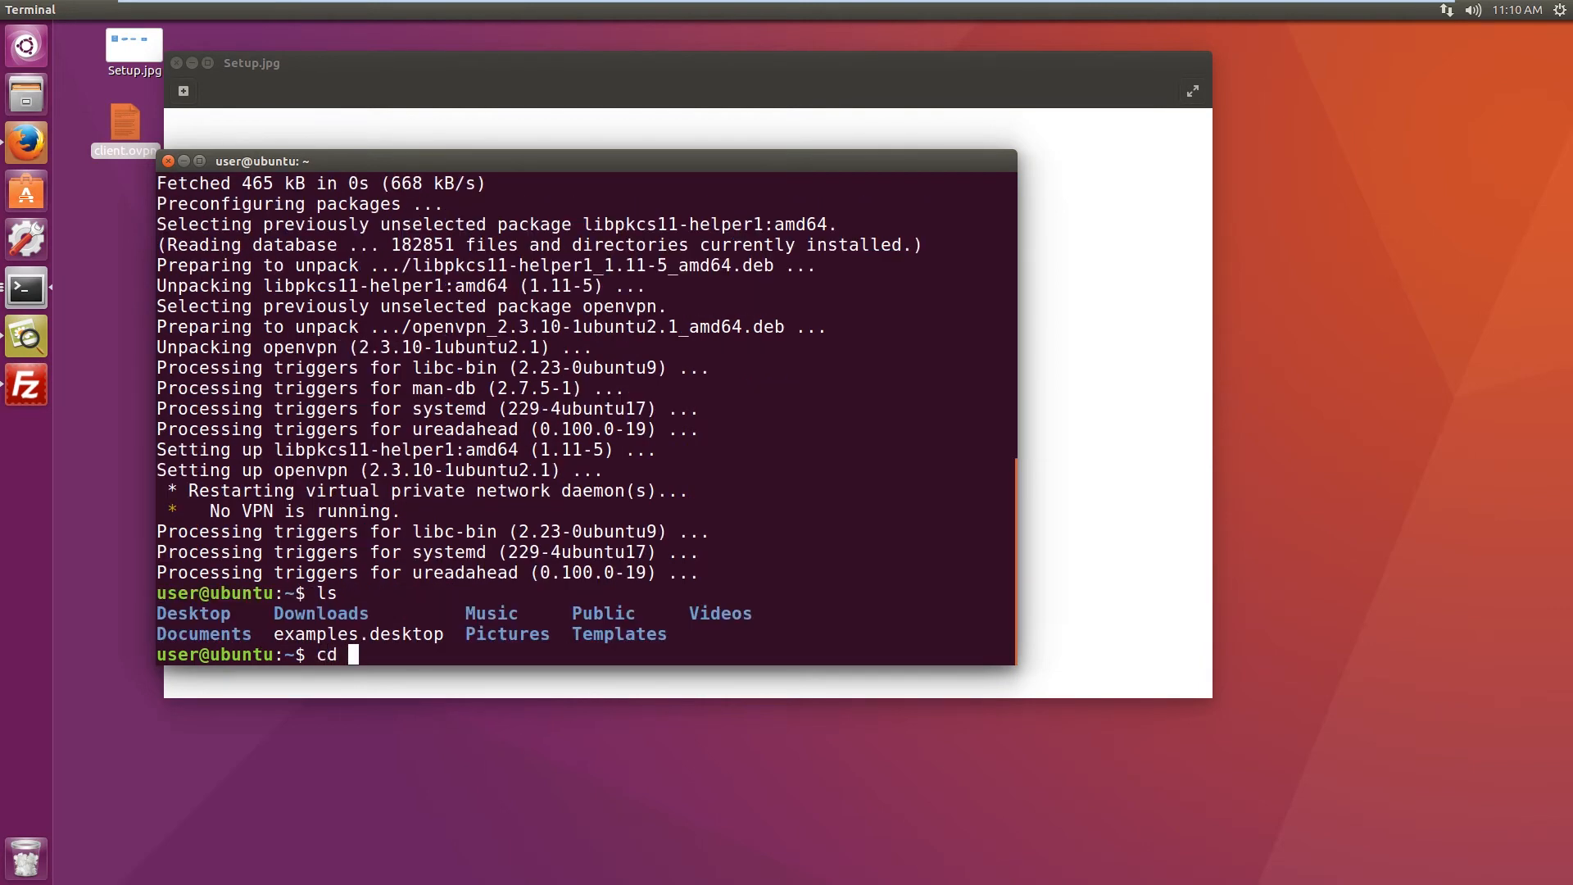
{"action": "type", "text": "Desktop/"}
{"action": "type", "text": "l"}
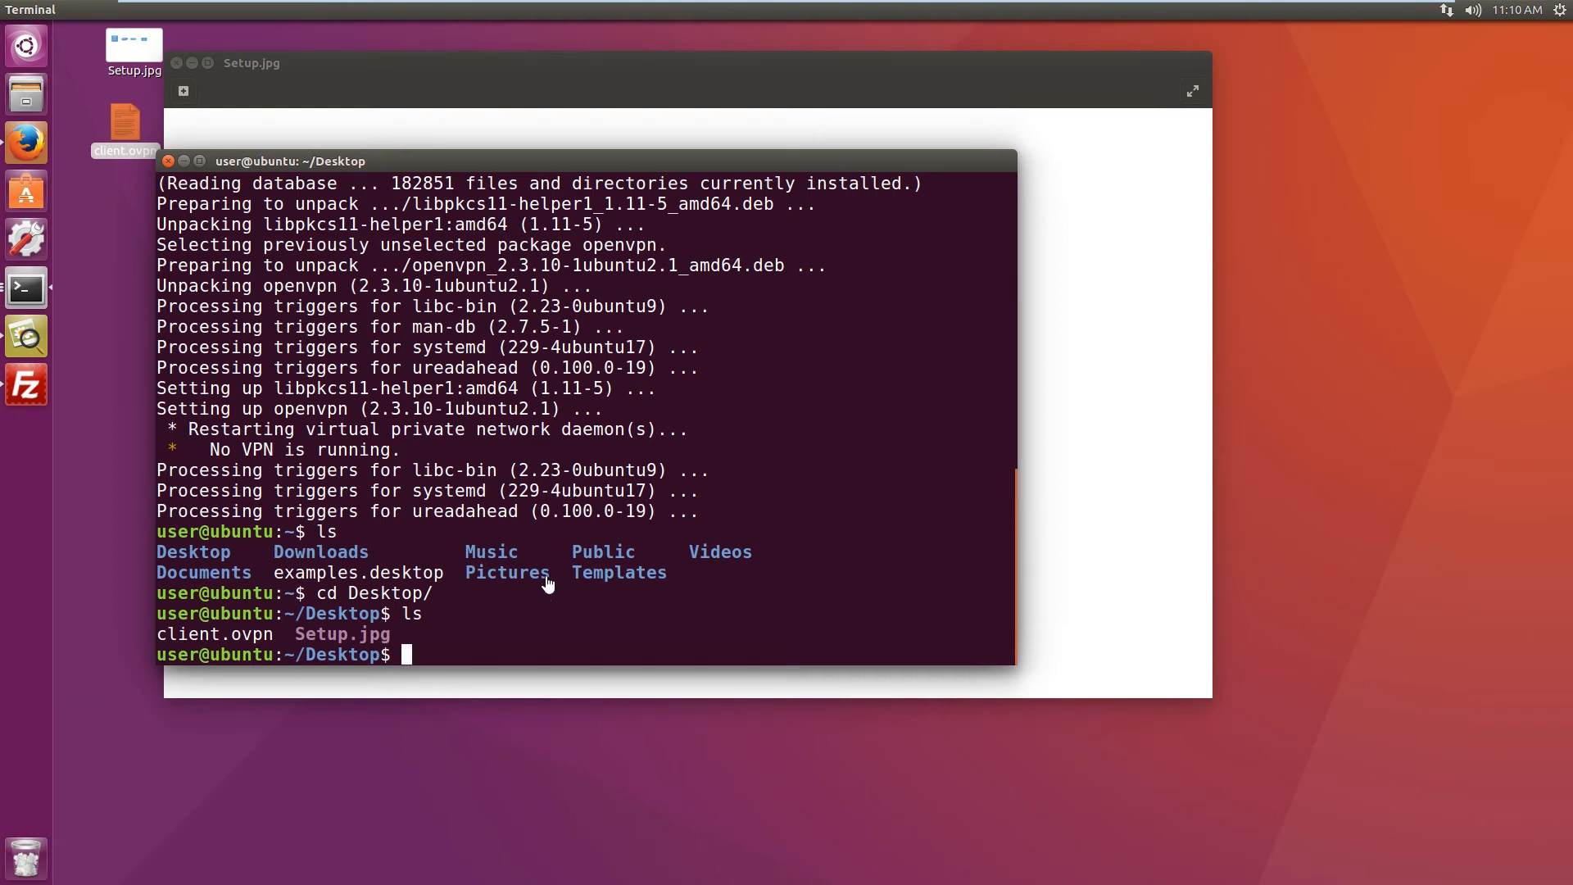
Step: Start the VPN connection with sudo openvpn --config client.ovpn
{"action": "type", "text": "sudo openvpn --config client.ovpn"}
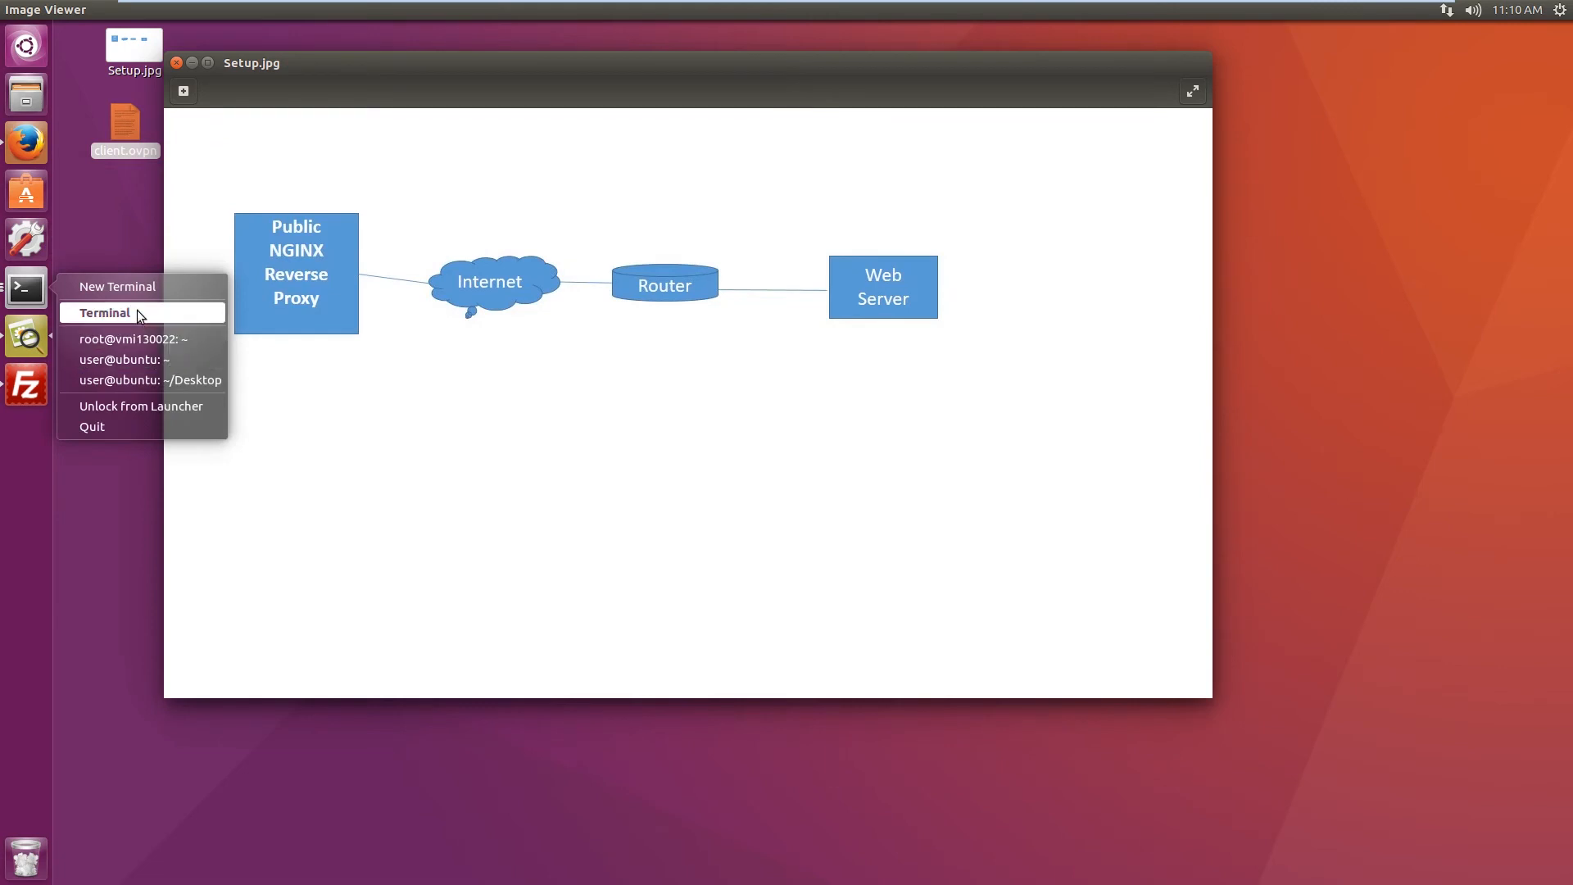
Step: Open a second terminal window and begin a ping to a 10.8. VPN address
{"action": "left_click", "coordinate": [105, 312]}
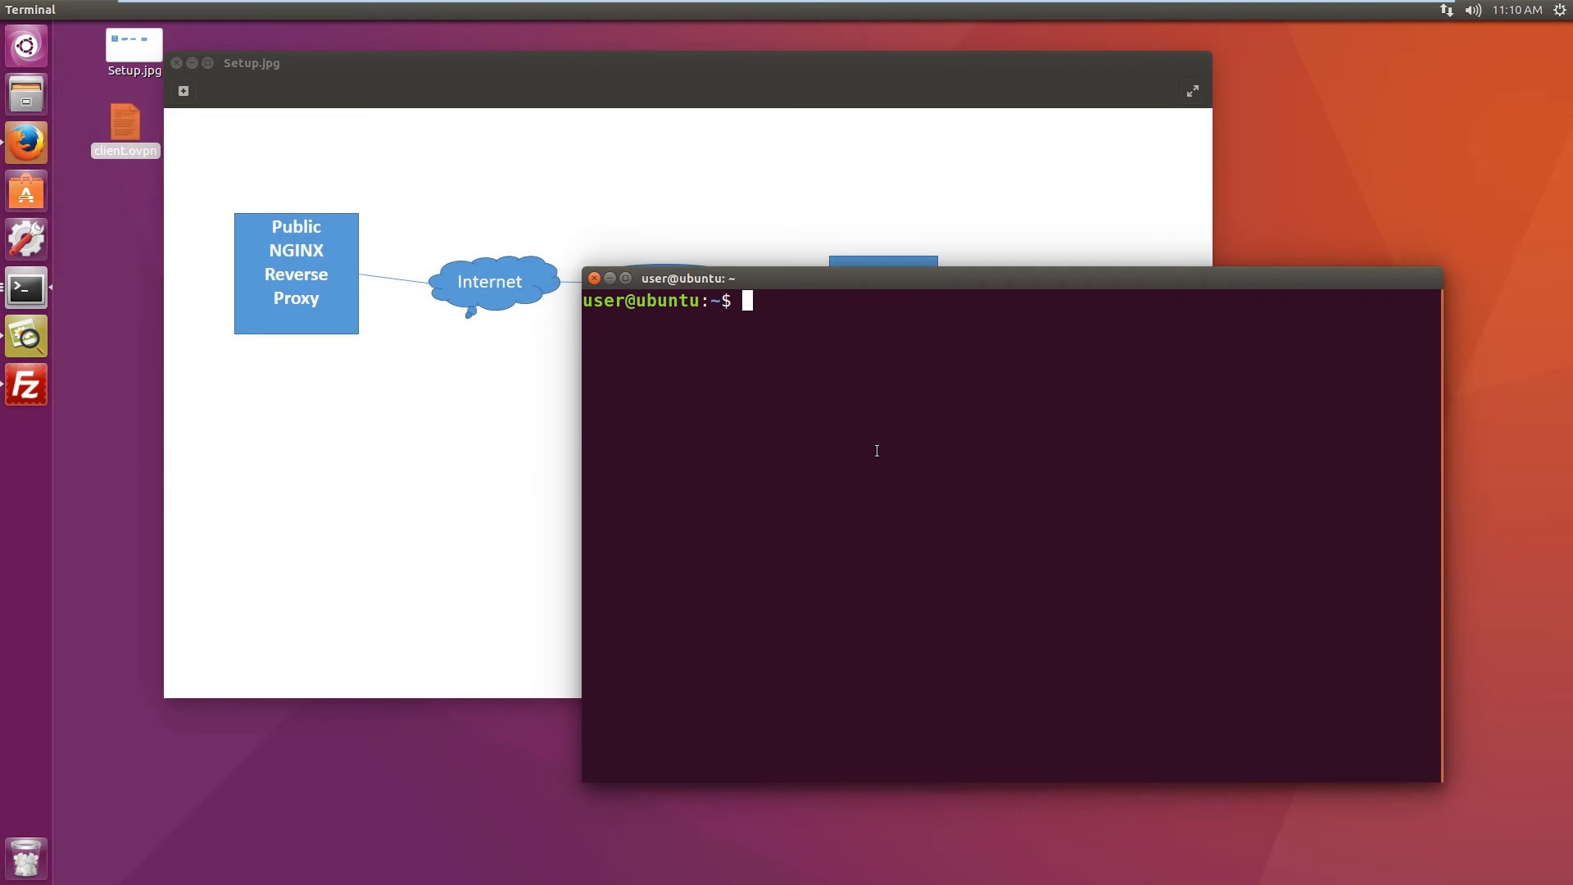
{"action": "type", "text": "ping"}
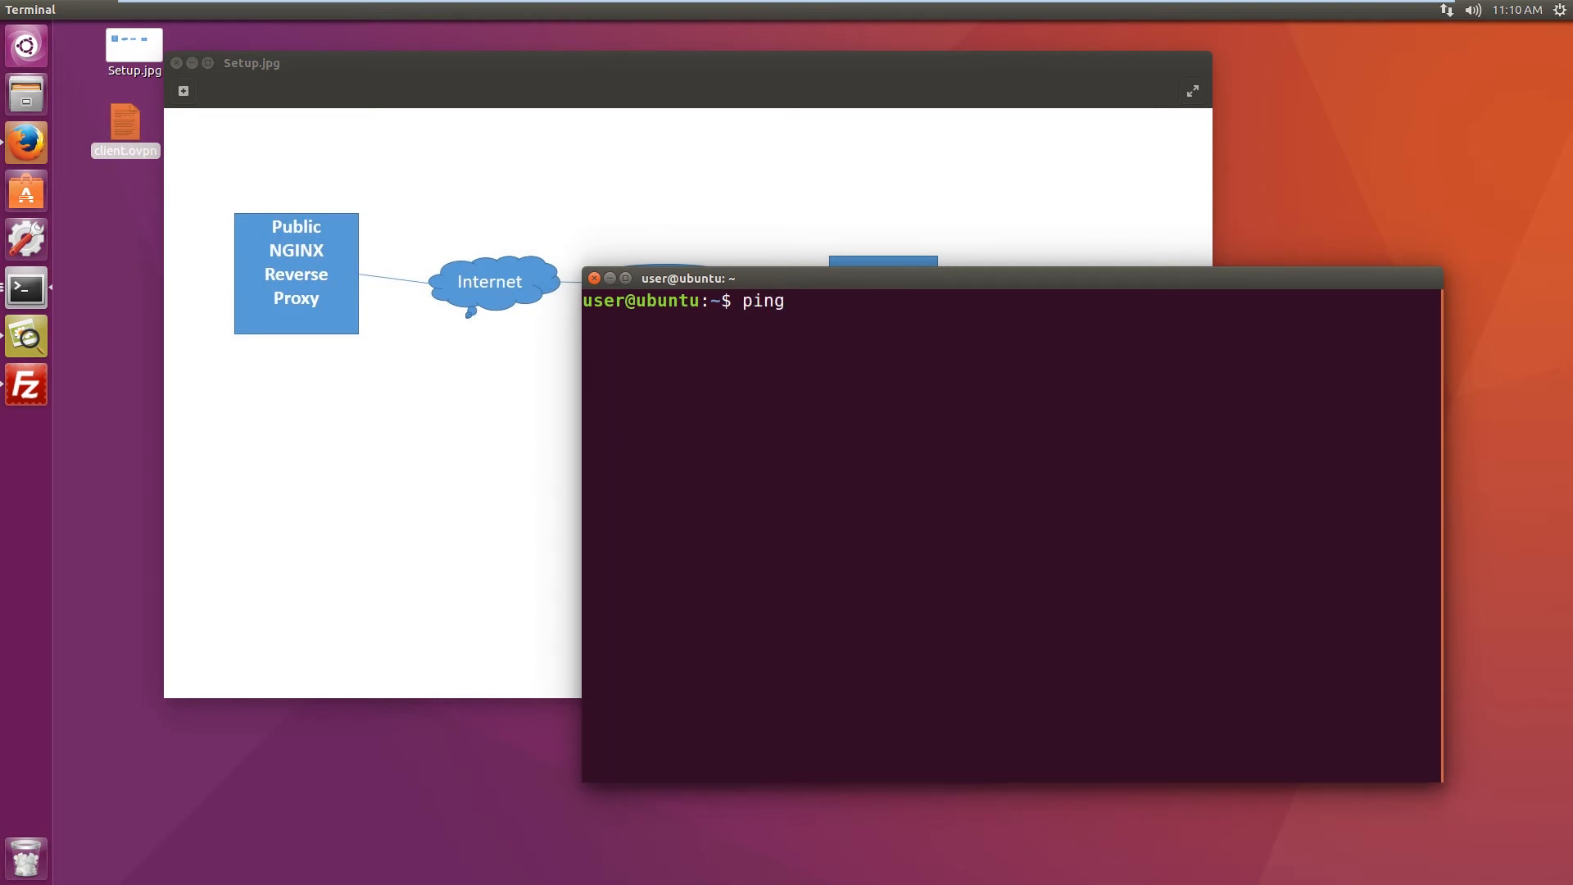
{"action": "type", "text": "10.8."}
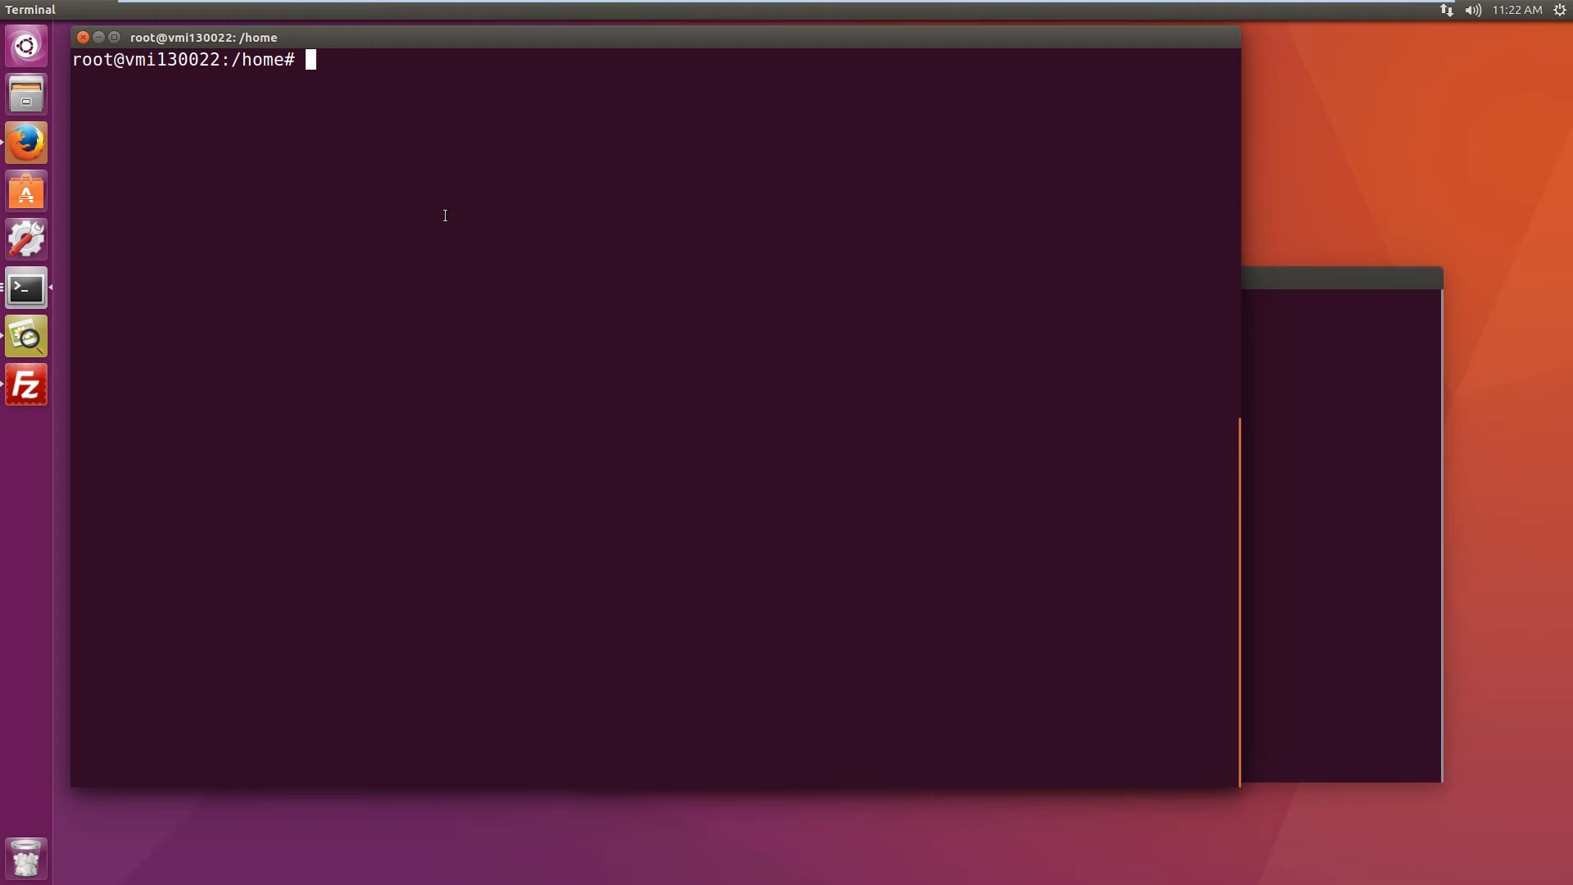
{"action": "mouse_move", "coordinate": [469, 166]}
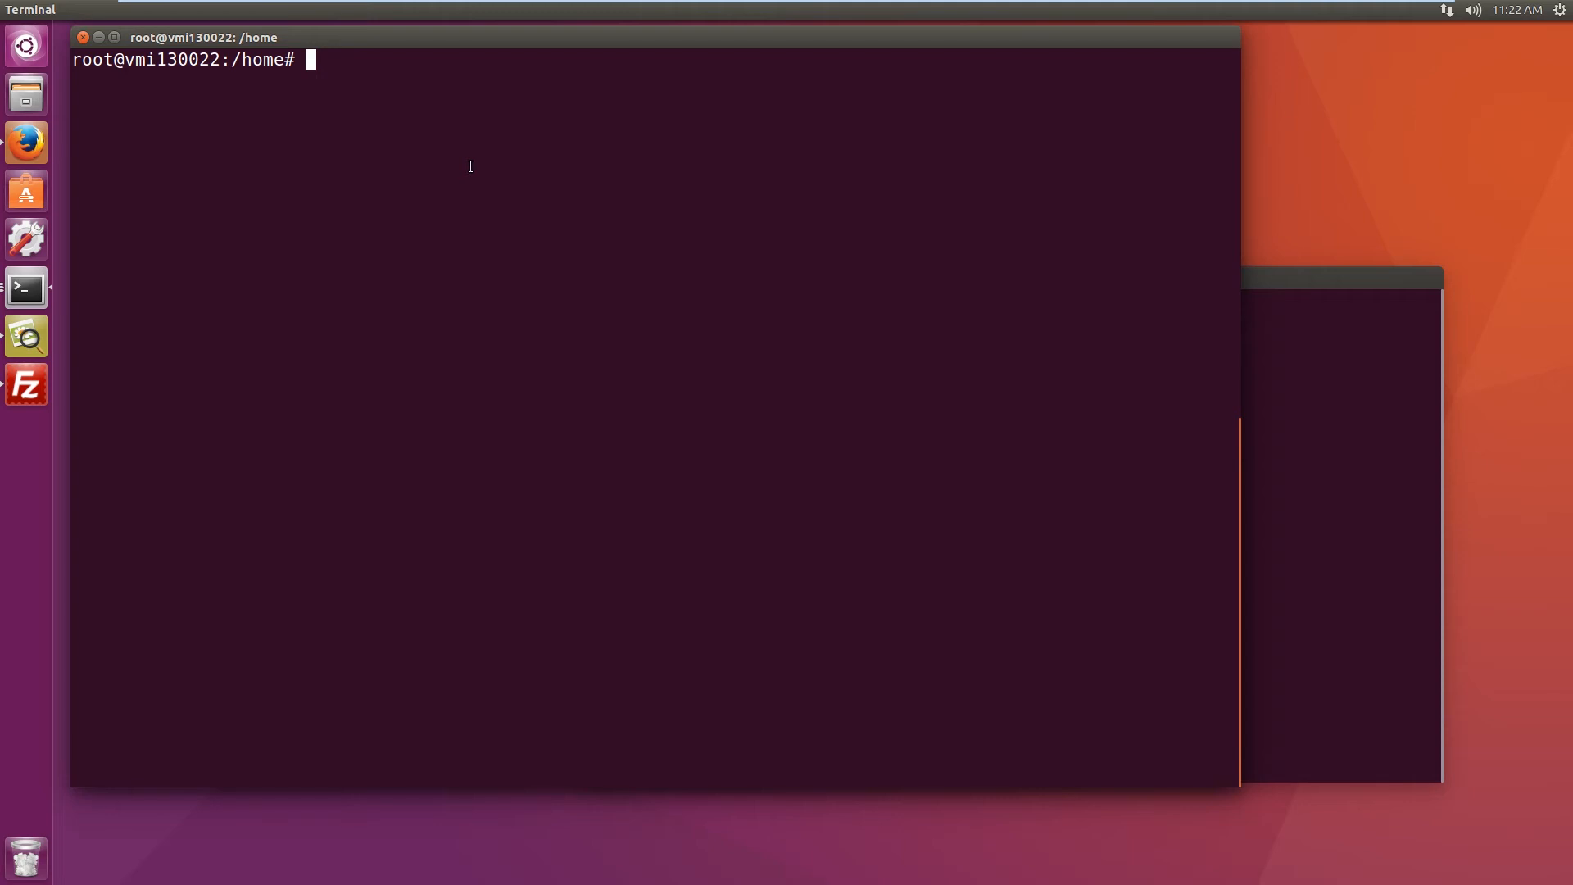
Step: Run ./openvpn-install.sh, add client named 1, and select the resulting /root/1.ovpn path
{"action": "type", "text": "ls"}
{"action": "type", "text": "."}
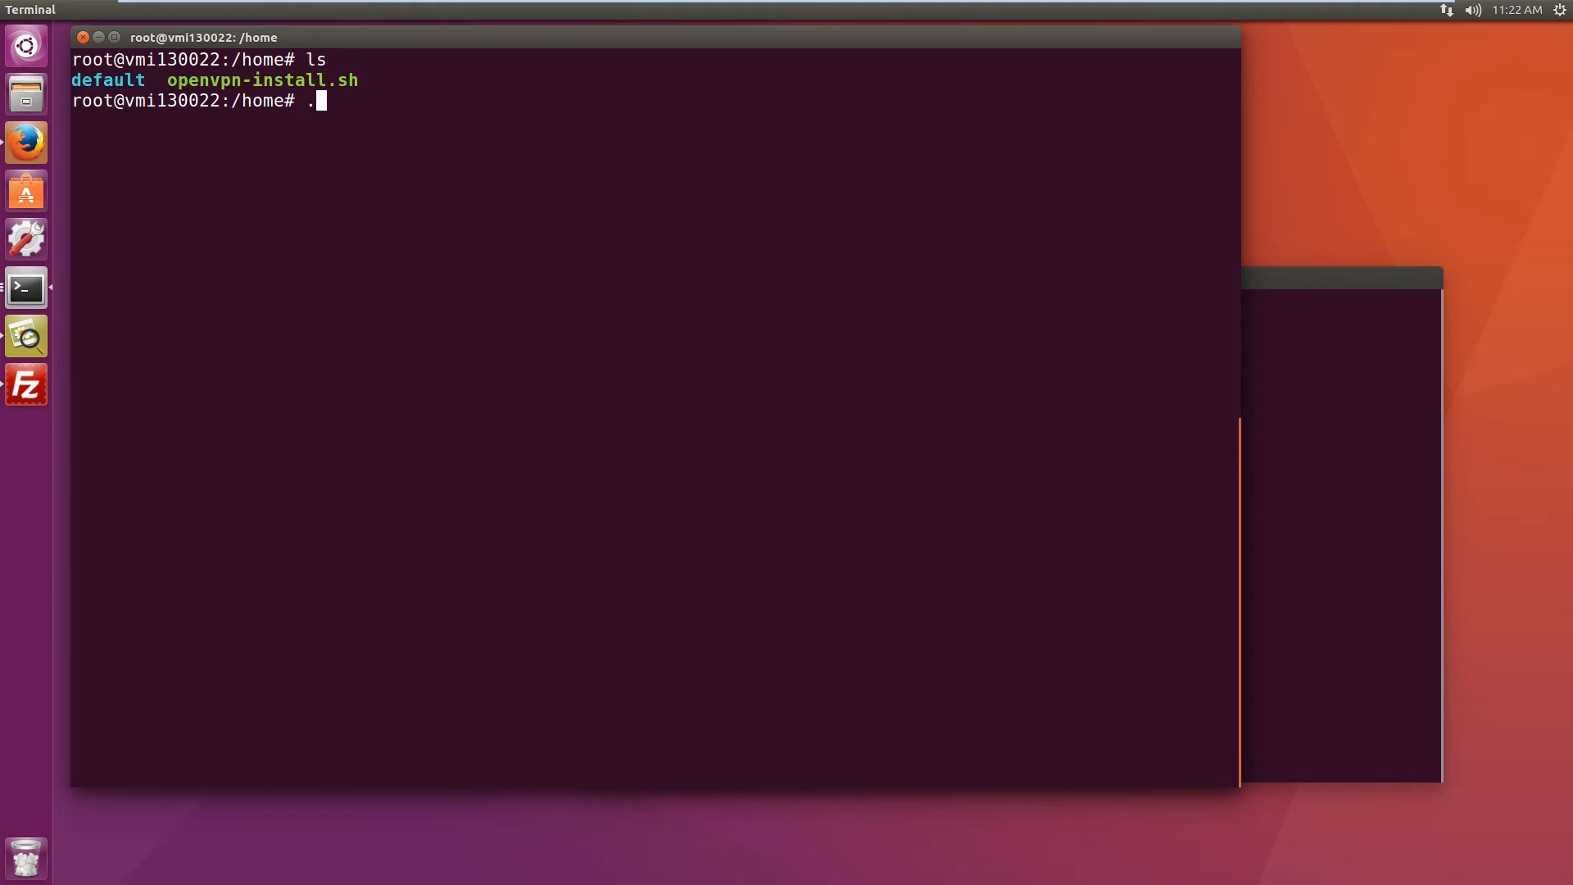
{"action": "type", "text": "openvpn-install.sh"}
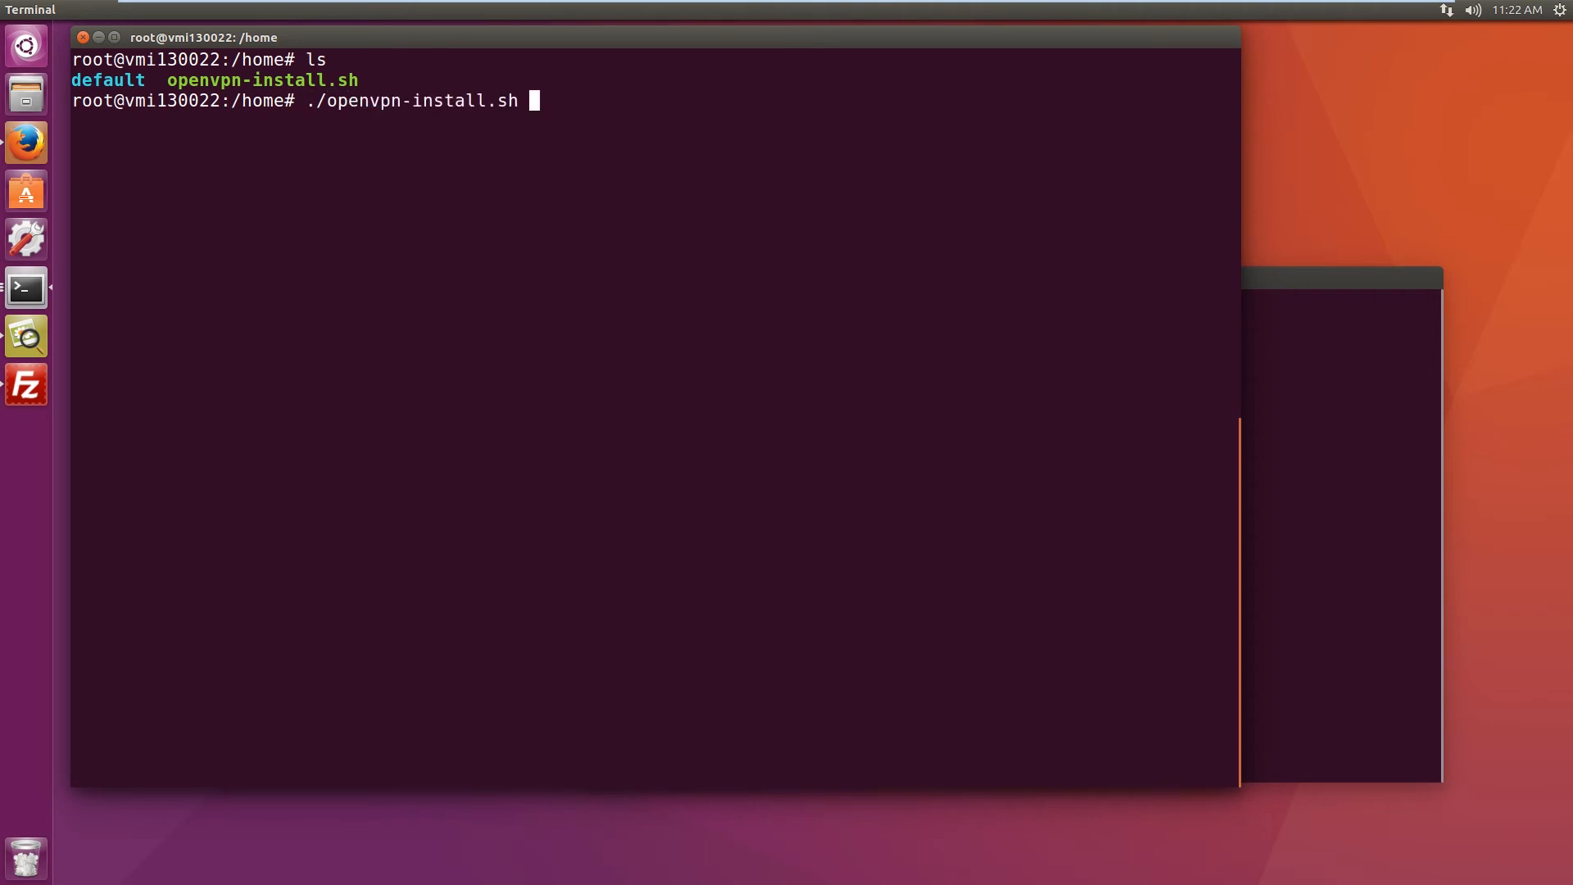
{"action": "key", "text": "Return"}
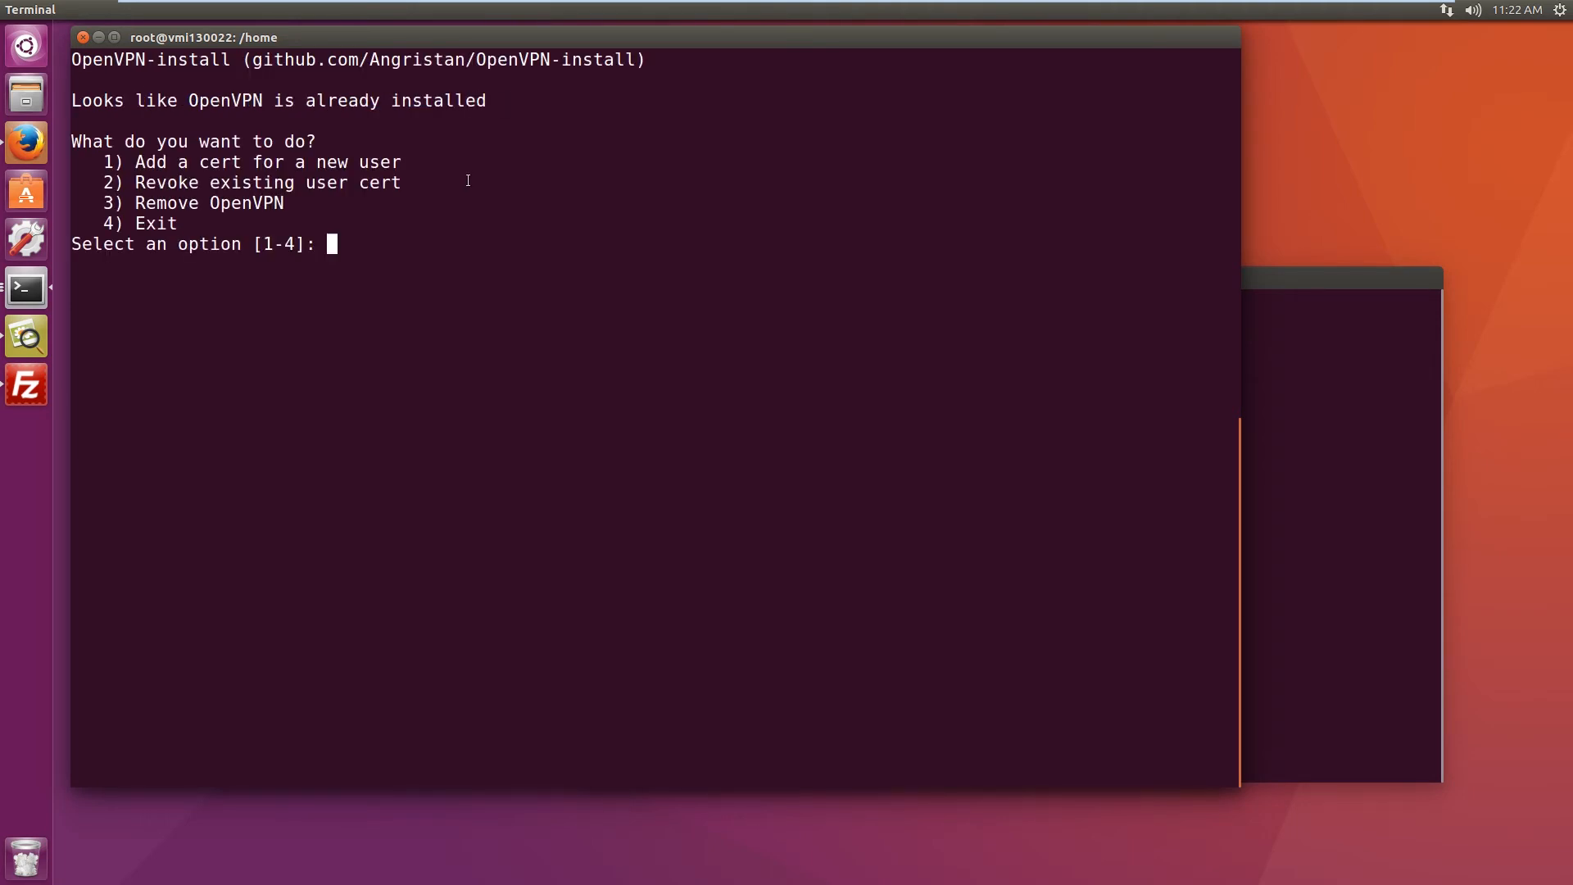
{"action": "type", "text": "1"}
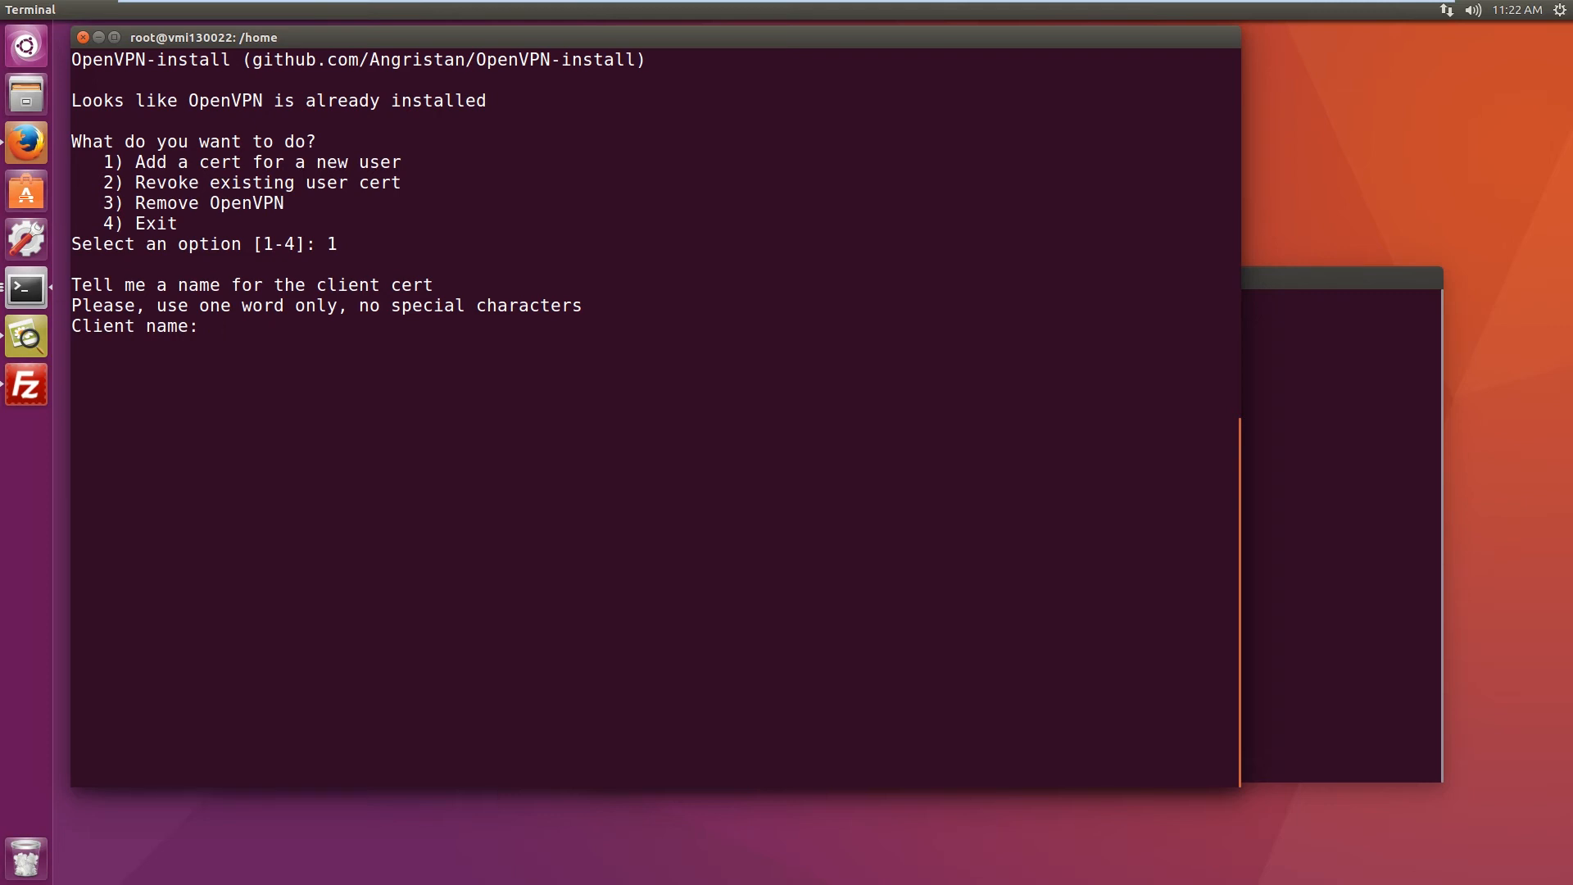
{"action": "type", "text": "1"}
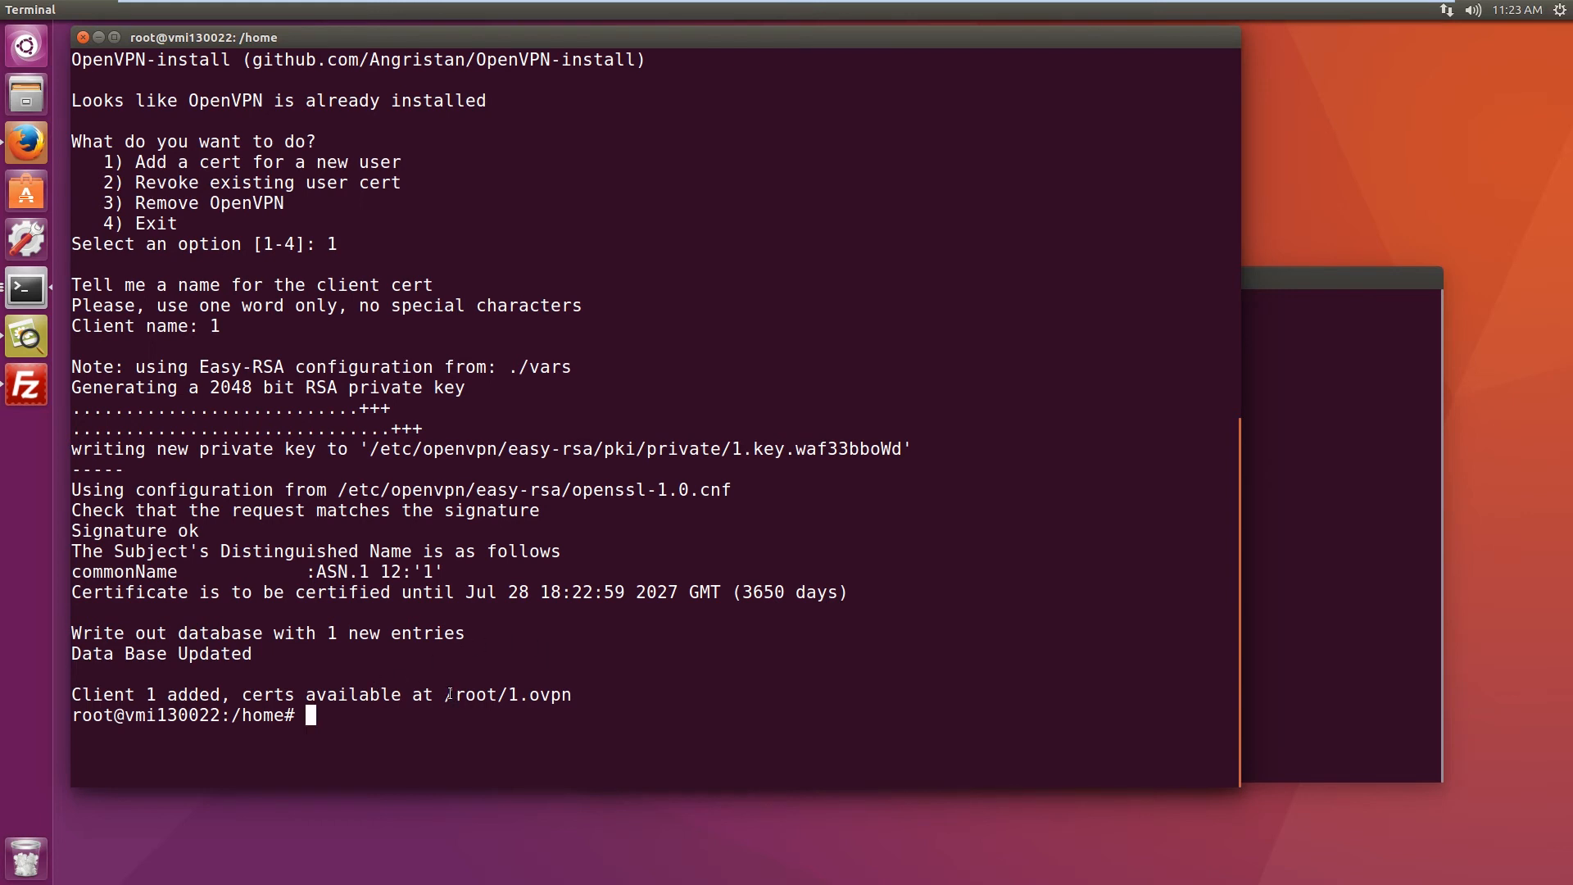
{"action": "double_click", "coordinate": [507, 695]}
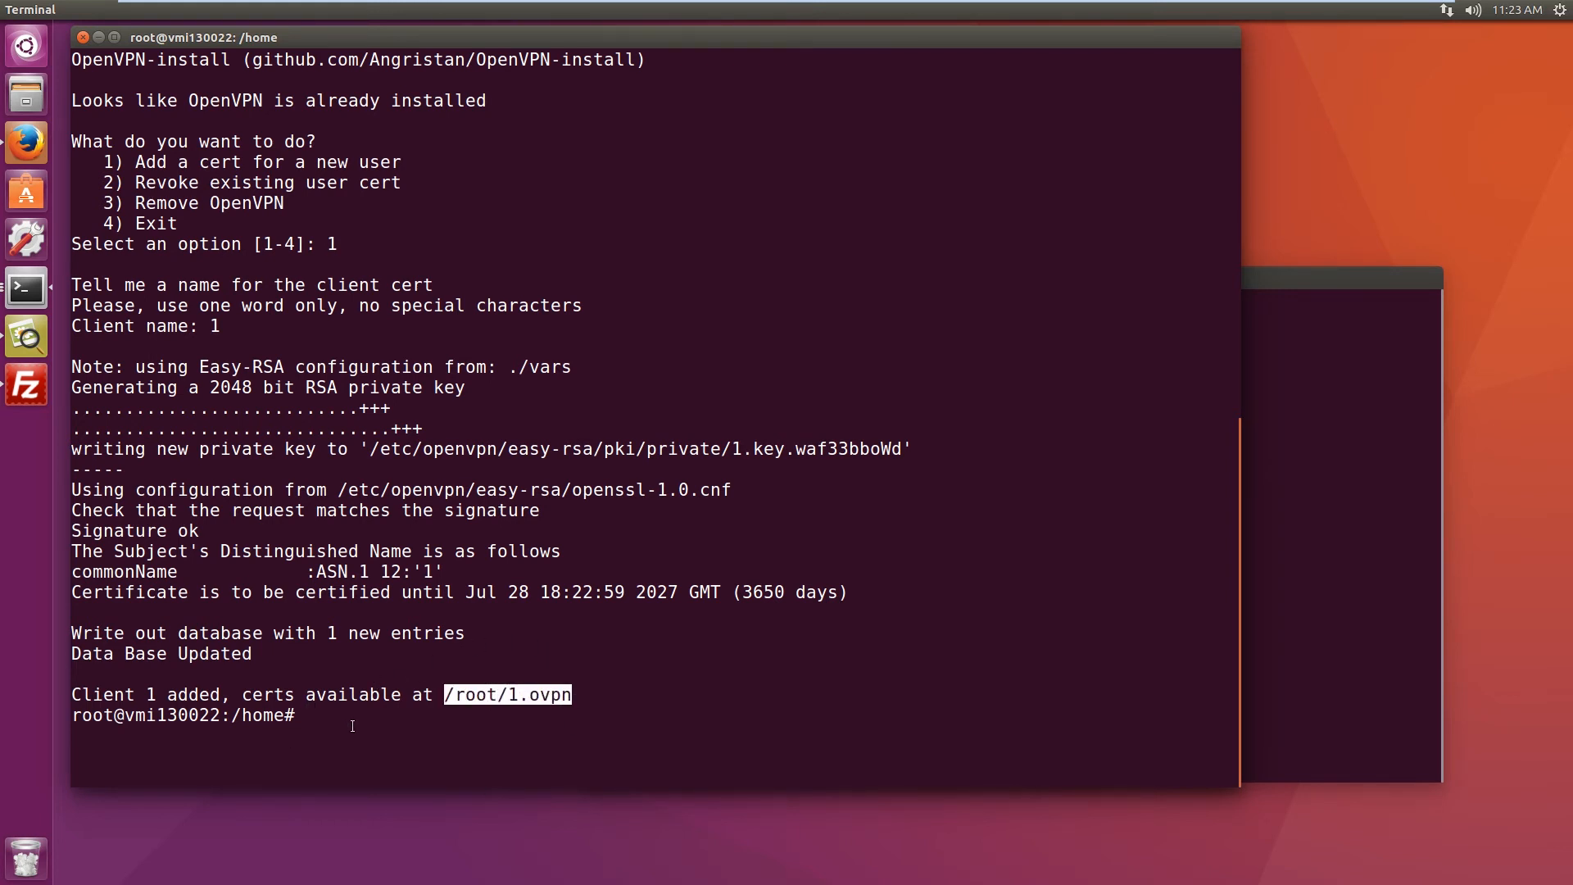
Step: Go to /etc/openvpn and open ipp.txt in nano, selecting the client,10.8.0.2 entry
{"action": "type", "text": "cd"}
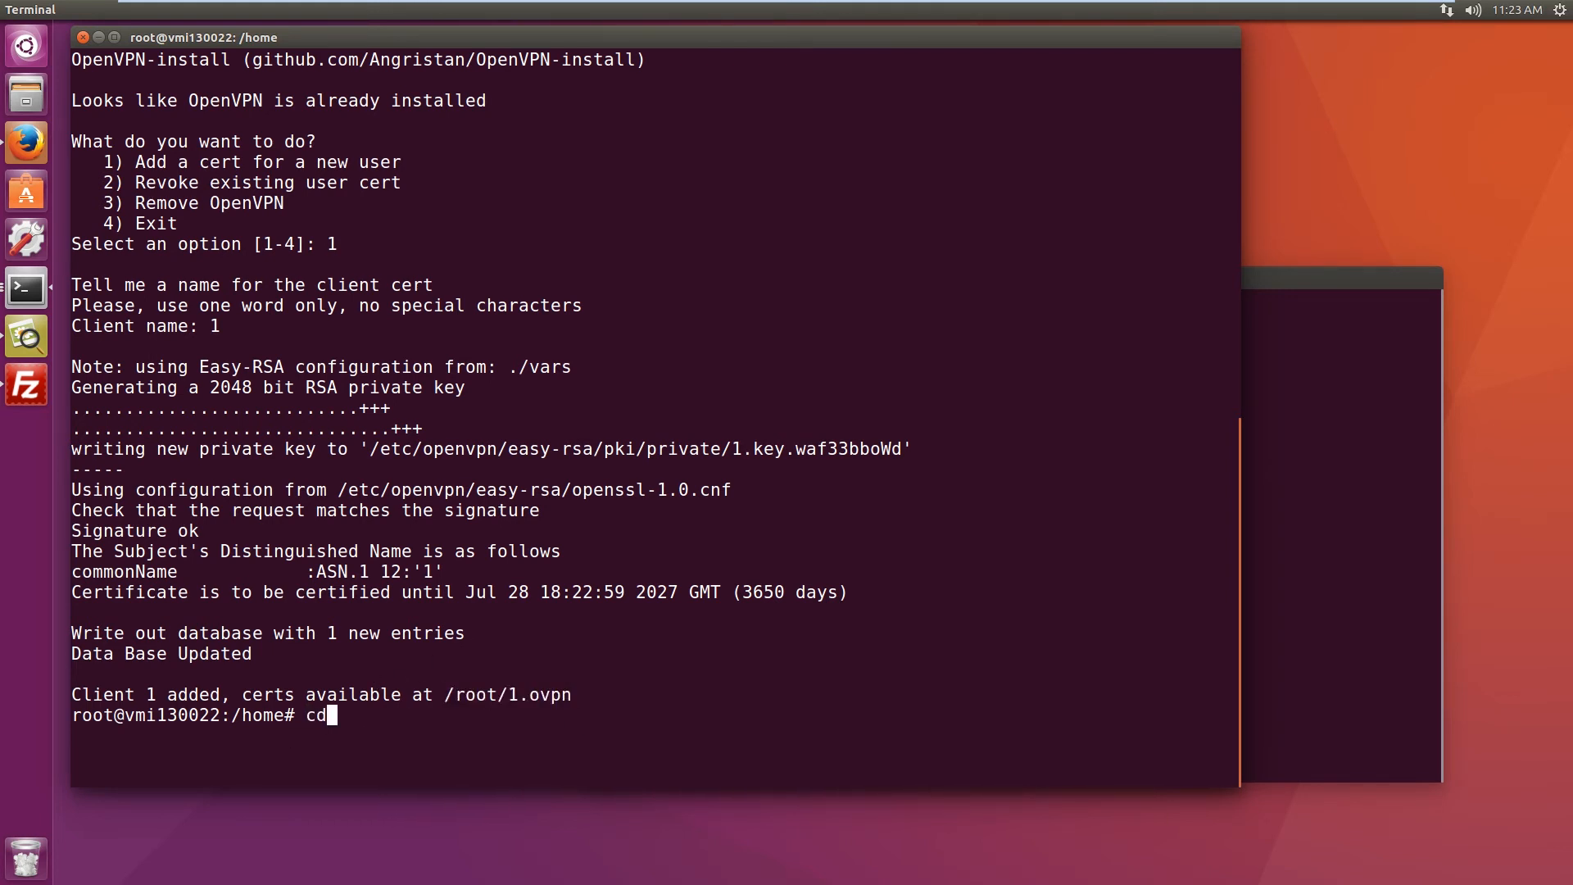
{"action": "type", "text": "/"}
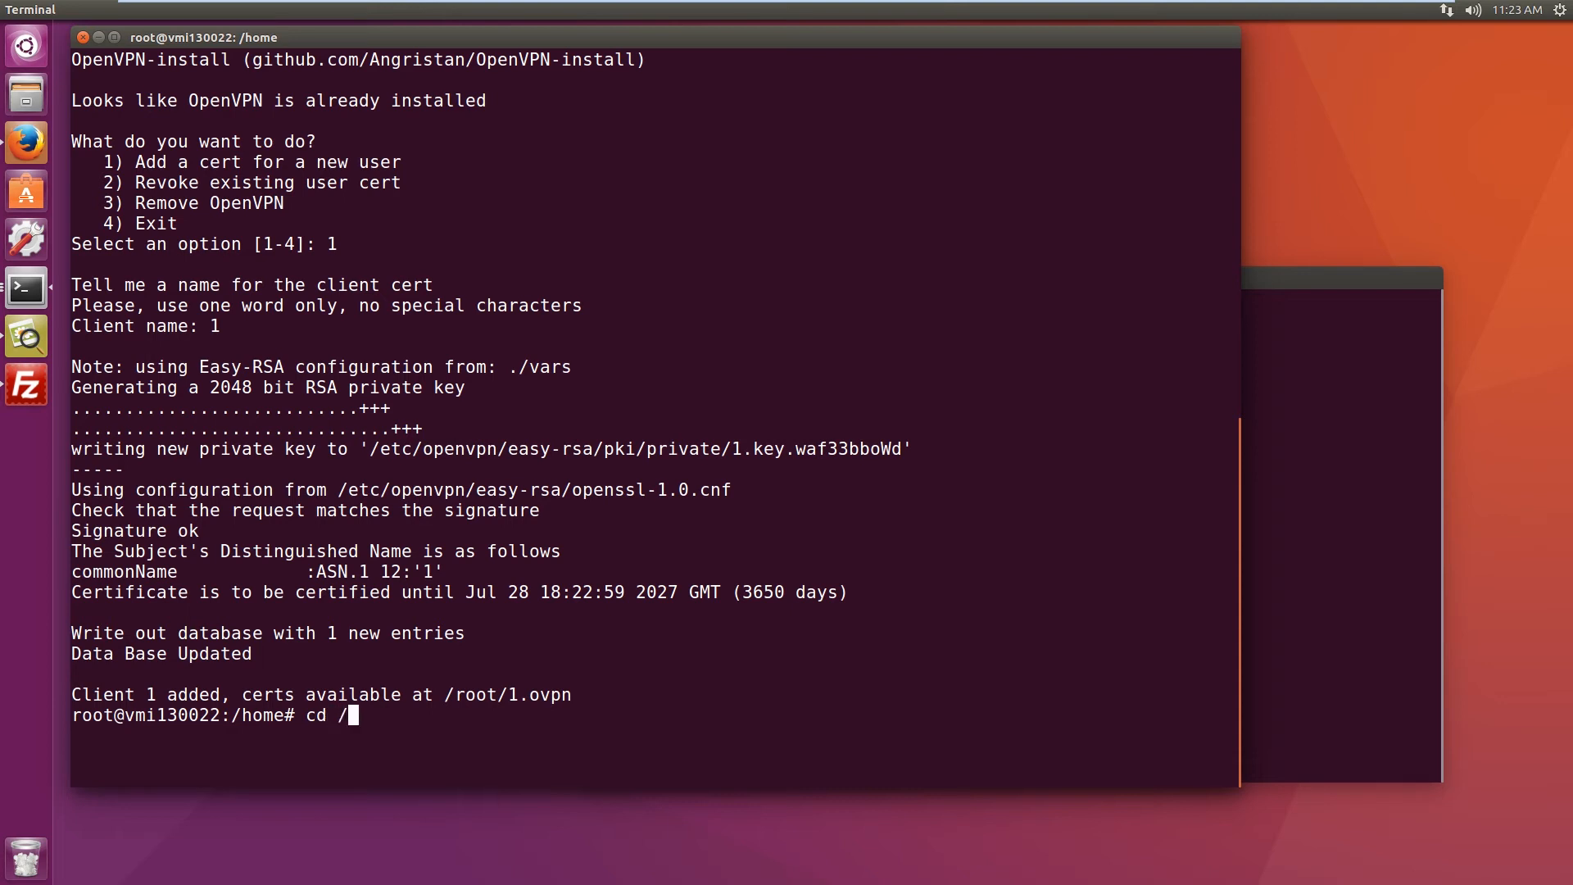
{"action": "type", "text": "etc/"}
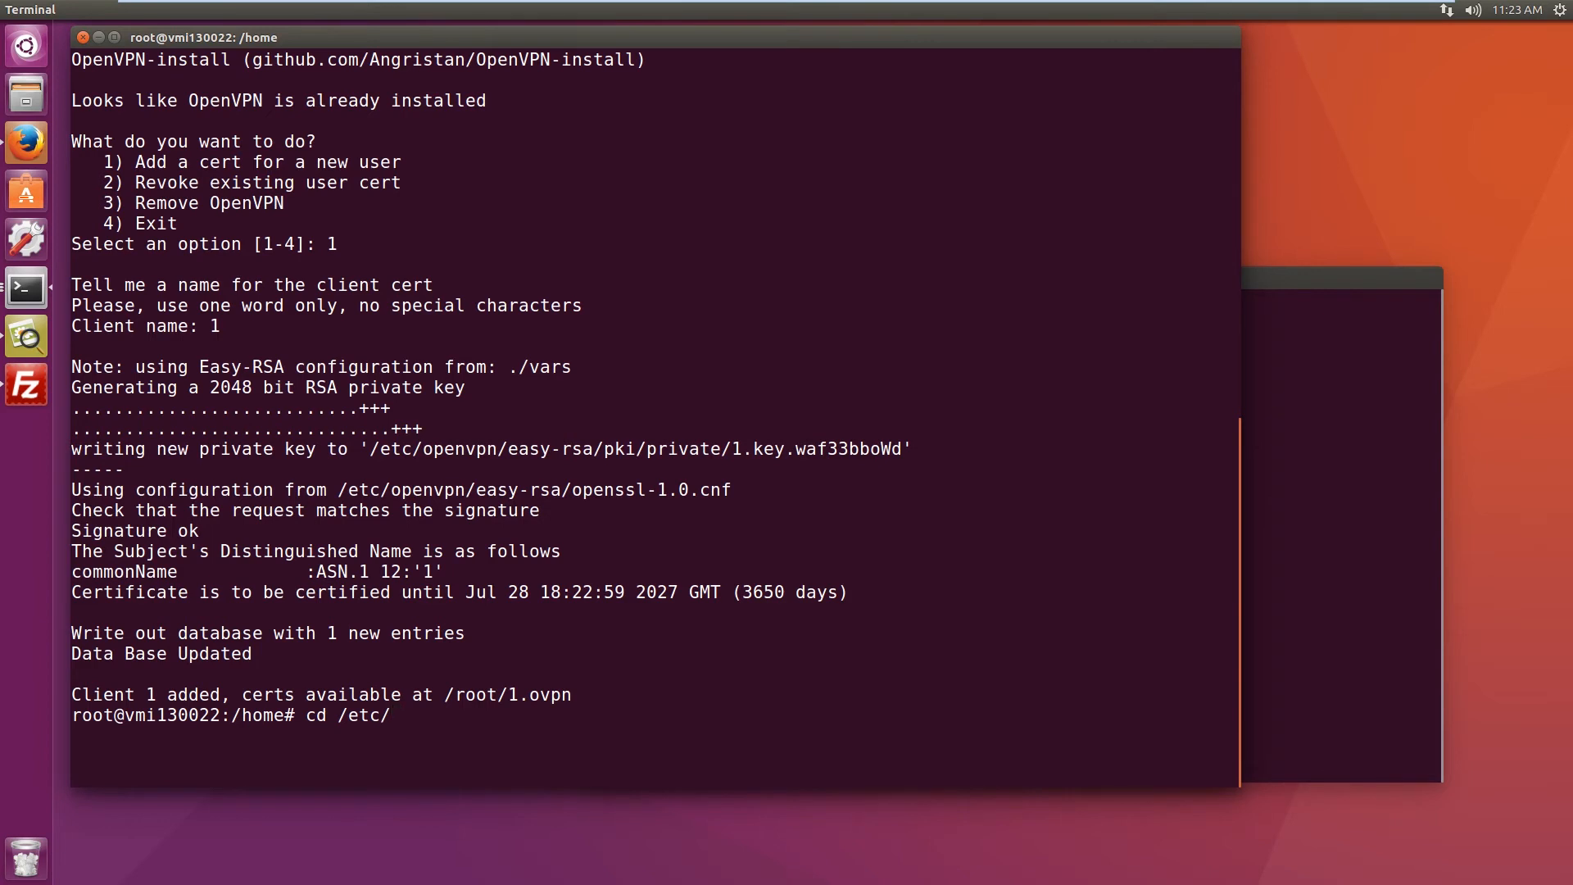
{"action": "type", "text": "openvpn/"}
{"action": "type", "text": "ls"}
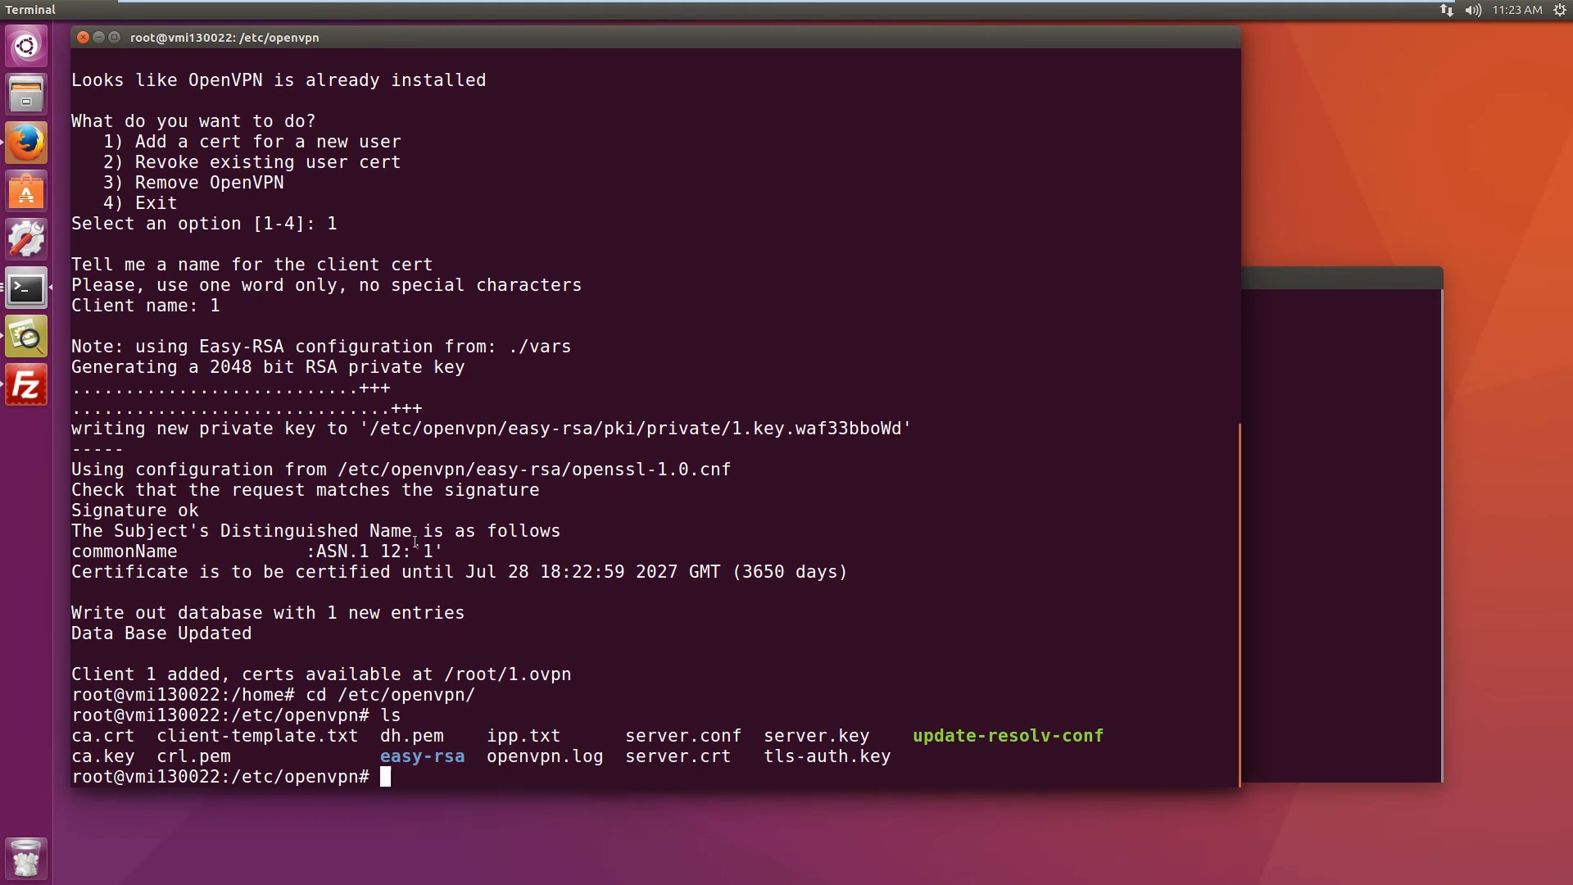
{"action": "type", "text": "ipp"}
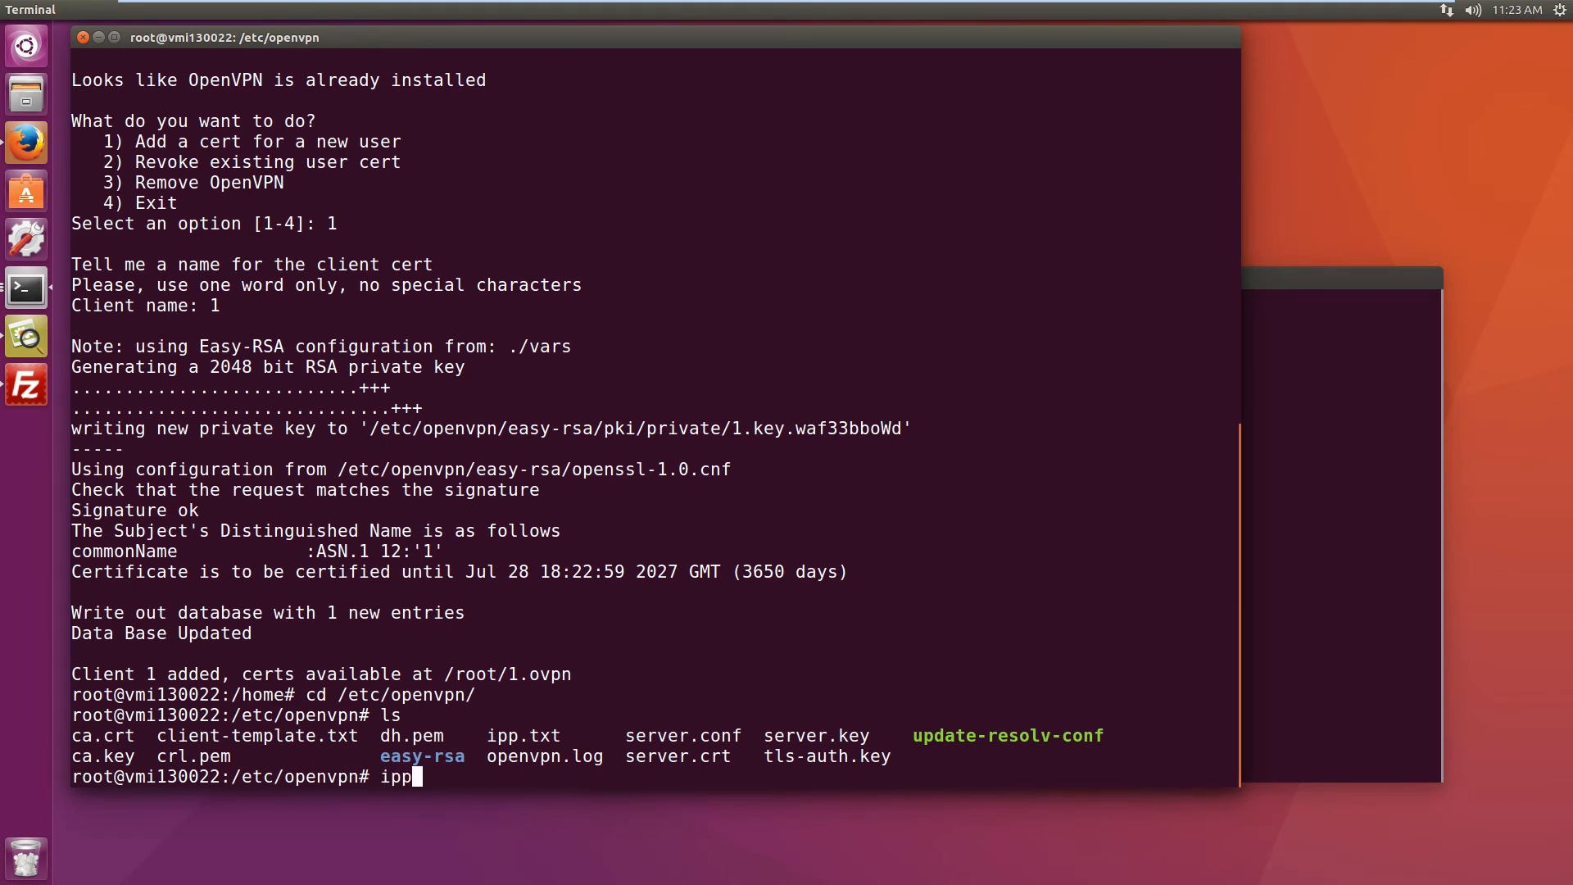
{"action": "type", "text": "nano"}
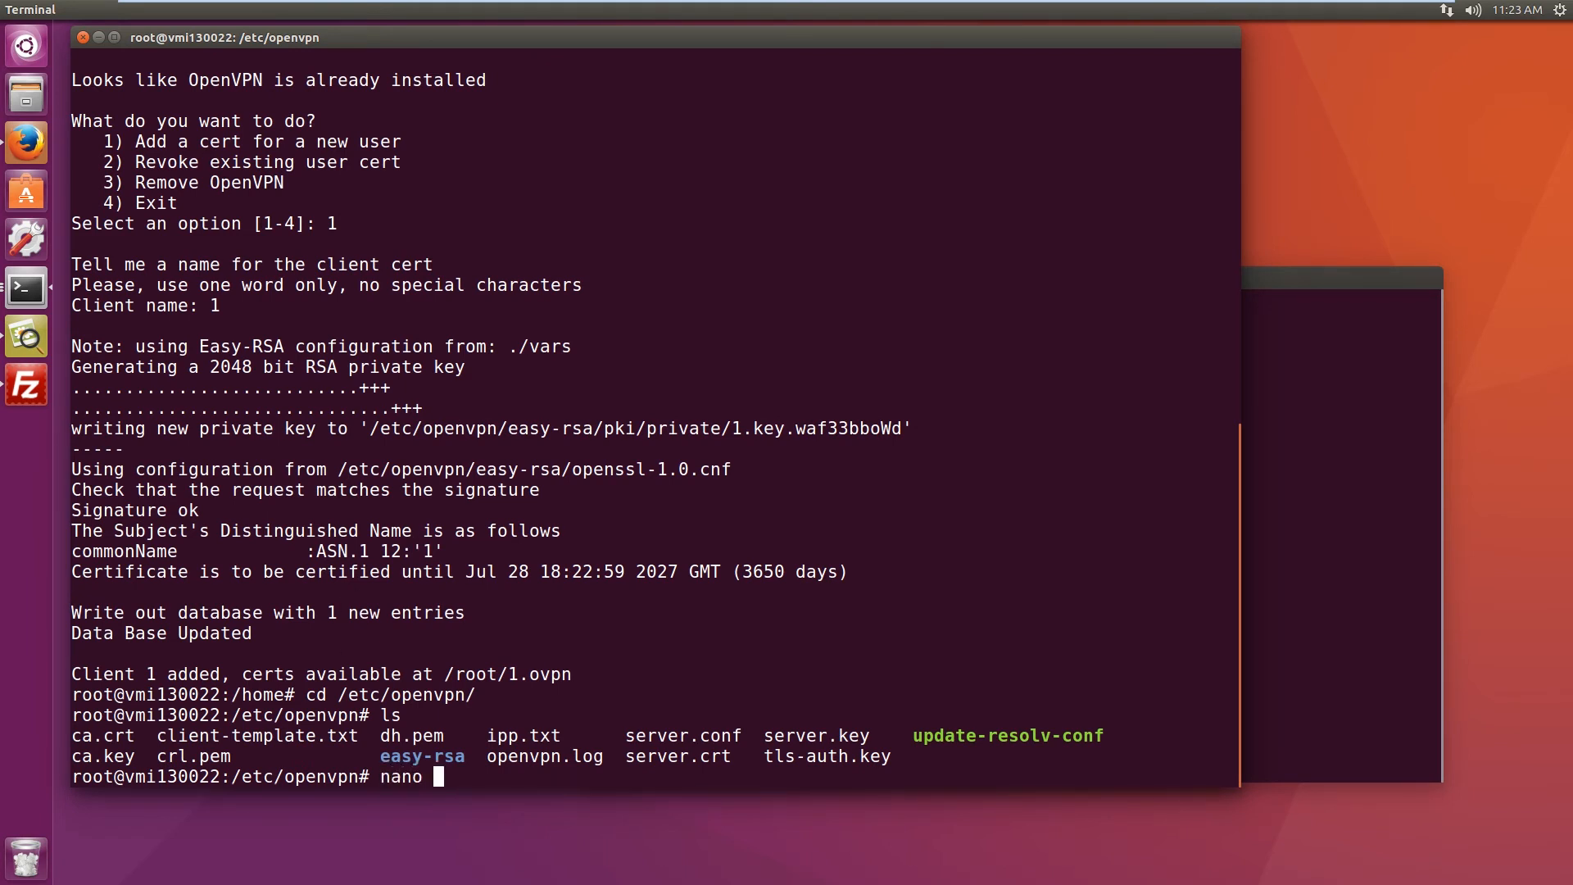
{"action": "type", "text": "ipp.txt"}
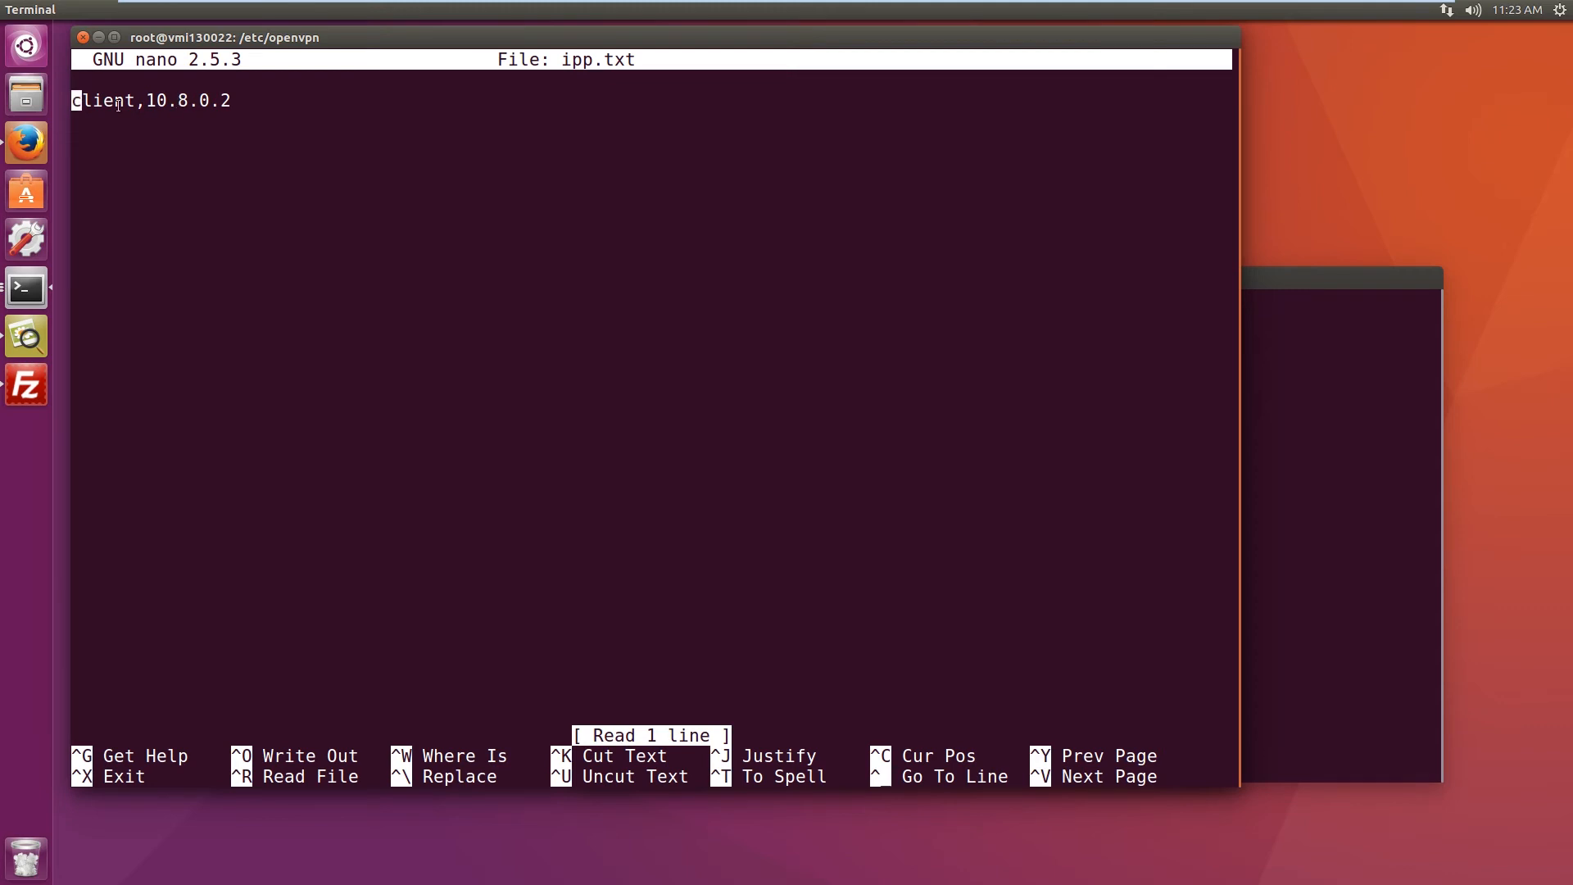
{"action": "double_click", "coordinate": [100, 100]}
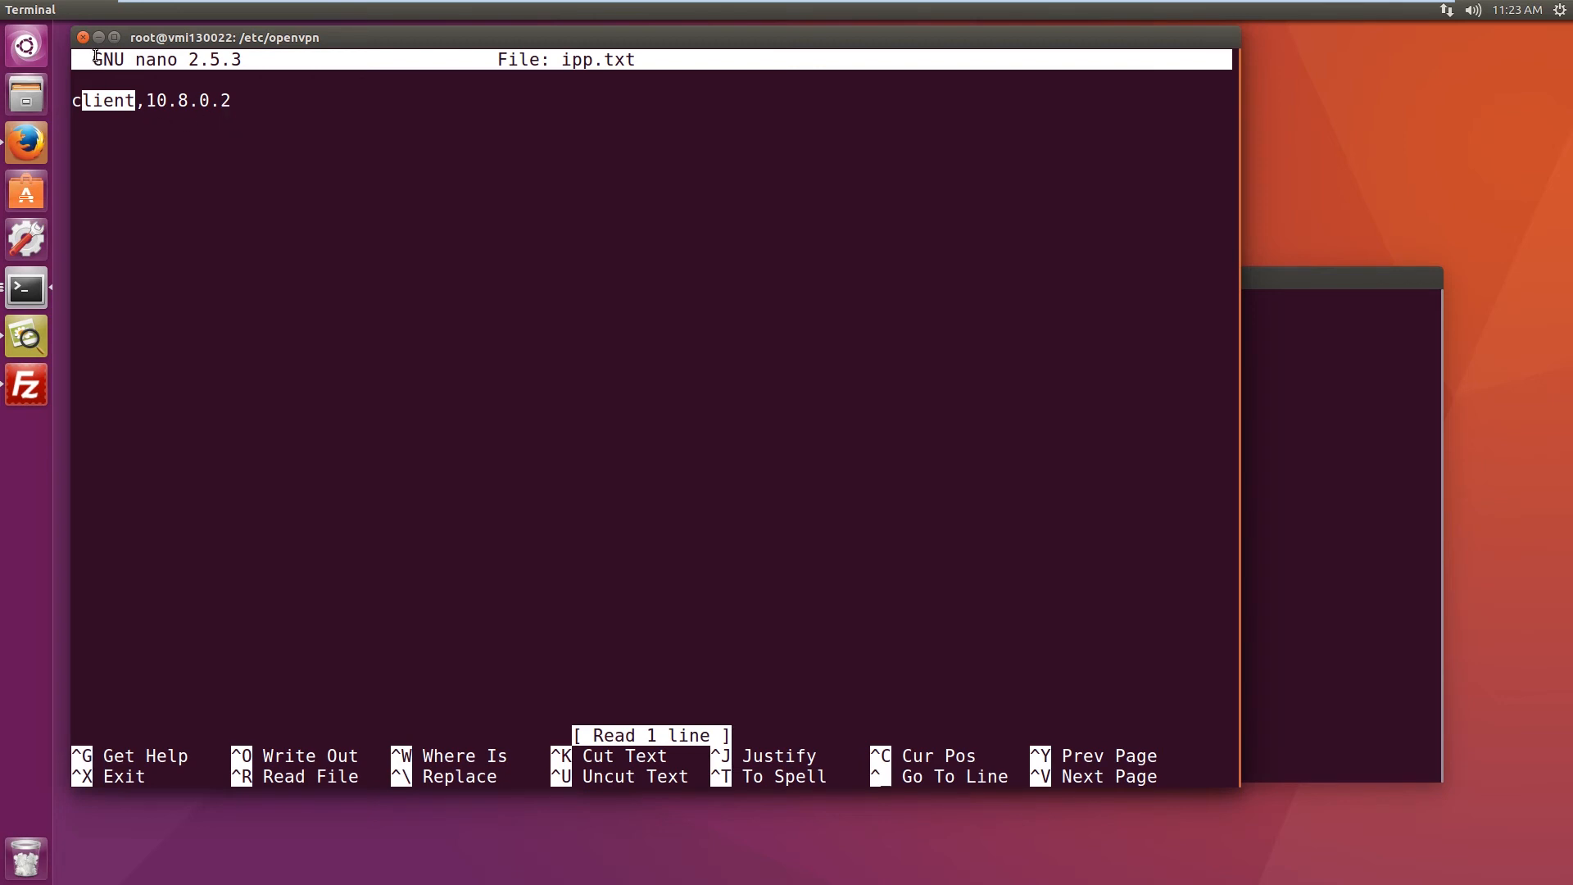
Step: Close ipp.txt and open /etc/hosts.deny in nano to review the sshd-blocked addresses
{"action": "key", "text": "ctrl+x"}
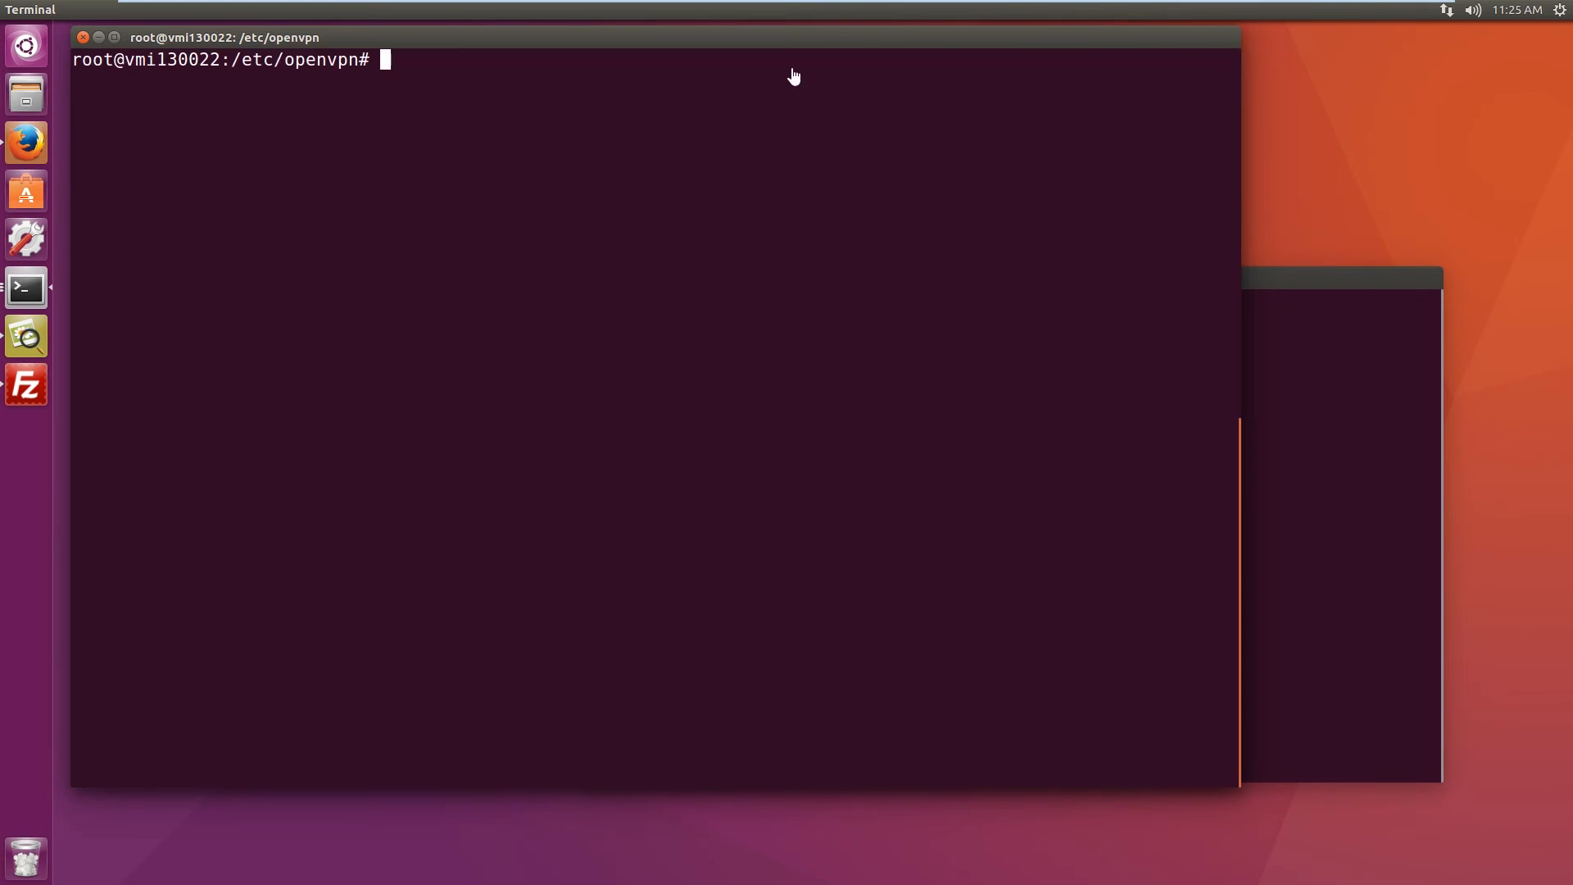
{"action": "mouse_move", "coordinate": [490, 46]}
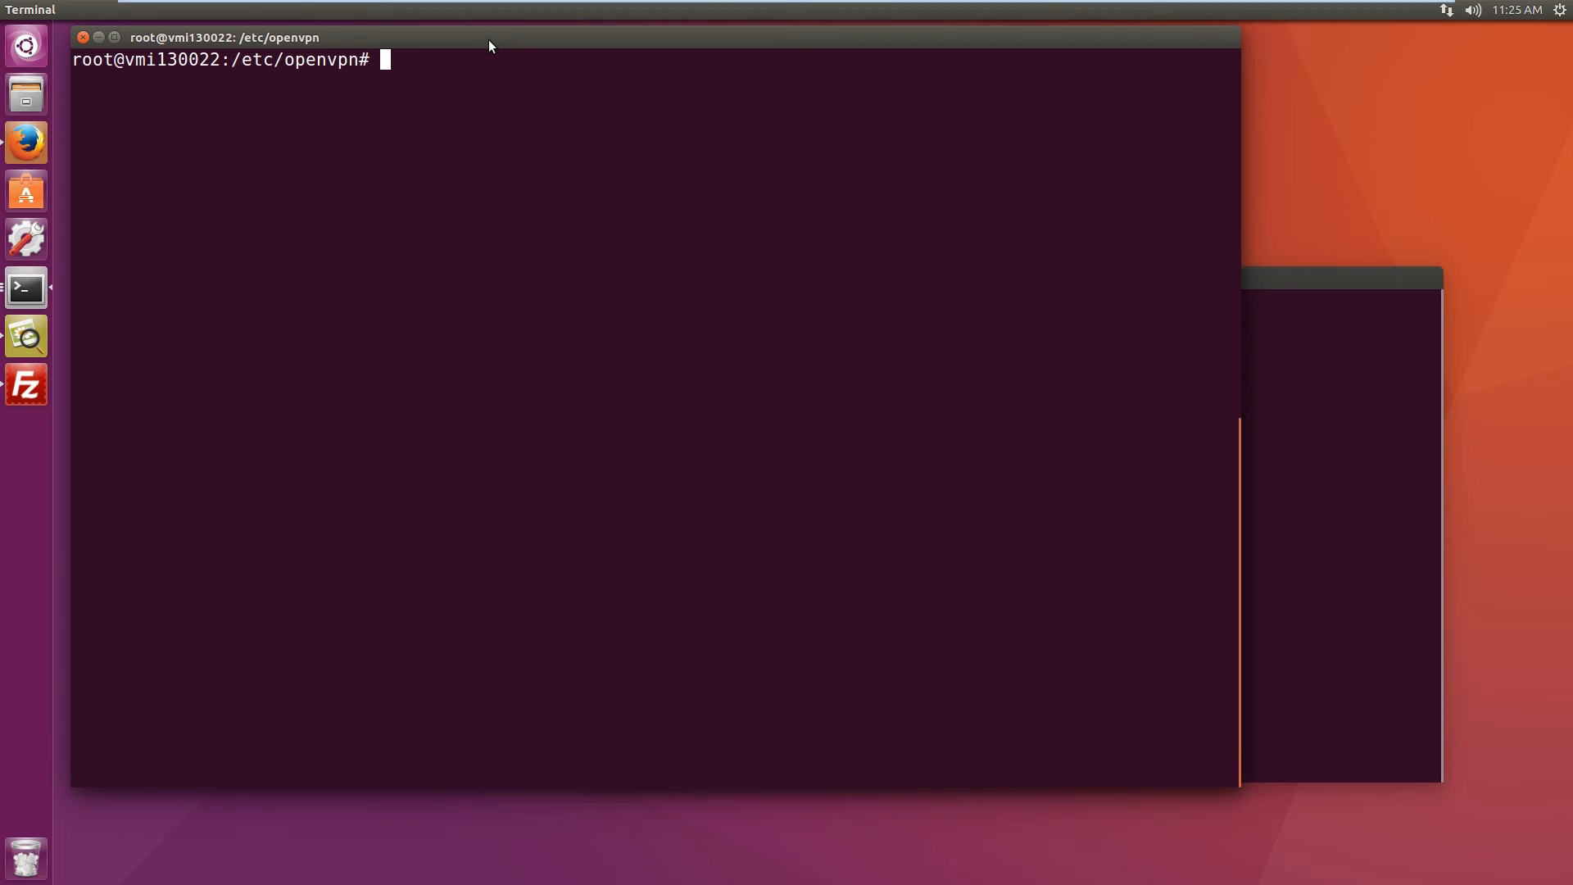
{"action": "type", "text": "c"}
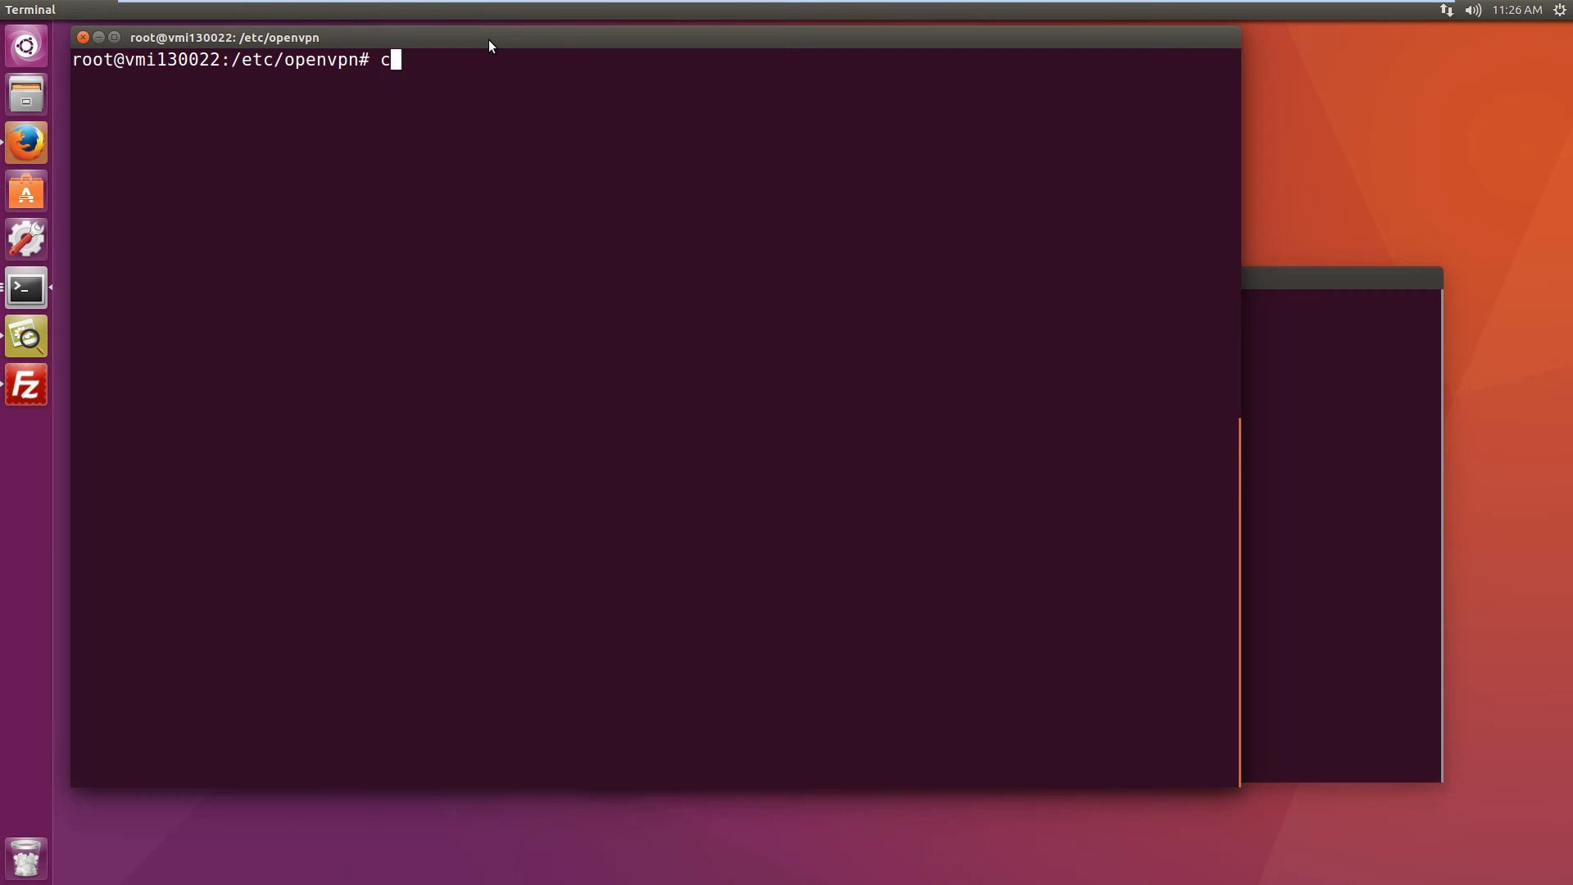
{"action": "type", "text": "d /"}
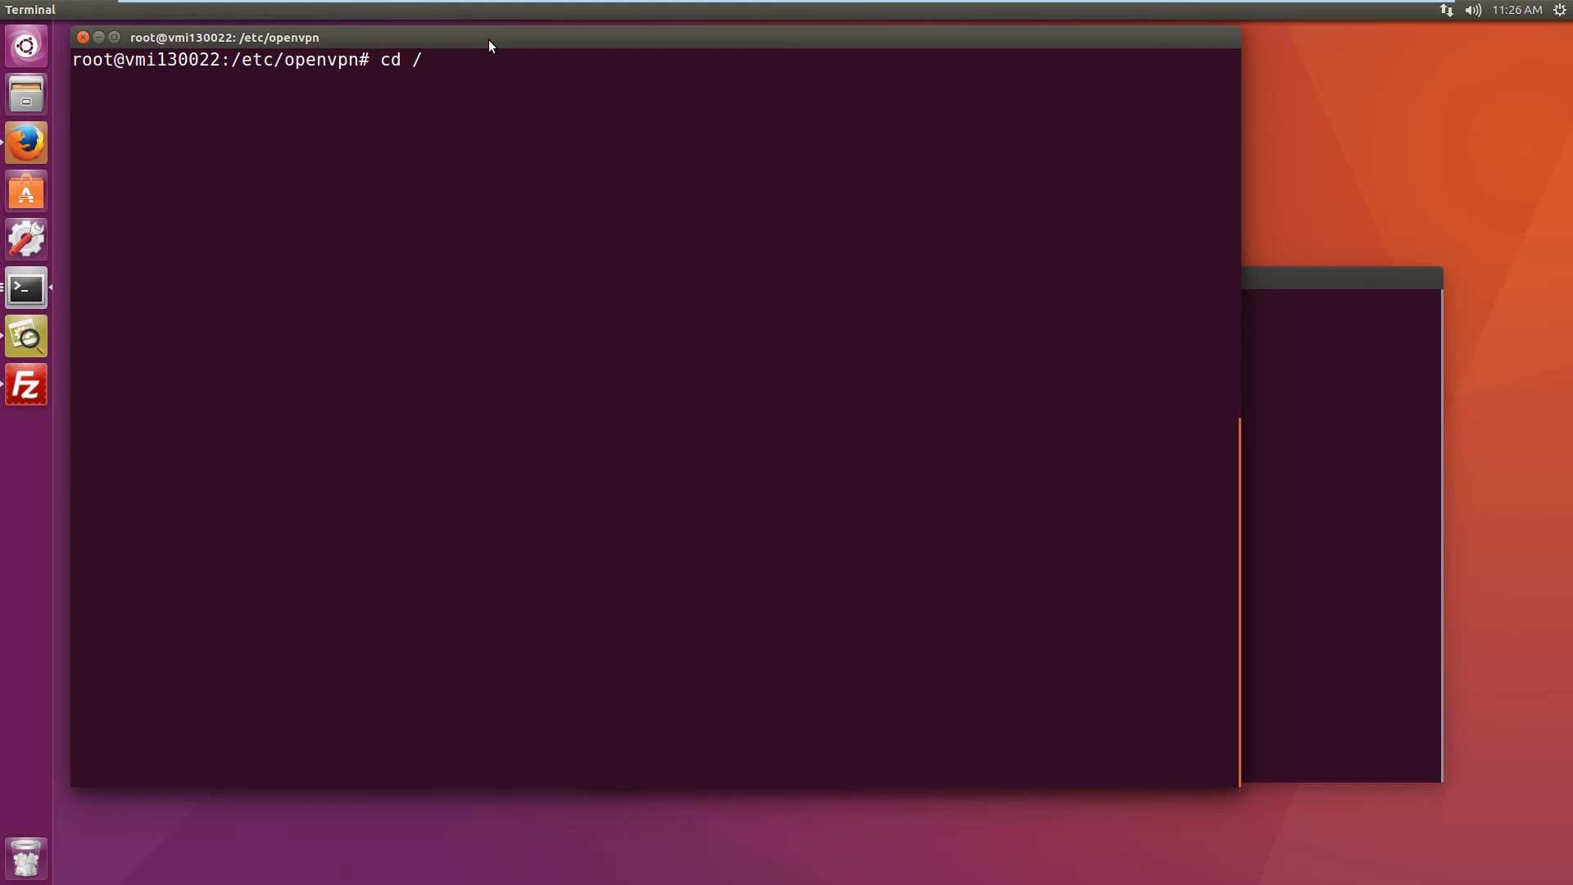
{"action": "type", "text": "etc/"}
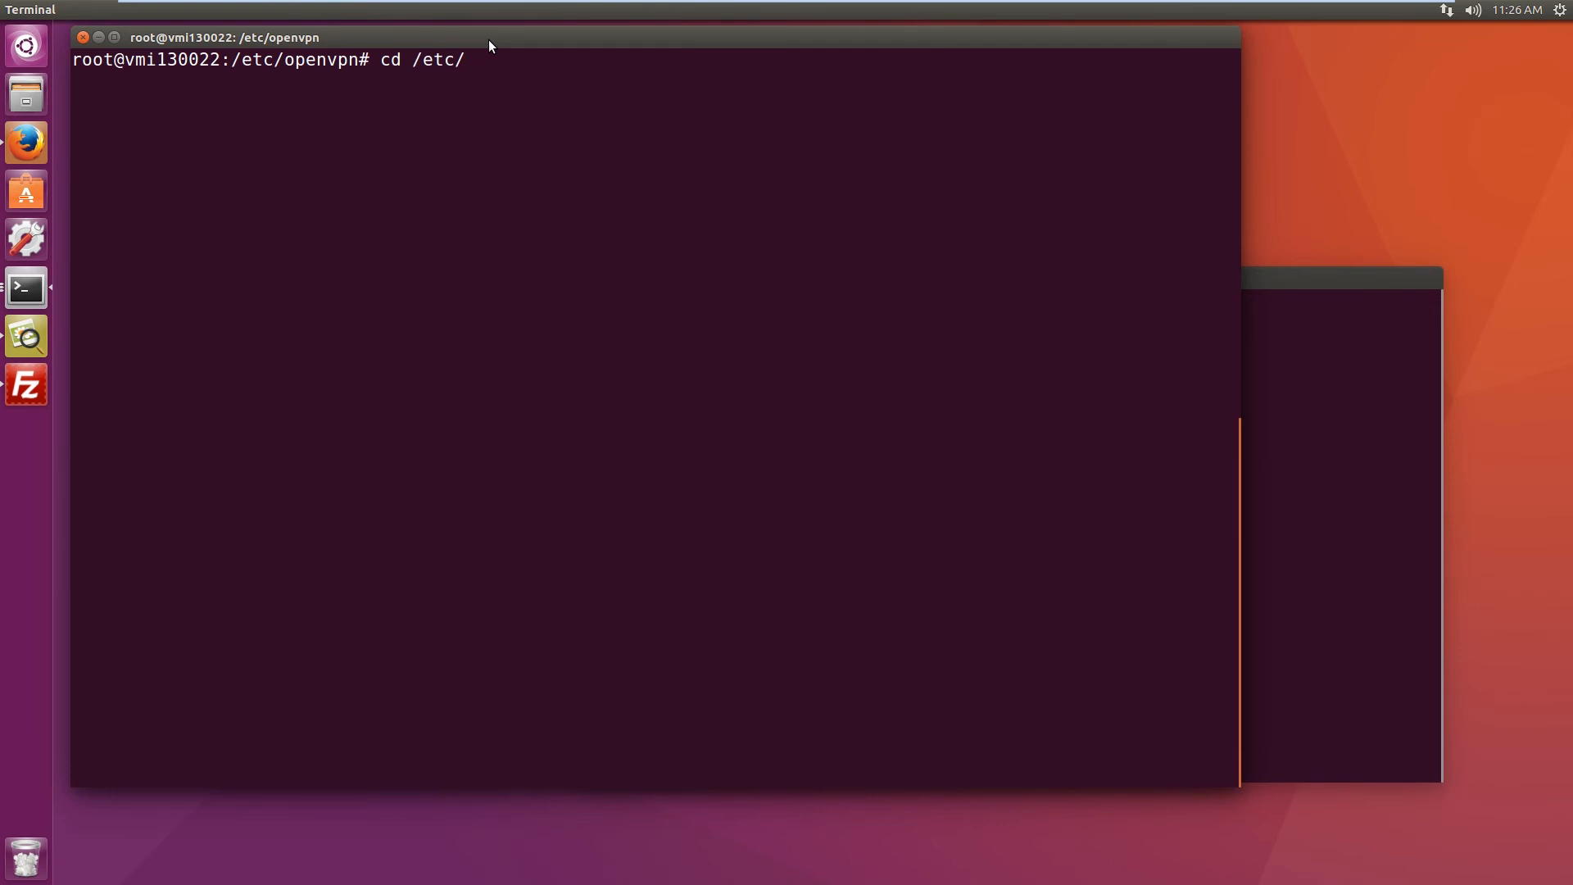
{"action": "type", "text": "hot"}
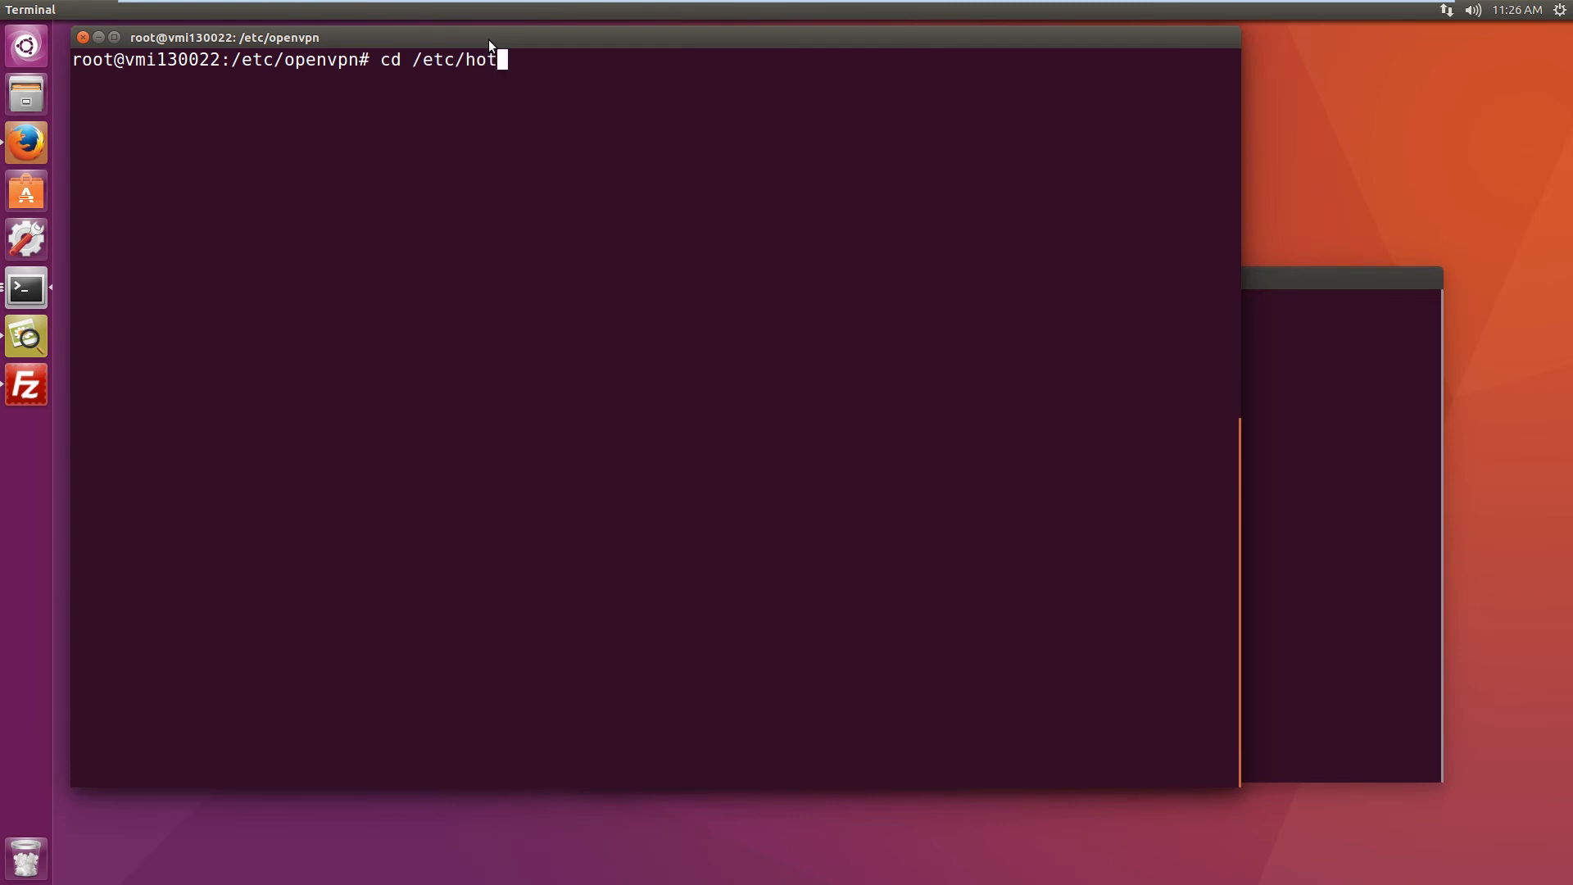
{"action": "type", "text": "s"}
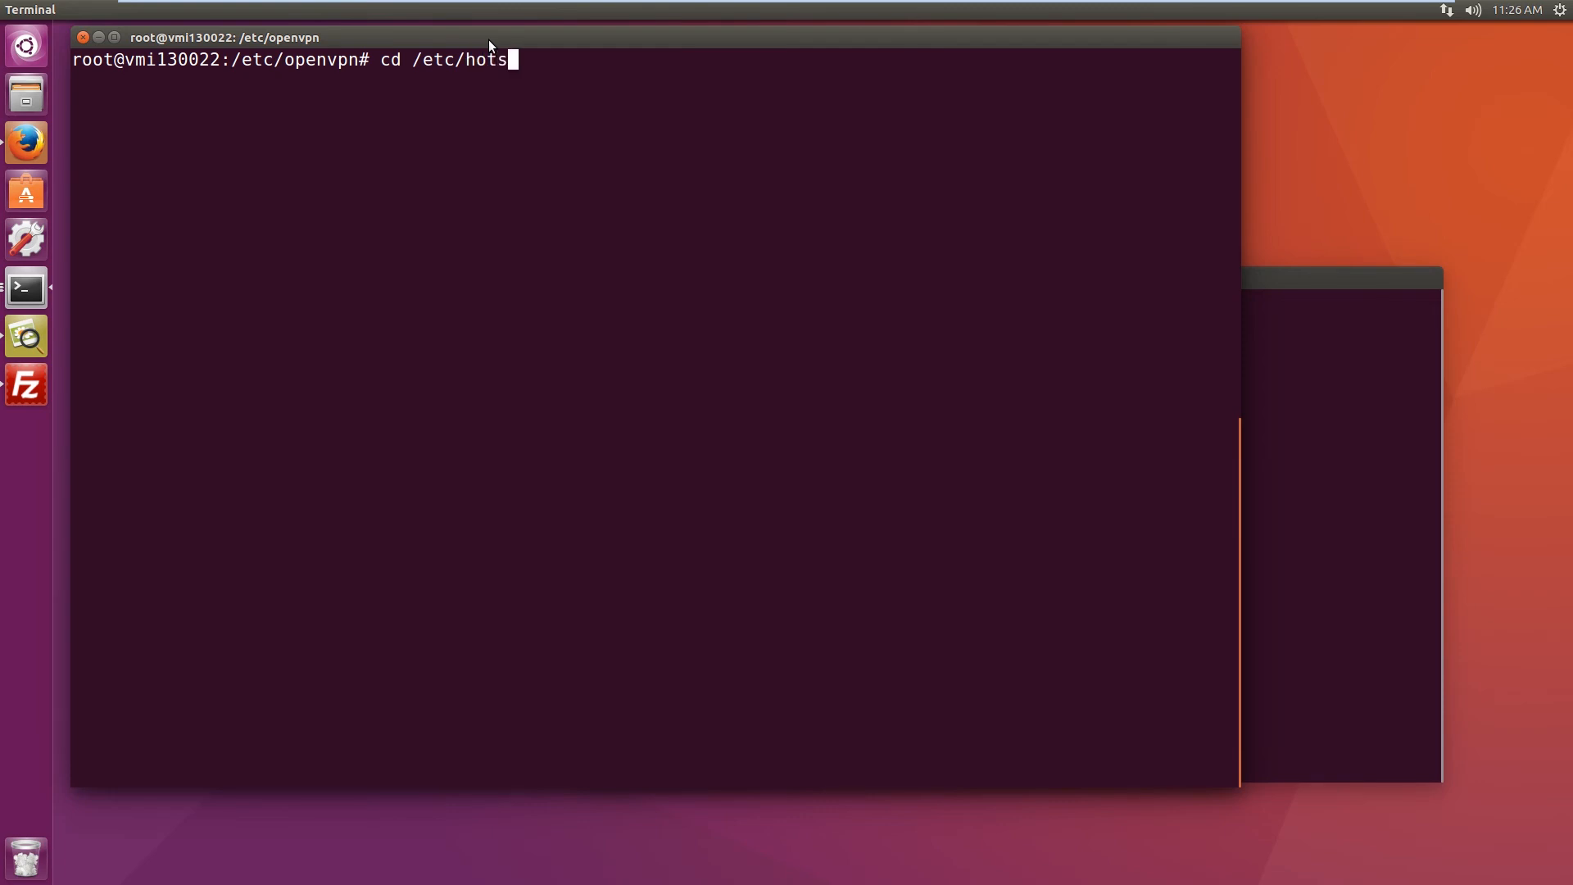
{"action": "key", "text": "BackSpace"}
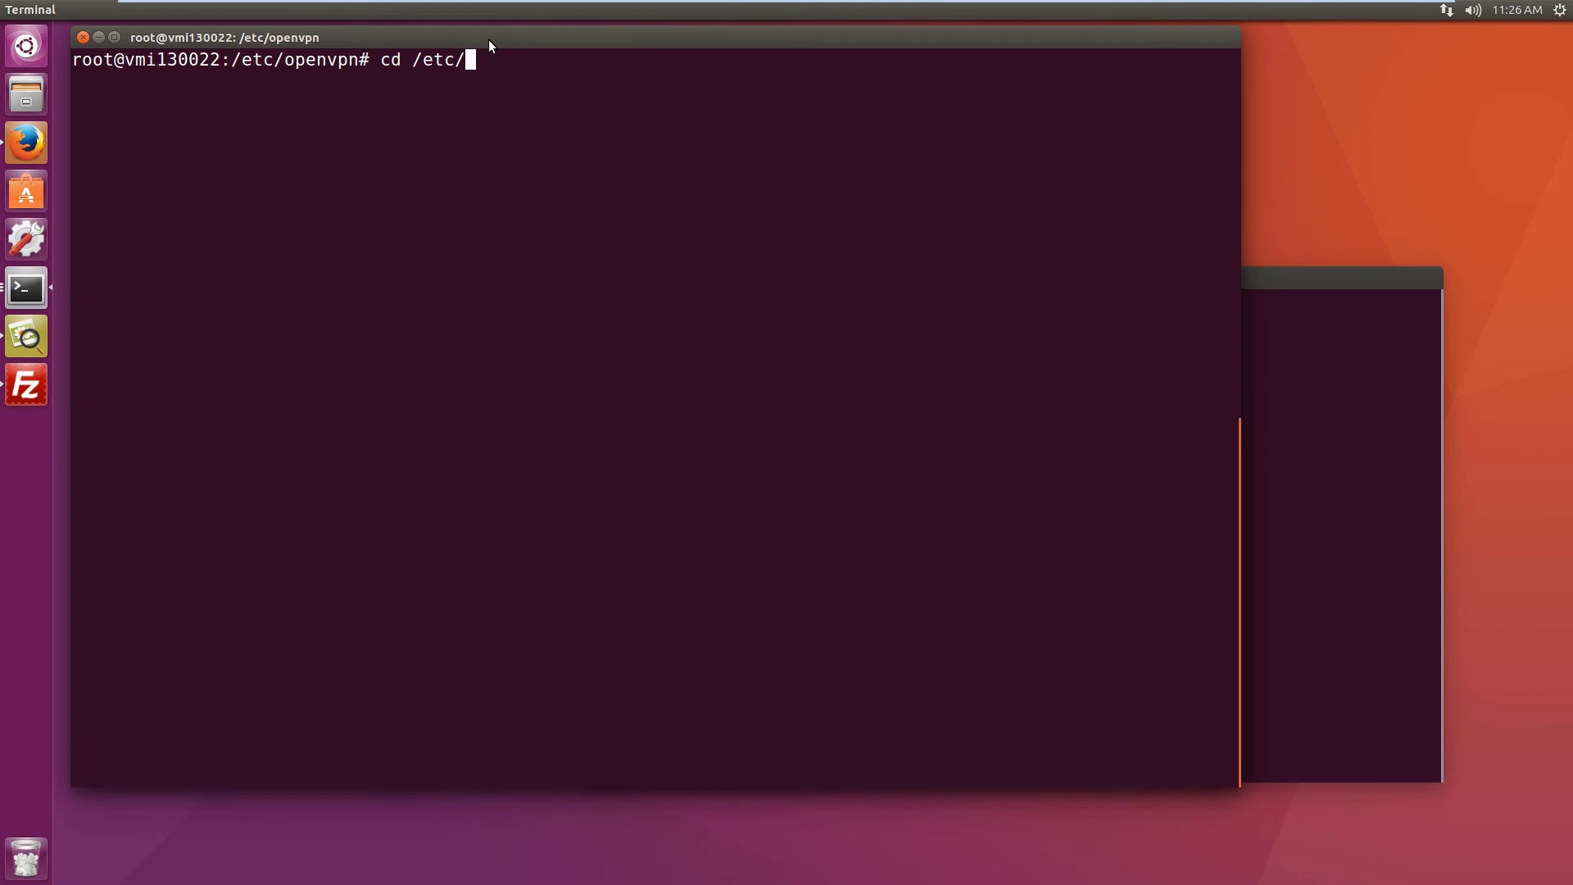
{"action": "type", "text": "hosts."}
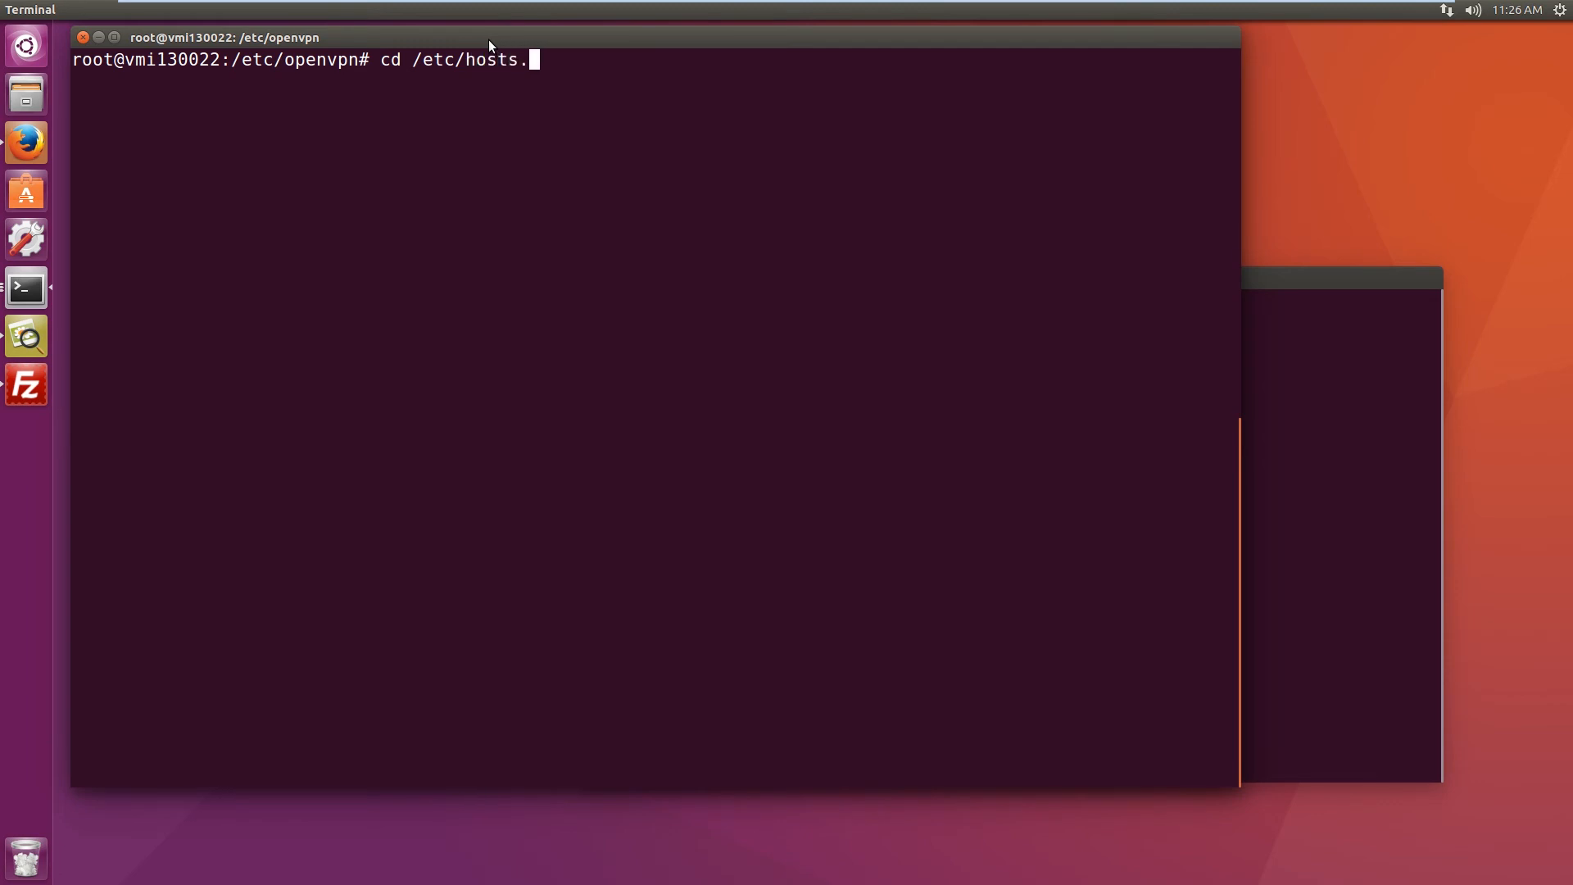
{"action": "type", "text": "deny"}
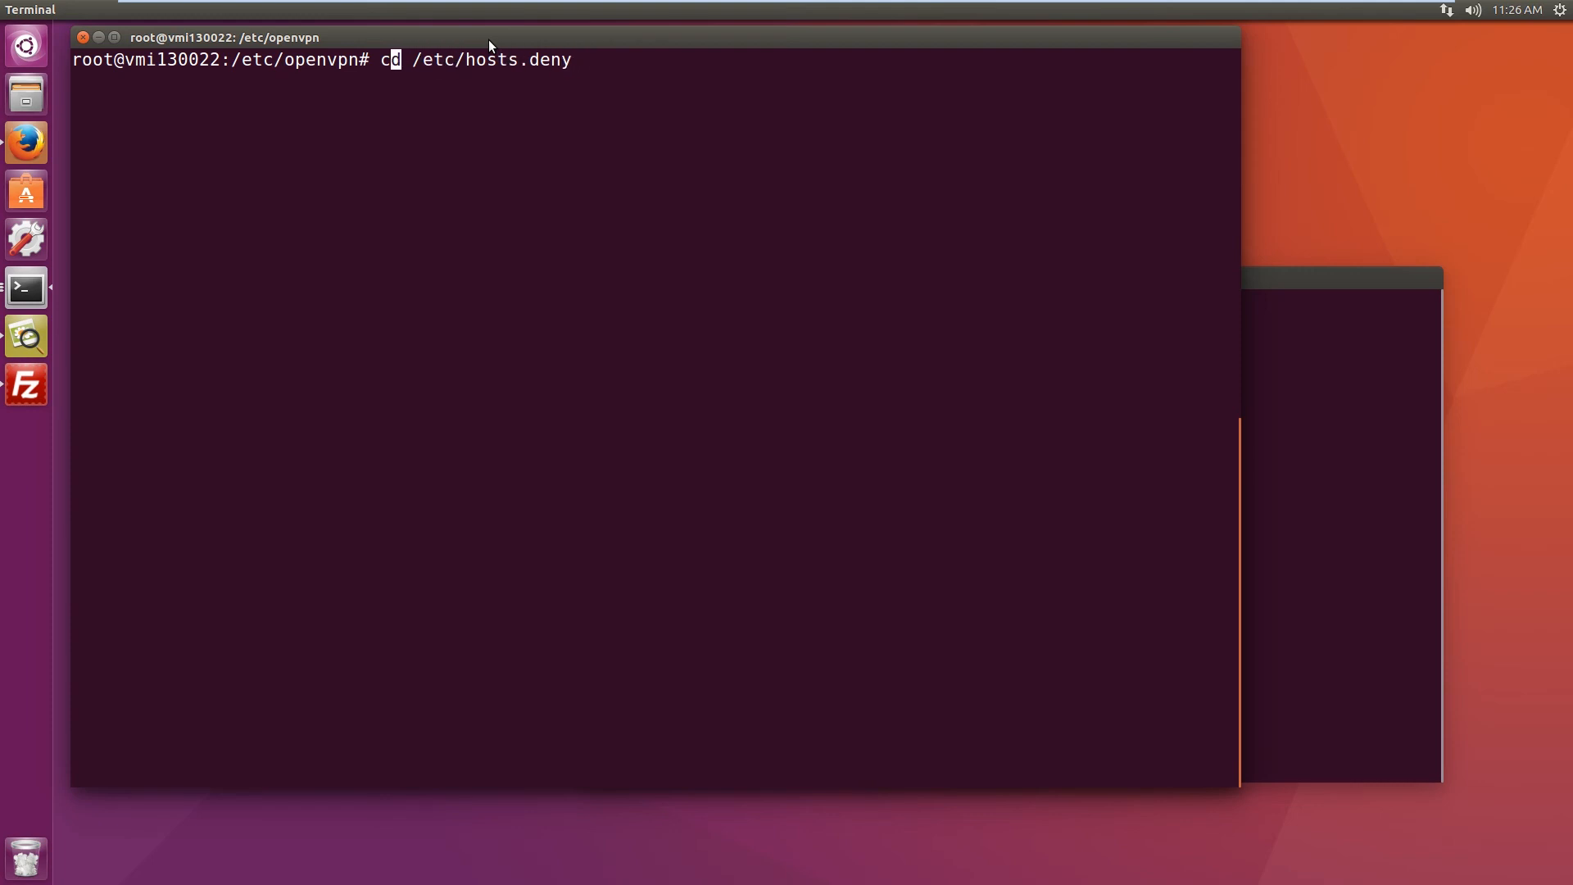
{"action": "type", "text": "na"}
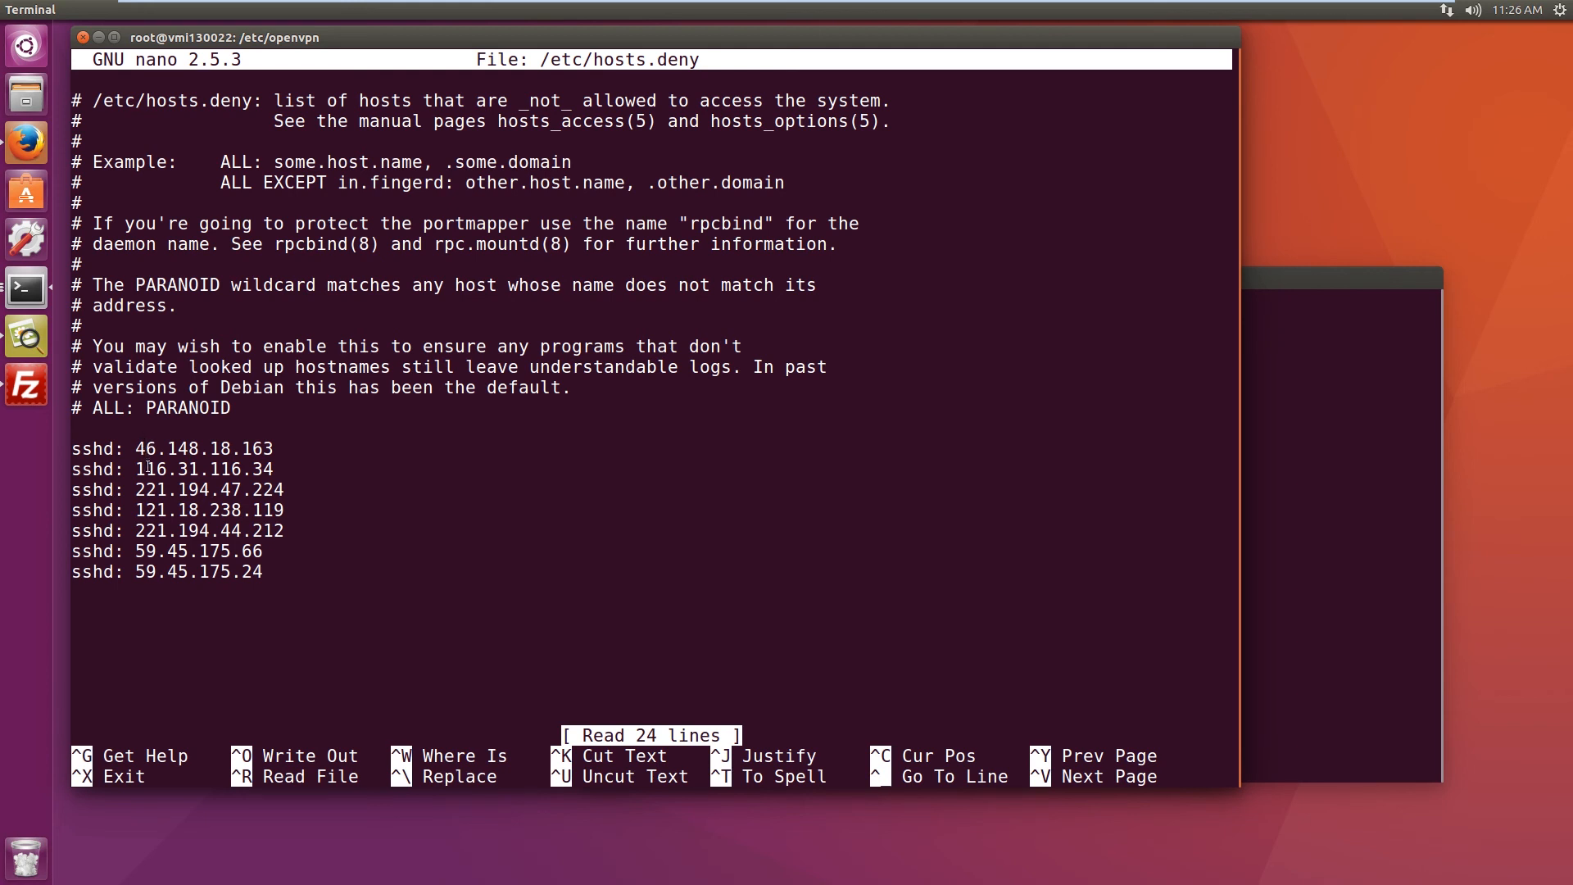
{"action": "mouse_move", "coordinate": [150, 572]}
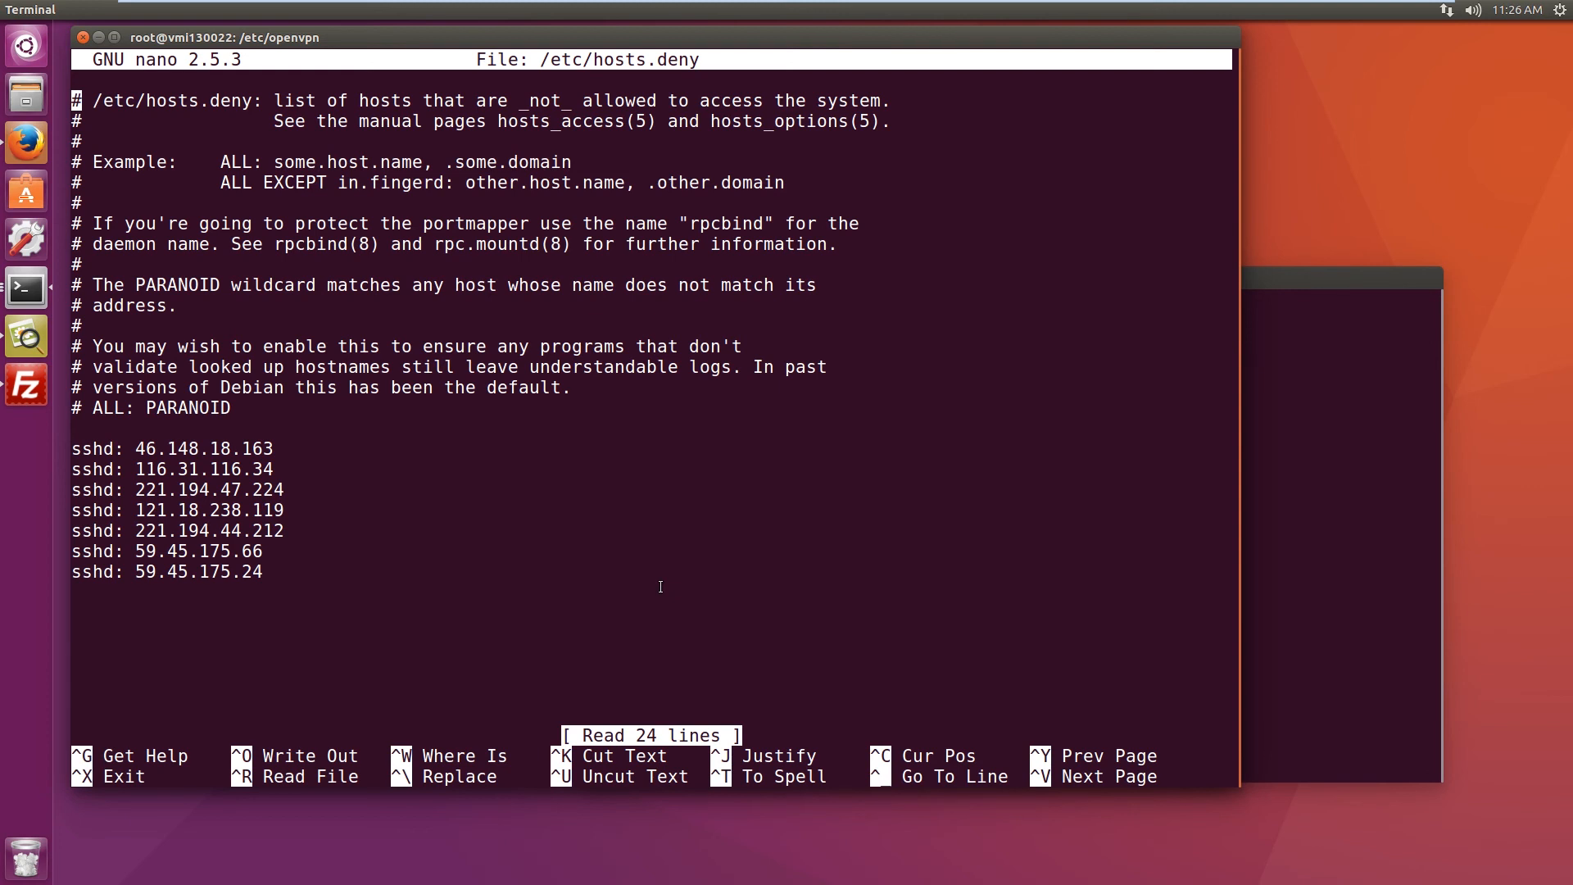
Step: Exit hosts.deny and open /etc/hosts.allow in nano instead
{"action": "key", "text": "ctrl+x"}
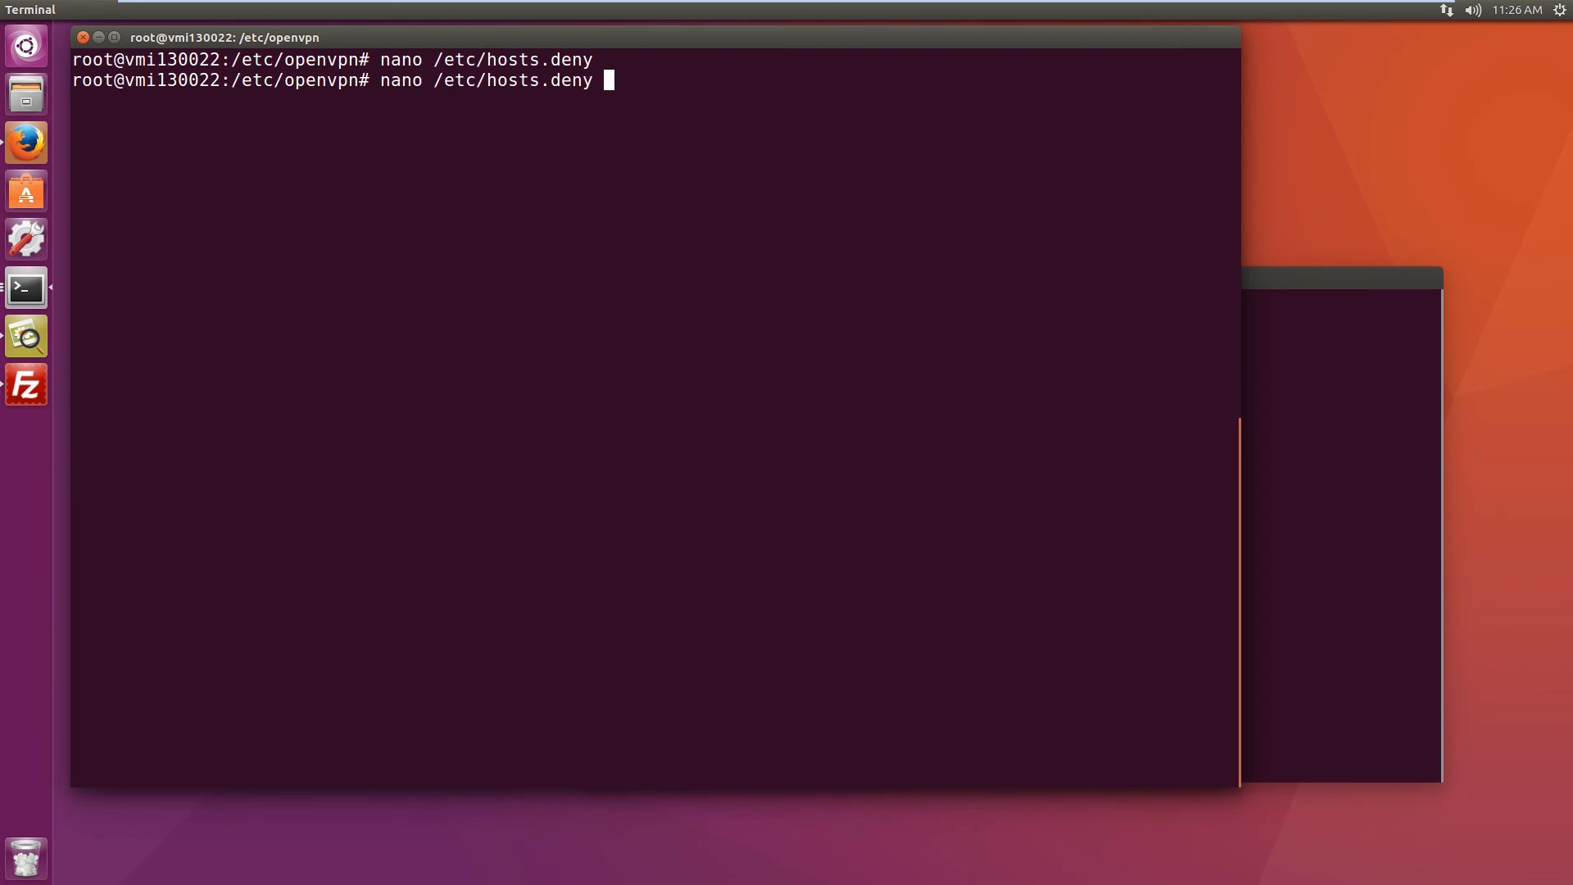
{"action": "key", "text": "BackSpace"}
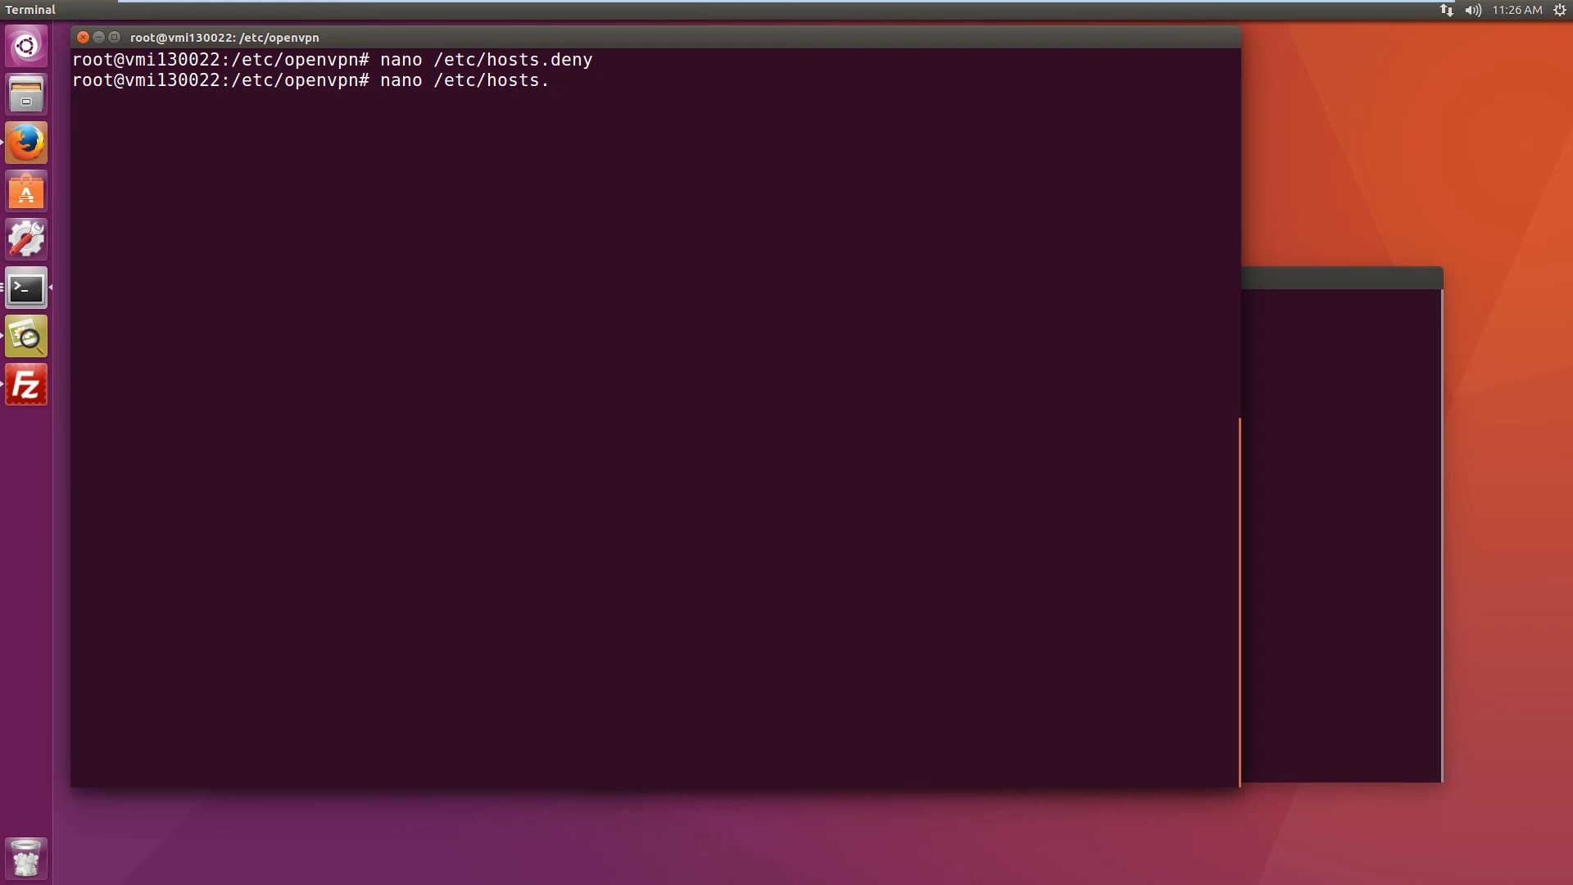
{"action": "type", "text": "allow"}
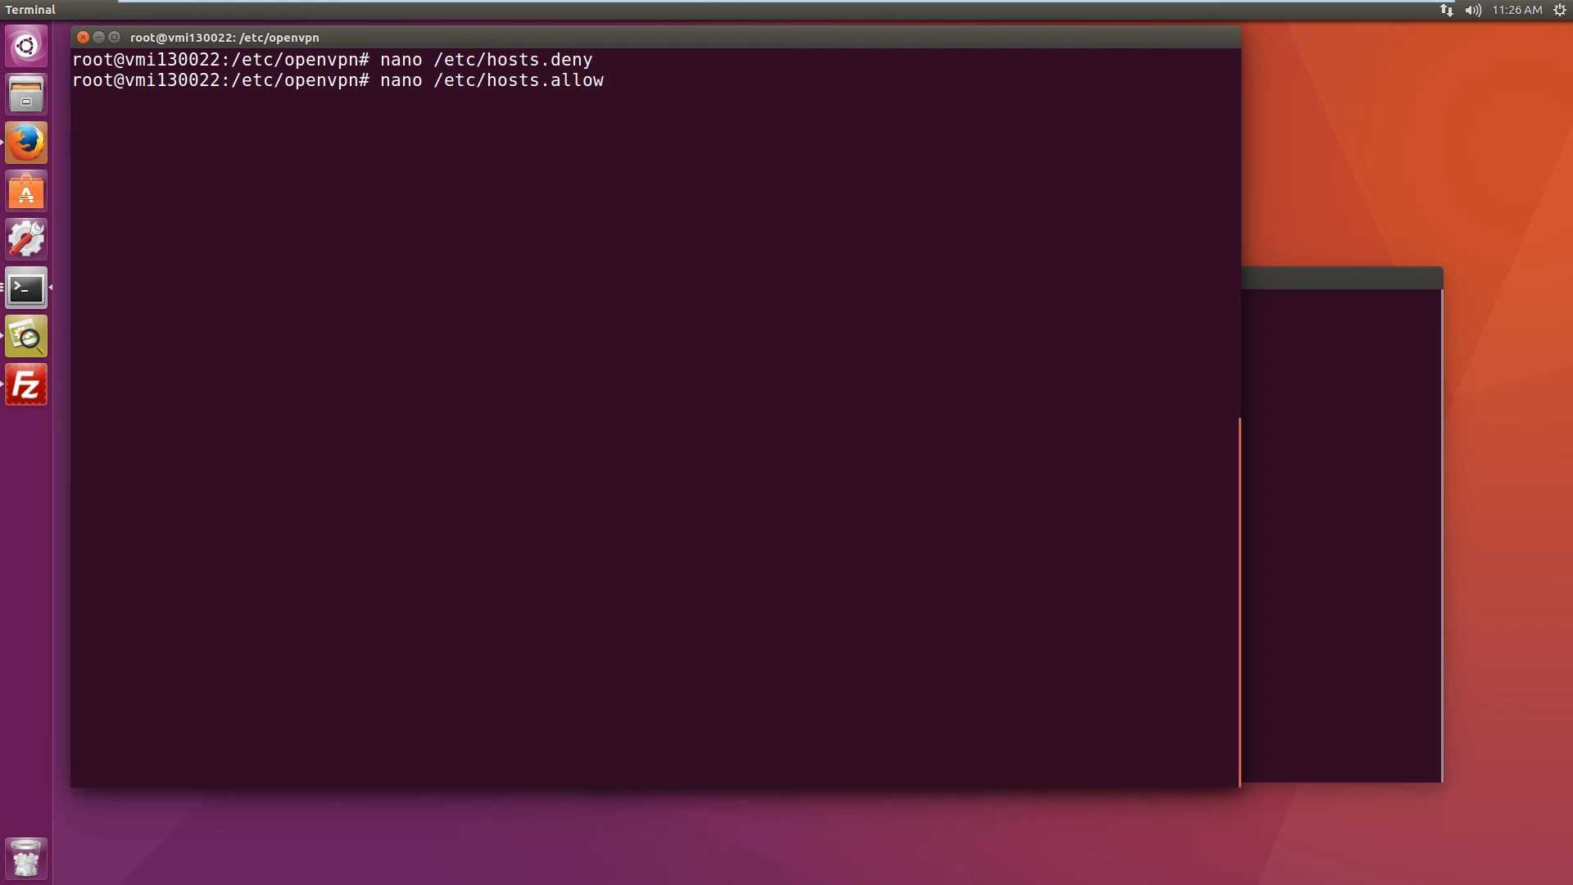
{"action": "key", "text": "Return"}
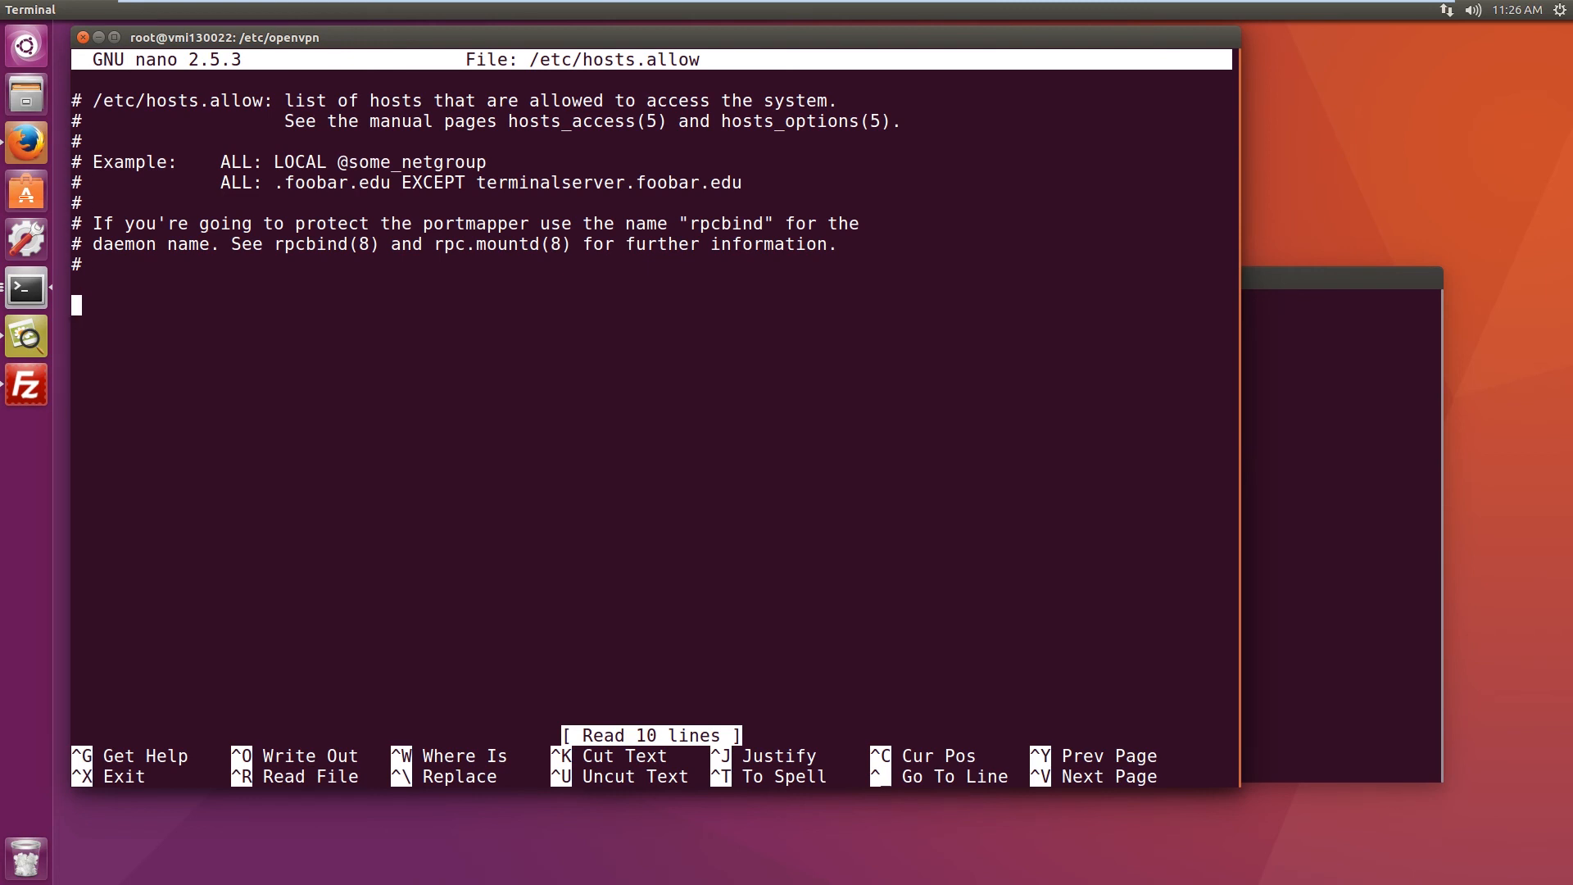
{"action": "mouse_move", "coordinate": [193, 182]}
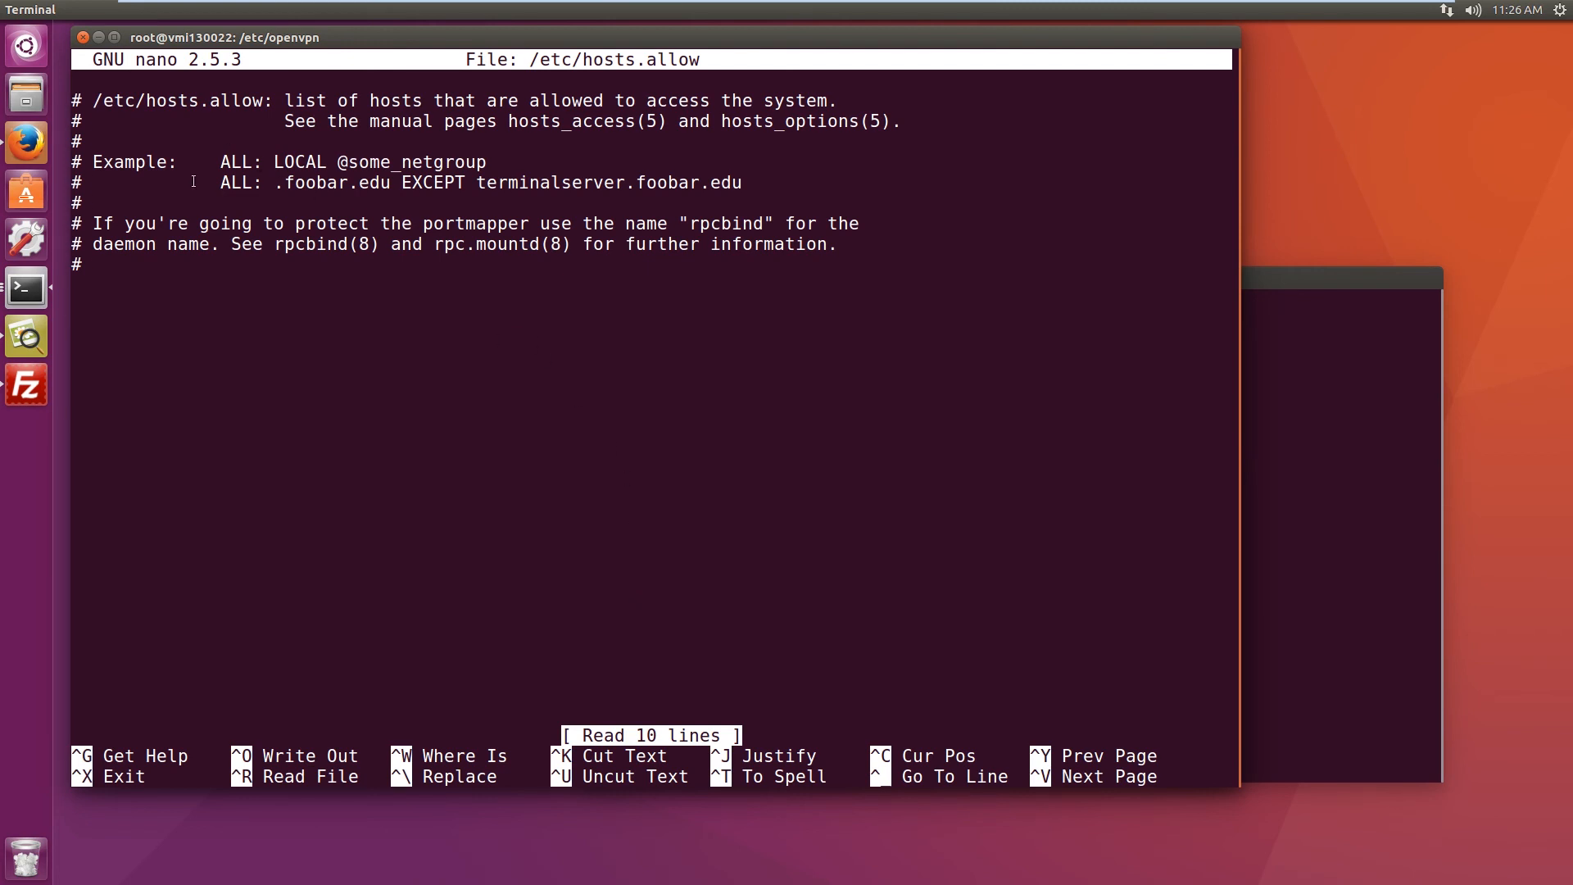
Step: Add an ALL: line to hosts.allow, then exit nano answering the save prompt
{"action": "type", "text": "A"}
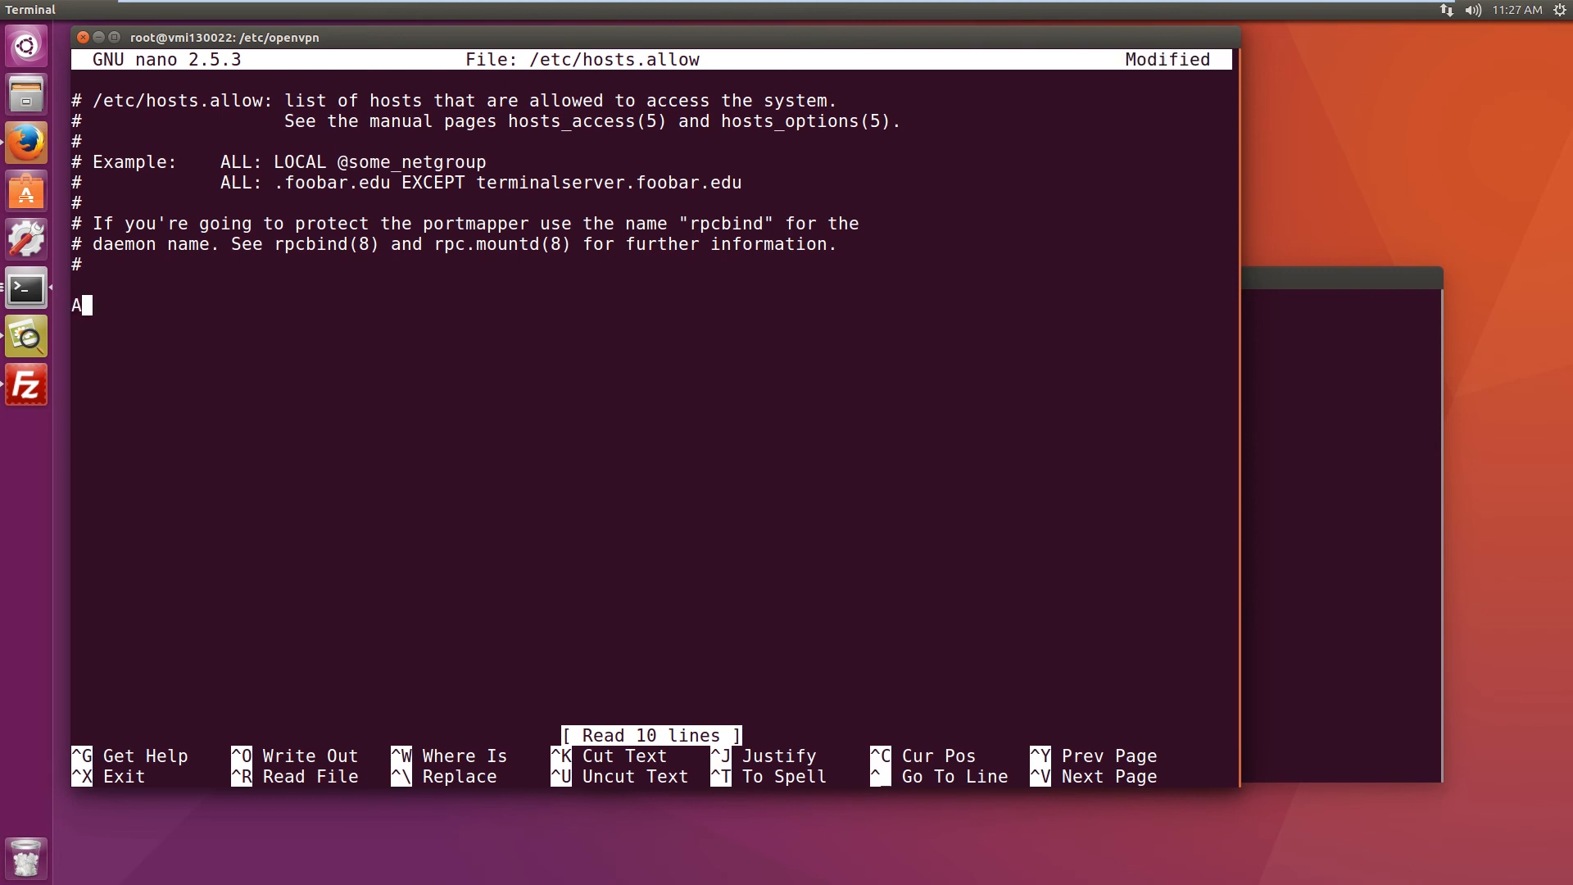
{"action": "type", "text": "LL:"}
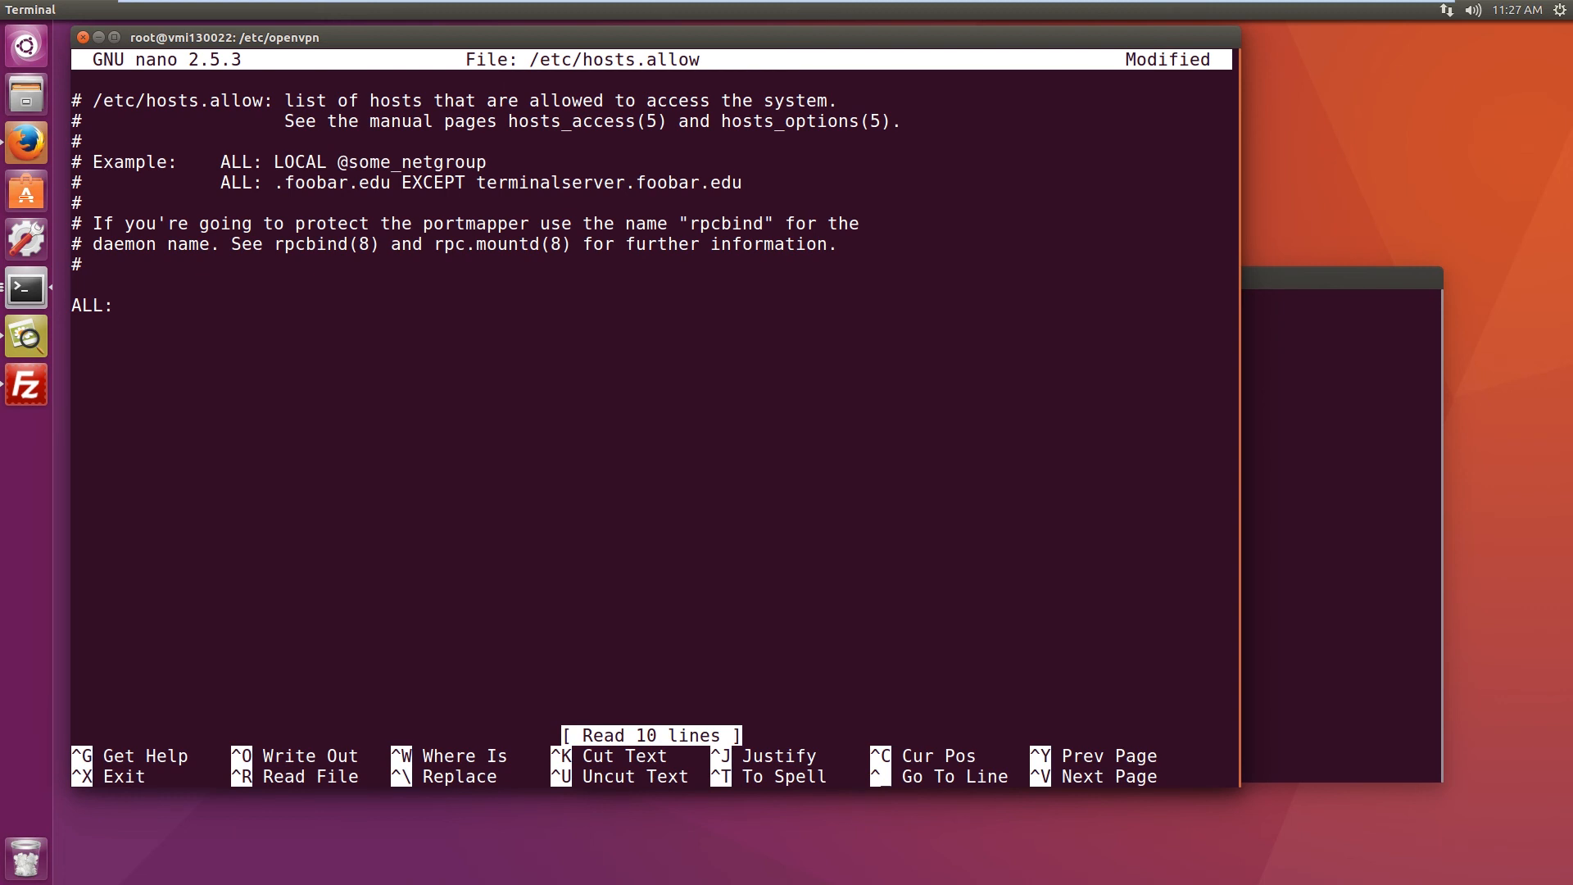
{"action": "key", "text": "ctrl+x"}
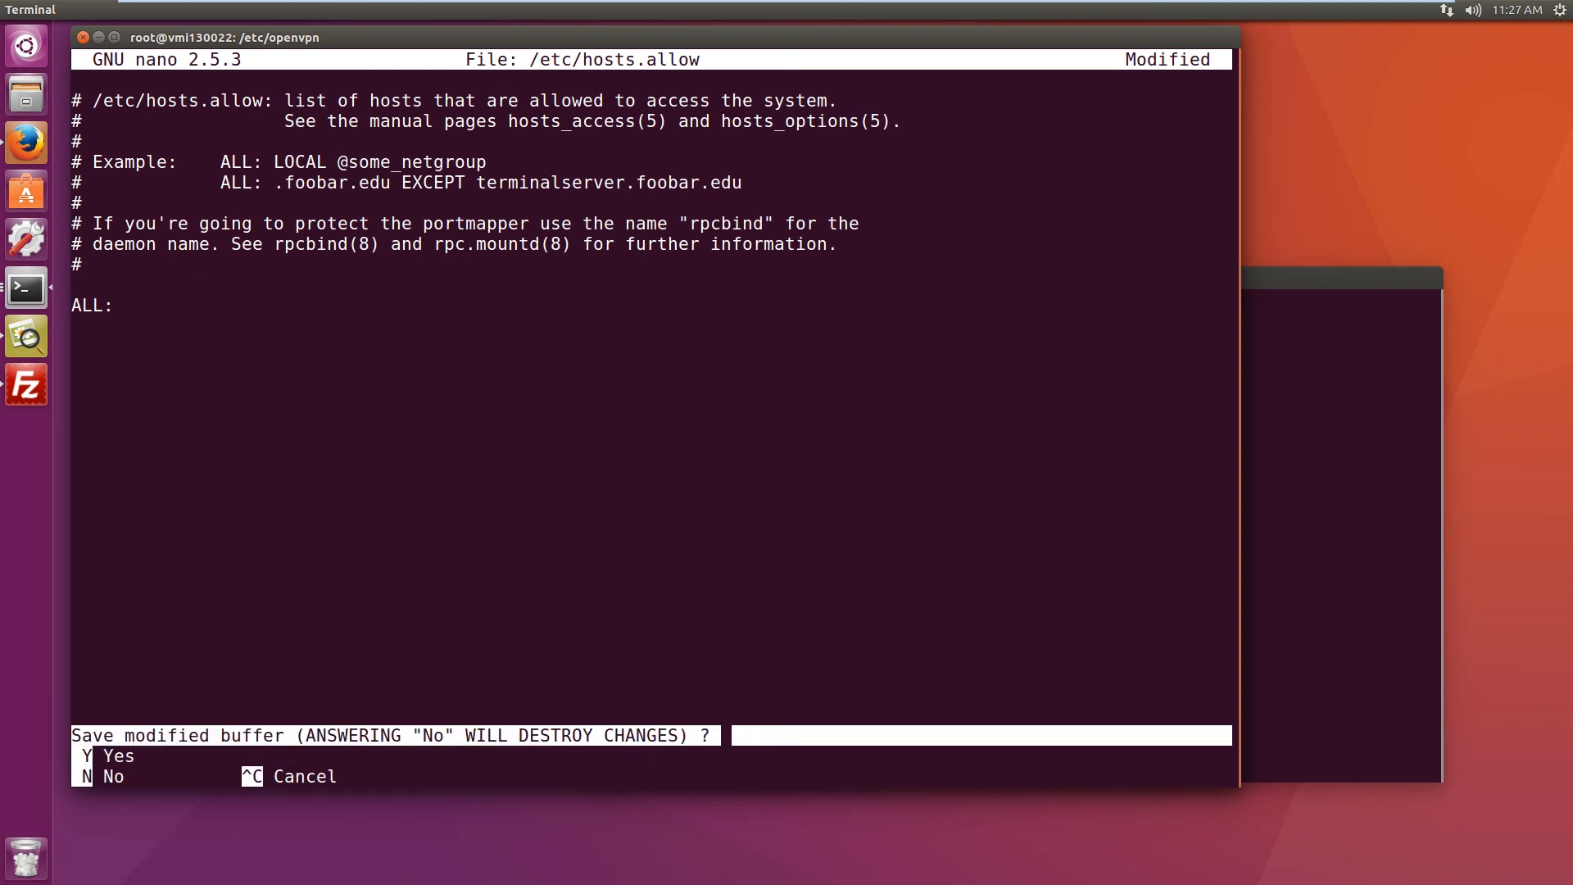
{"action": "key", "text": "n"}
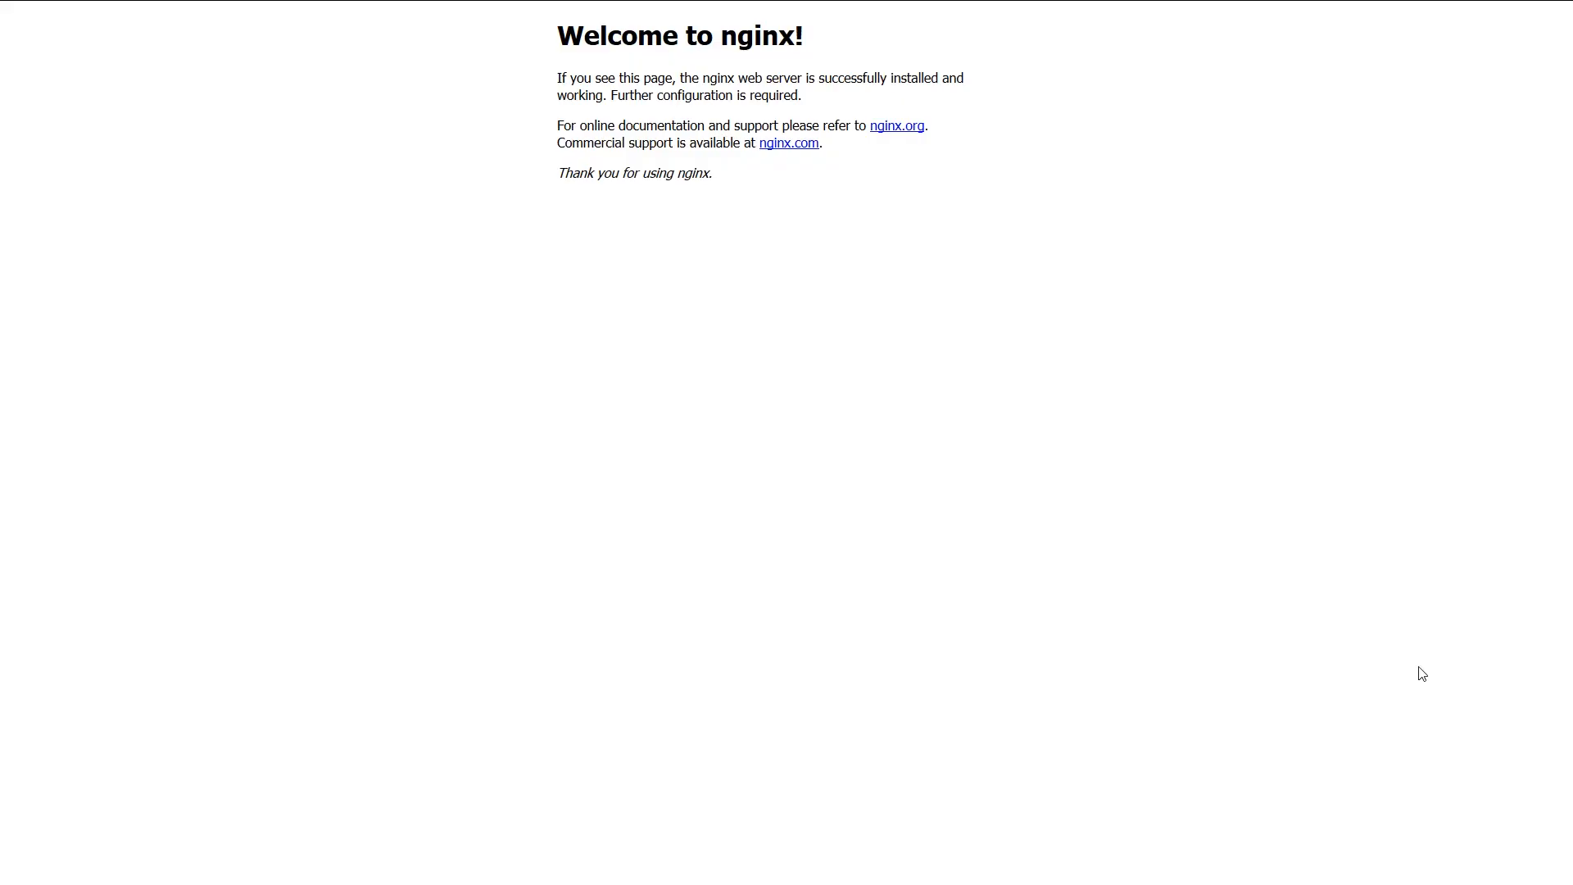
{"action": "mouse_move", "coordinate": [408, 504]}
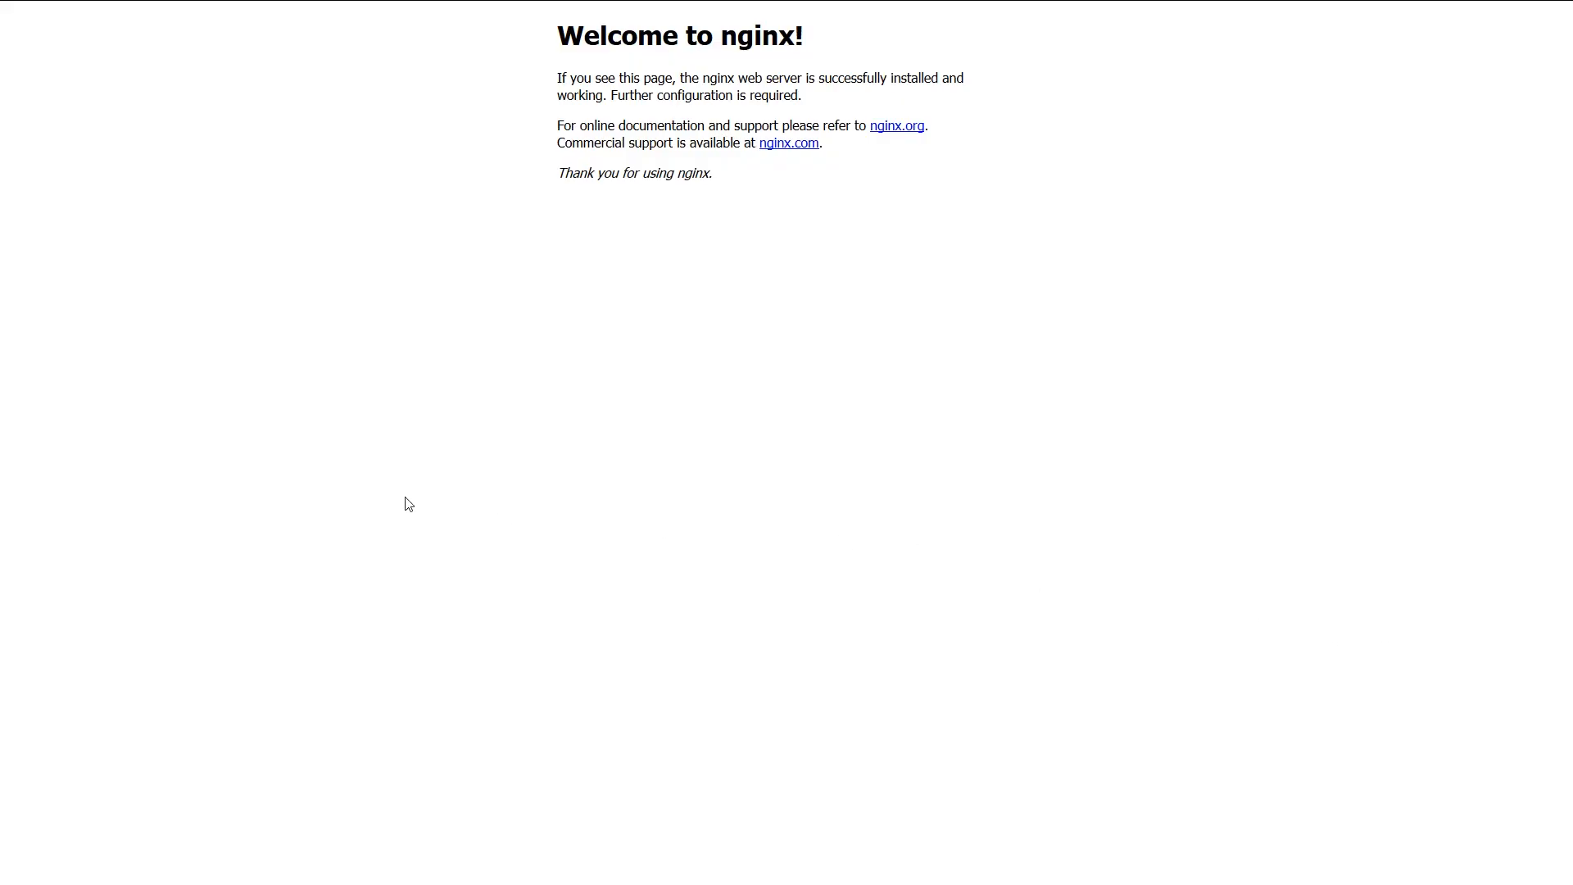
{"action": "mouse_move", "coordinate": [344, 492]}
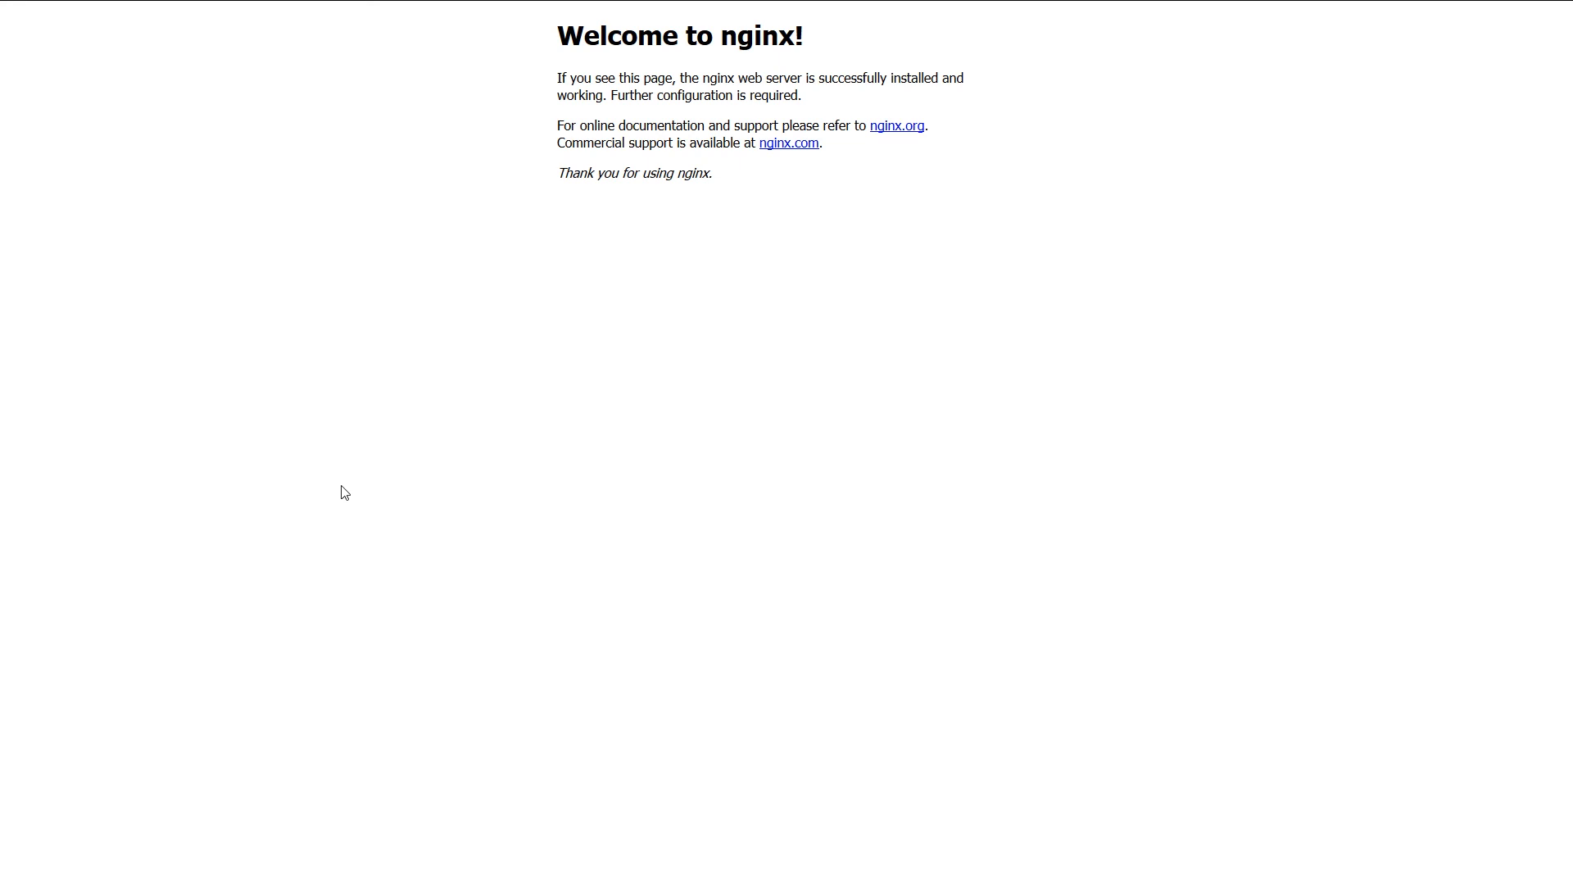
{"action": "mouse_move", "coordinate": [336, 350]}
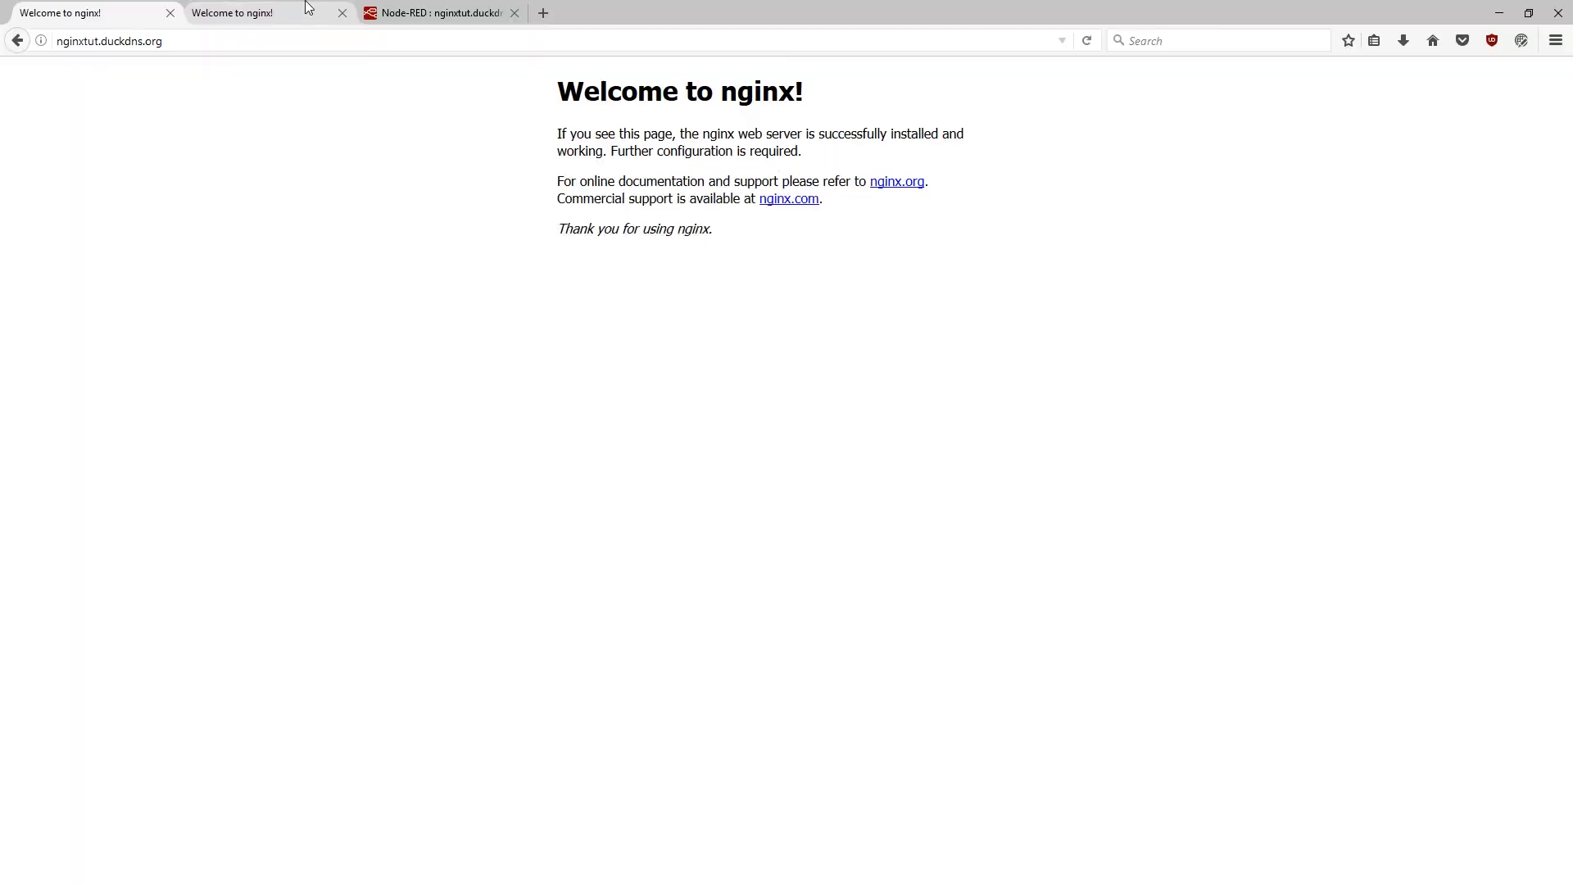
Step: Show the Firefox tab serving nginxtut.duckdns.org/app/ through the nginx proxy
{"action": "left_click", "coordinate": [60, 11]}
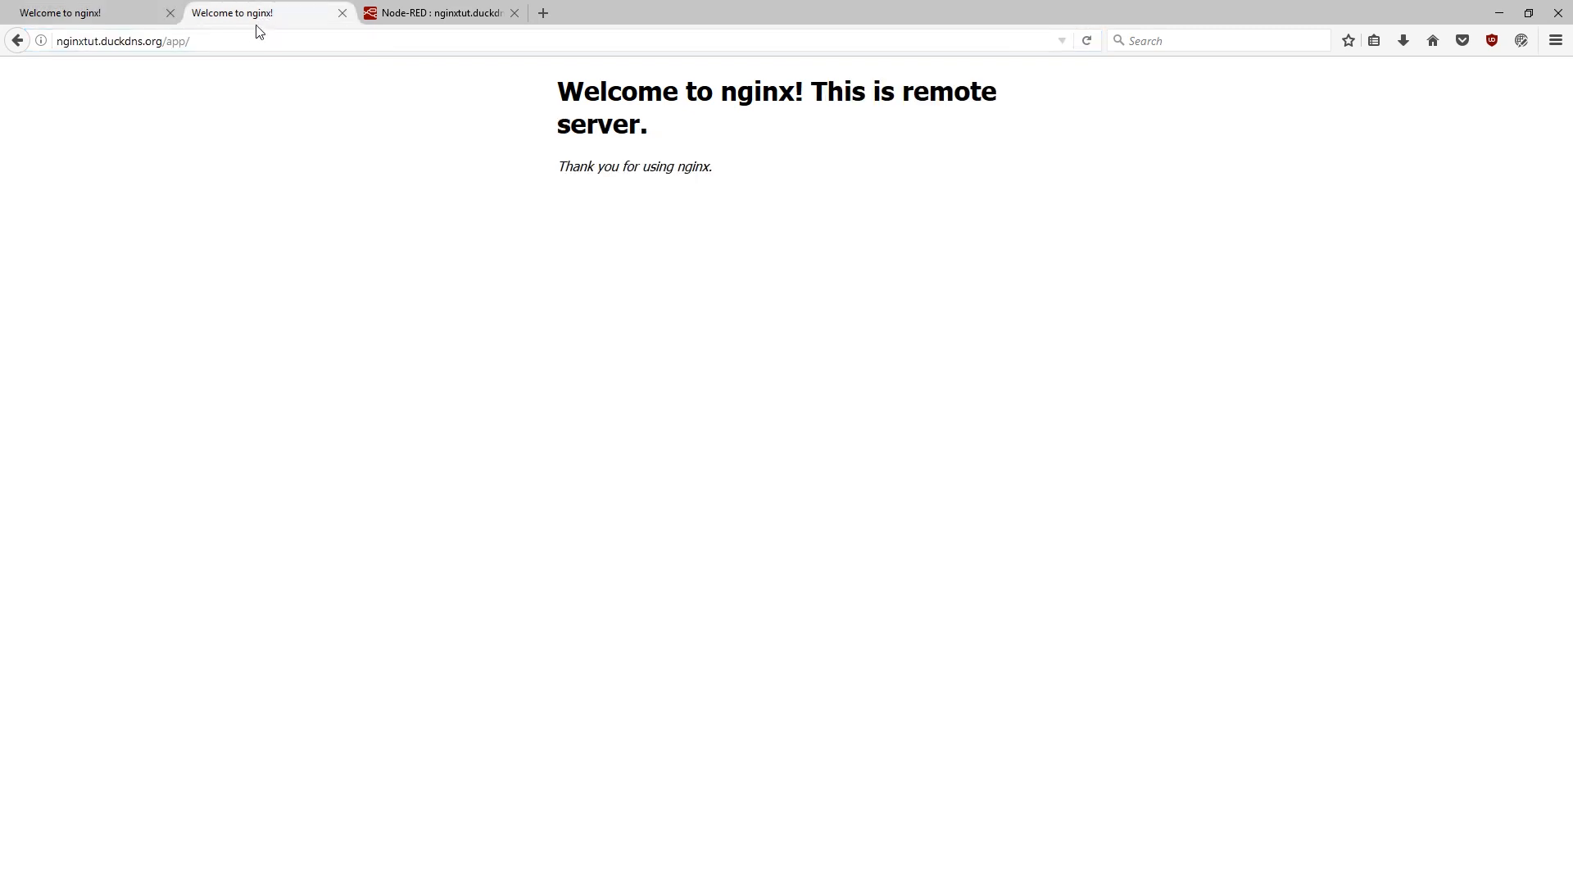
{"action": "left_click", "coordinate": [265, 40]}
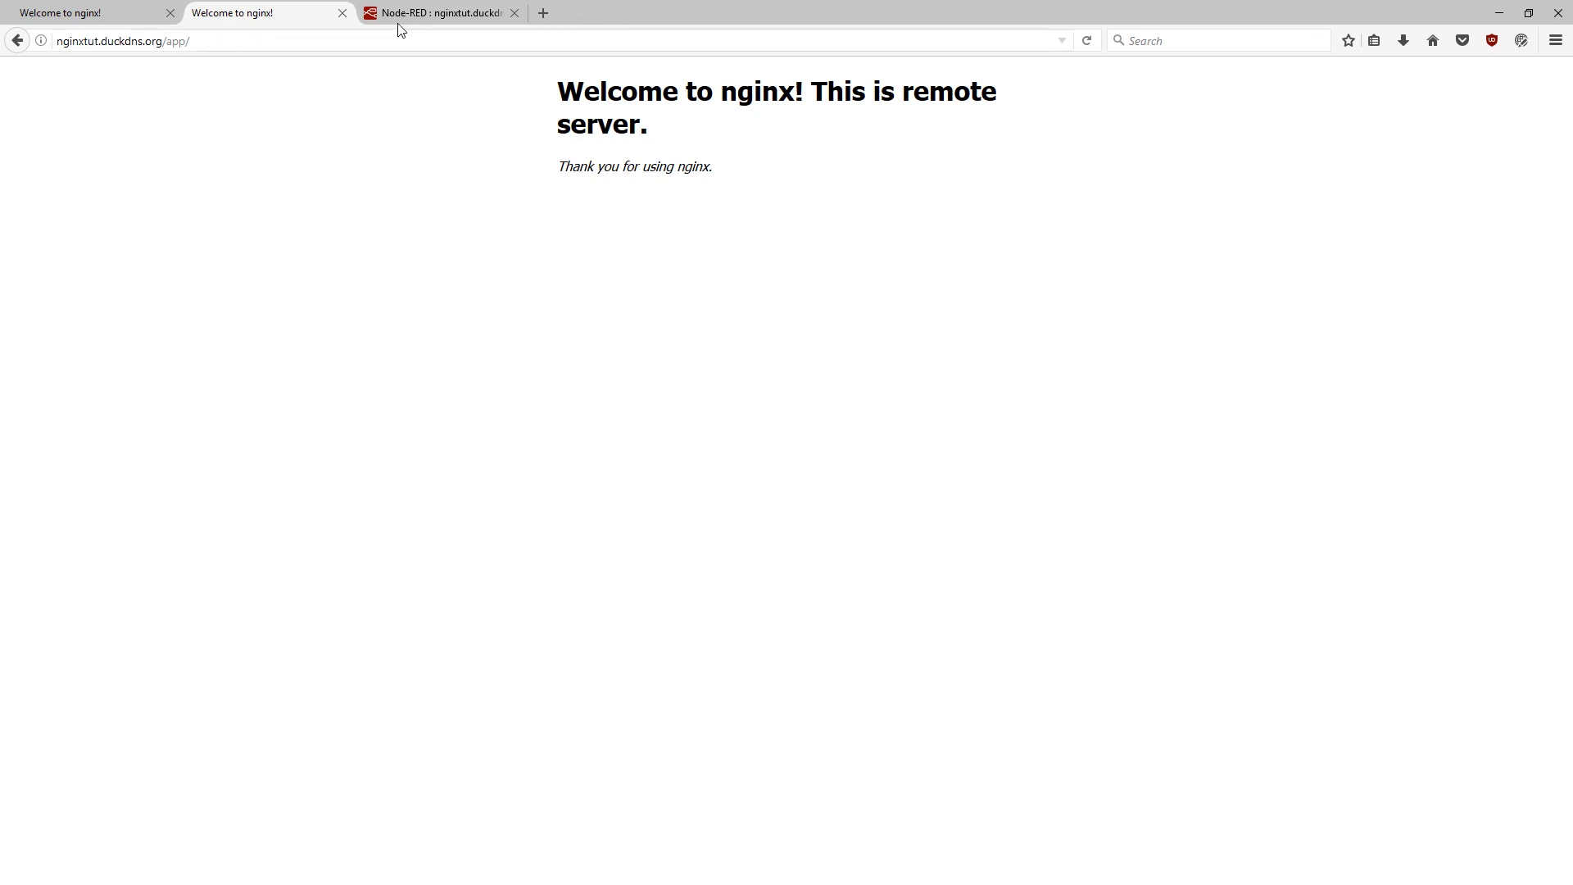
Step: Switch to the Node-RED editor and drag an inject node onto the Flow 1 canvas
{"action": "left_click", "coordinate": [436, 11]}
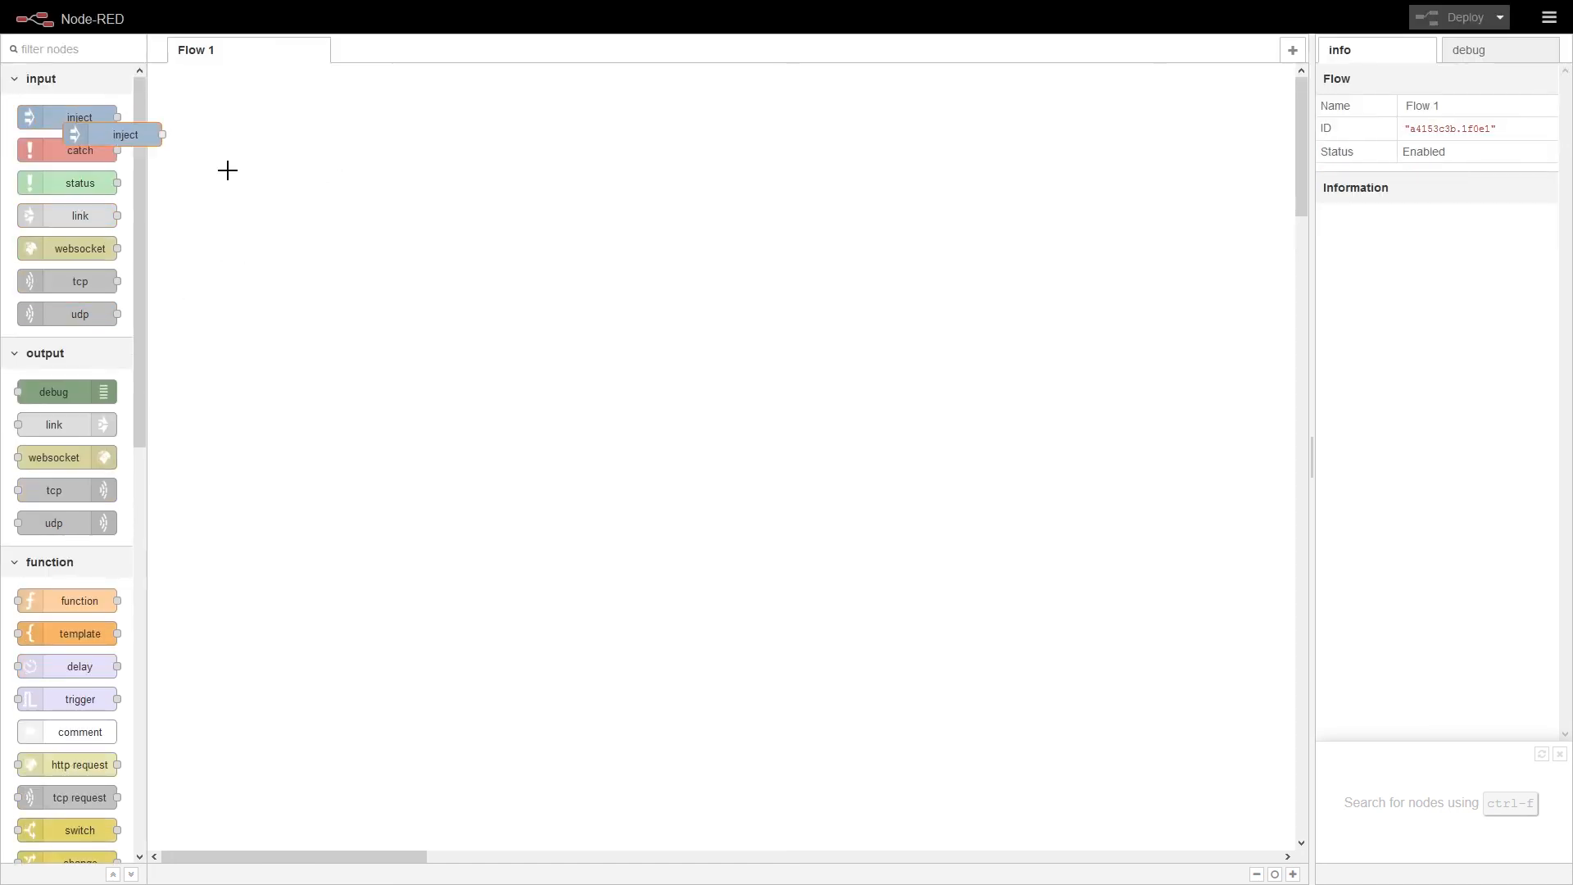
{"action": "left_click_drag", "start_coordinate": [79, 118], "coordinate": [658, 288]}
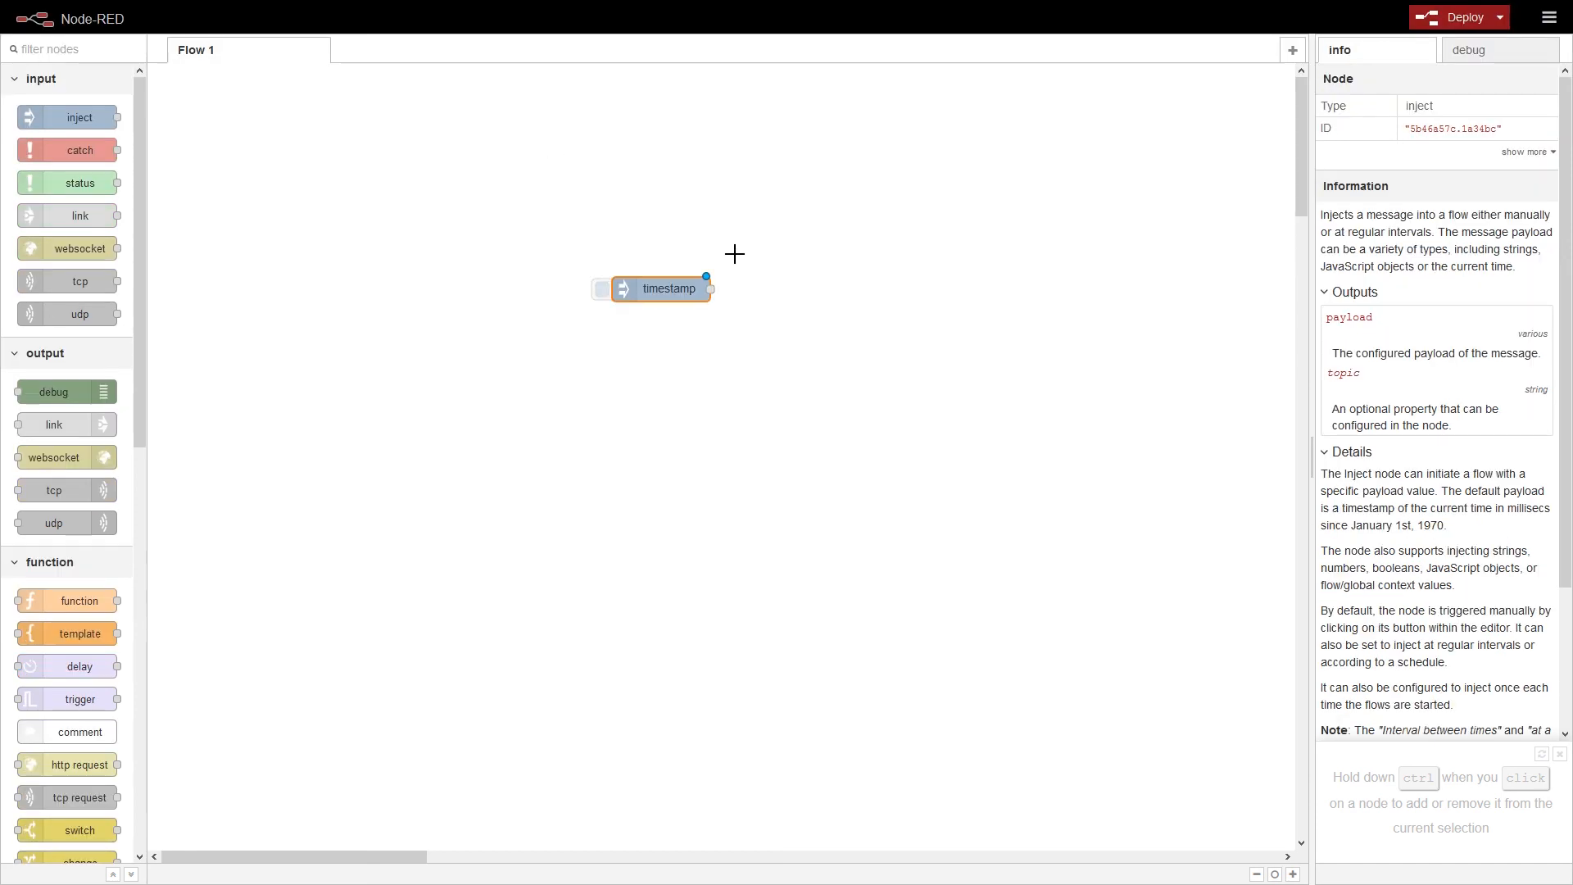
{"action": "mouse_move", "coordinate": [726, 485]}
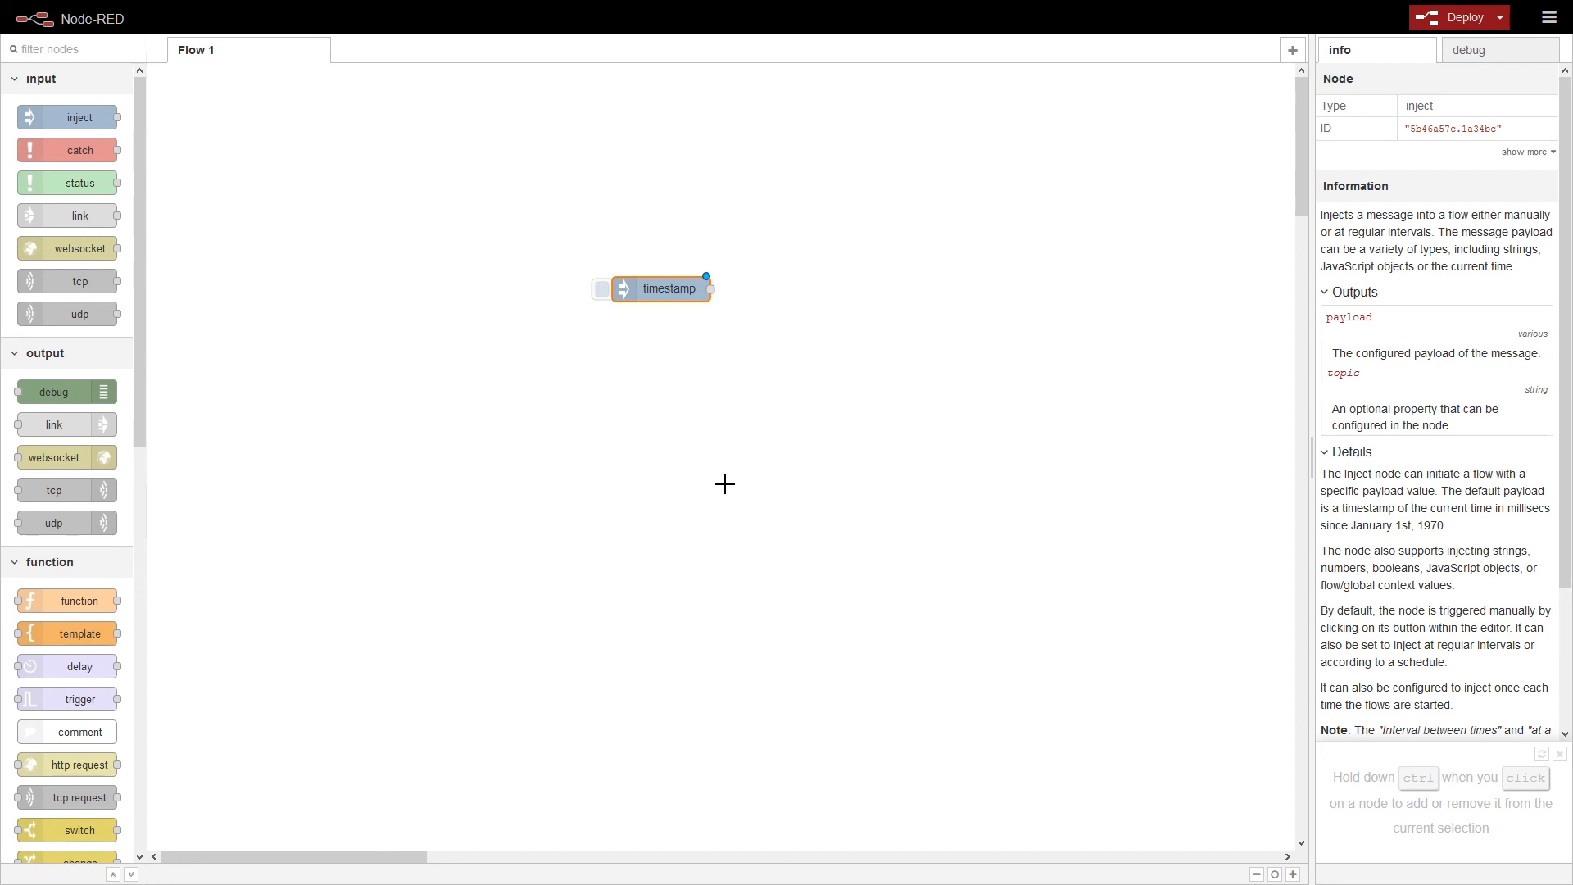